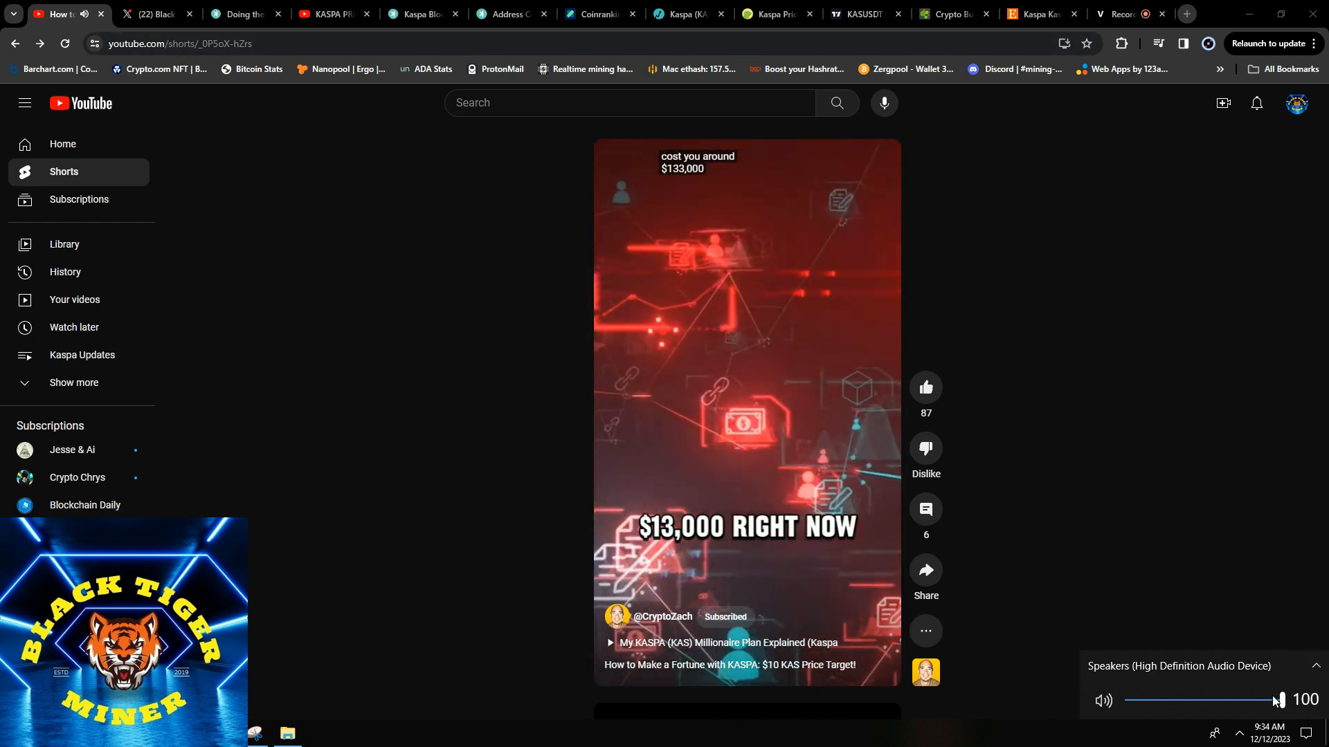
- Switch to the Black Tiger Miner X profile and play the reposted Kaspa Graph Inspector video
left_click(153, 14)
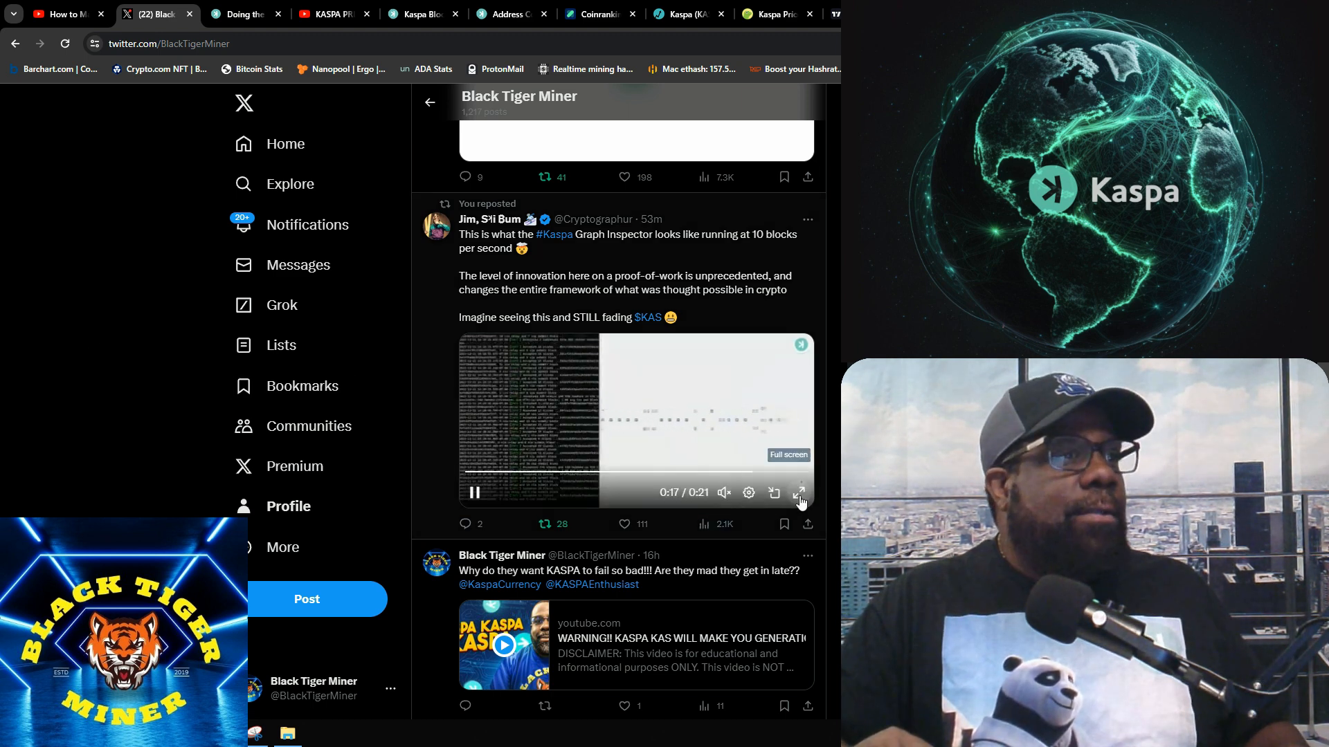
left_click(800, 493)
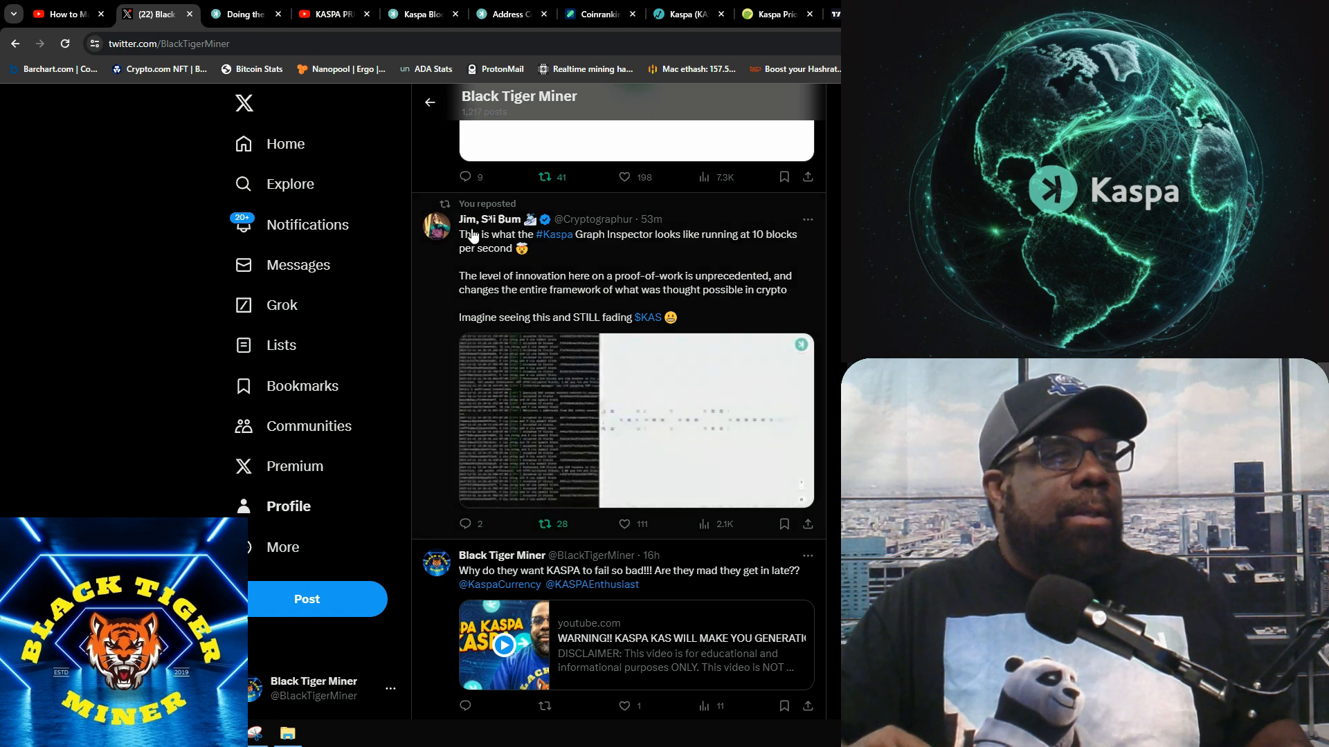
mouse_move(602, 252)
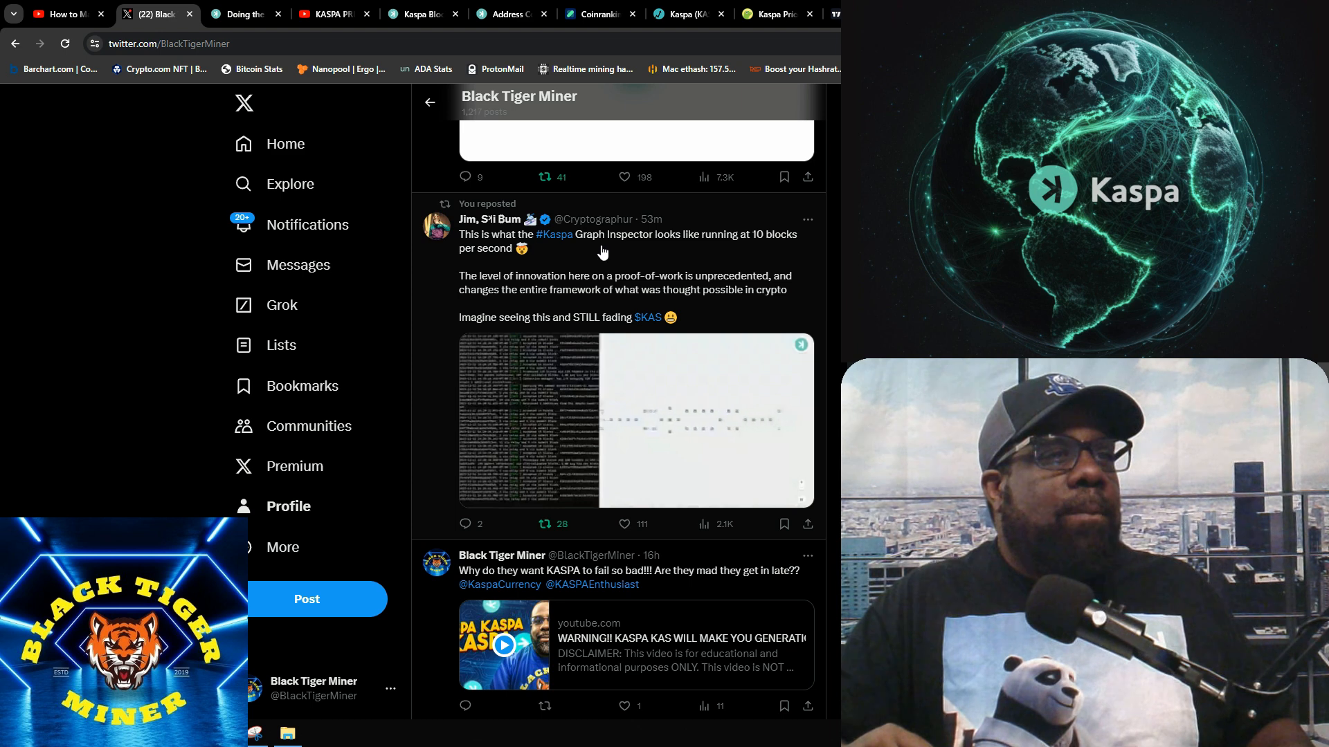
mouse_move(724, 257)
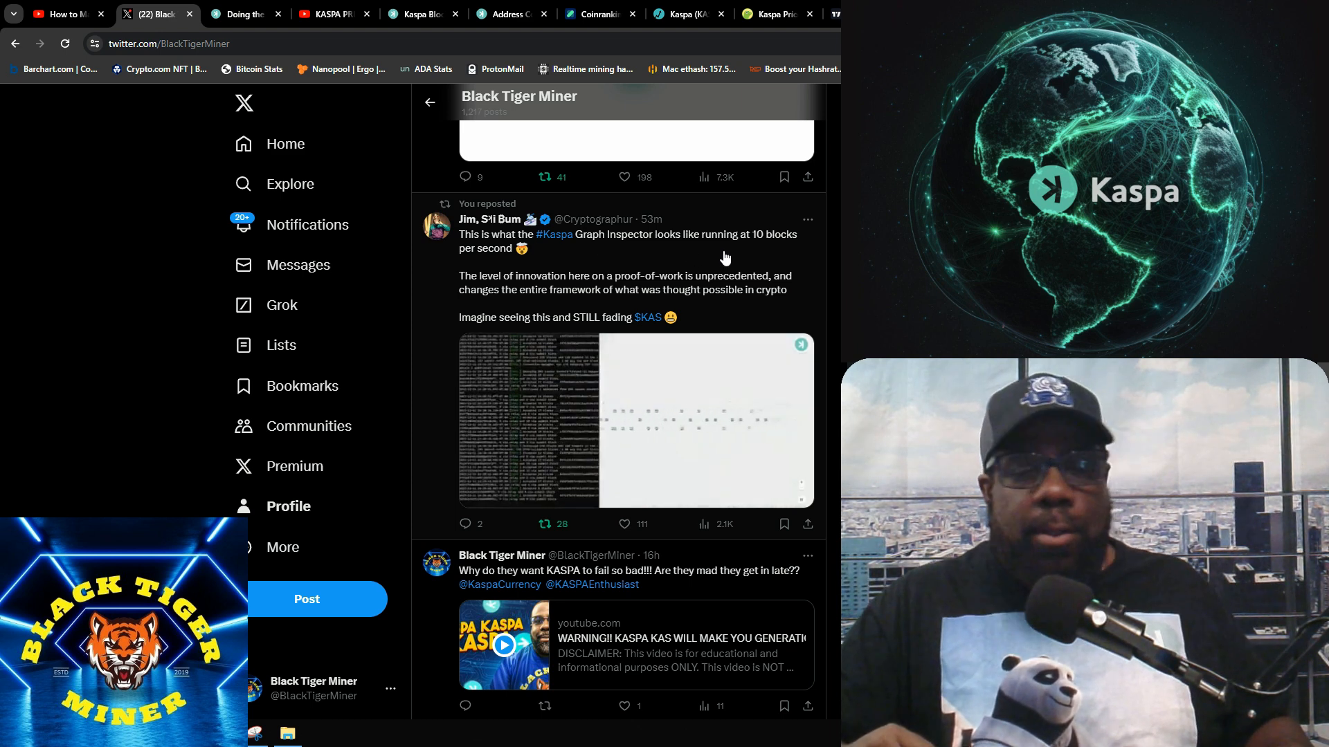
mouse_move(497, 255)
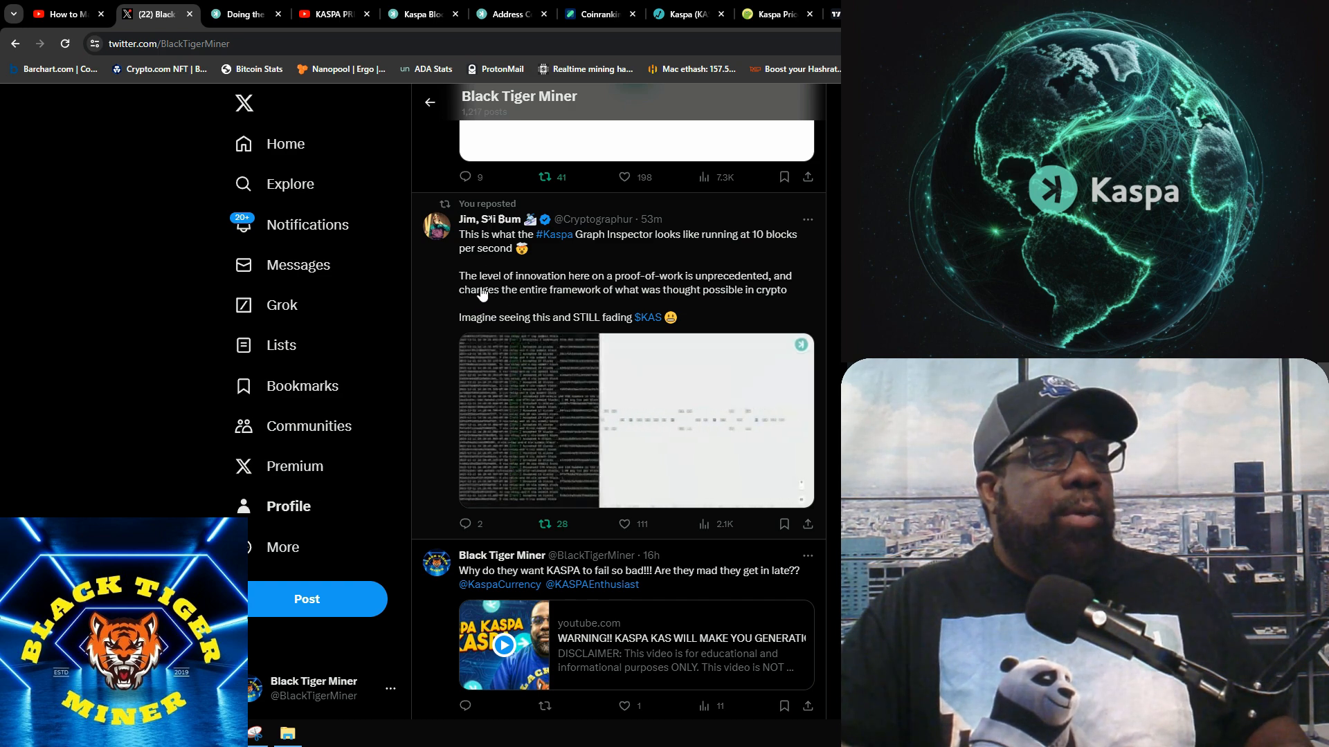
mouse_move(638, 291)
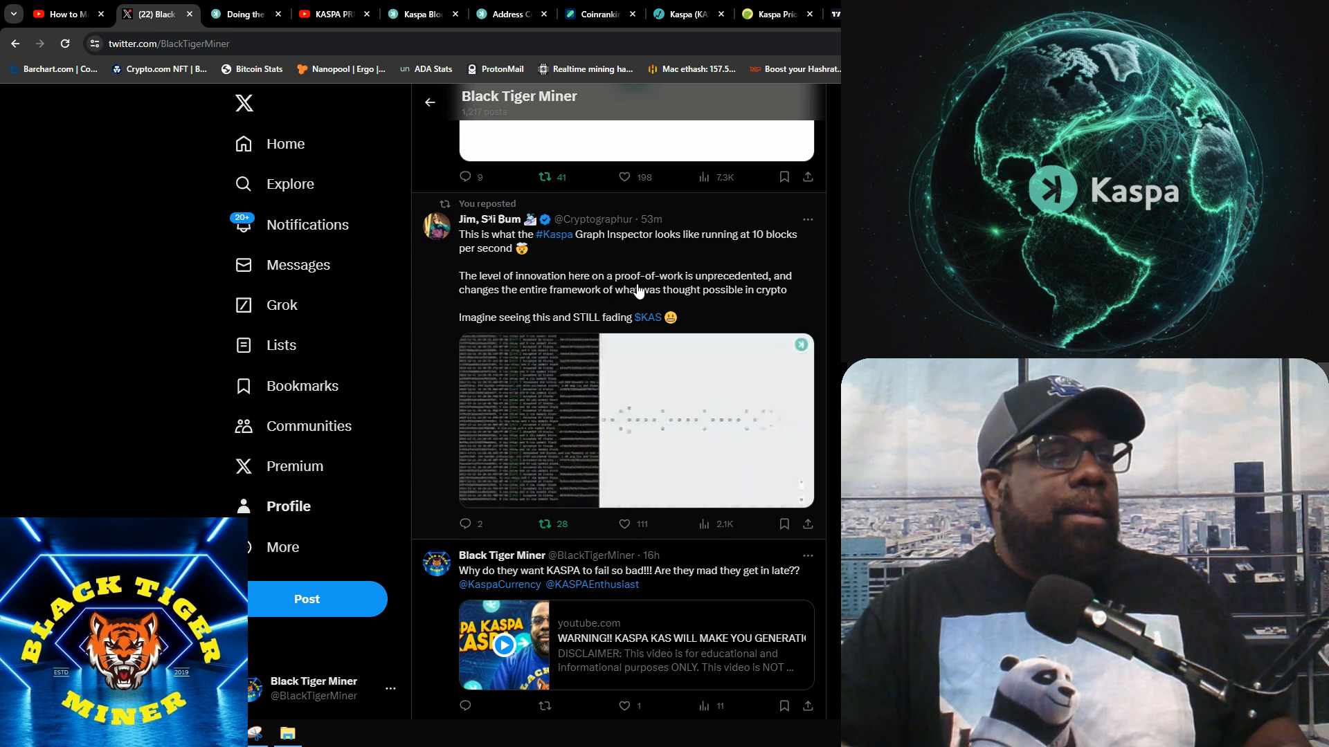
mouse_move(731, 288)
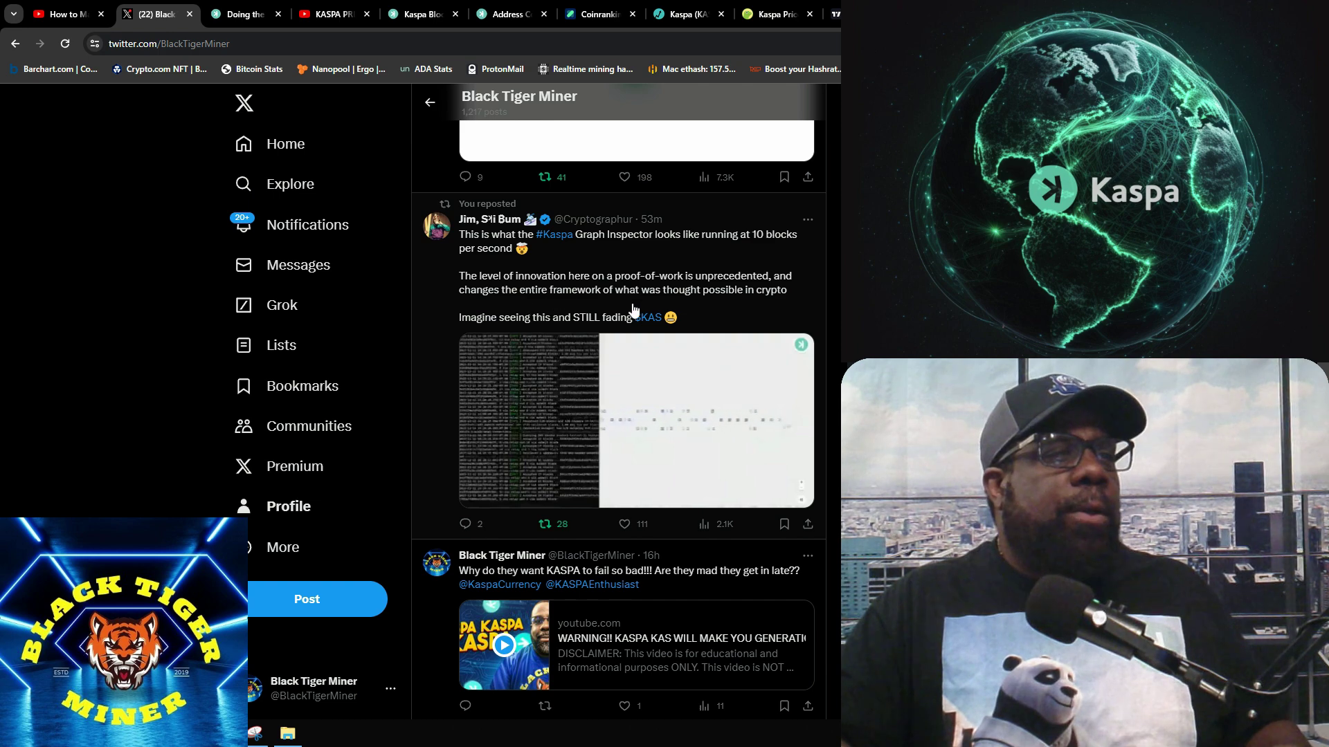
mouse_move(718, 314)
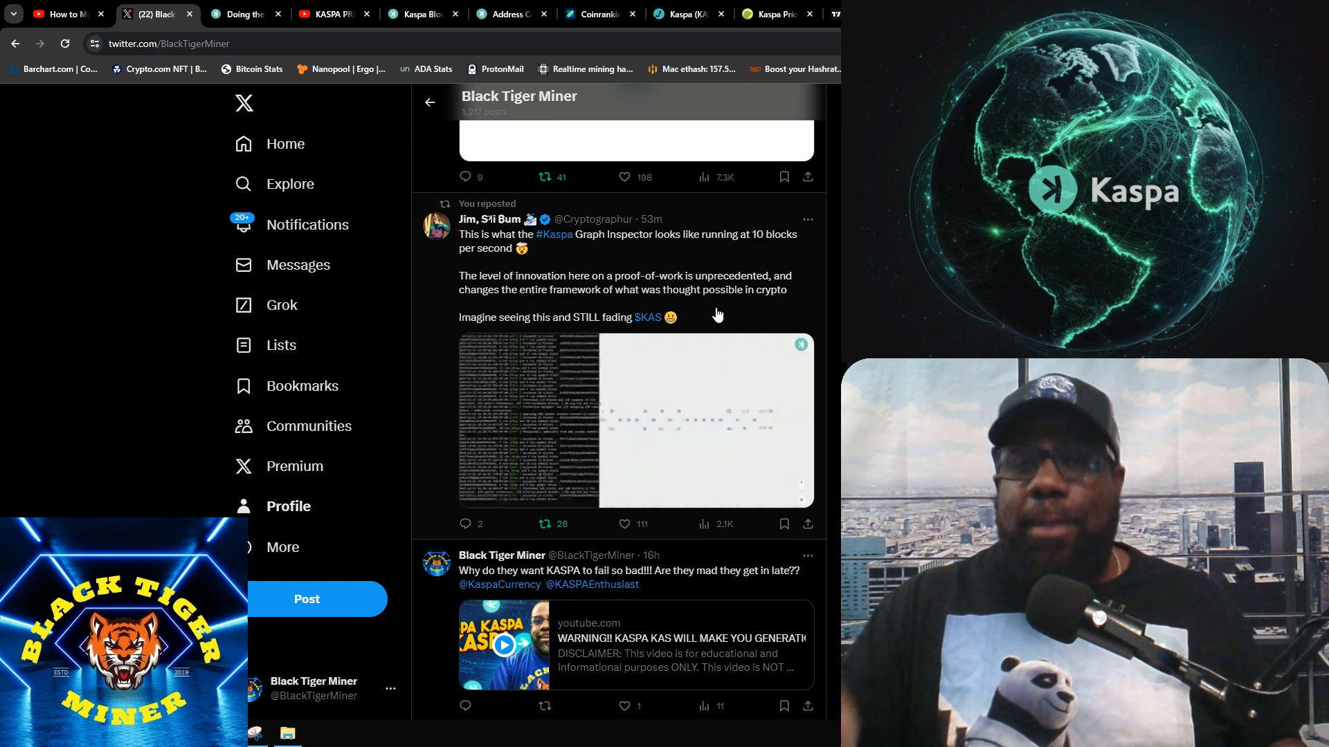
mouse_move(346, 385)
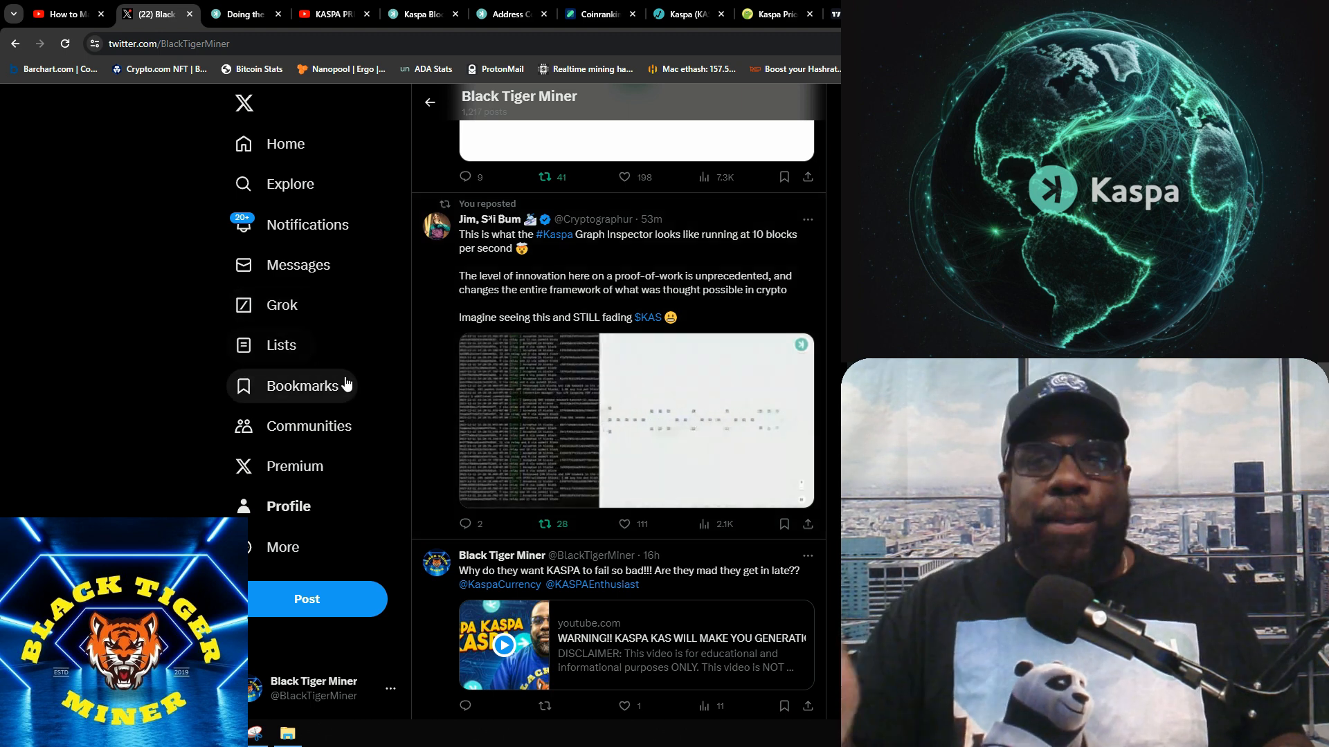
mouse_move(432, 426)
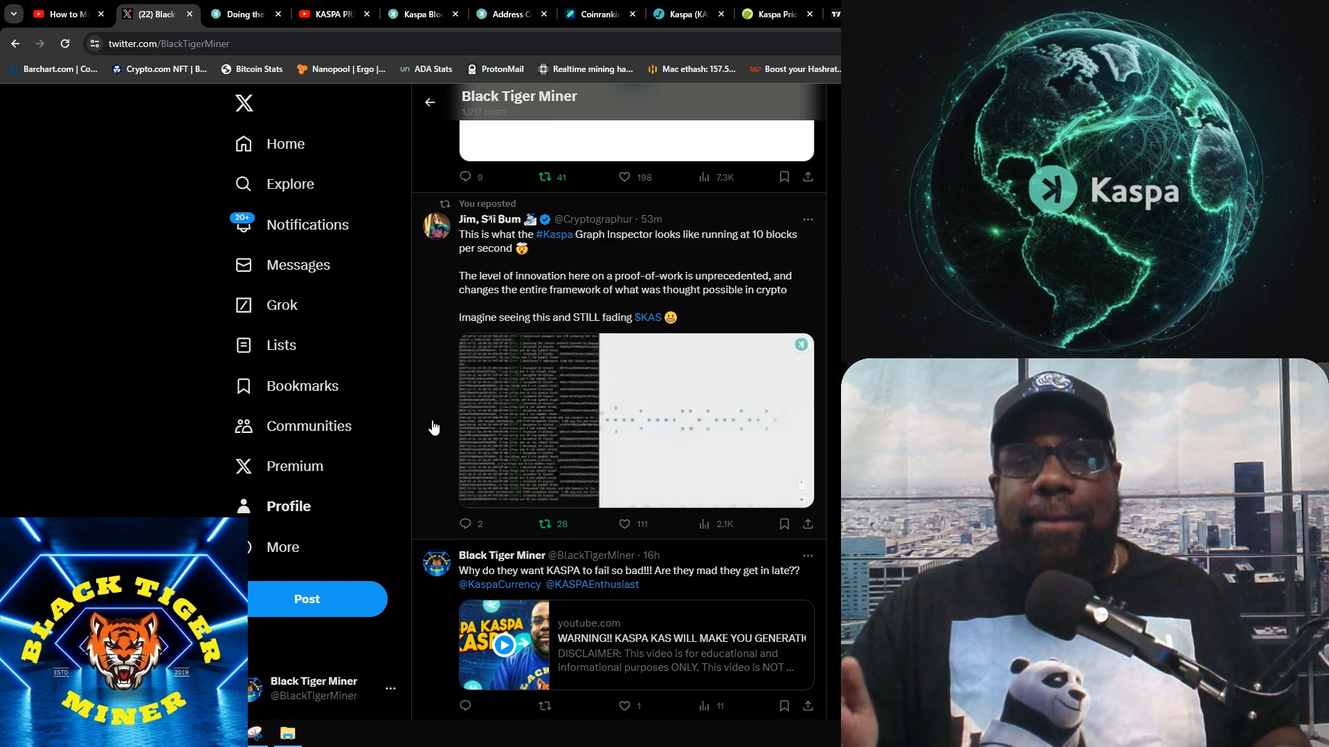
- Scroll the profile feed up to the Kaspa_King repost about $KAS reaching a dollar
scroll("up", 3)
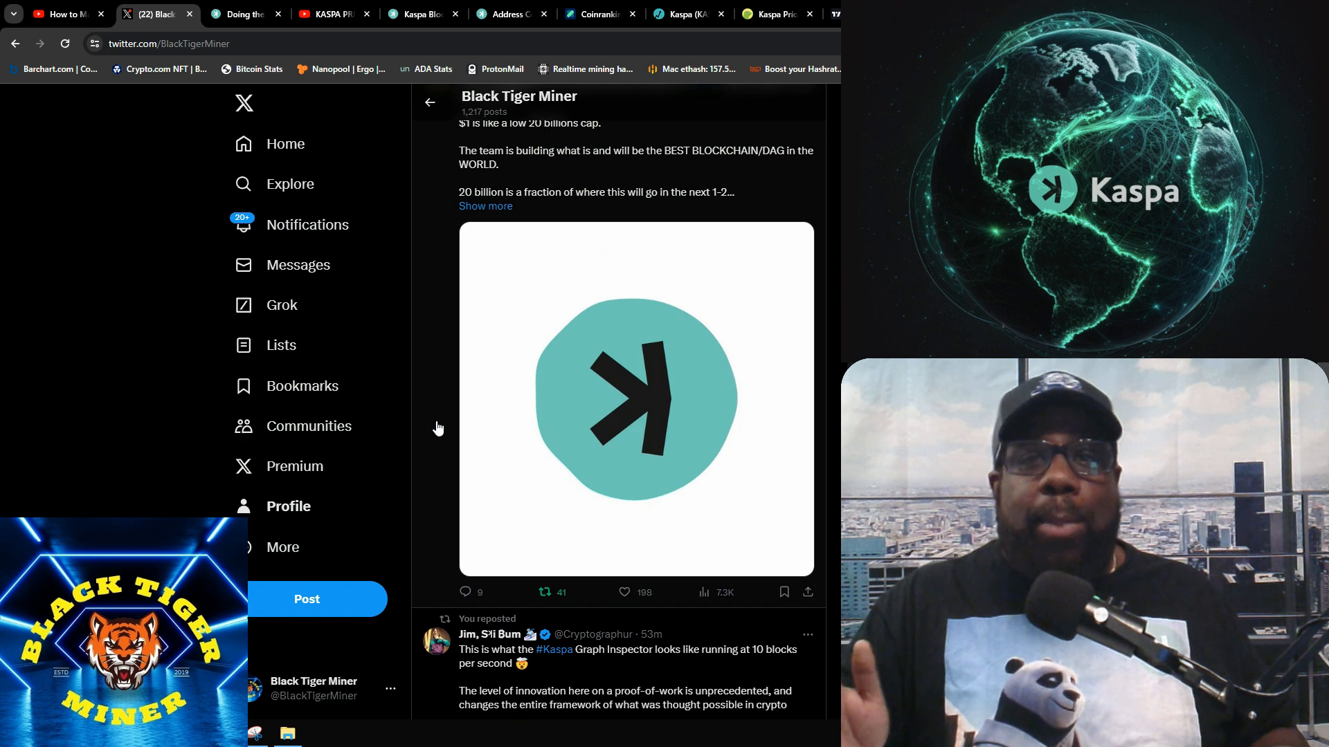
scroll("up", 3)
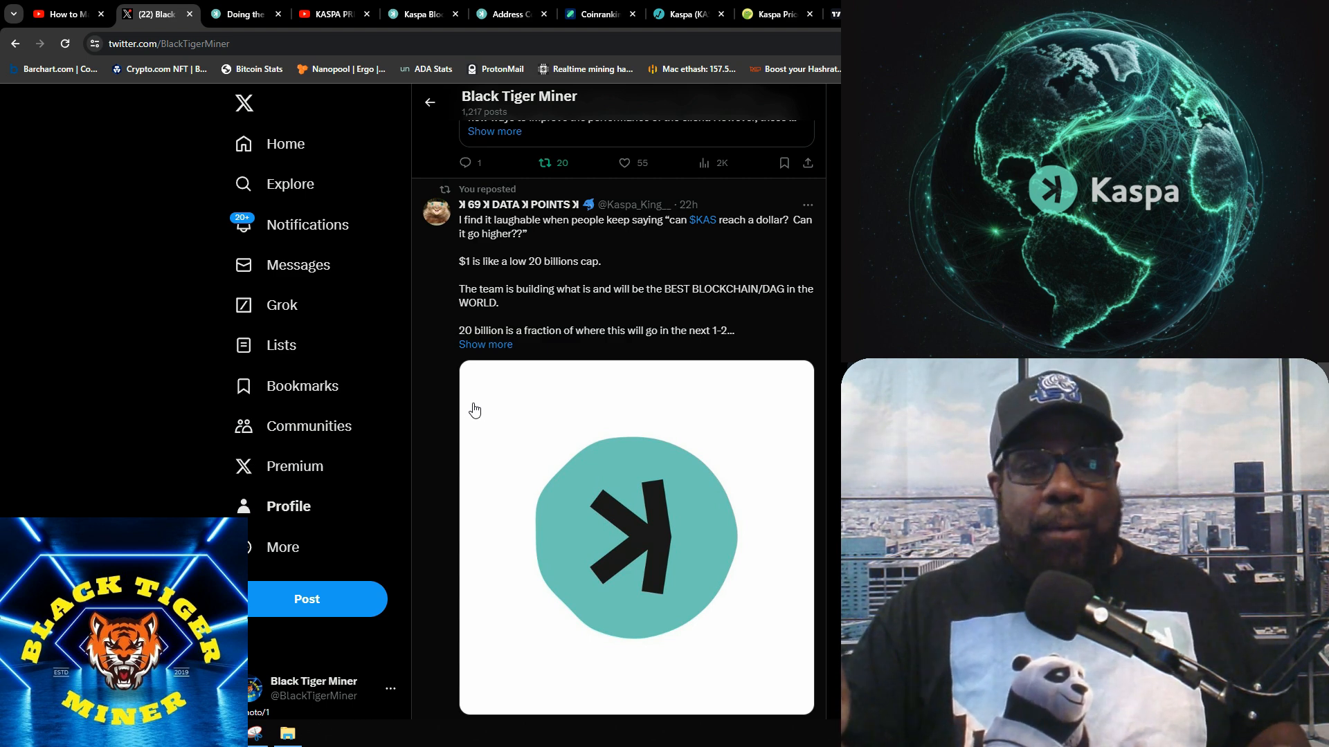
mouse_move(482, 411)
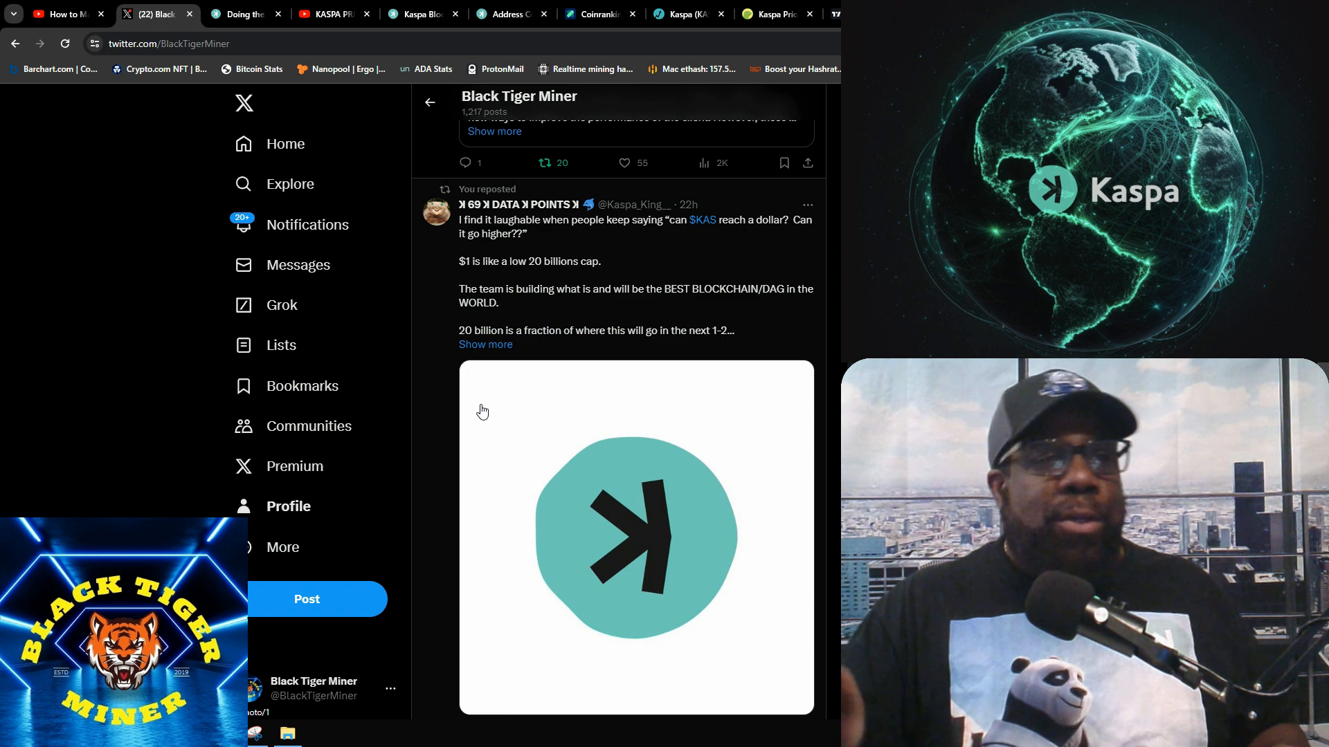
mouse_move(501, 404)
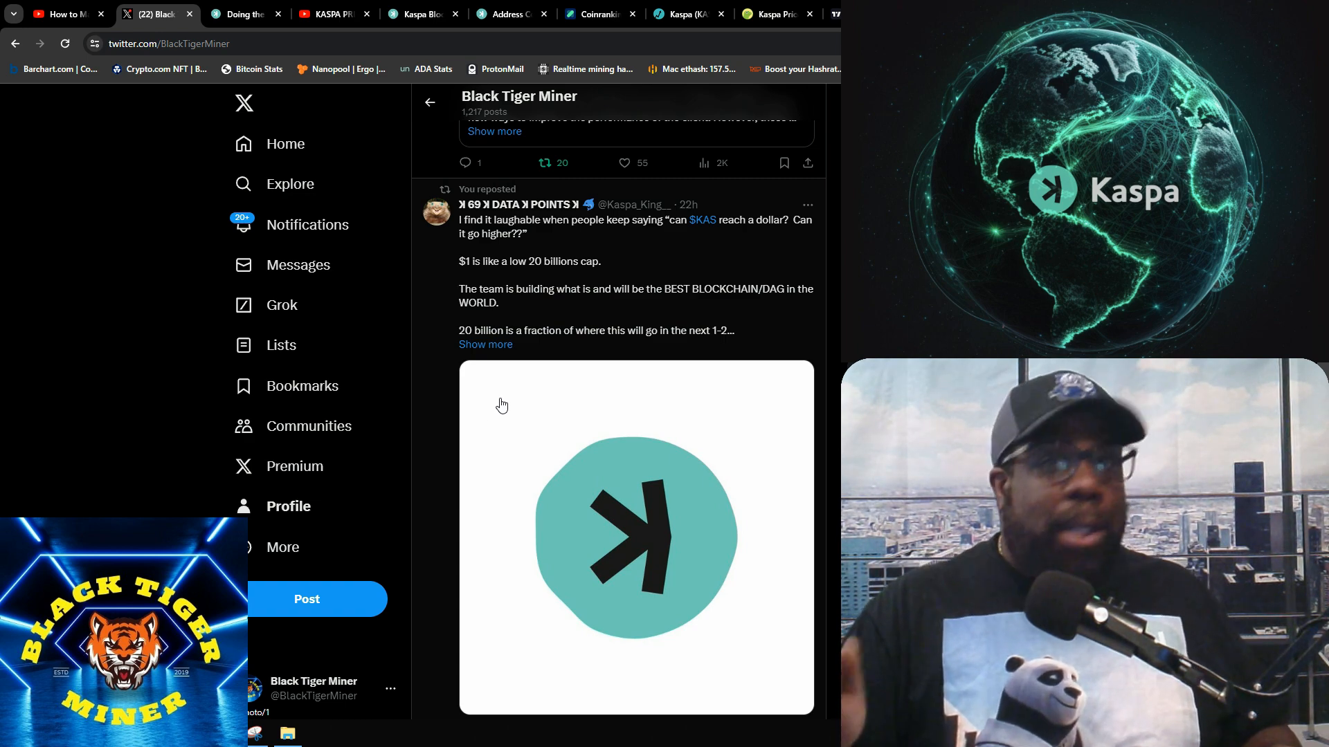
mouse_move(454, 414)
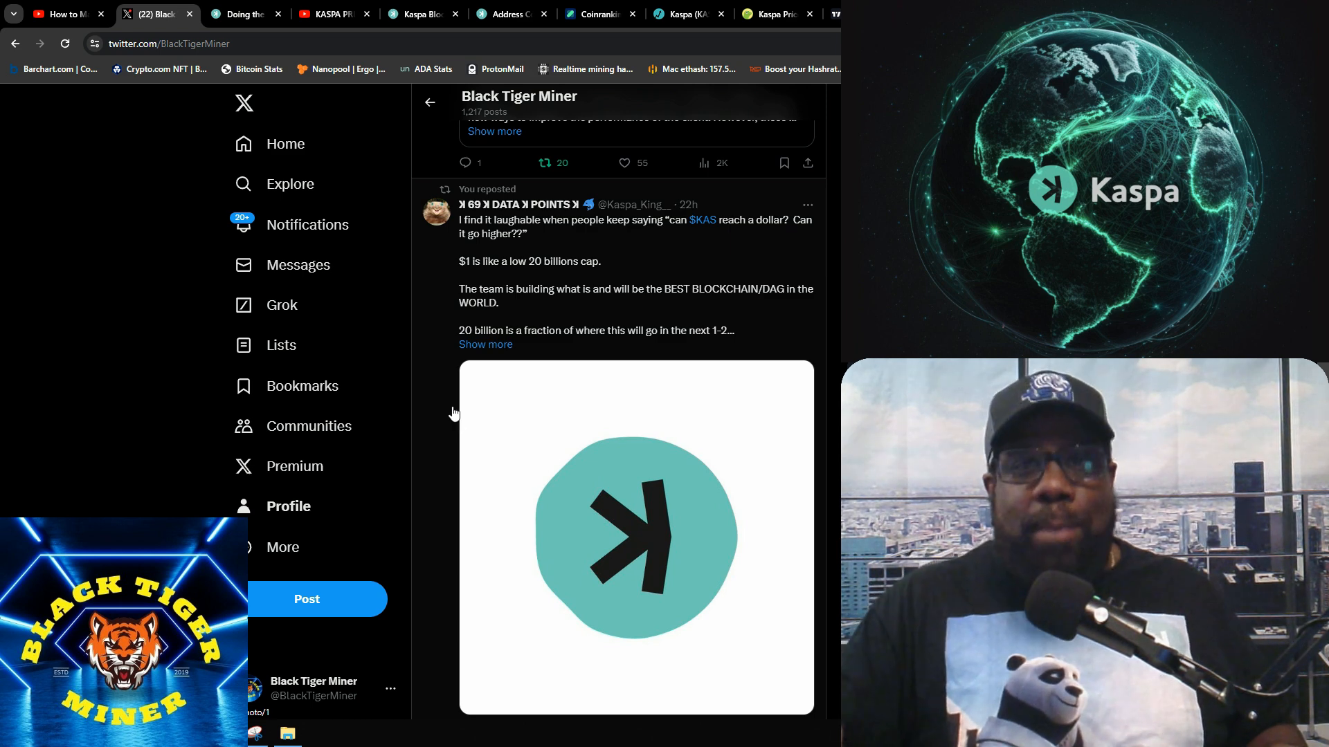
mouse_move(482, 412)
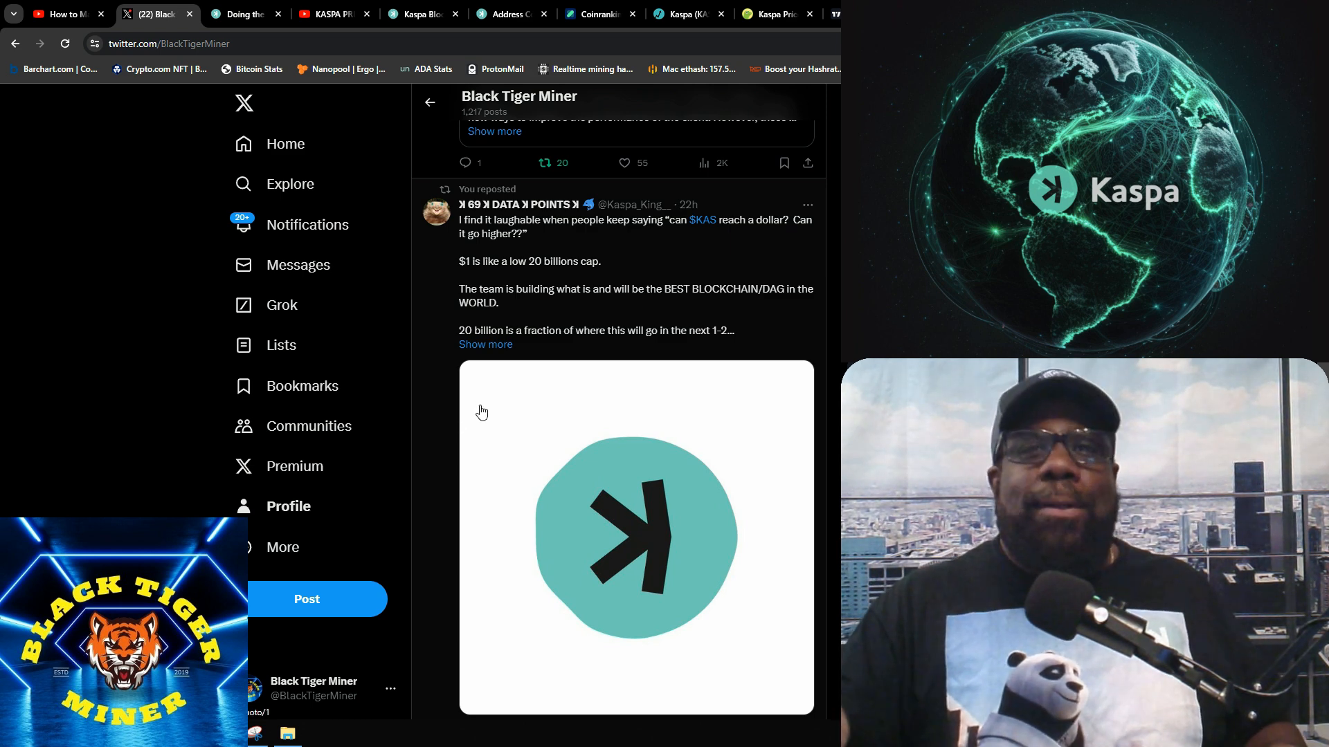
mouse_move(468, 407)
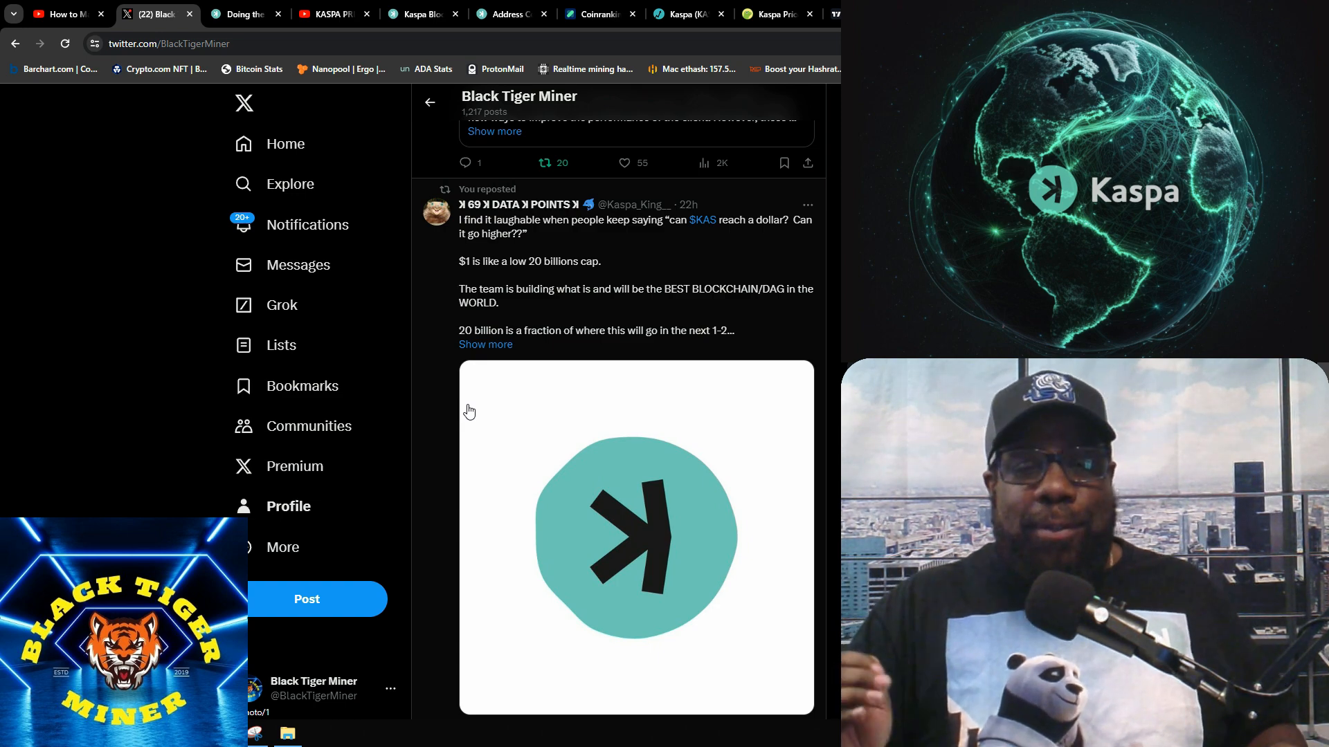
mouse_move(556, 428)
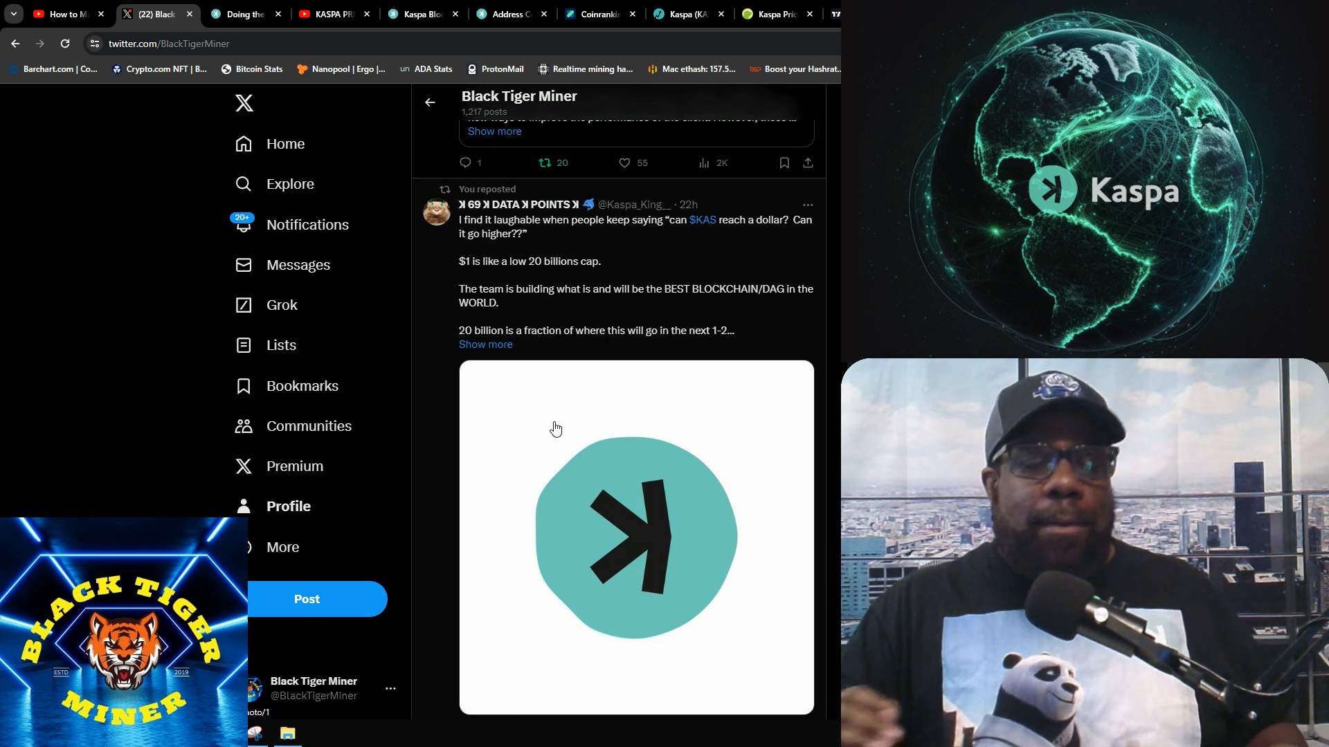
mouse_move(576, 440)
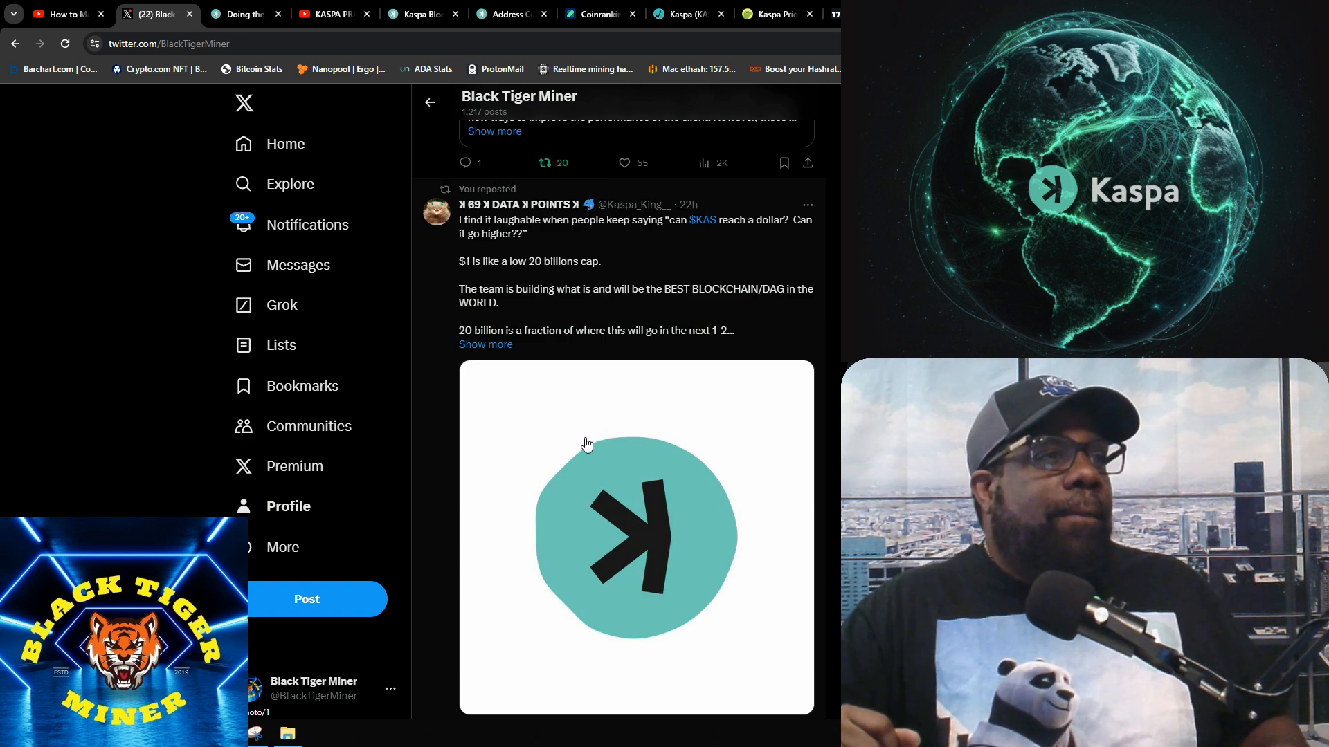
mouse_move(512, 252)
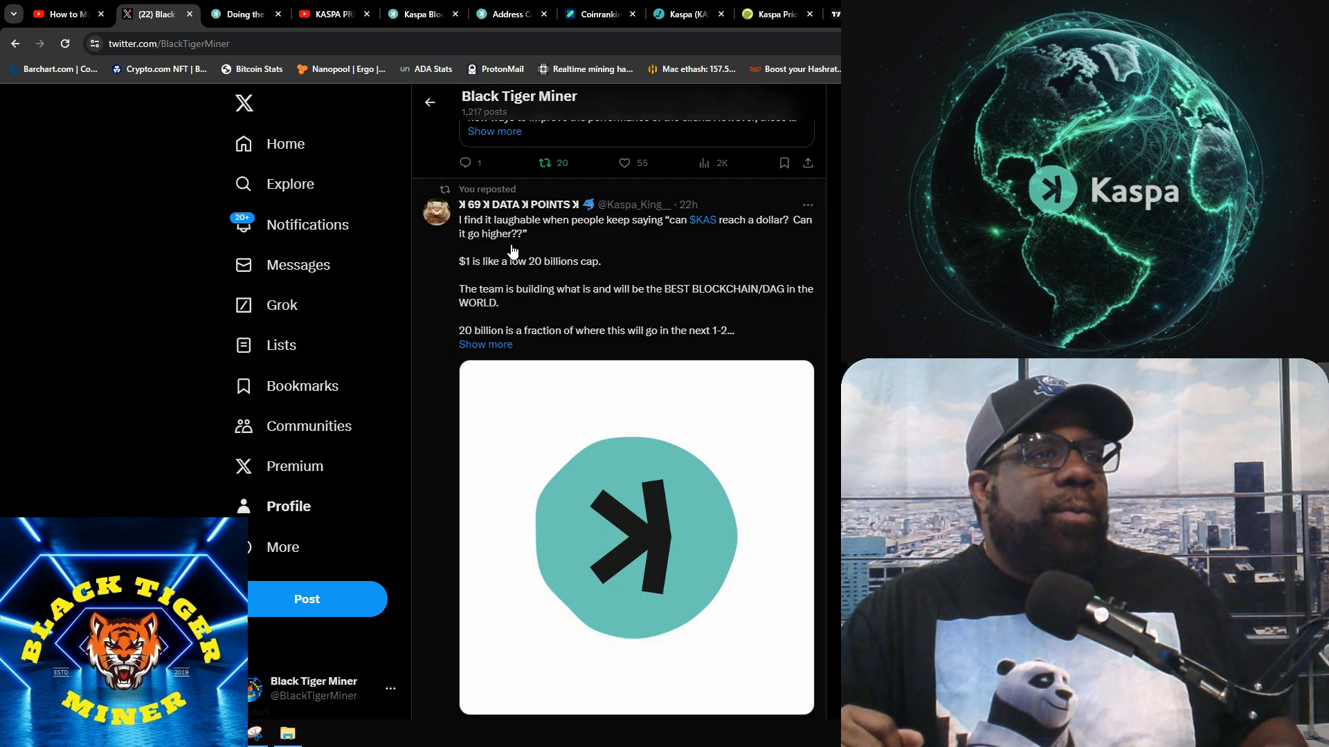
mouse_move(710, 241)
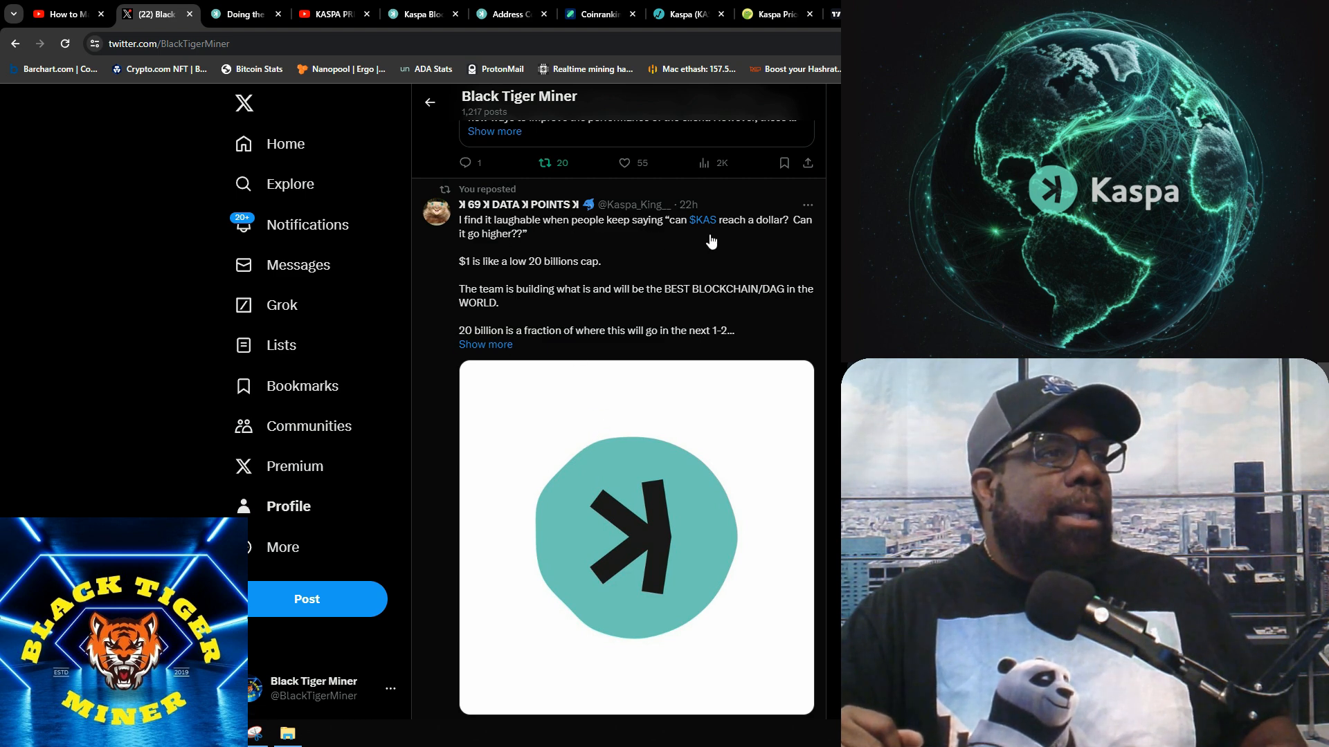
mouse_move(781, 243)
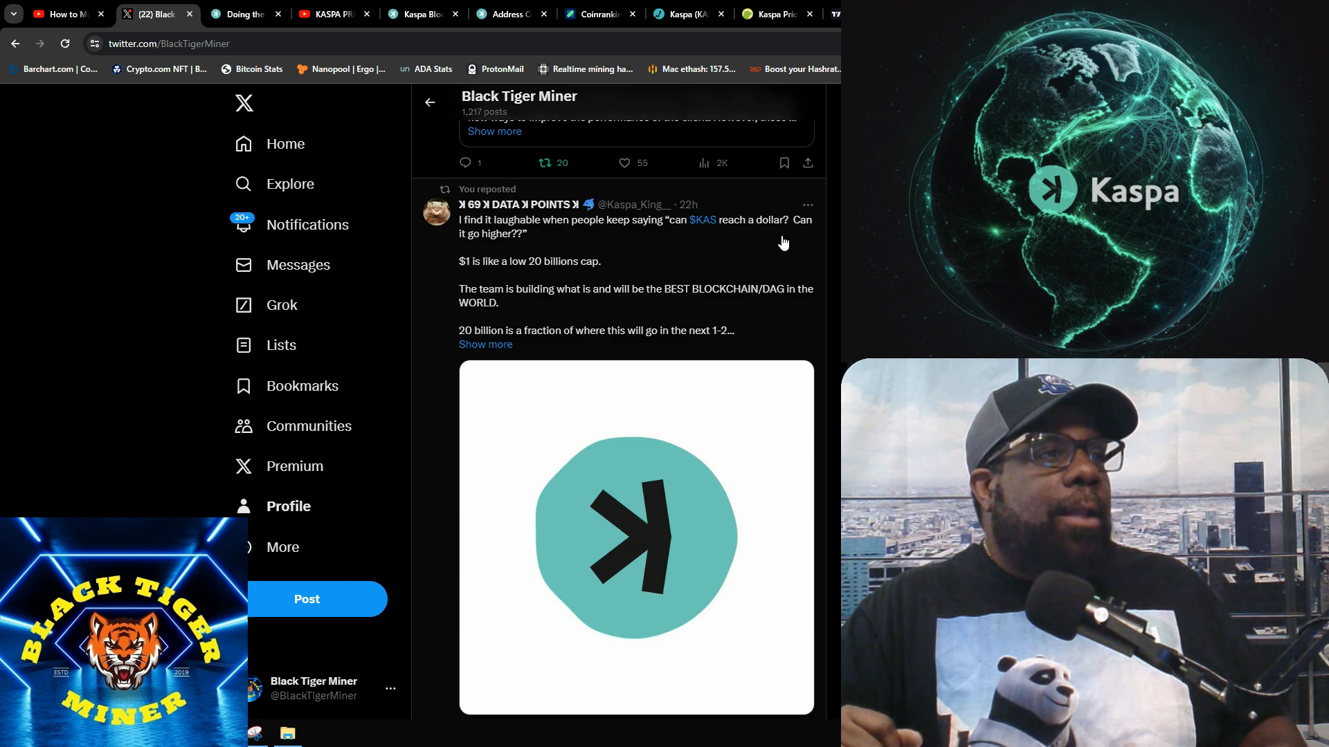
mouse_move(476, 280)
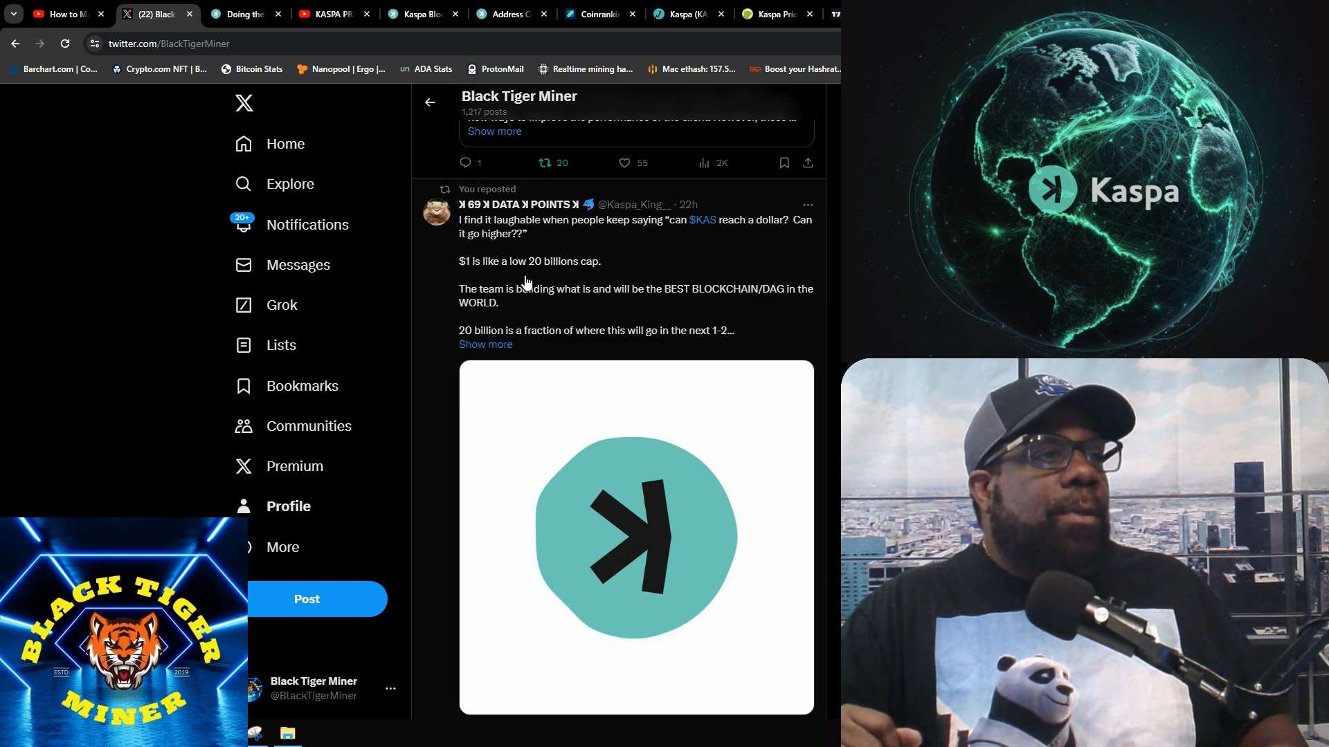
mouse_move(560, 292)
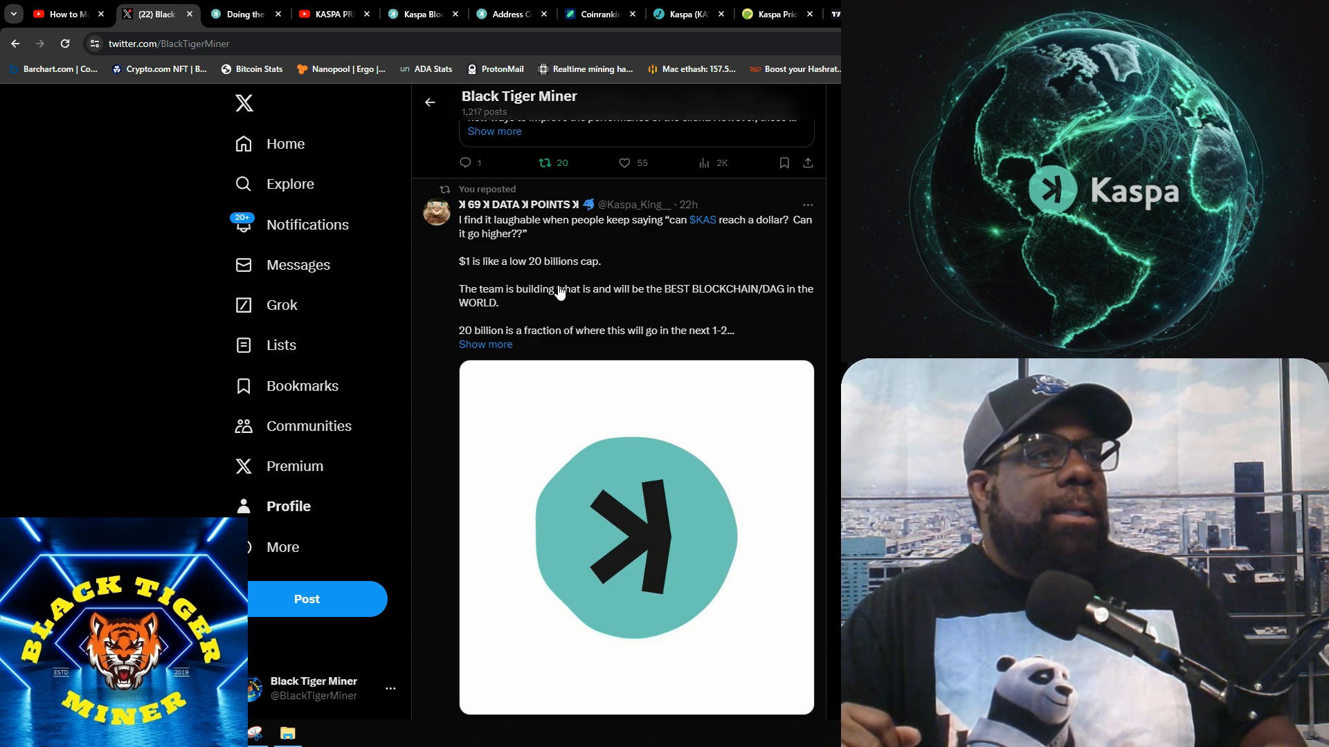
mouse_move(620, 307)
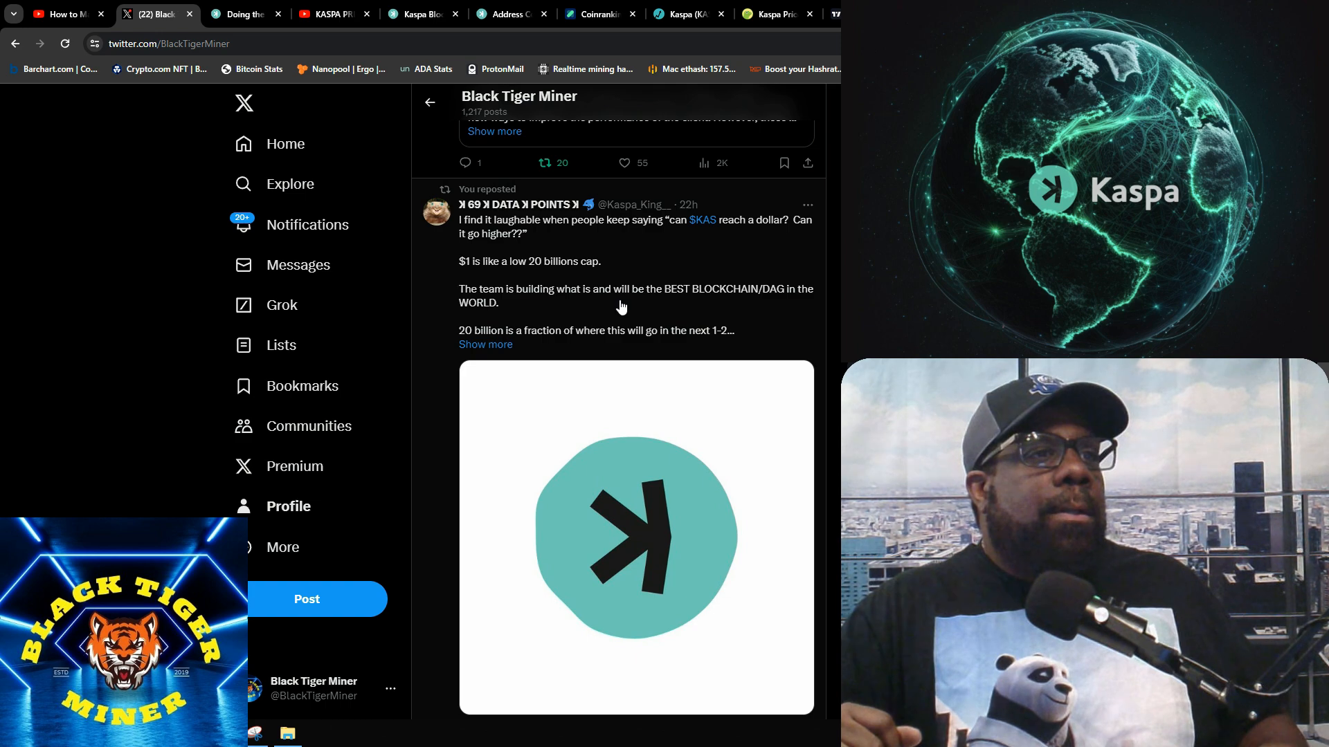
mouse_move(753, 309)
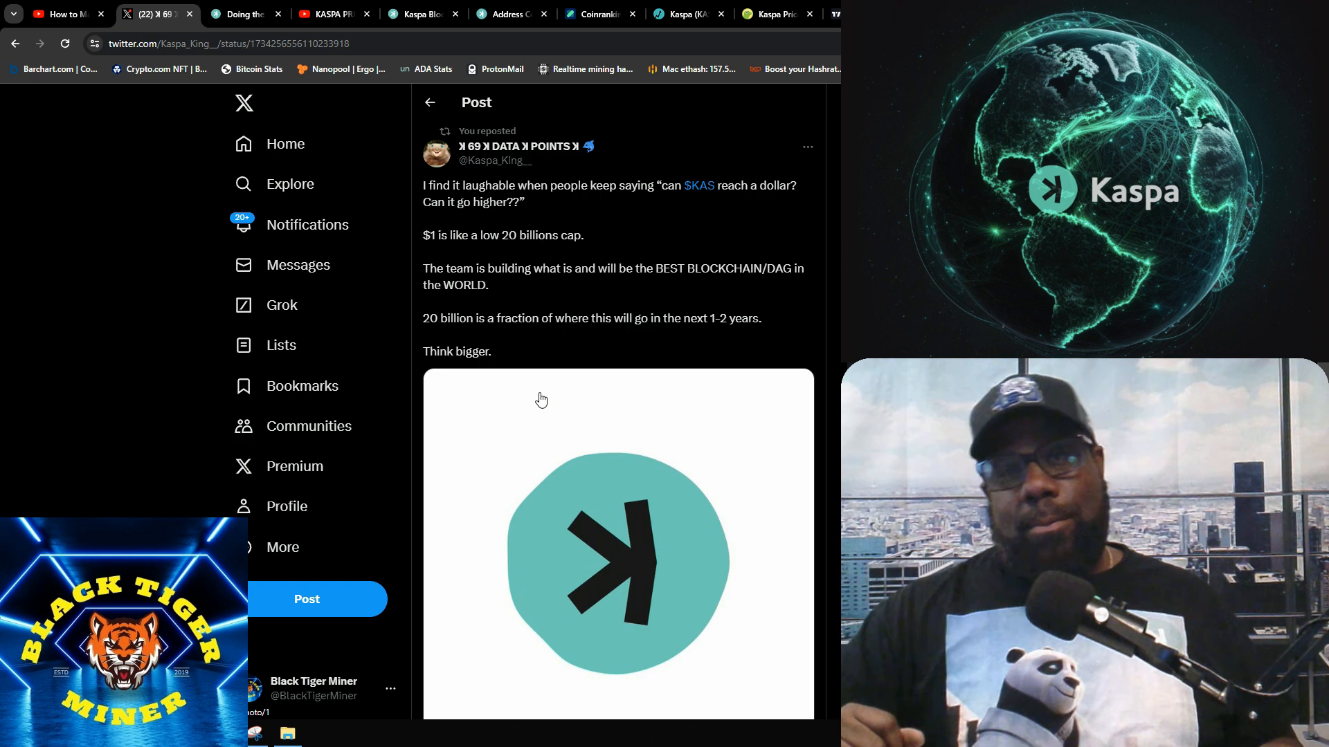
- Read the $KAS-dollar post ending "Think bigger", then return to the profile feed at that repost
scroll("down", 3)
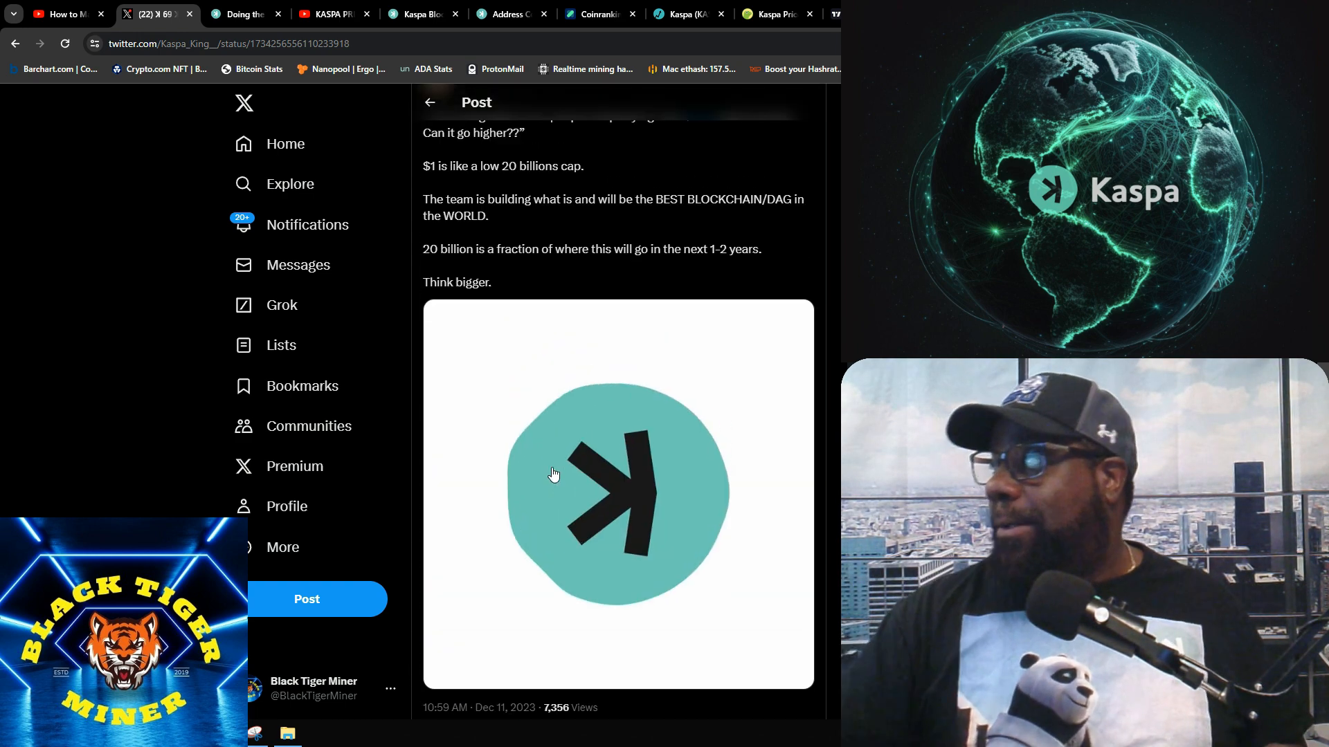
scroll("up", 3)
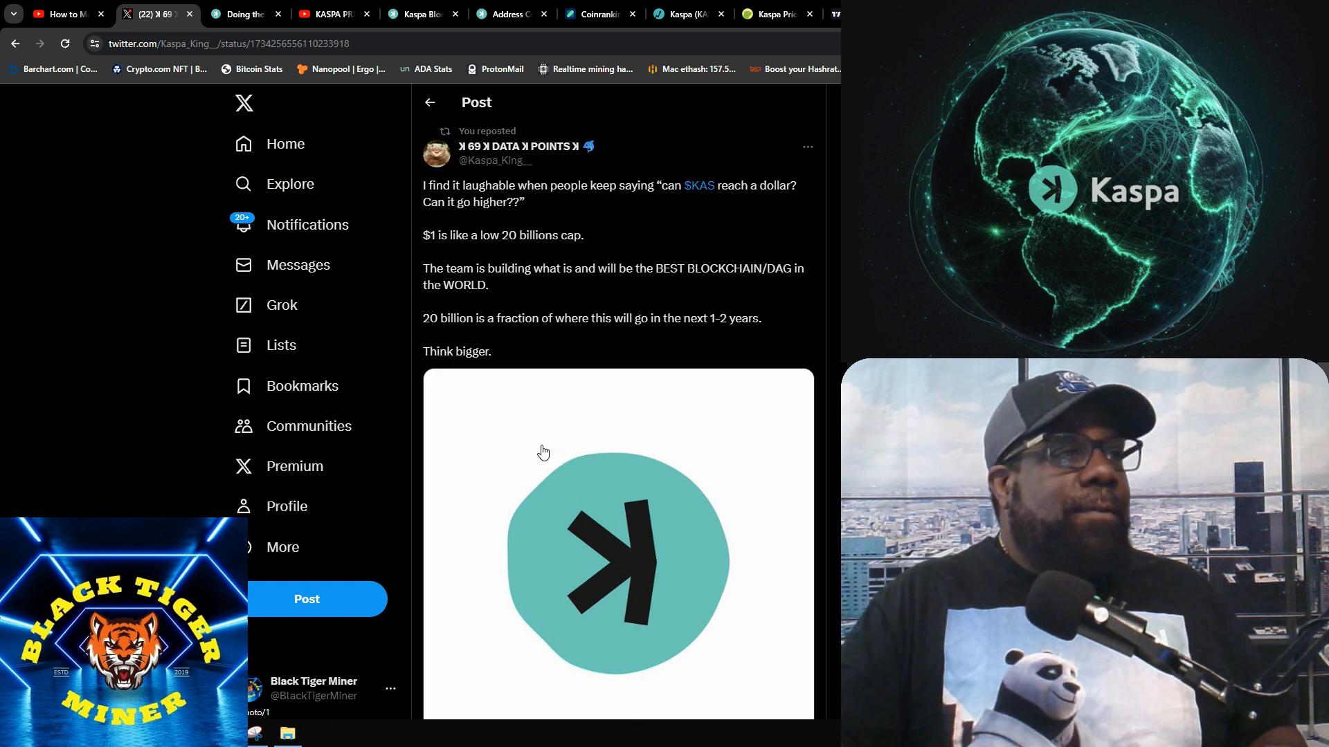
mouse_move(587, 437)
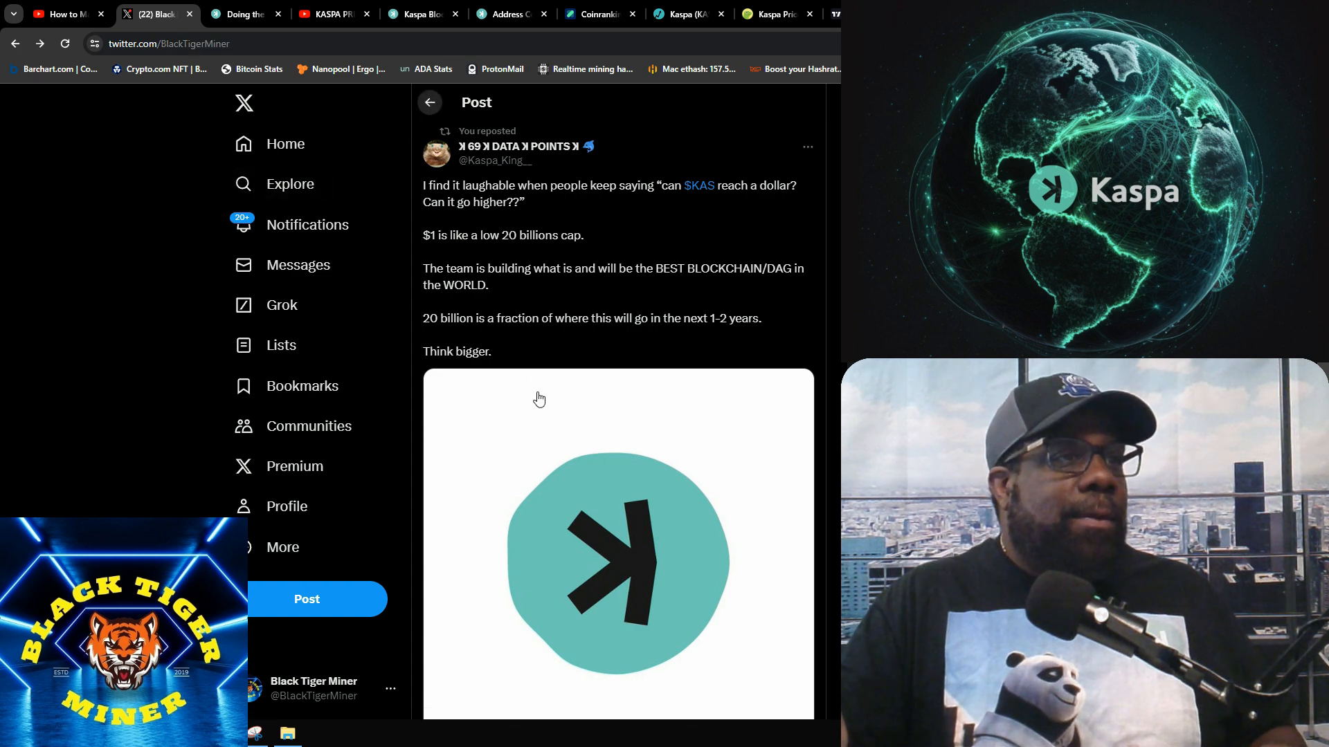
left_click(429, 101)
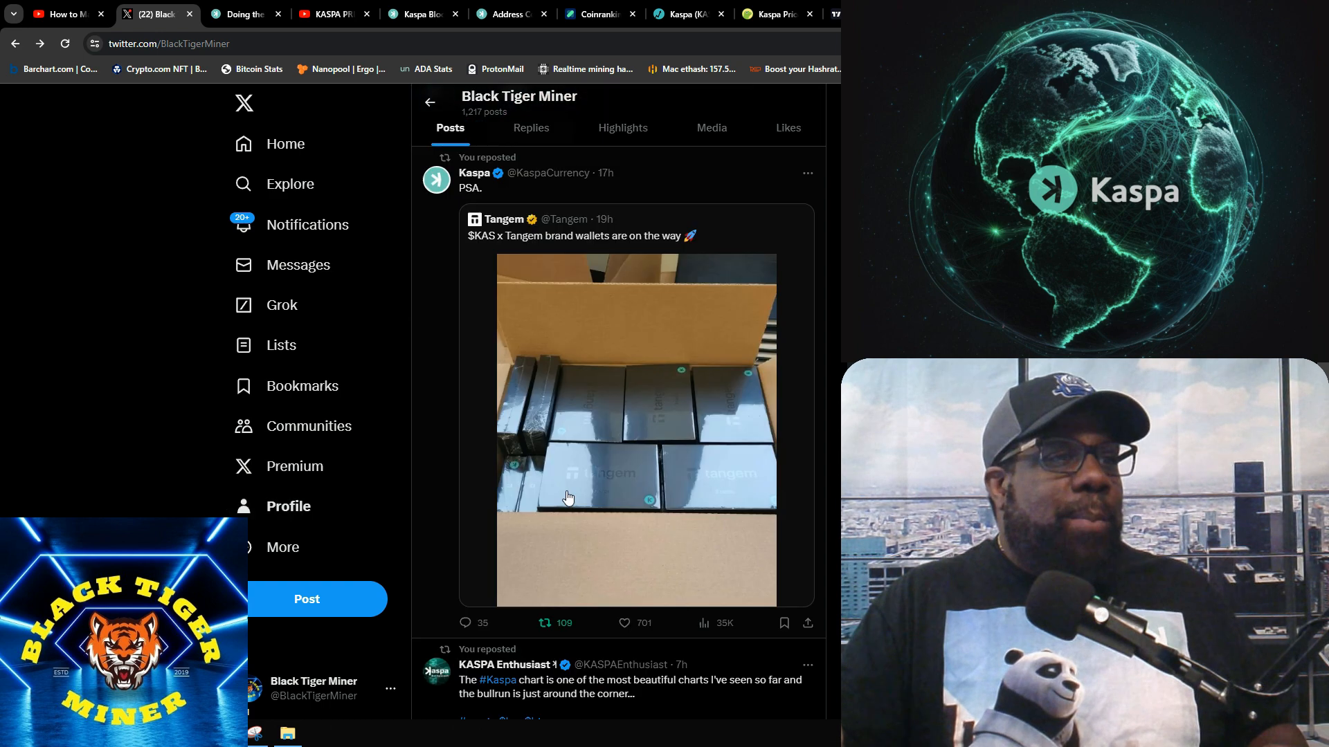
scroll("down", 3)
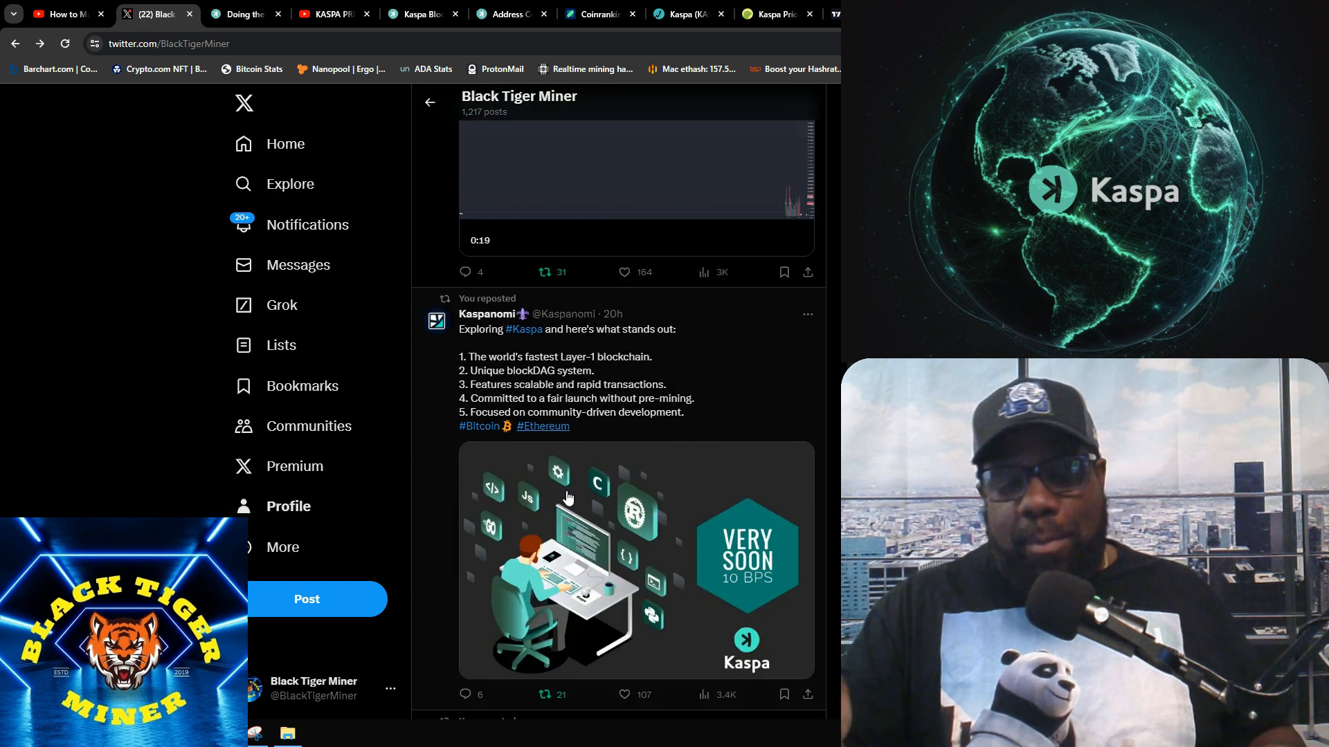
scroll("down", 3)
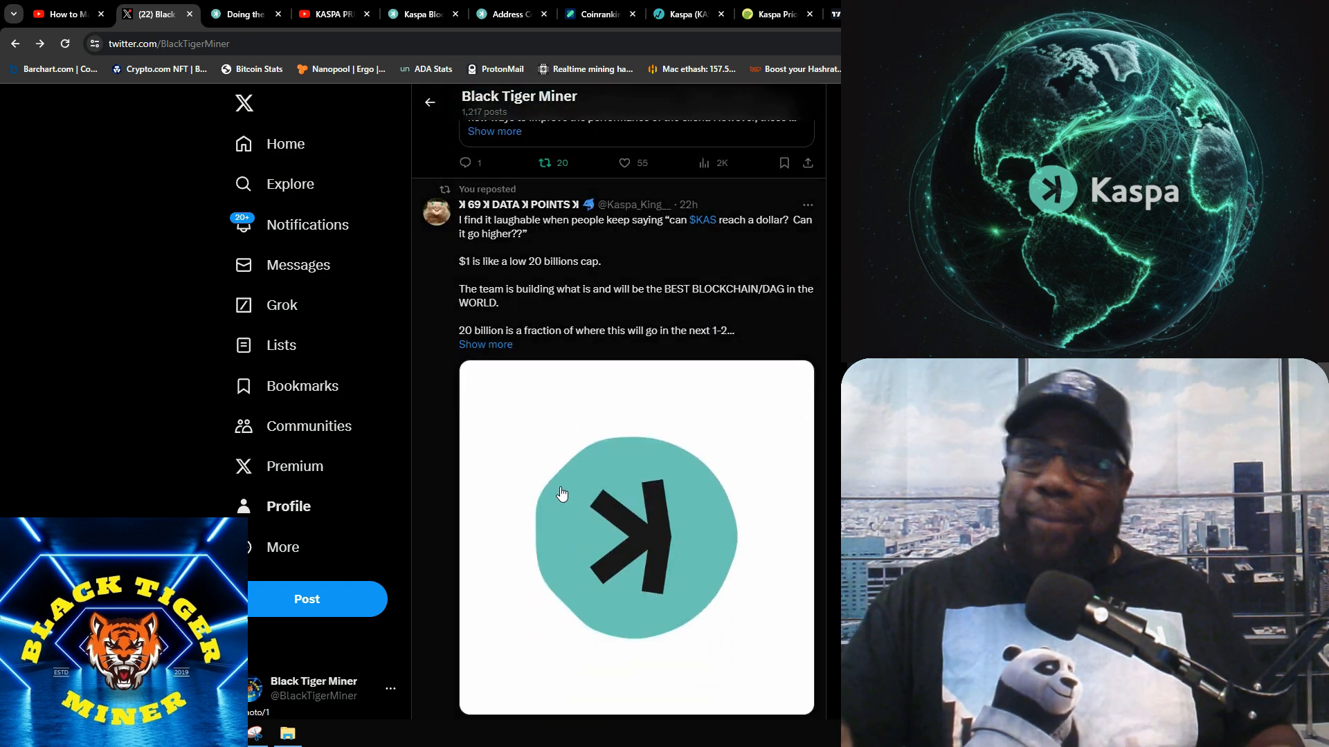
mouse_move(480, 505)
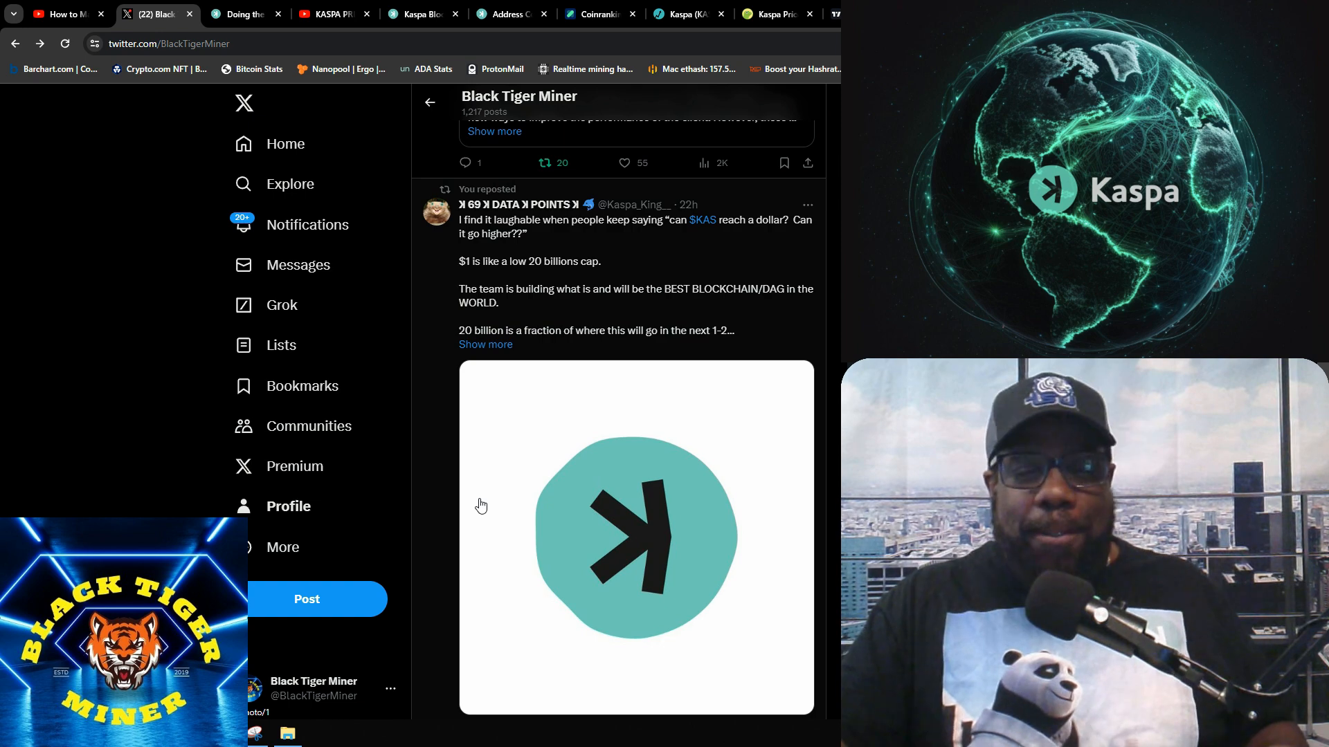
mouse_move(506, 477)
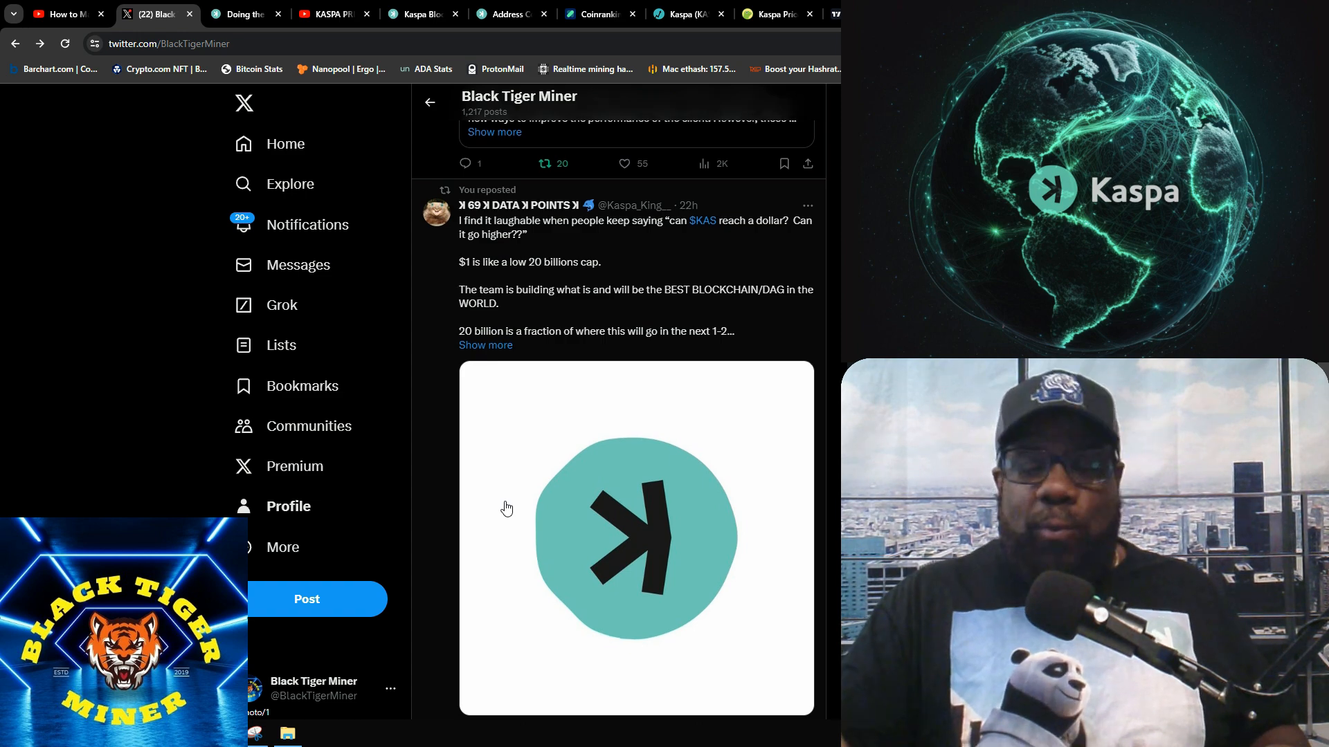
- Scroll up to Mahone's reposted T11 update post on Kaspa decentralization
scroll("up", 3)
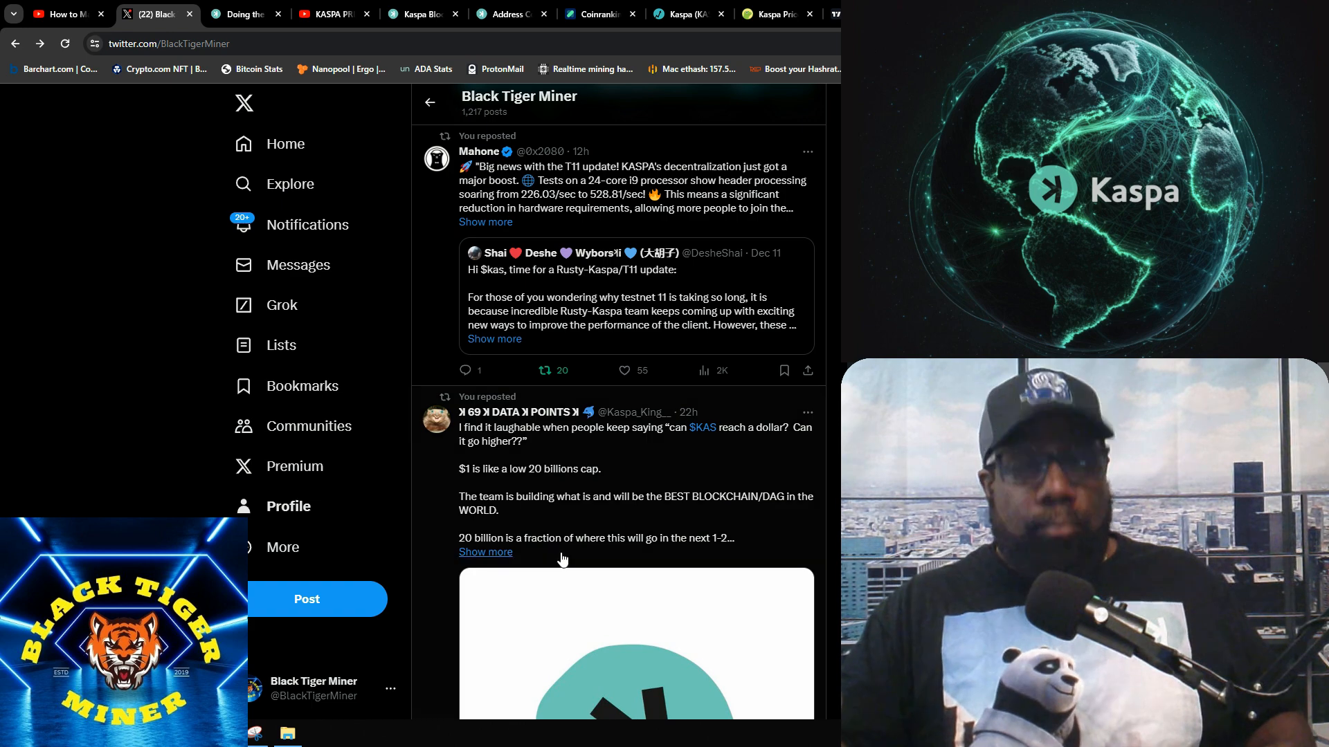
mouse_move(632, 465)
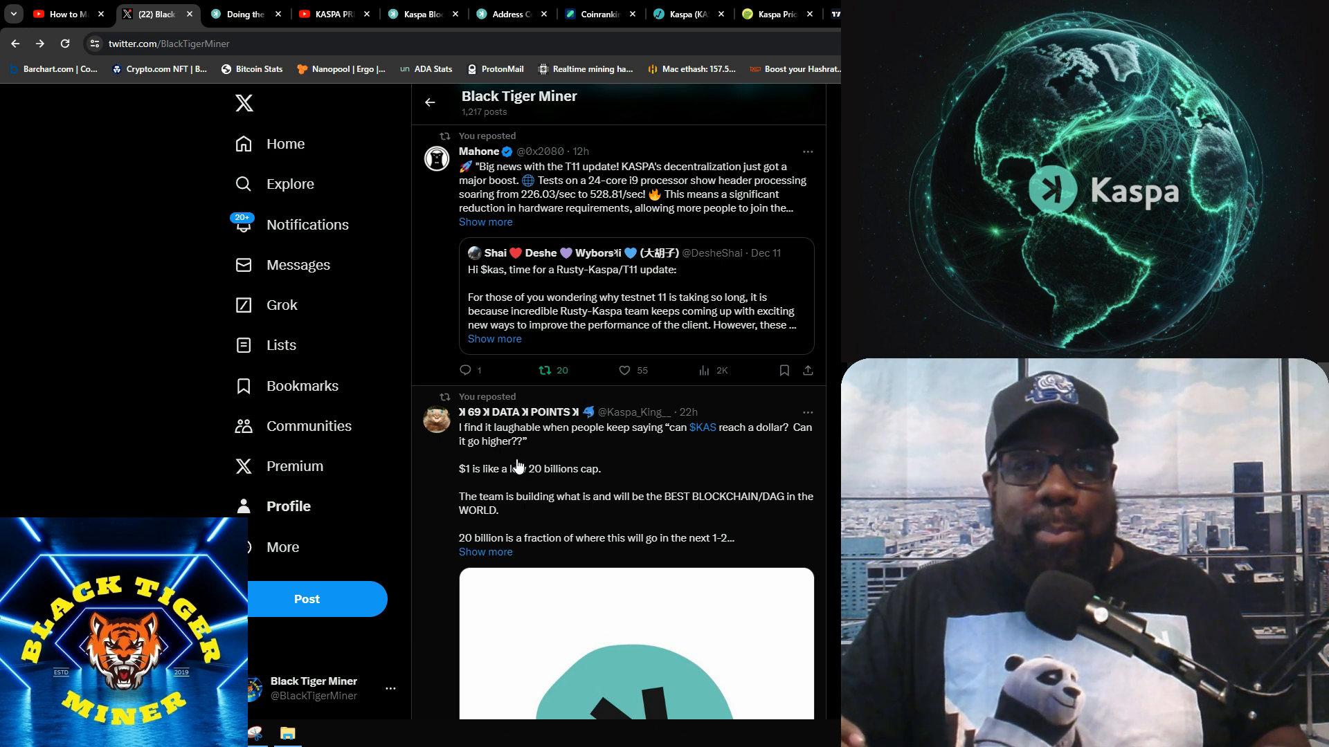
mouse_move(594, 491)
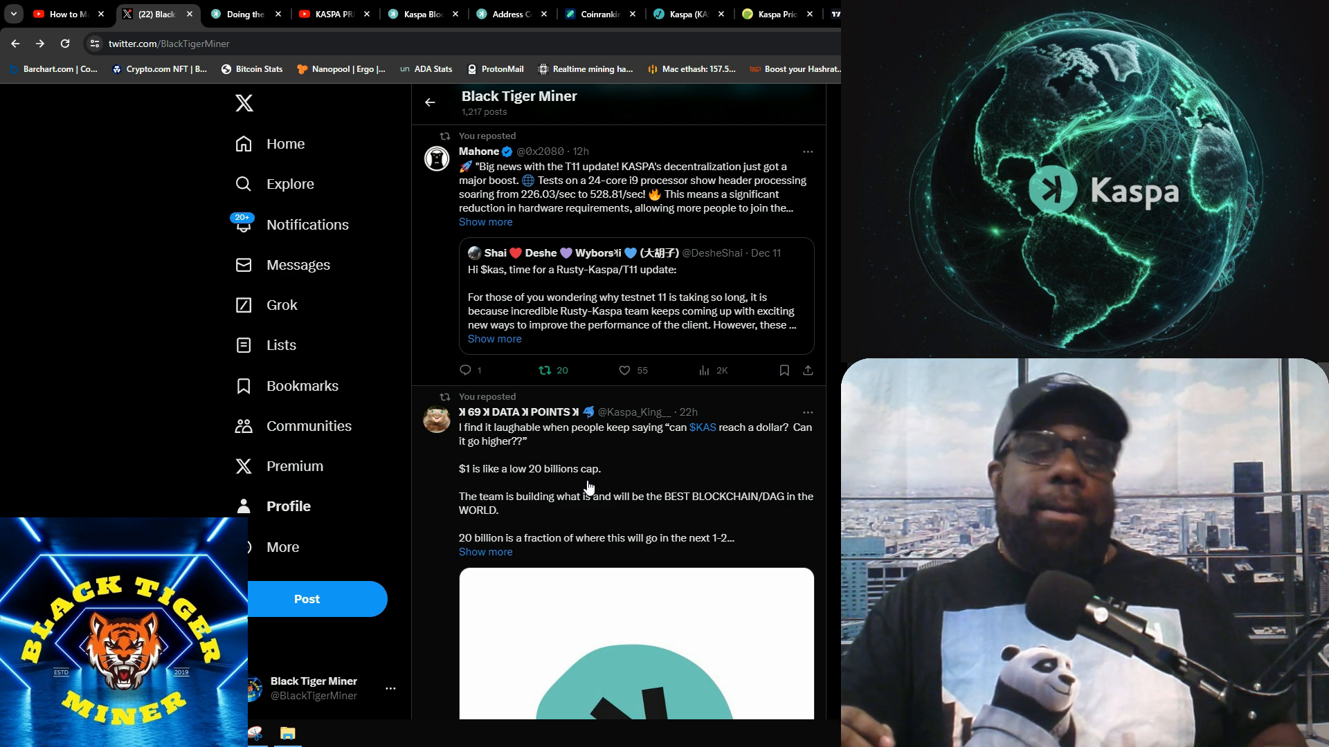
mouse_move(584, 492)
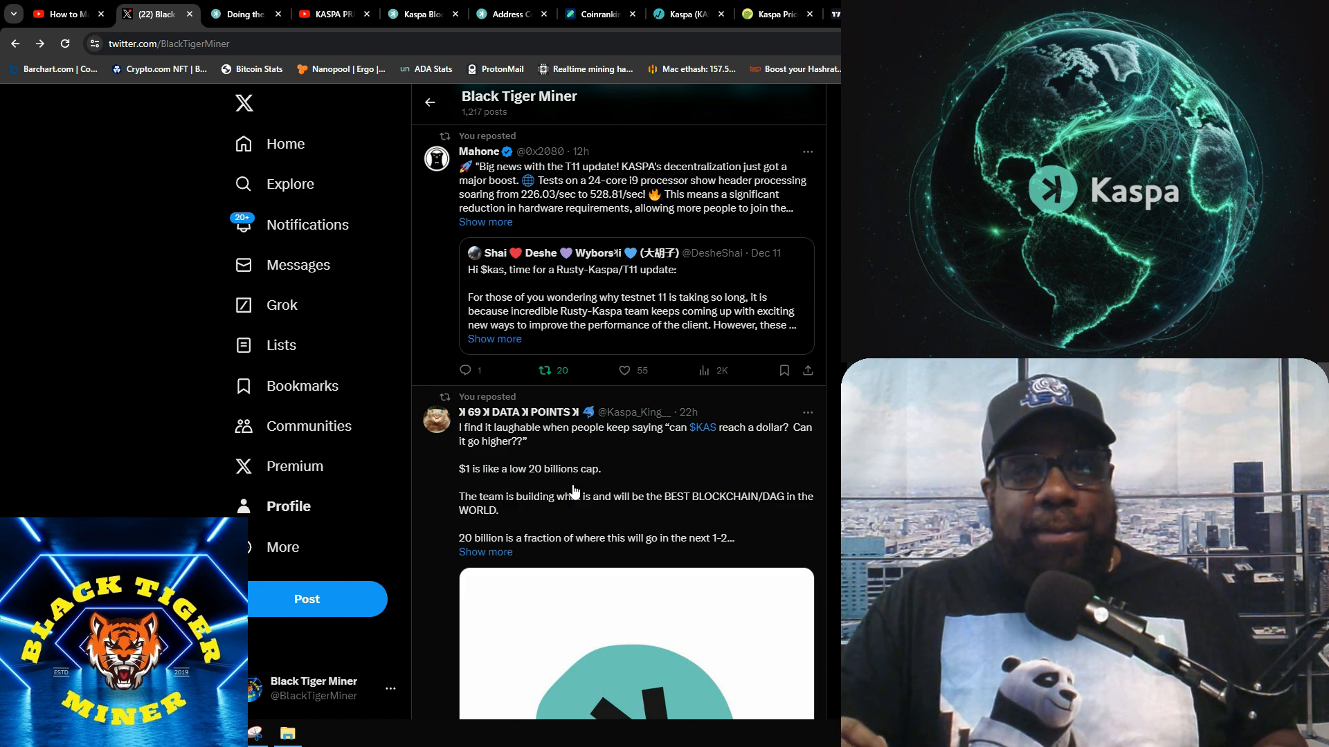
mouse_move(666, 508)
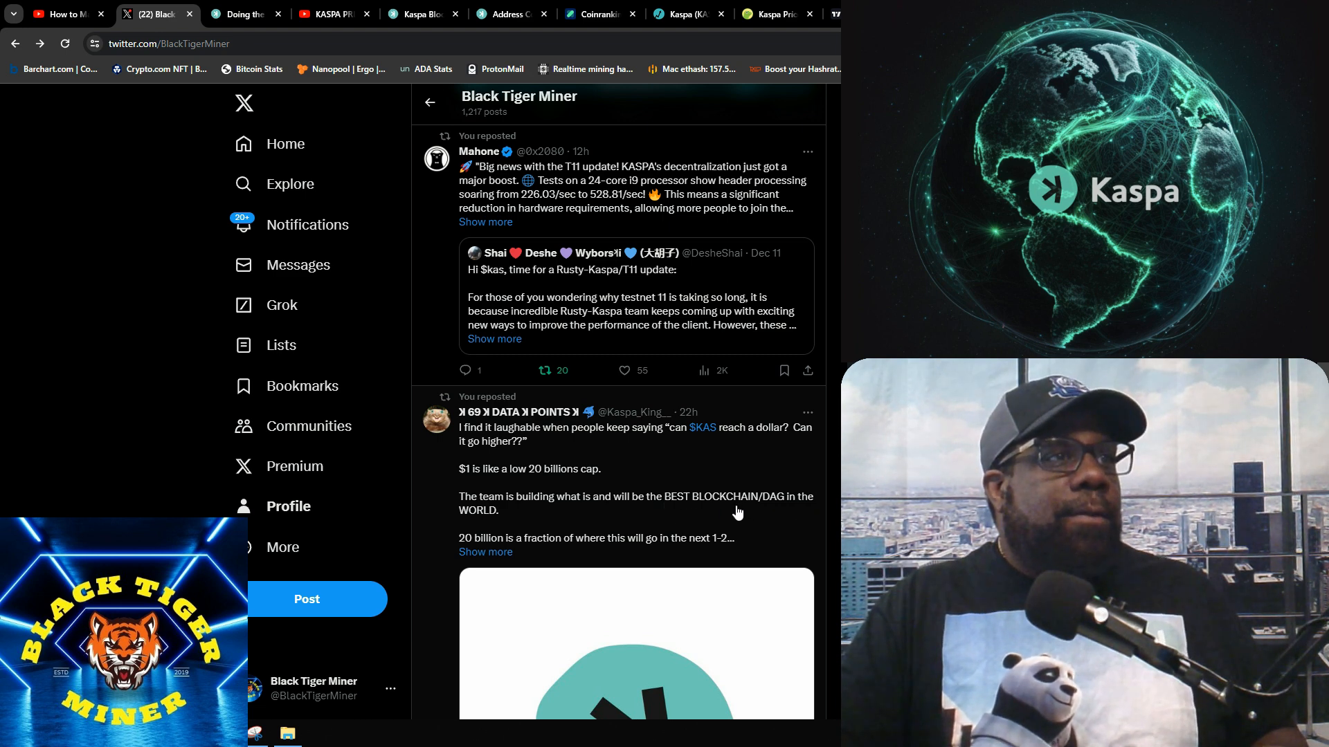
- View the KASPA Enthusiast Kaspa chart video full screen, then return it to normal size
scroll("up", 3)
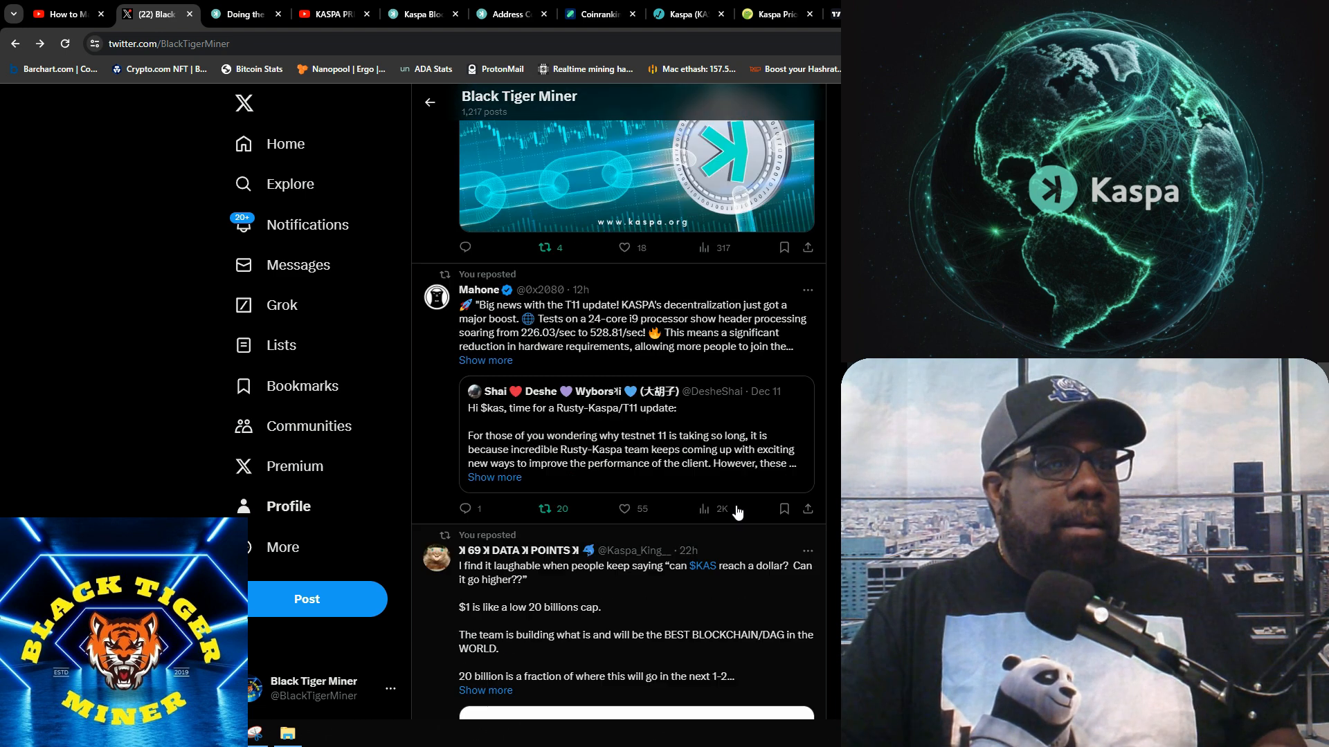
scroll("down", 3)
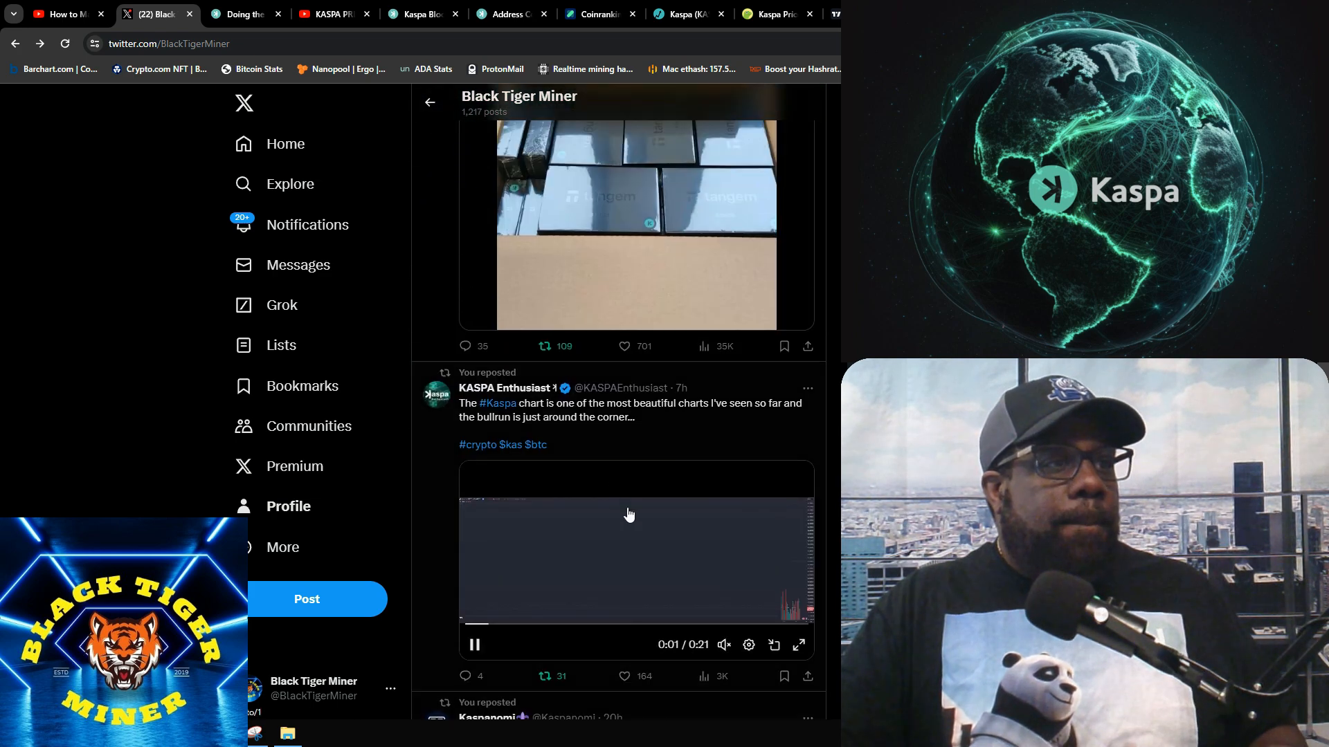
left_click(797, 645)
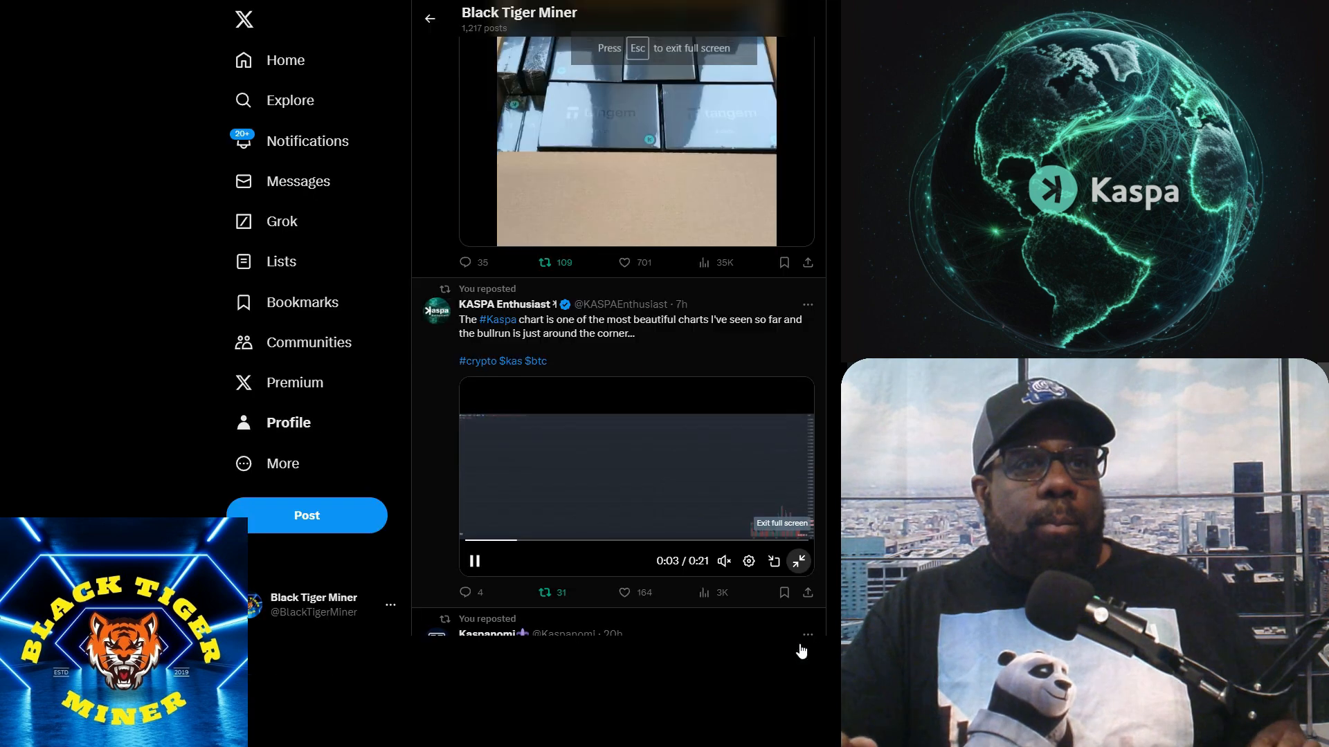
left_click(797, 561)
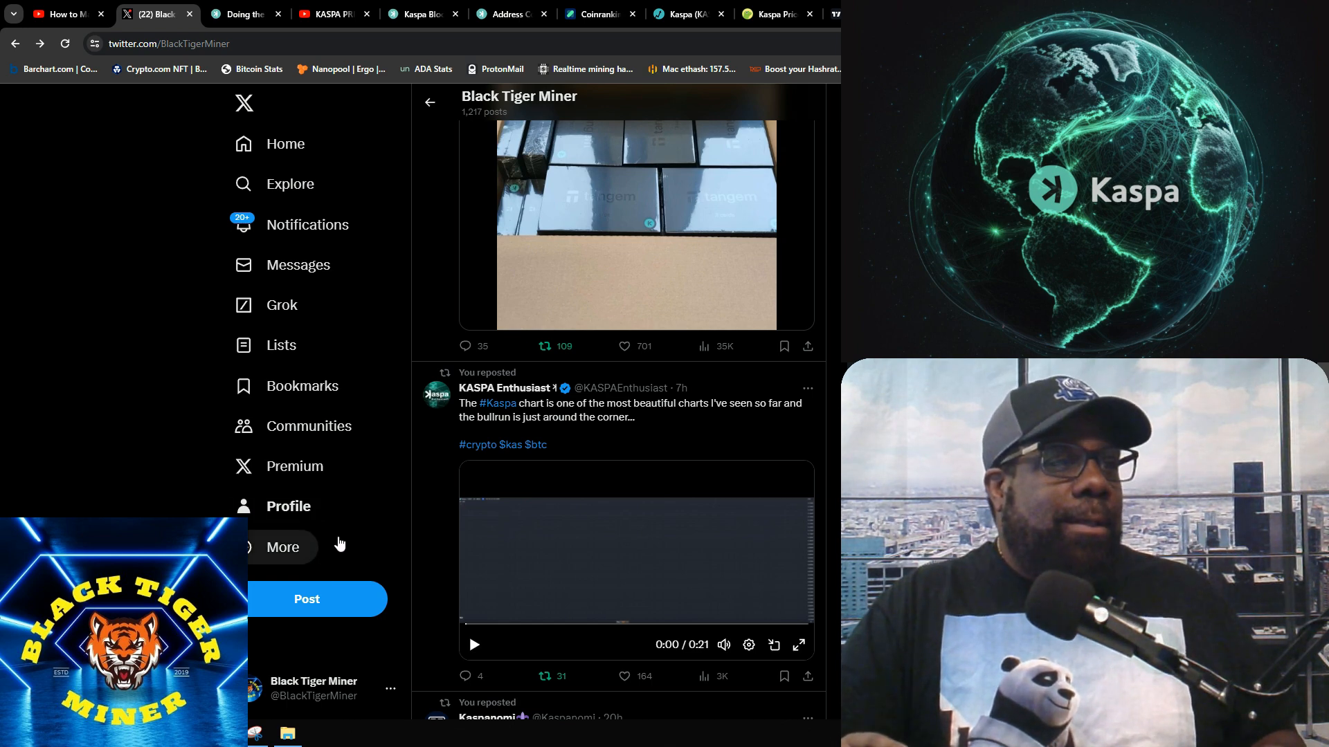
- Scroll back down to Mahone's repost quoting the Rusty-Kaspa/T11 update
scroll("down", 3)
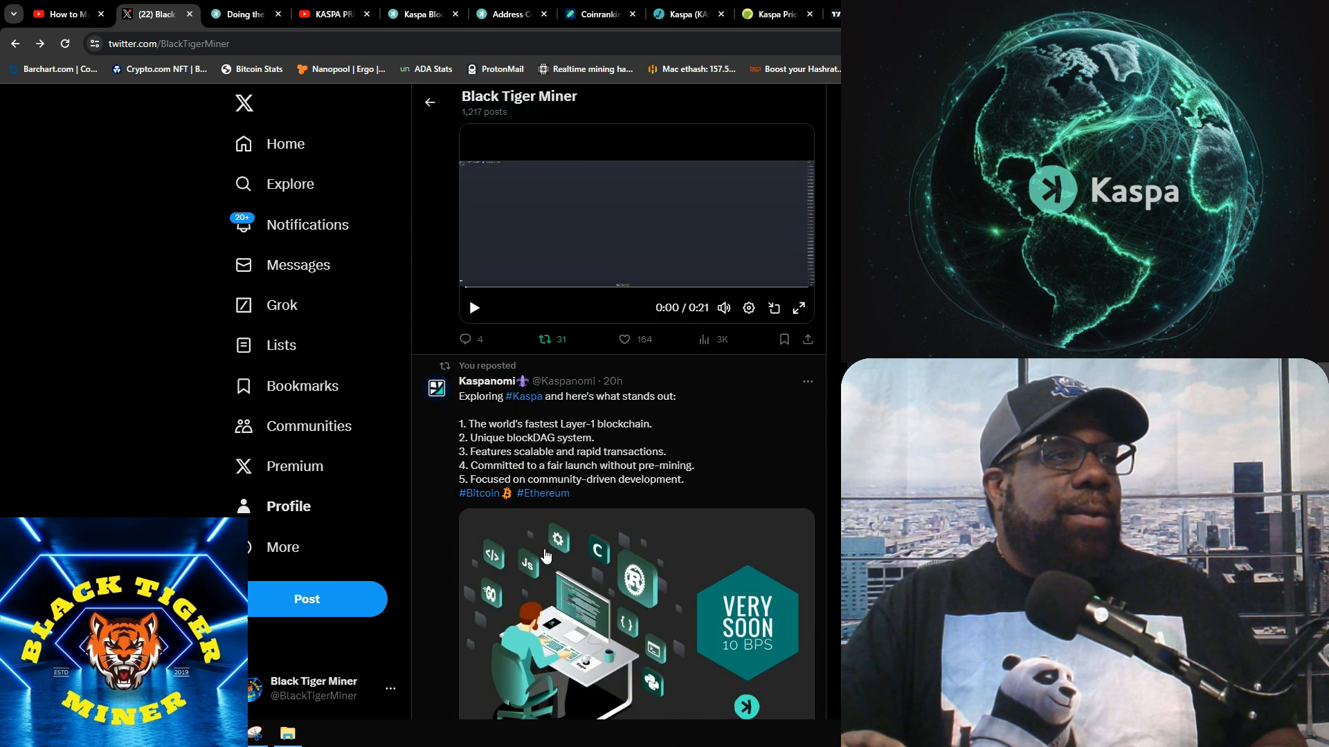
scroll("down", 3)
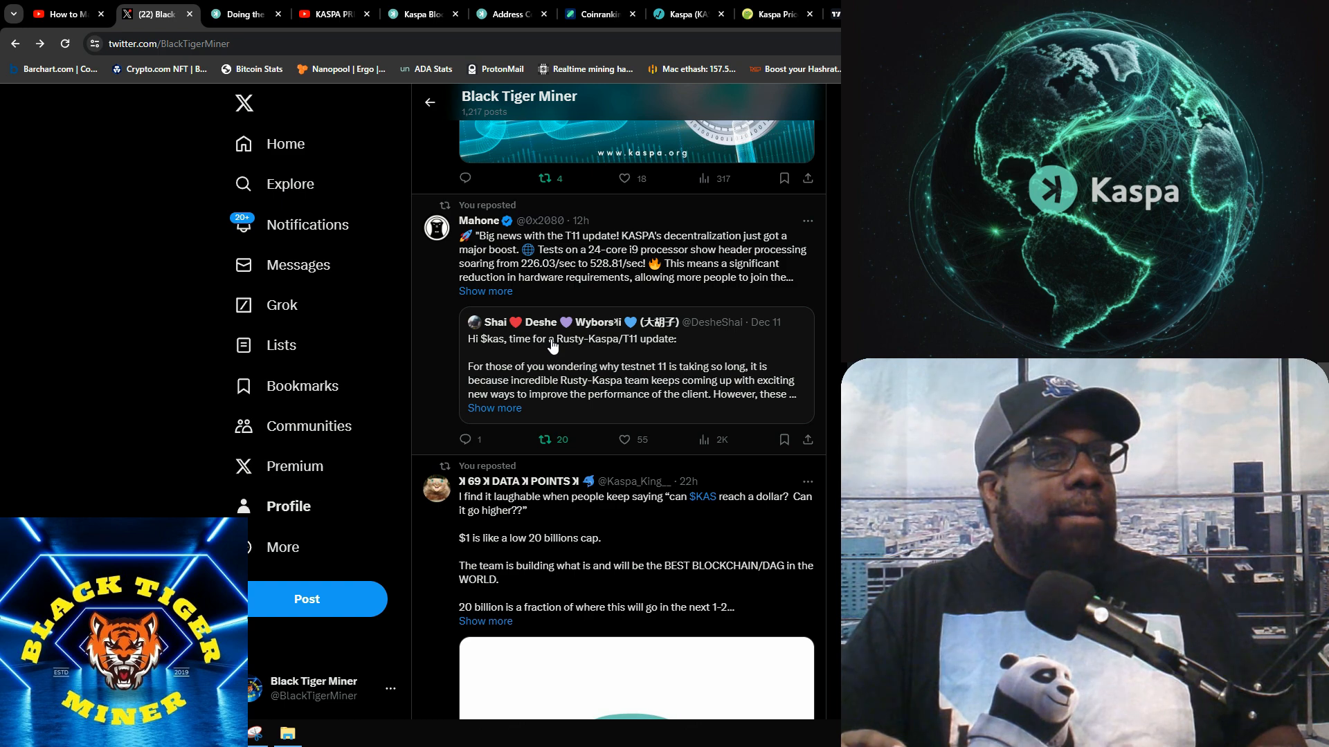
mouse_move(656, 327)
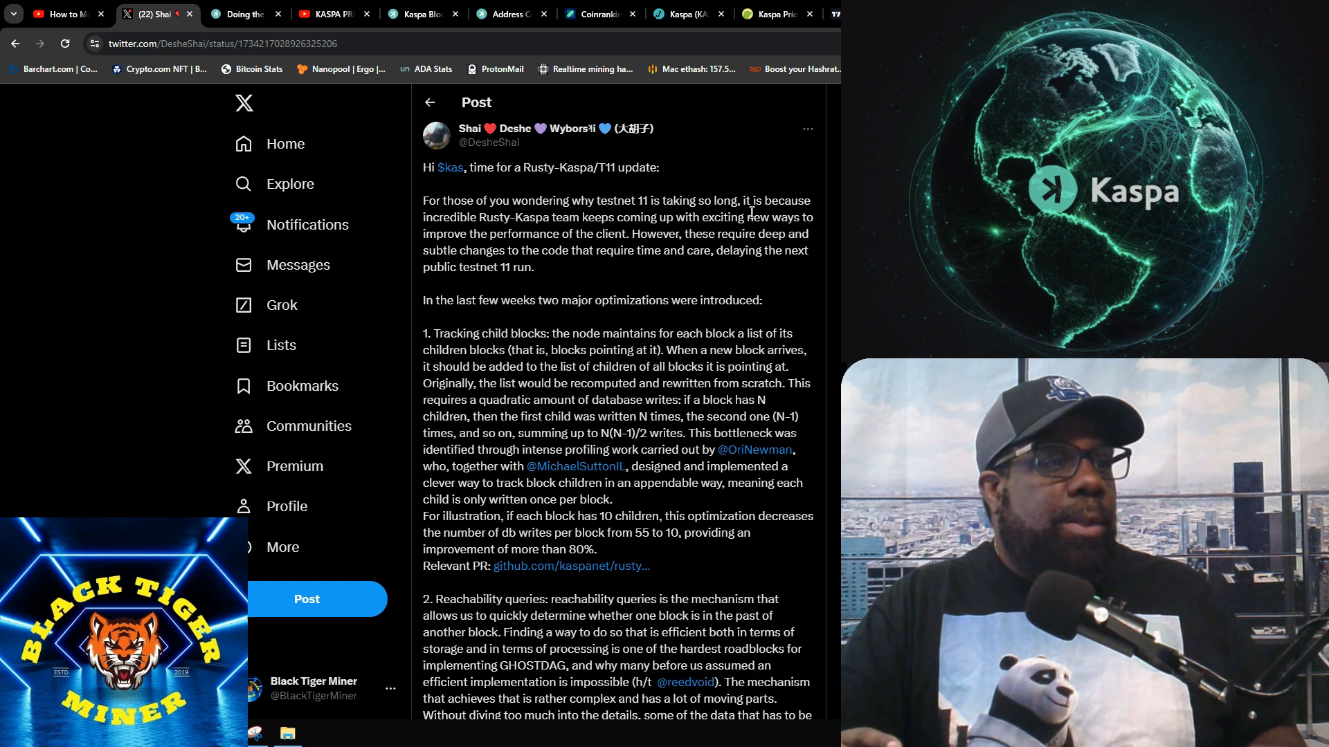
- Read the Rusty-Kaspa/T11 update post through its replies and play the $KAS HODLR meme GIF
scroll("down", 3)
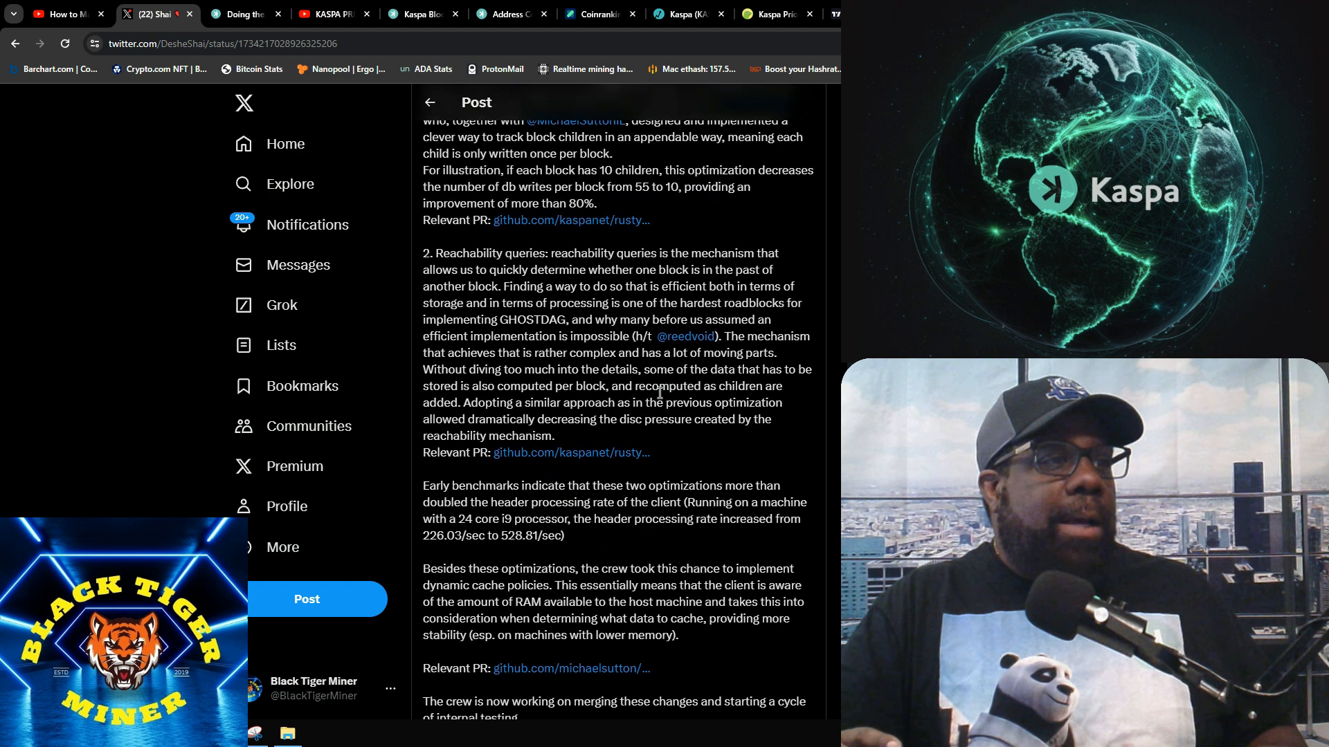
scroll("down", 3)
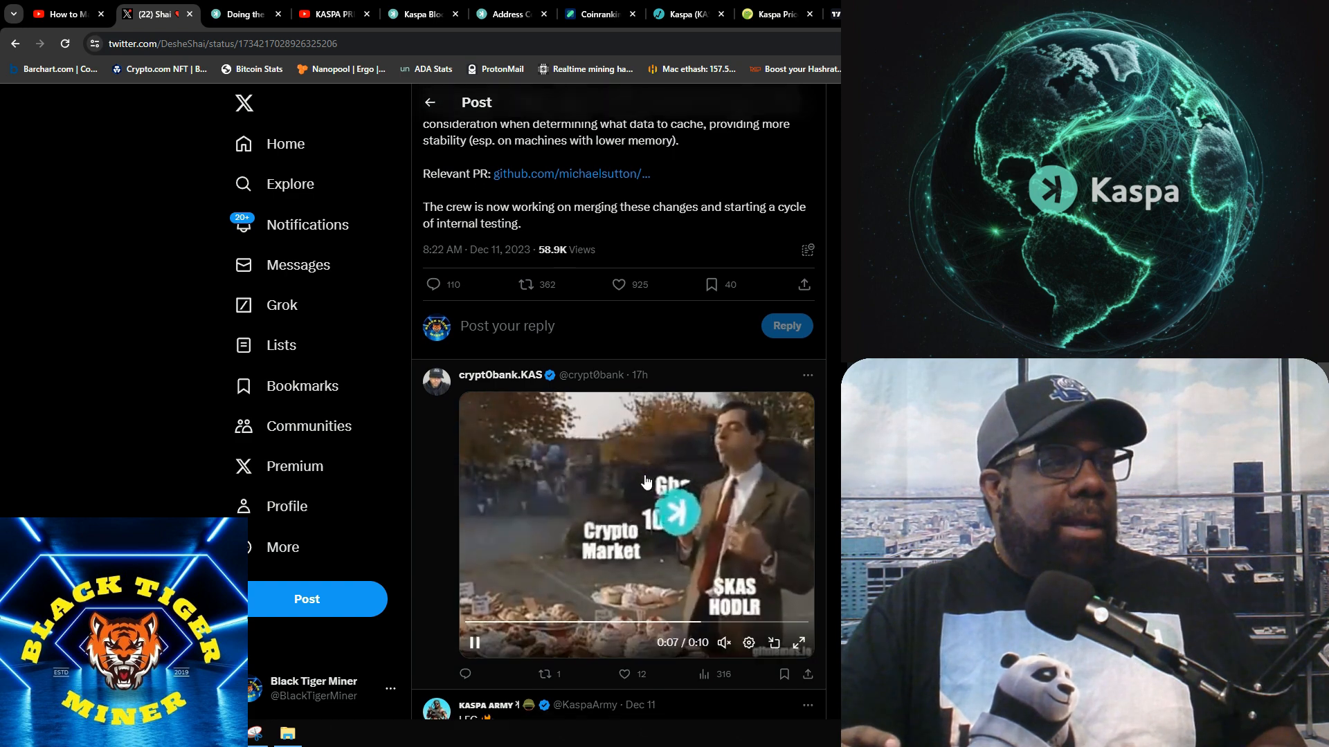
scroll("down", 3)
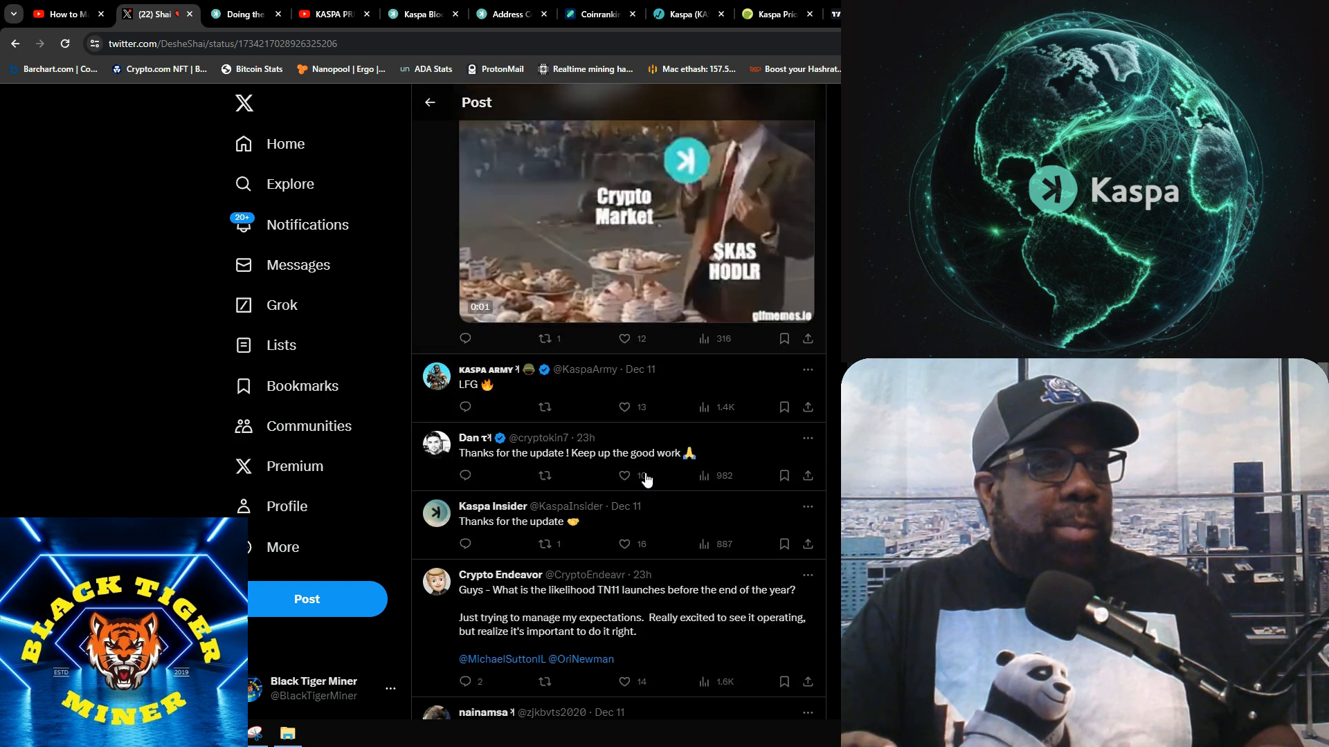
scroll("up", 3)
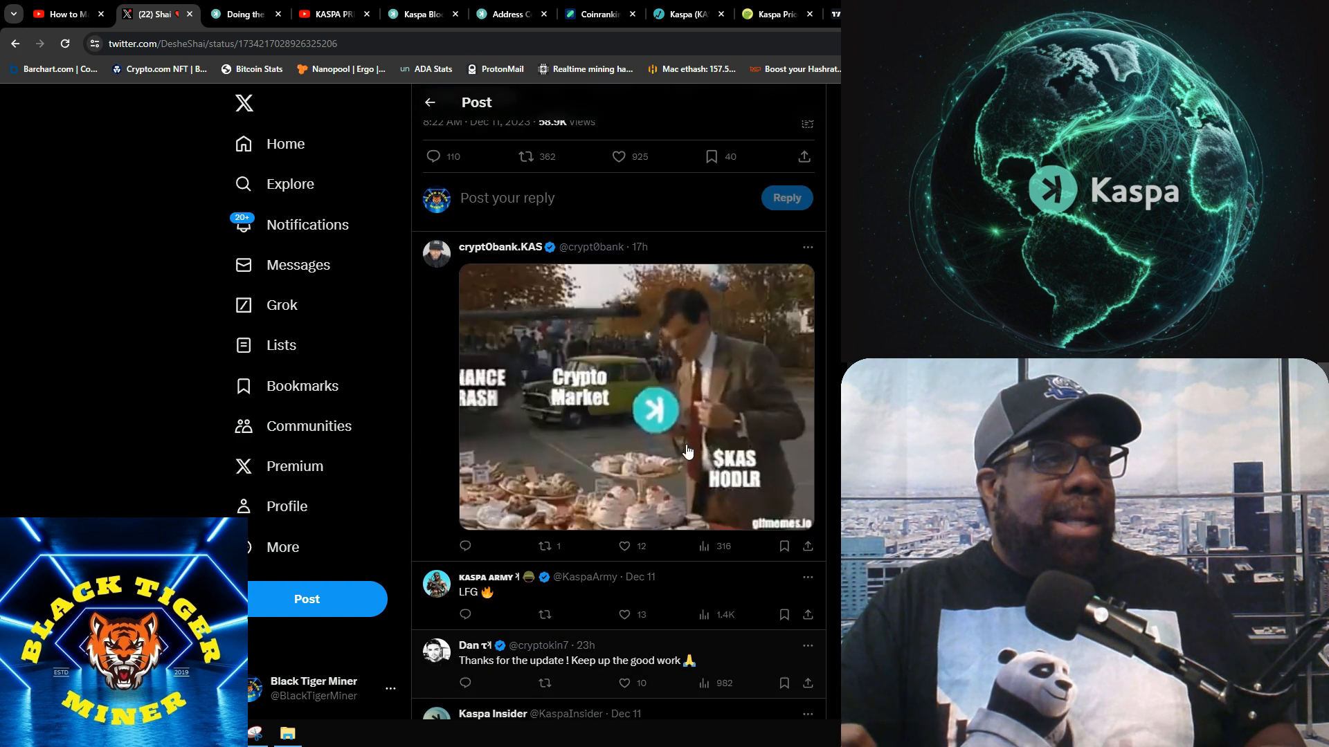
left_click(655, 410)
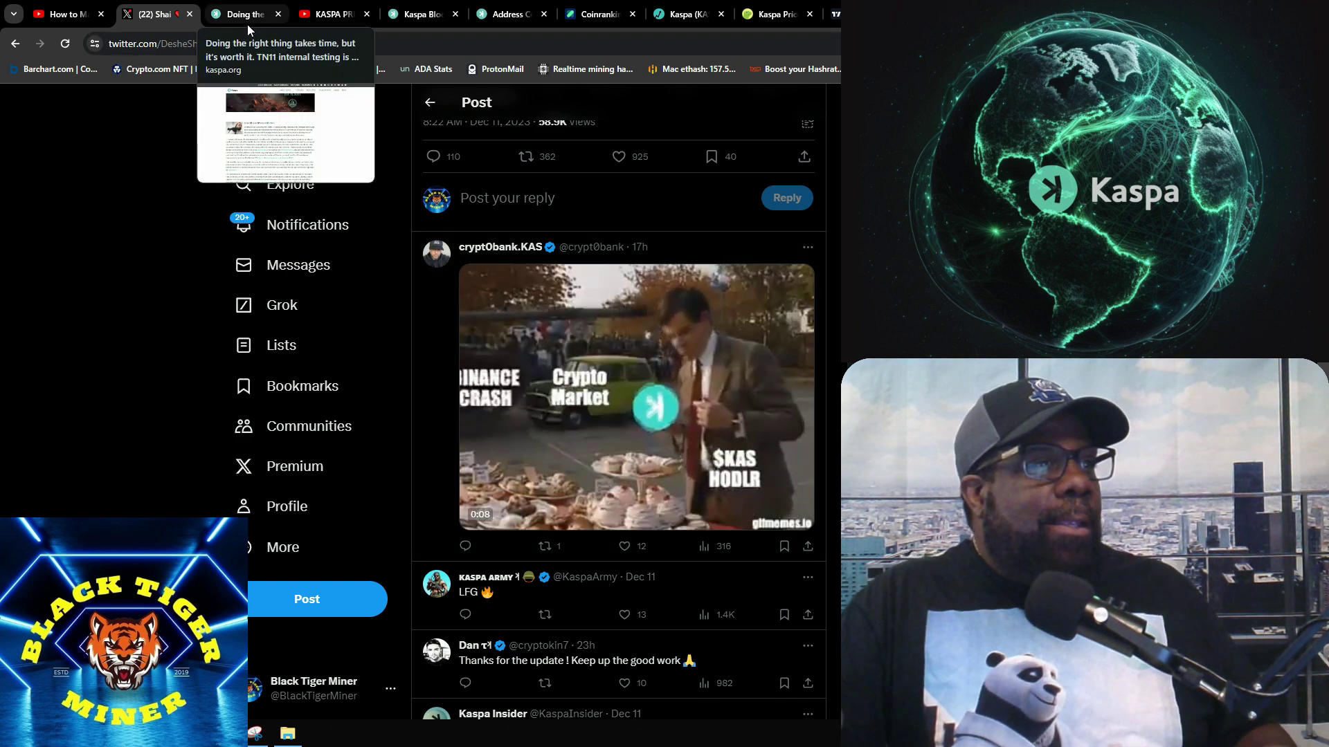
- Switch to the kaspa.org tab with the Rusty-Kaspa Dec 11, 2023 update article
left_click(247, 13)
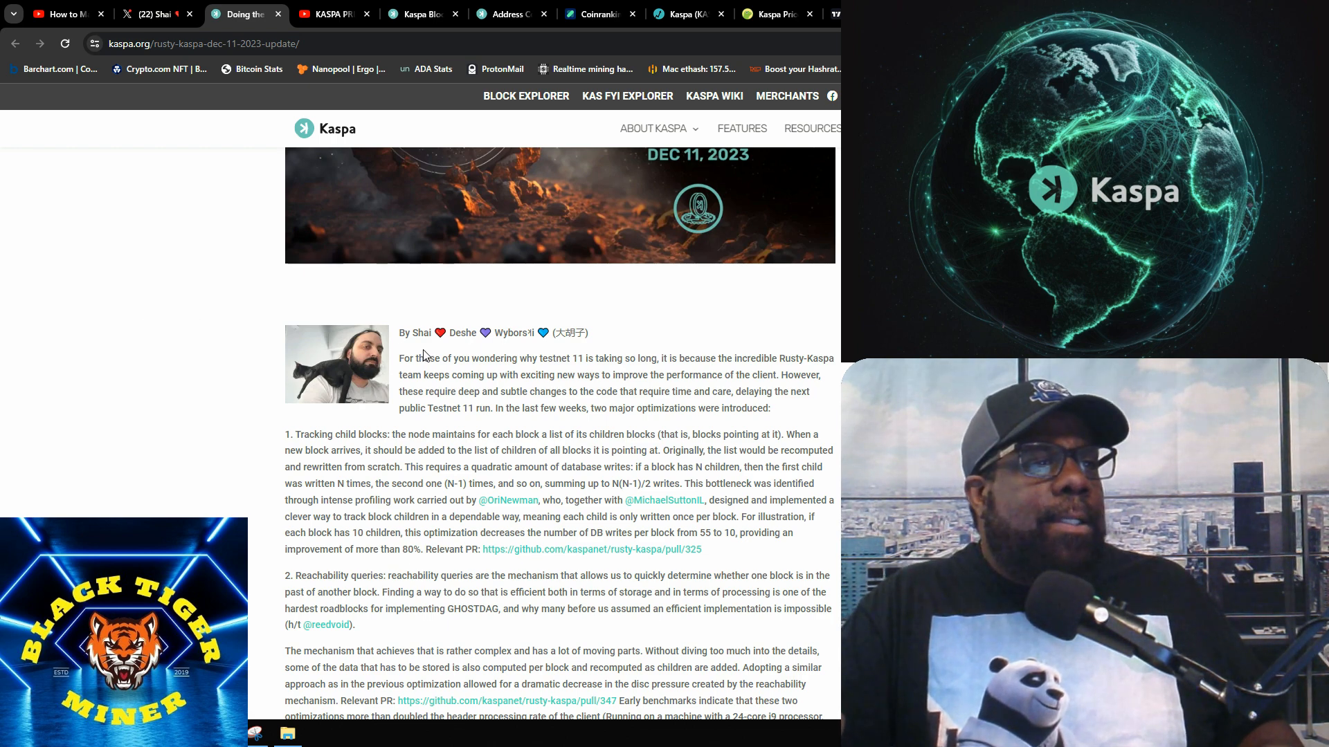
mouse_move(562, 372)
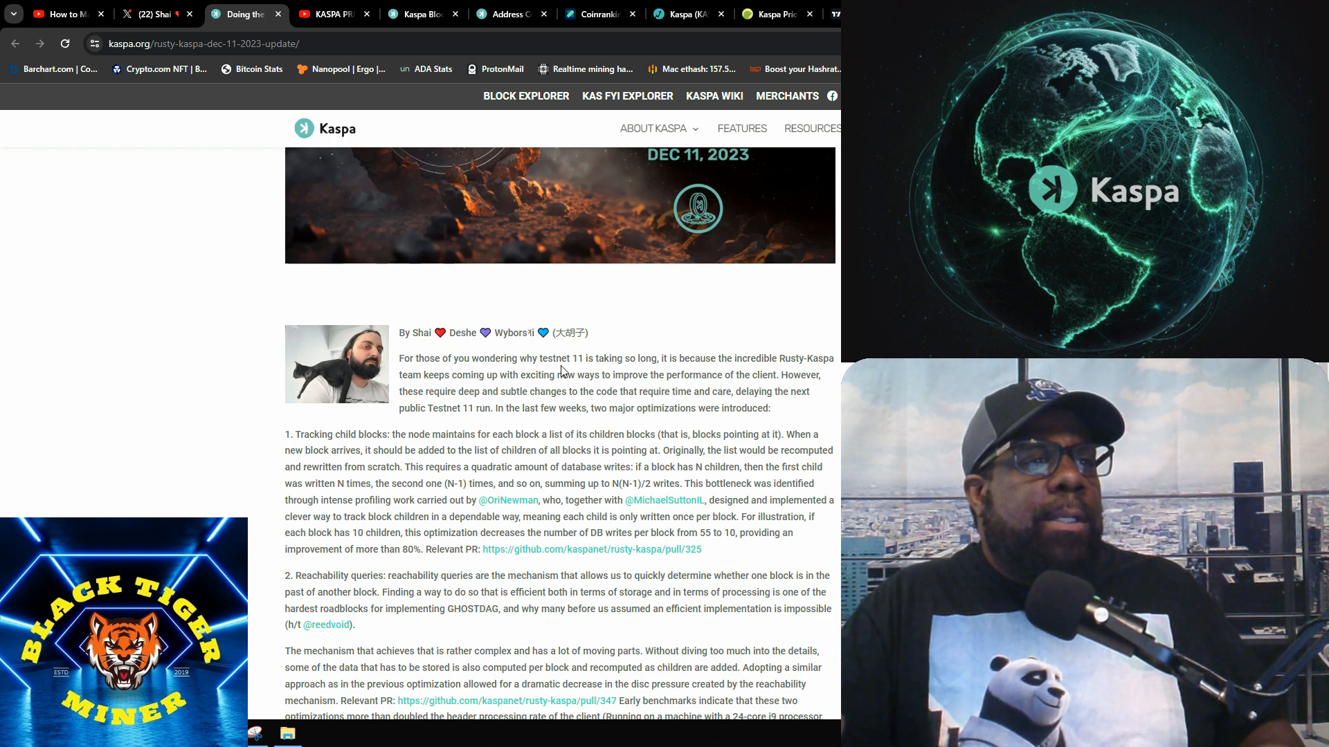
mouse_move(710, 372)
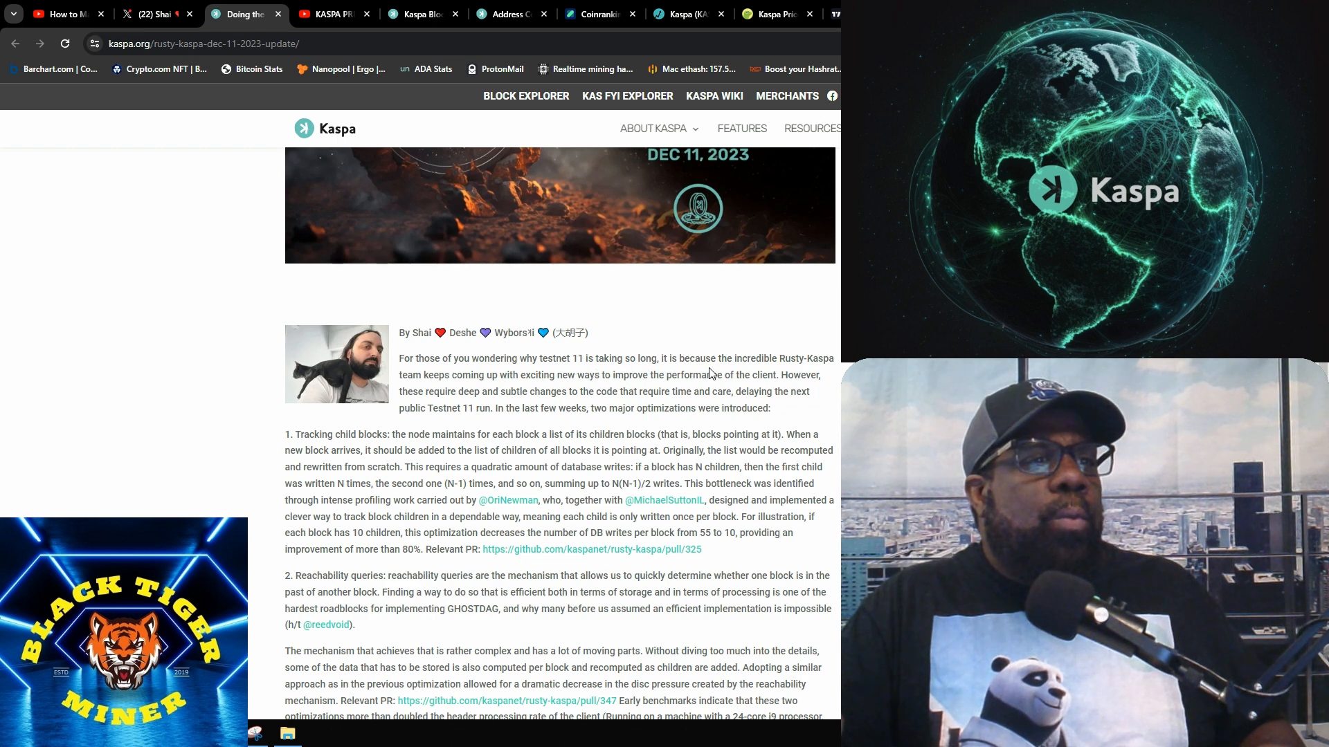
mouse_move(801, 373)
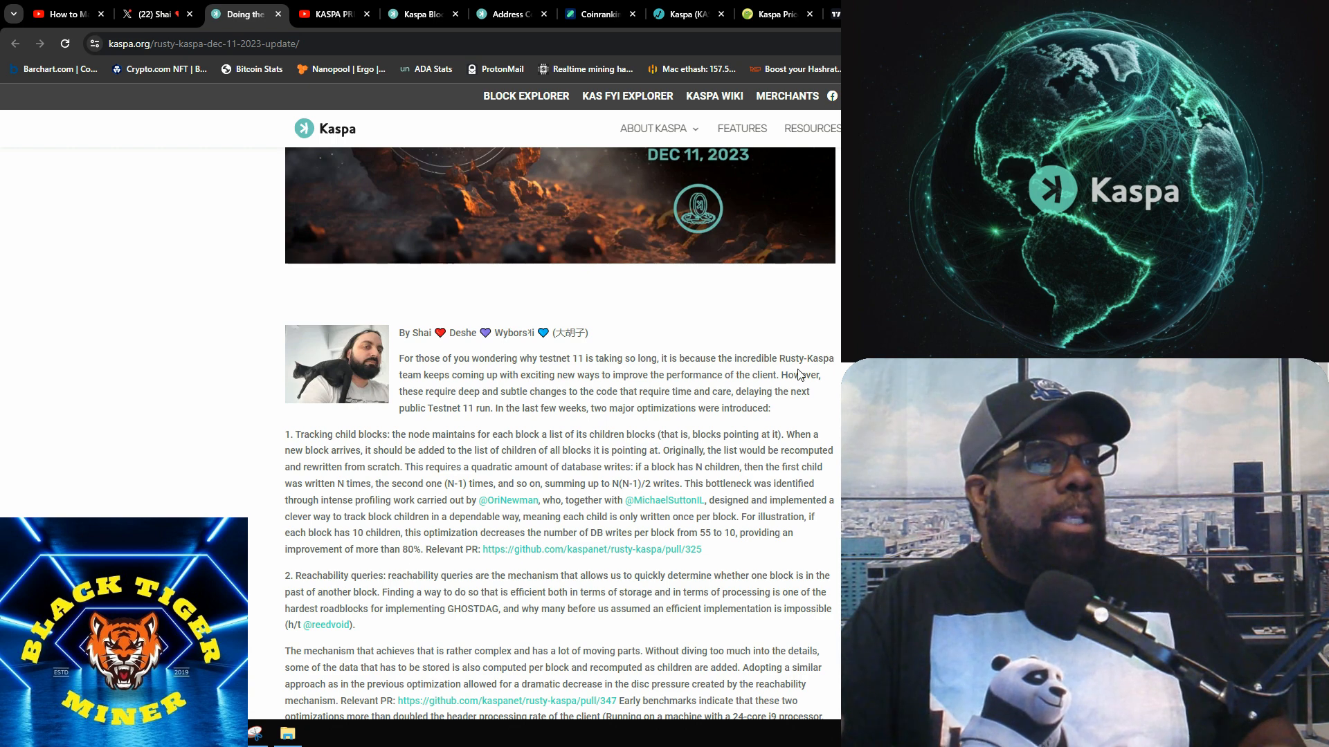
mouse_move(455, 382)
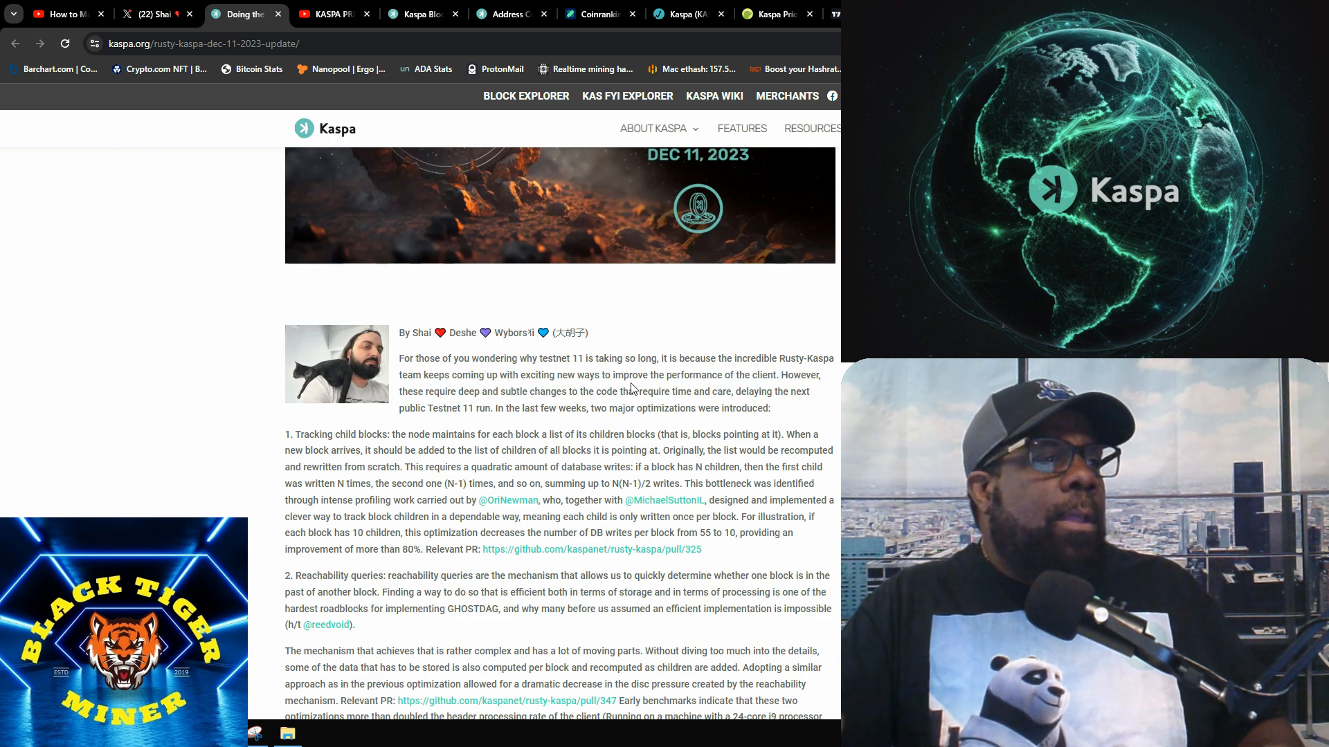
mouse_move(759, 388)
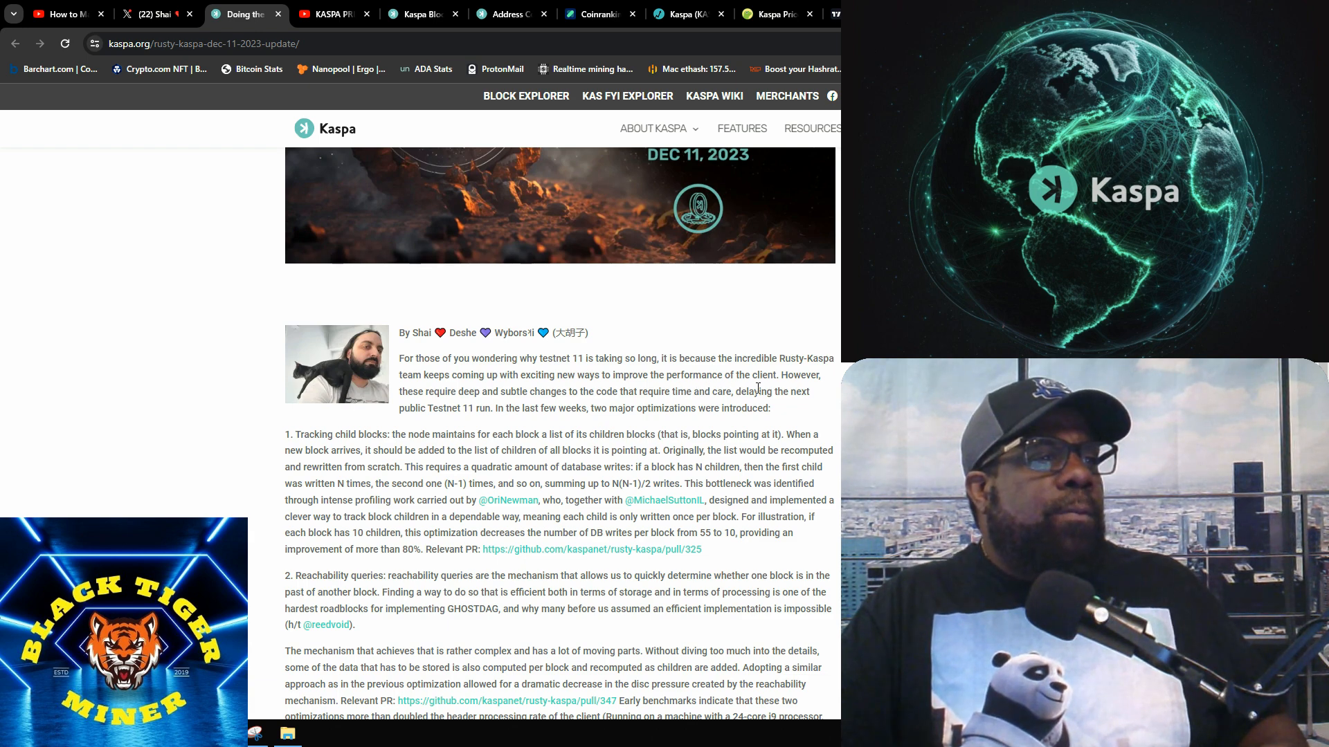
mouse_move(432, 407)
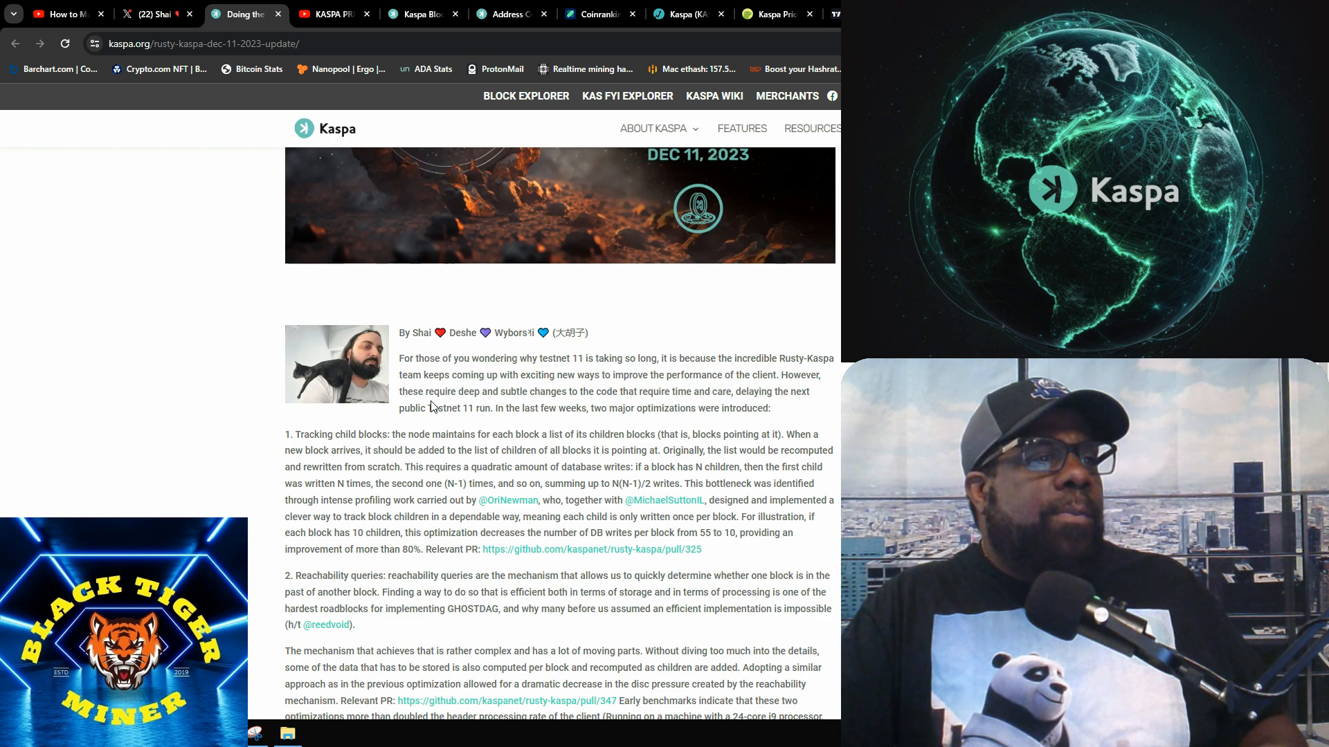
mouse_move(526, 407)
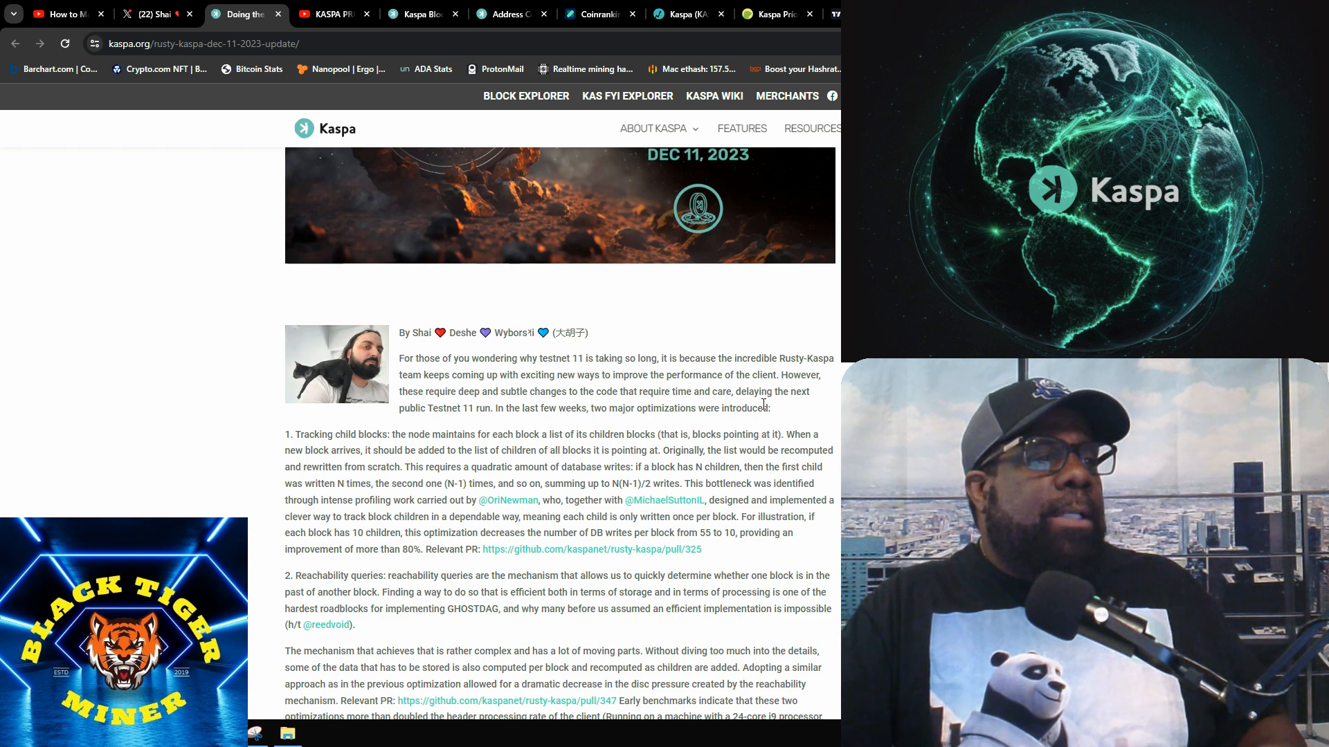
mouse_move(410, 427)
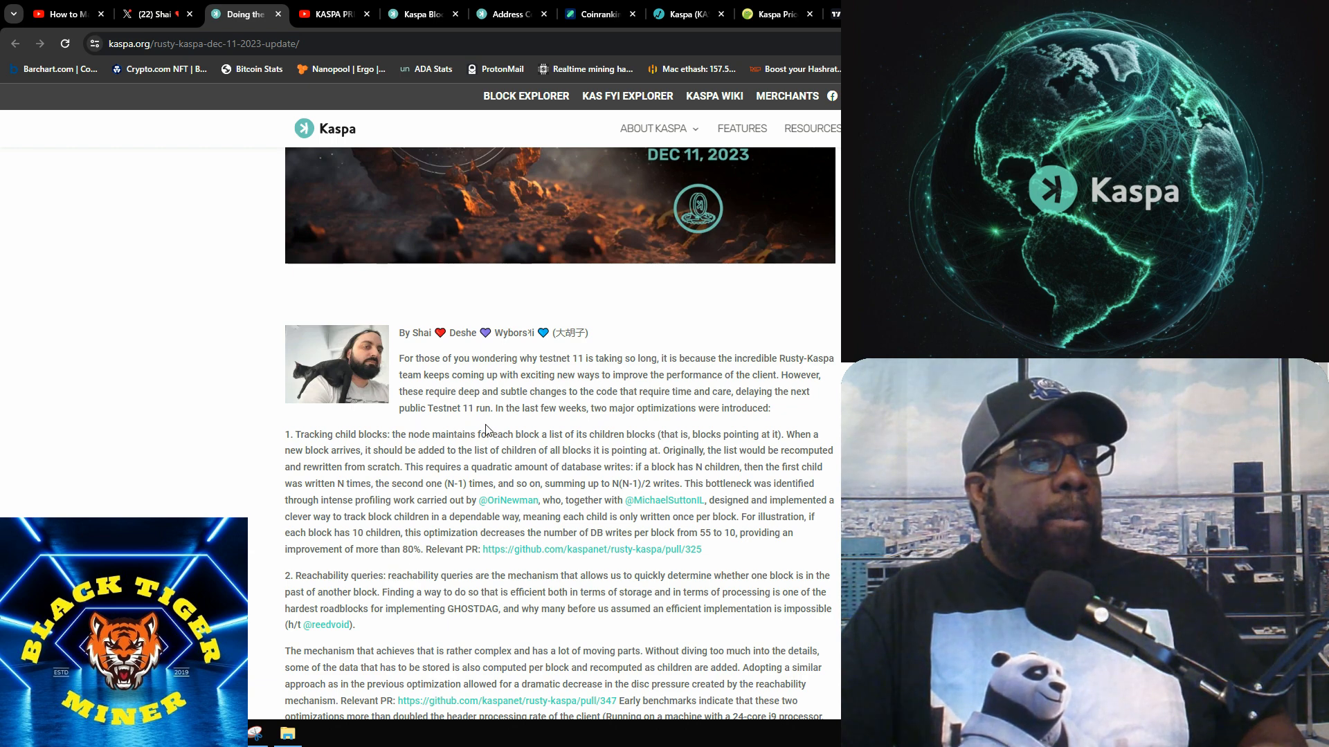
mouse_move(635, 429)
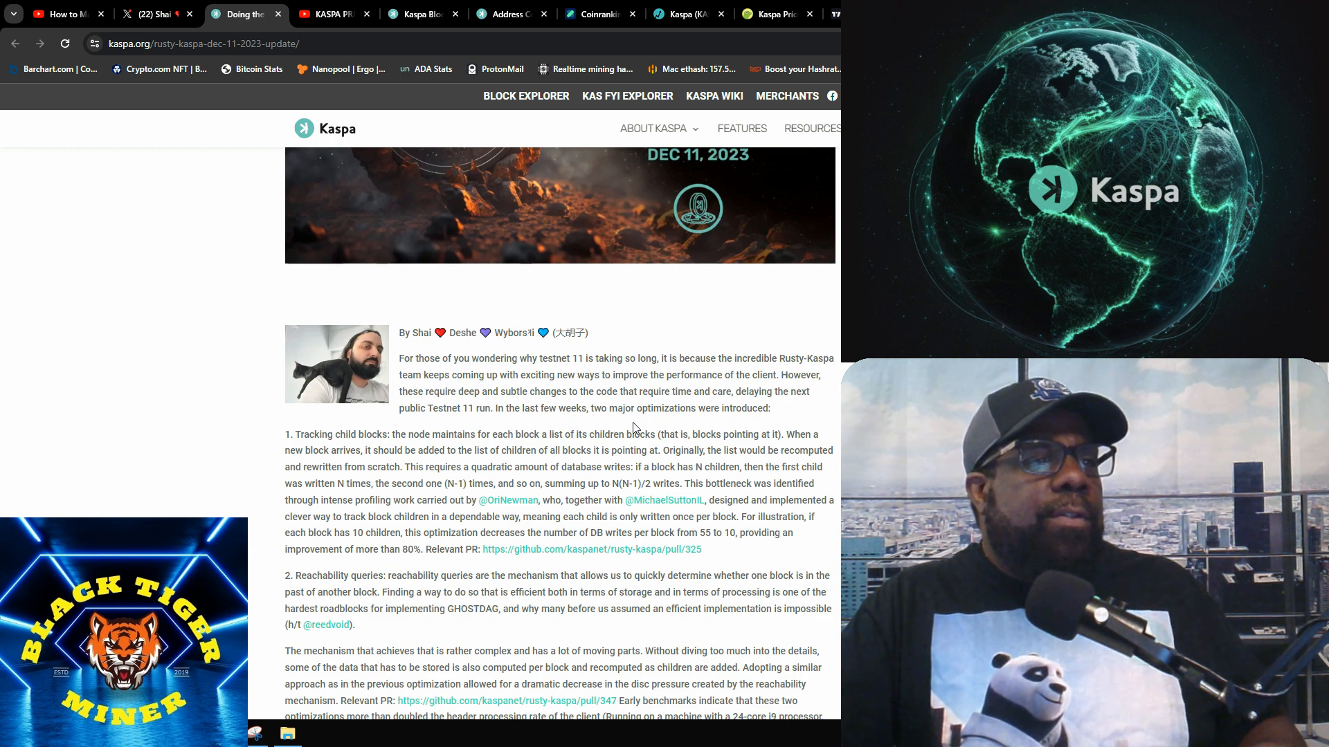
mouse_move(643, 431)
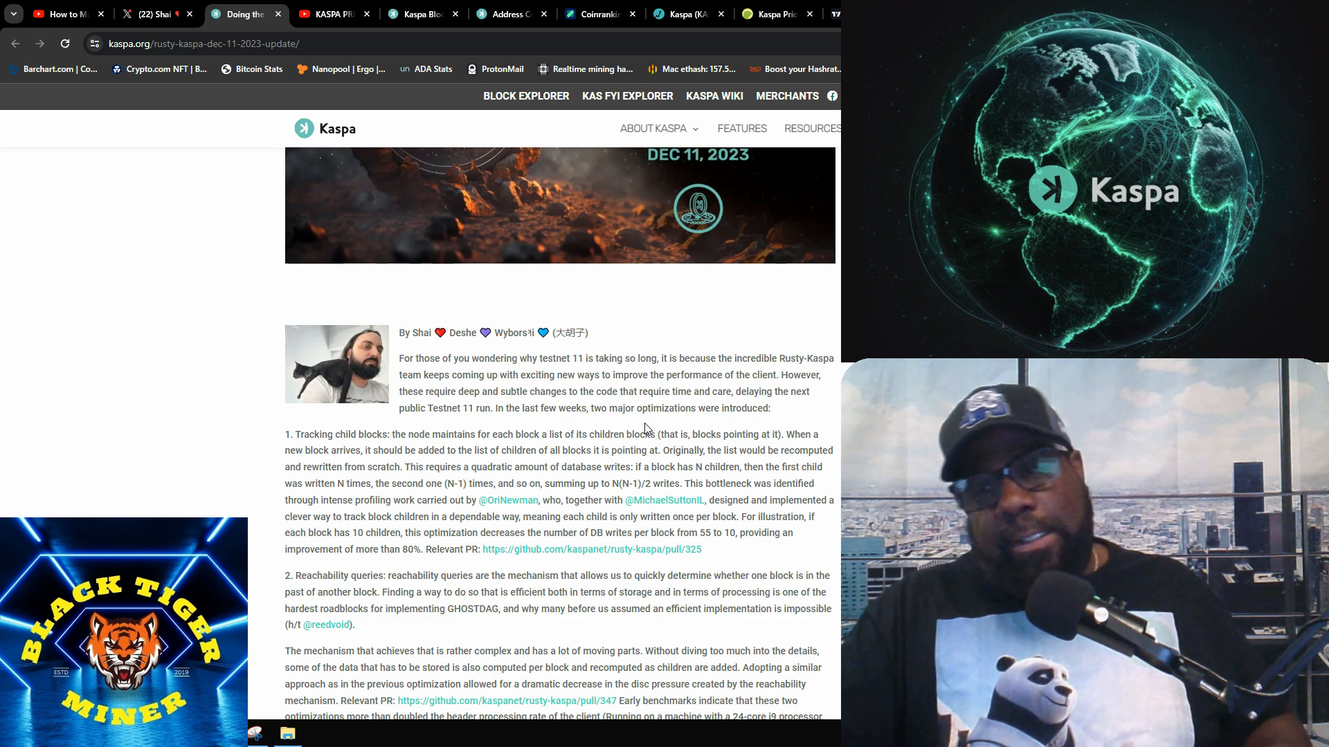
scroll("down", 3)
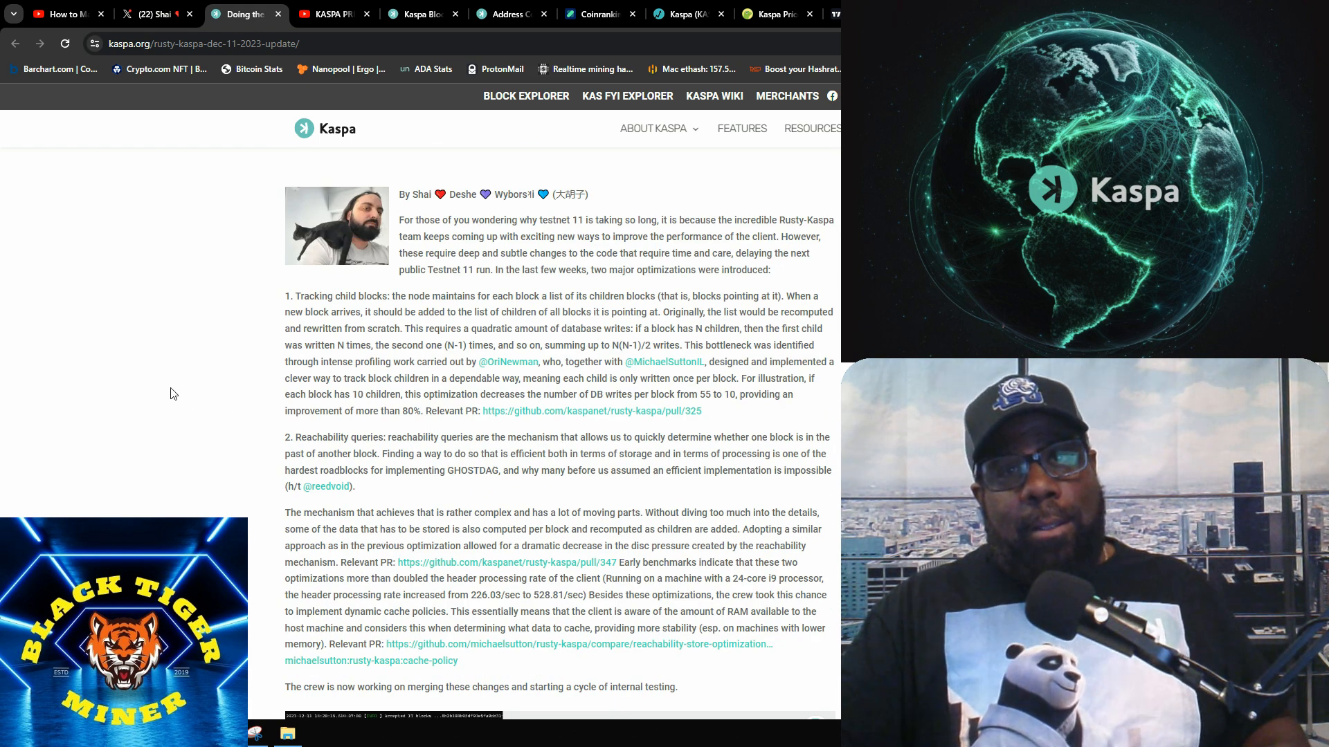
mouse_move(198, 364)
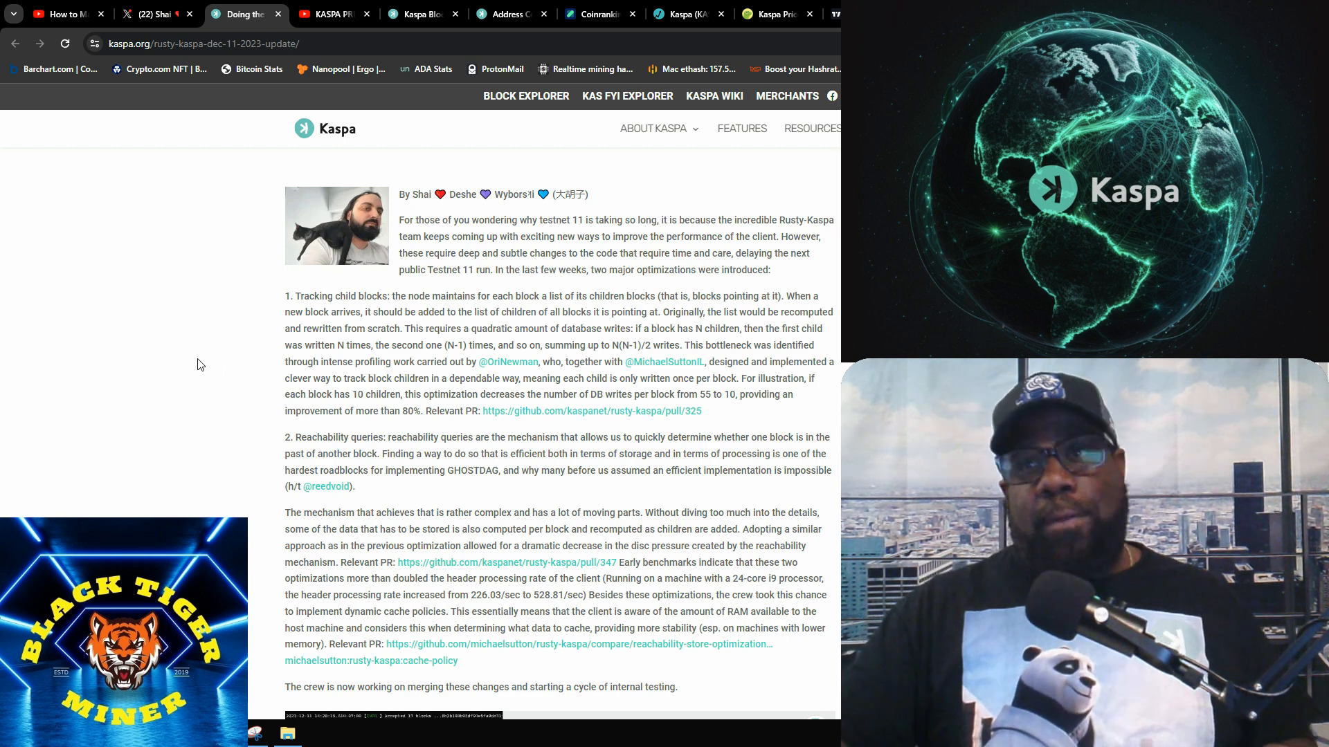
mouse_move(174, 377)
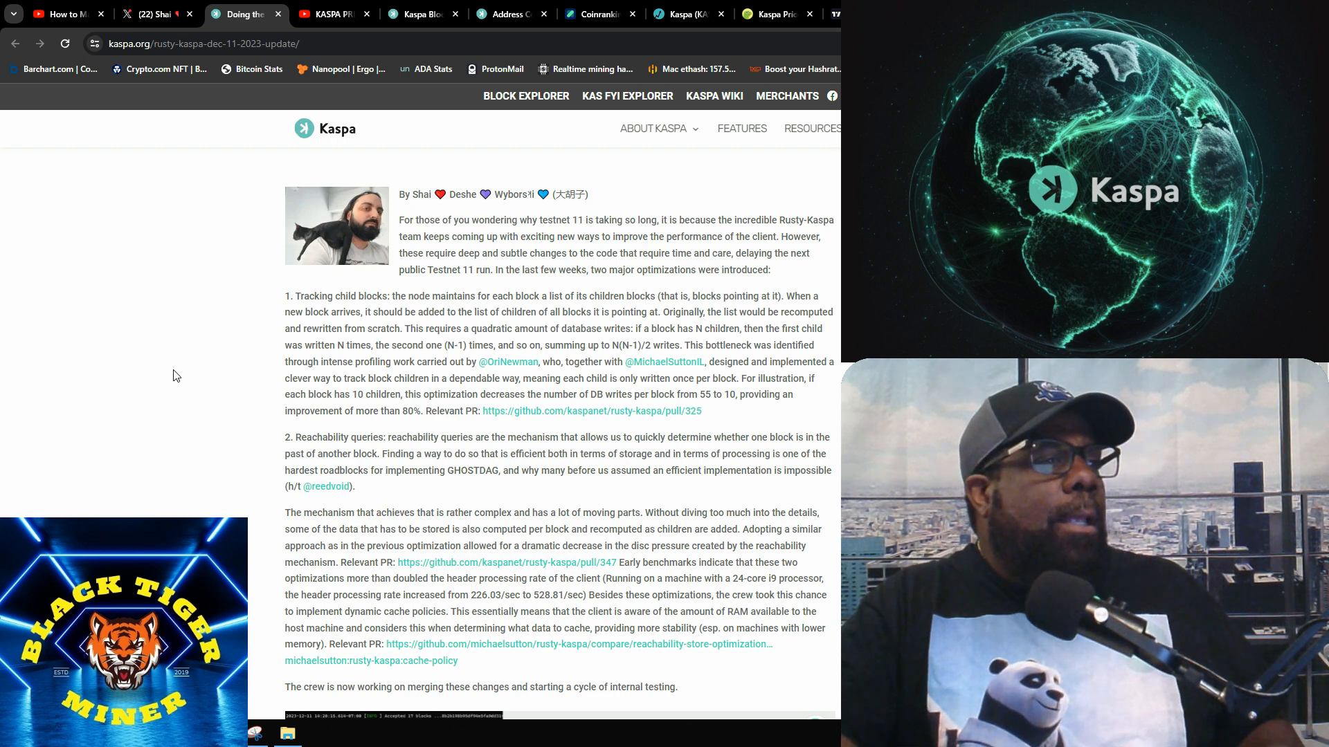
mouse_move(184, 376)
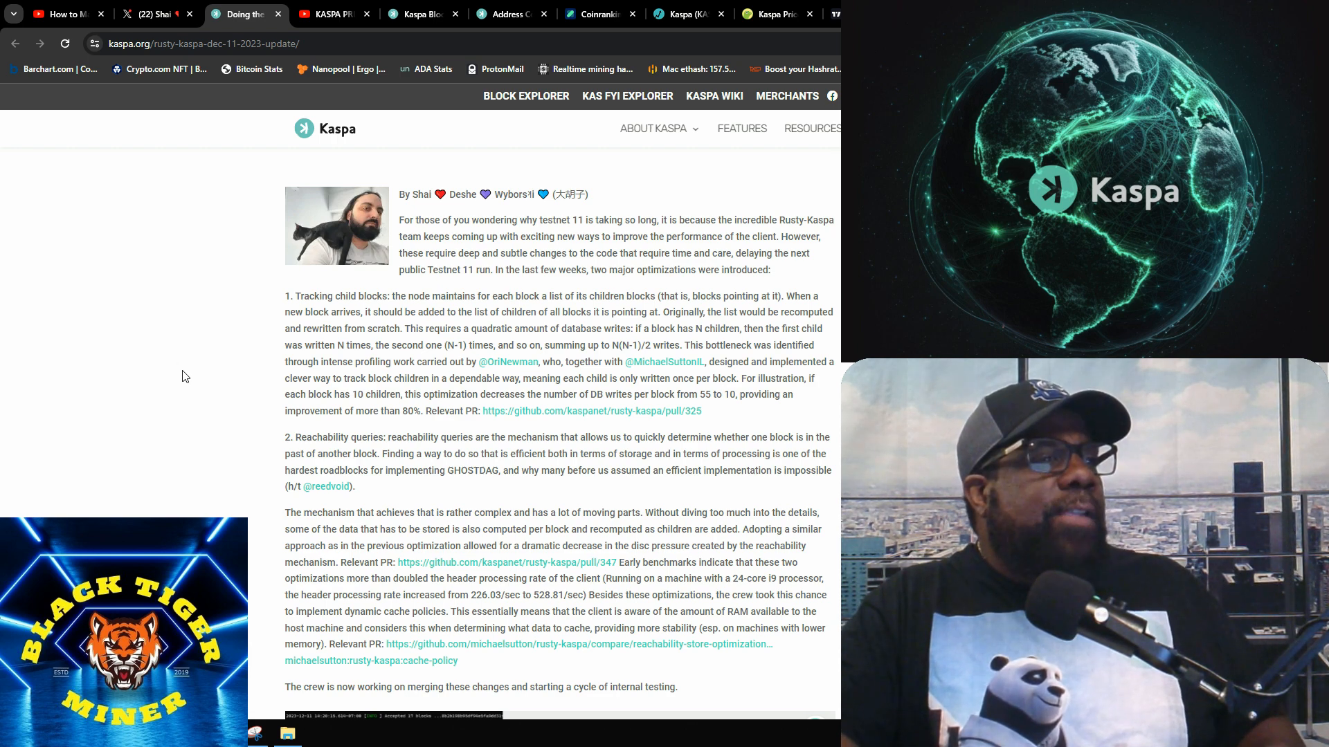
mouse_move(318, 315)
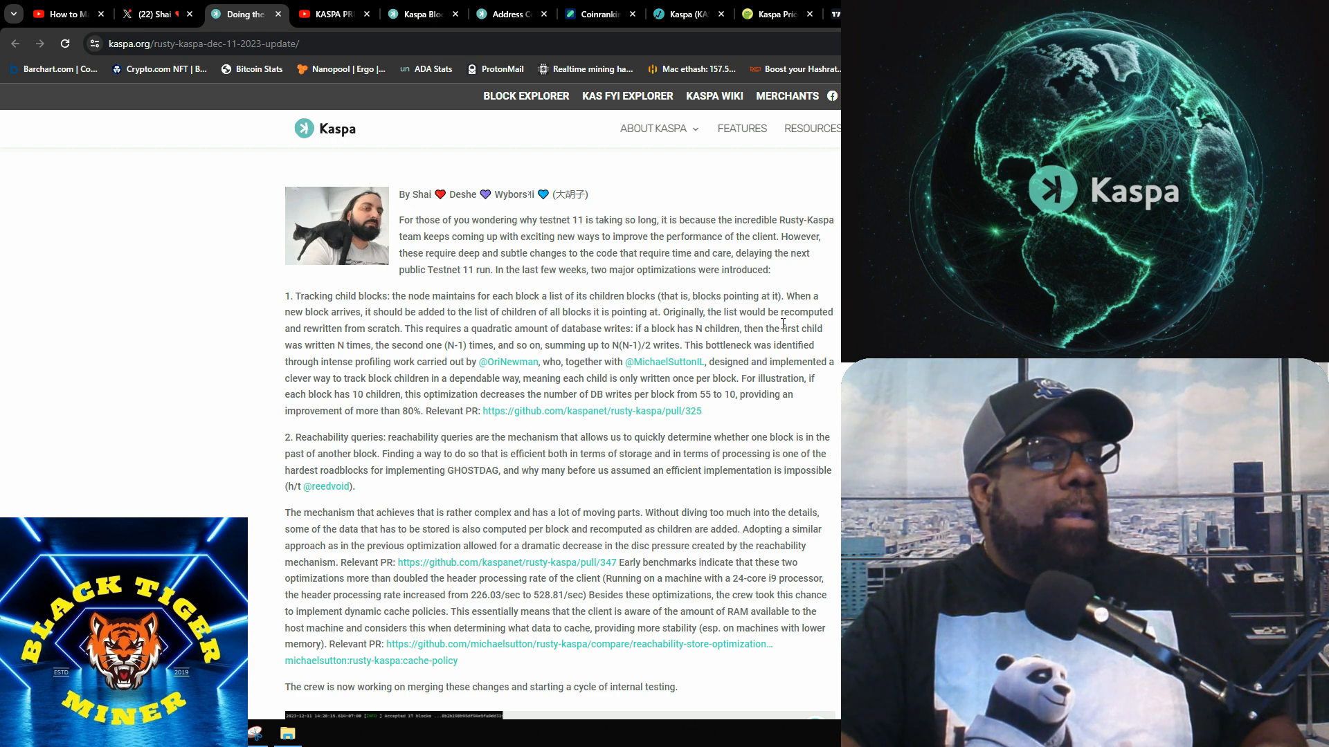
mouse_move(421, 339)
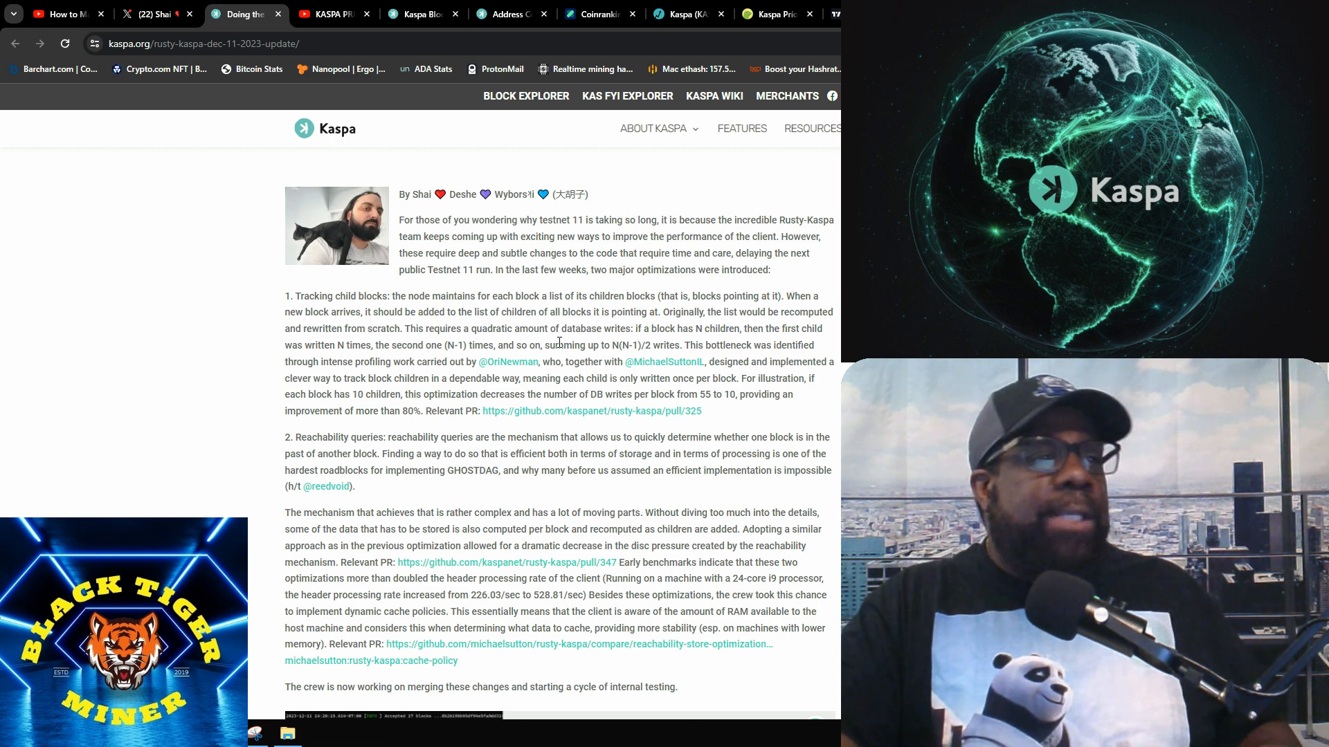
mouse_move(652, 362)
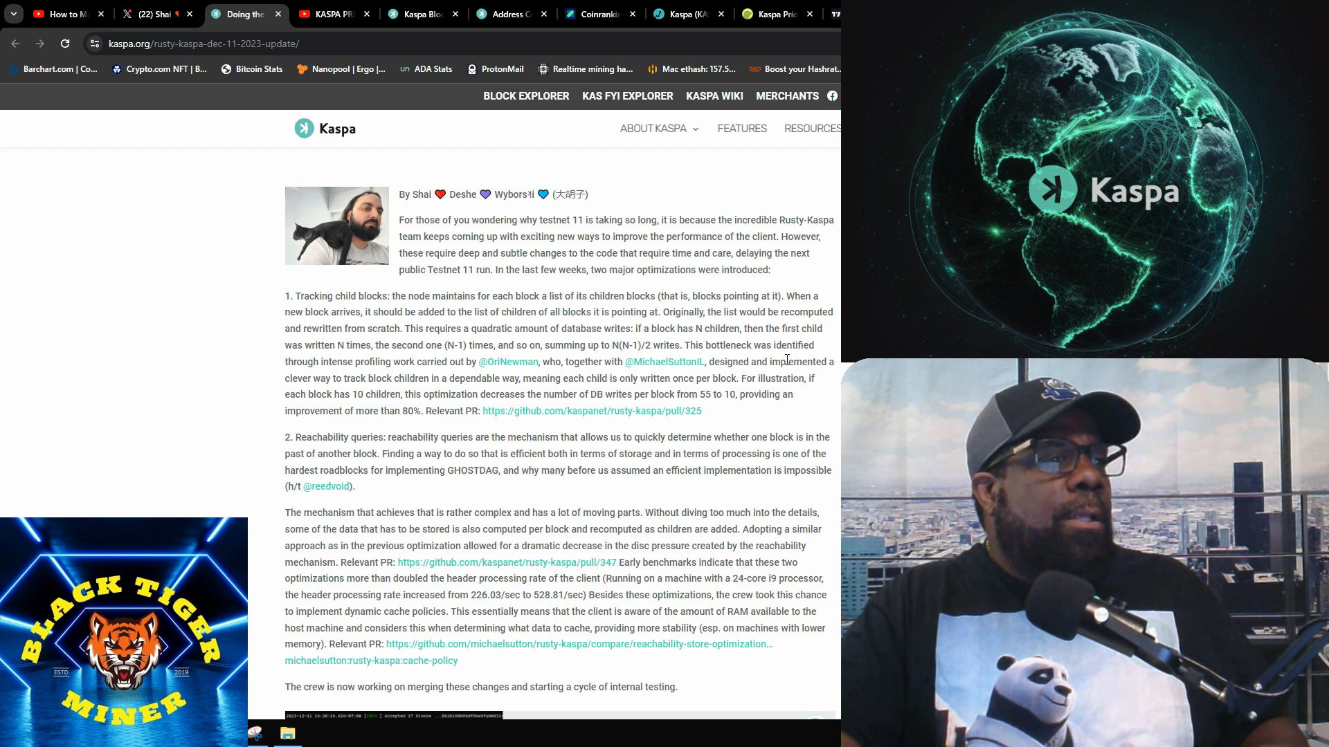
mouse_move(371, 376)
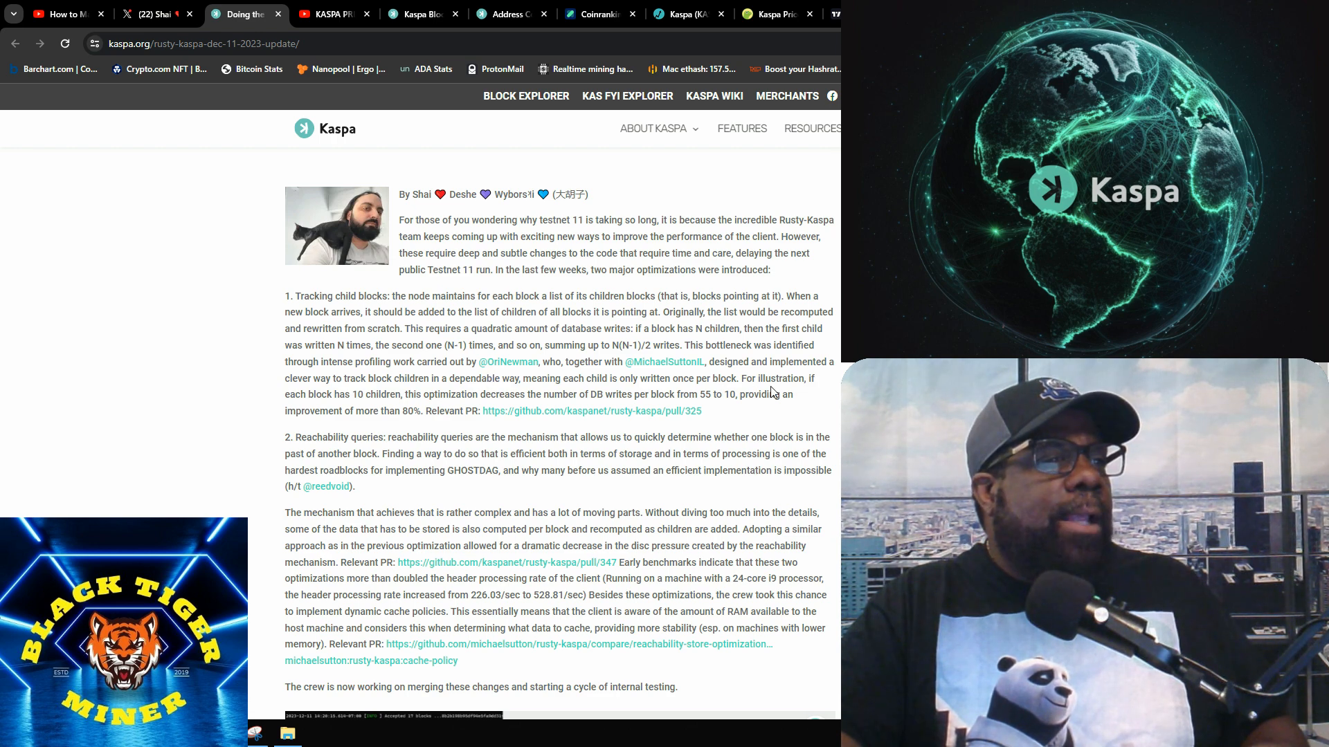
mouse_move(365, 391)
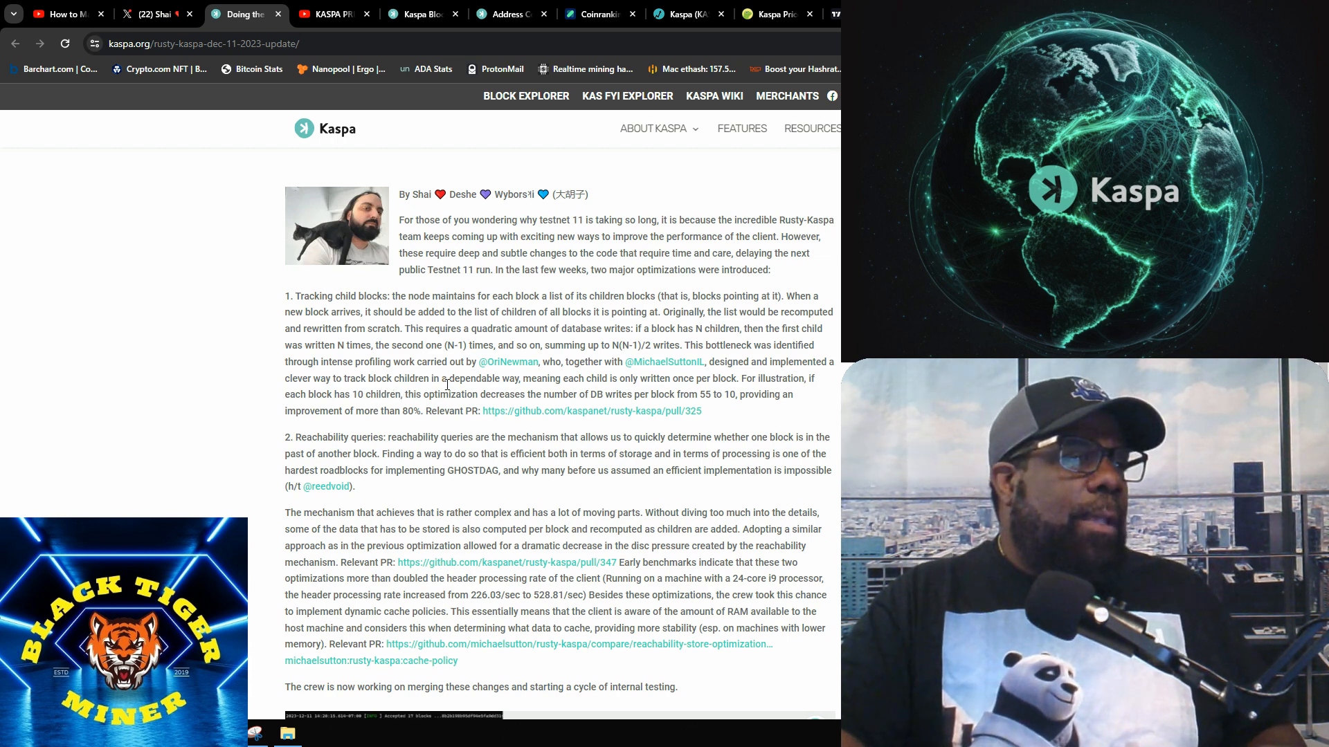
mouse_move(93, 349)
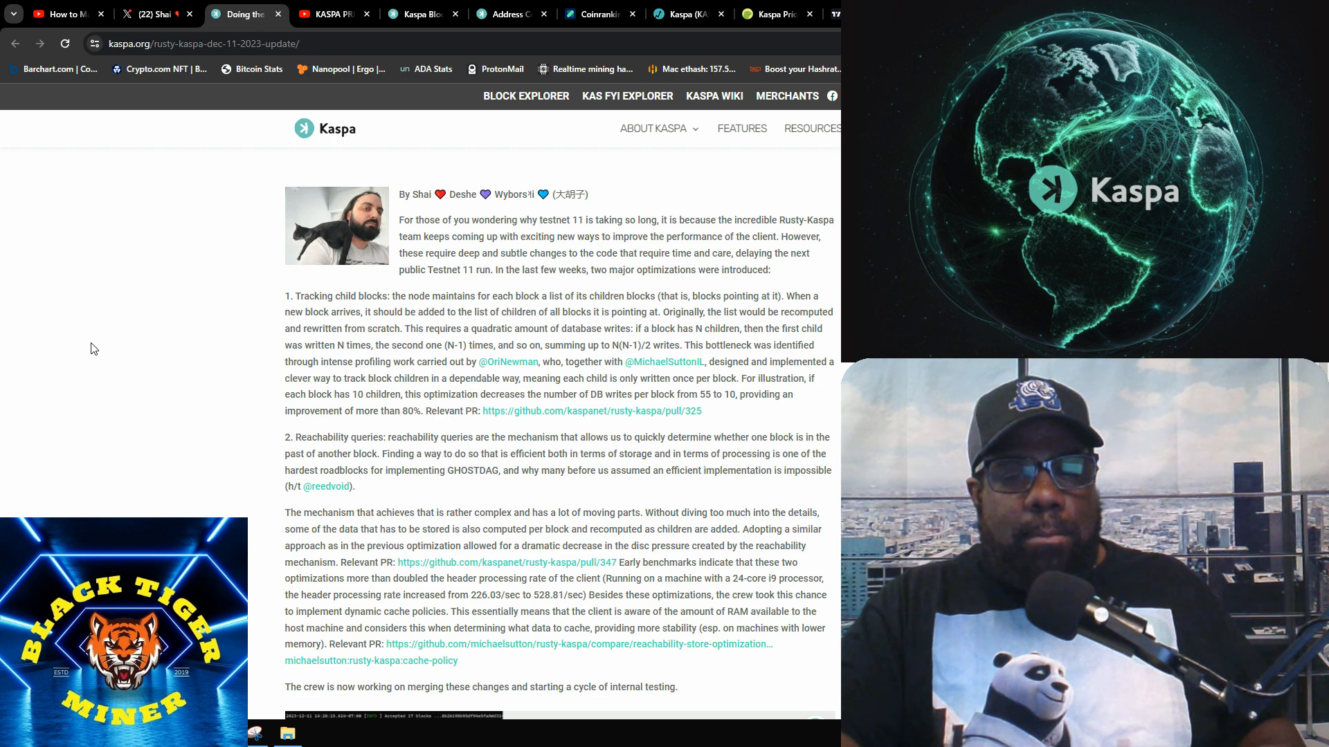
mouse_move(115, 371)
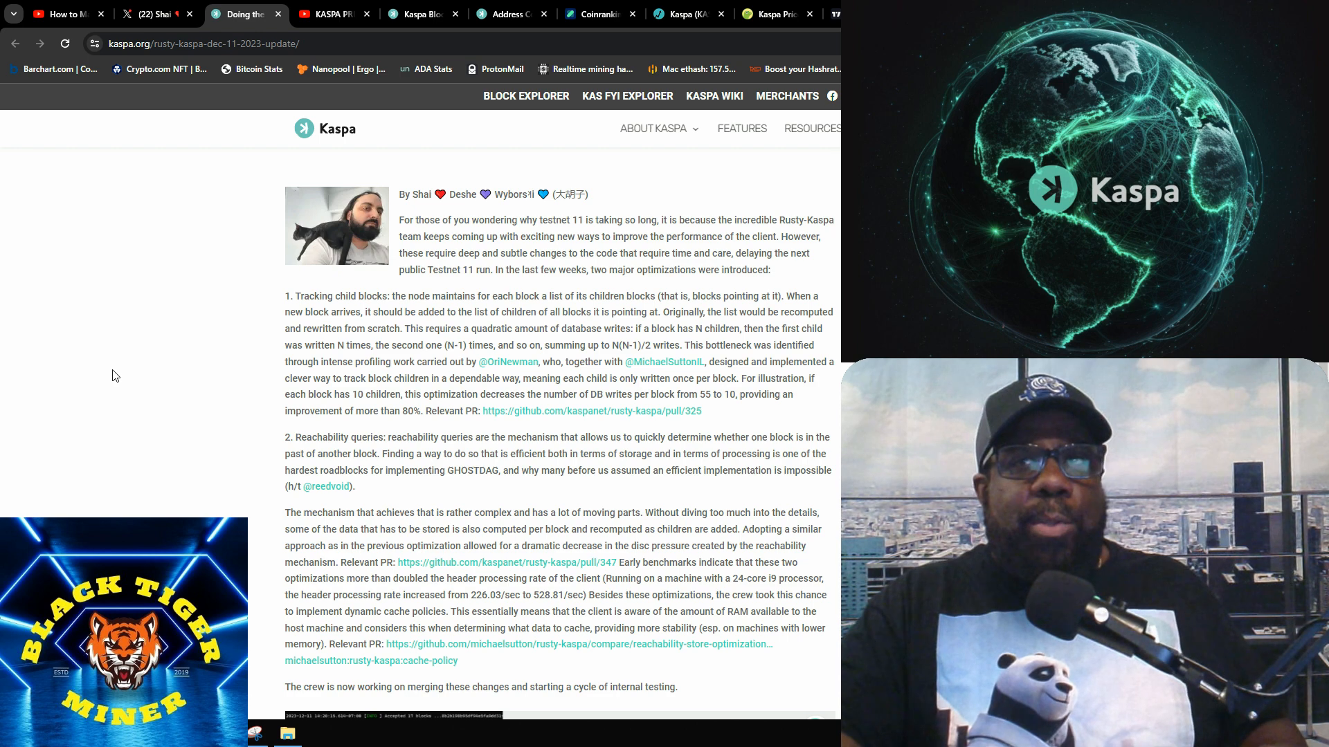
mouse_move(108, 376)
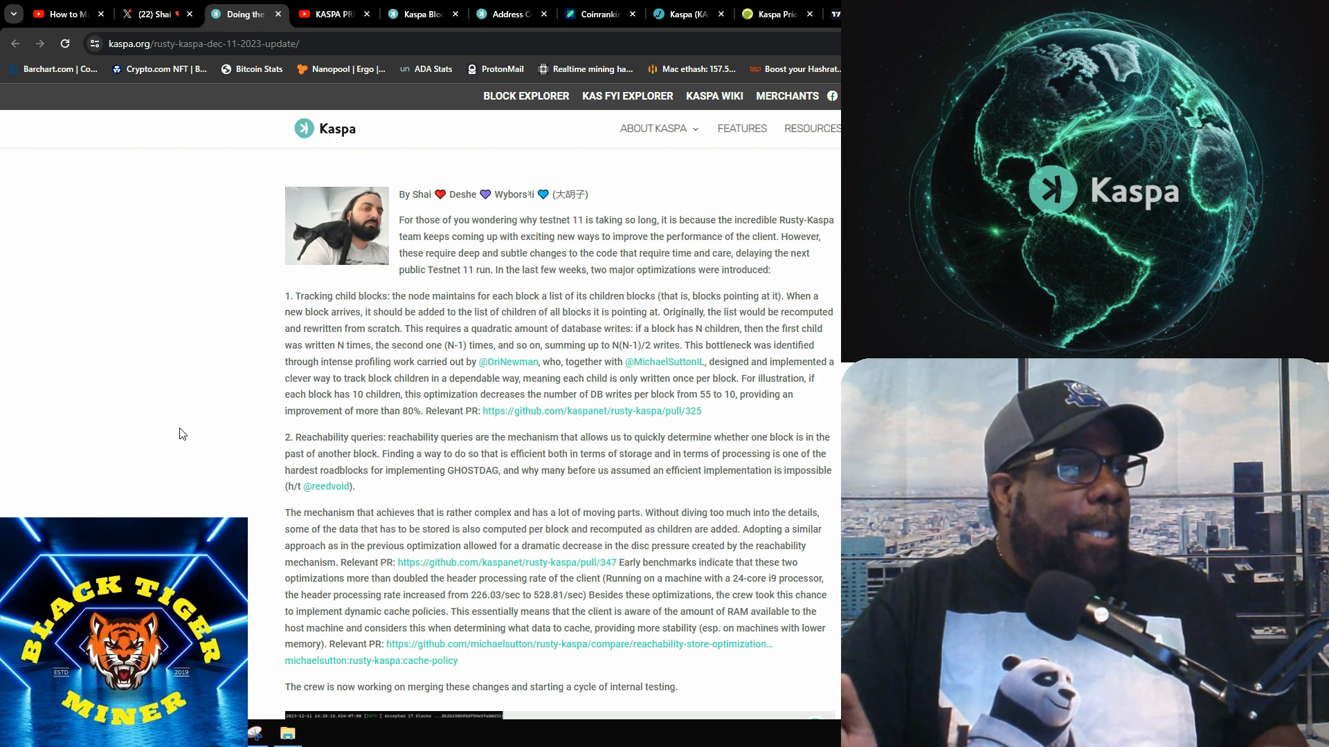
mouse_move(267, 539)
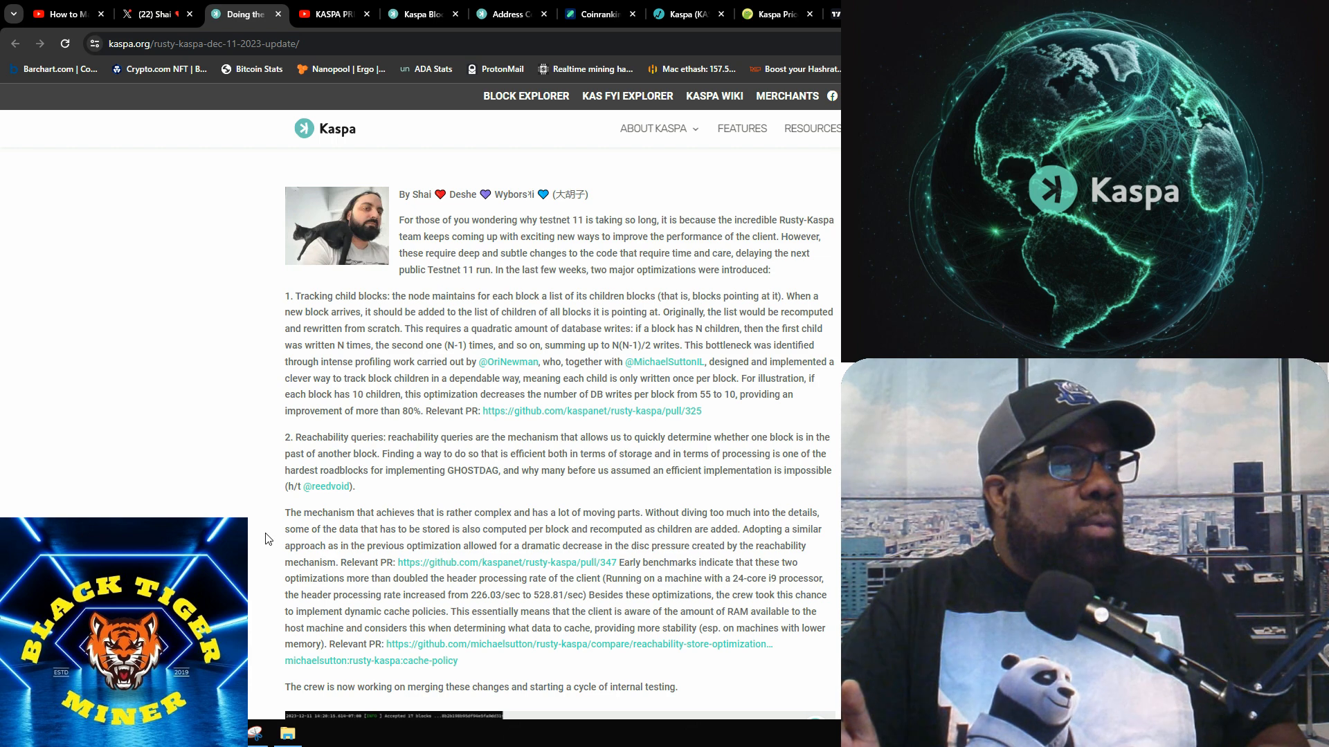
mouse_move(376, 448)
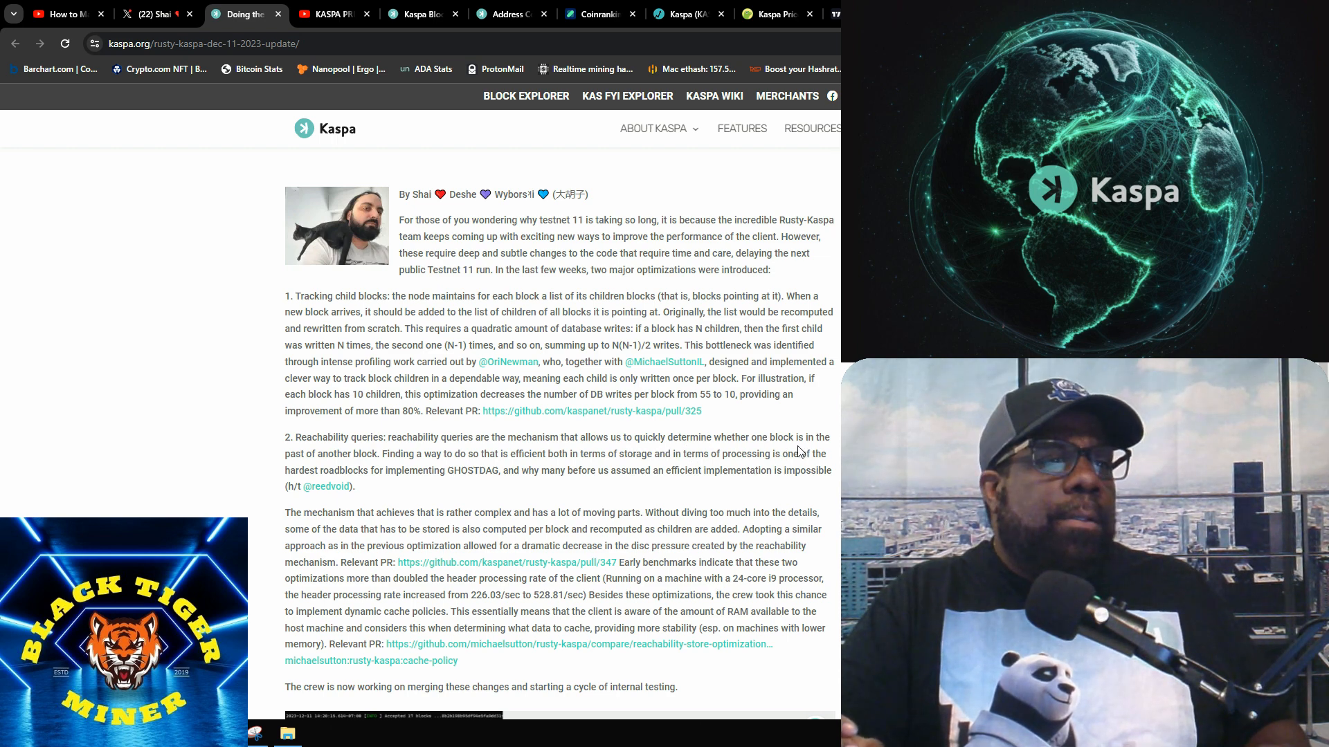
mouse_move(318, 458)
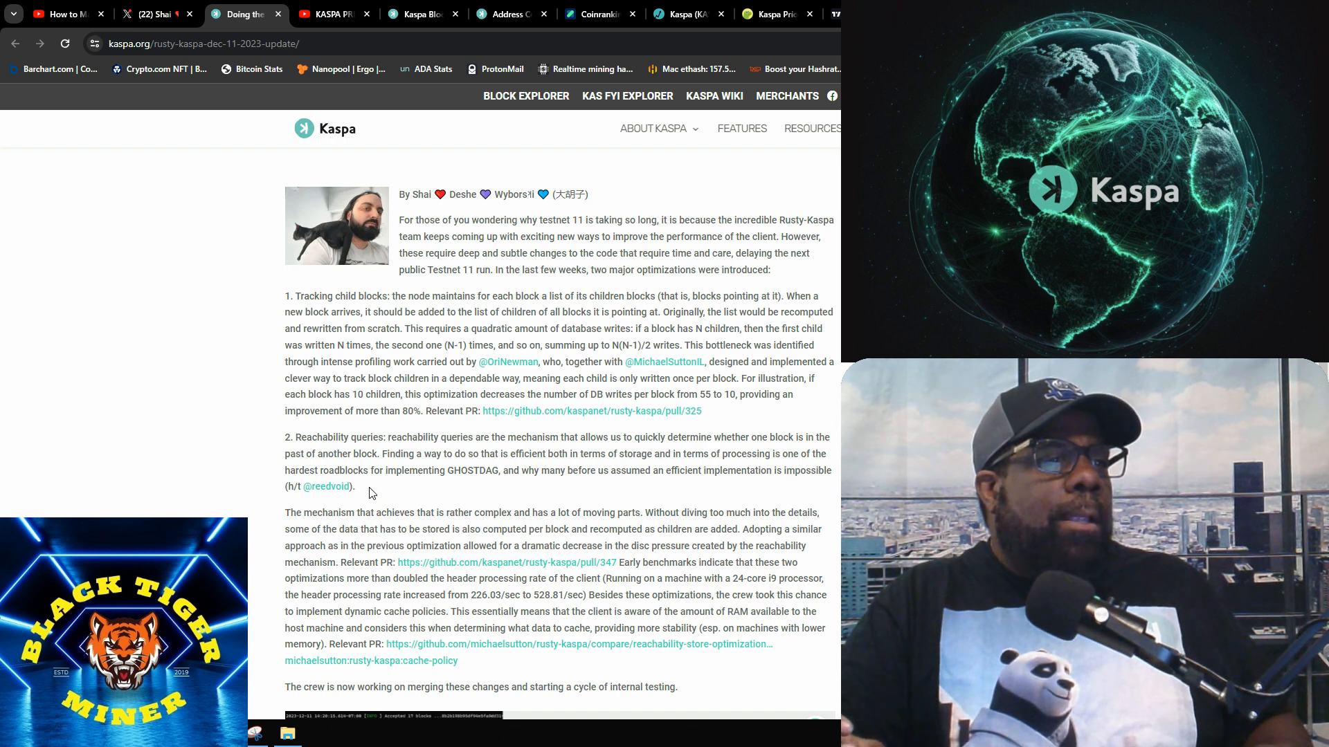
mouse_move(565, 493)
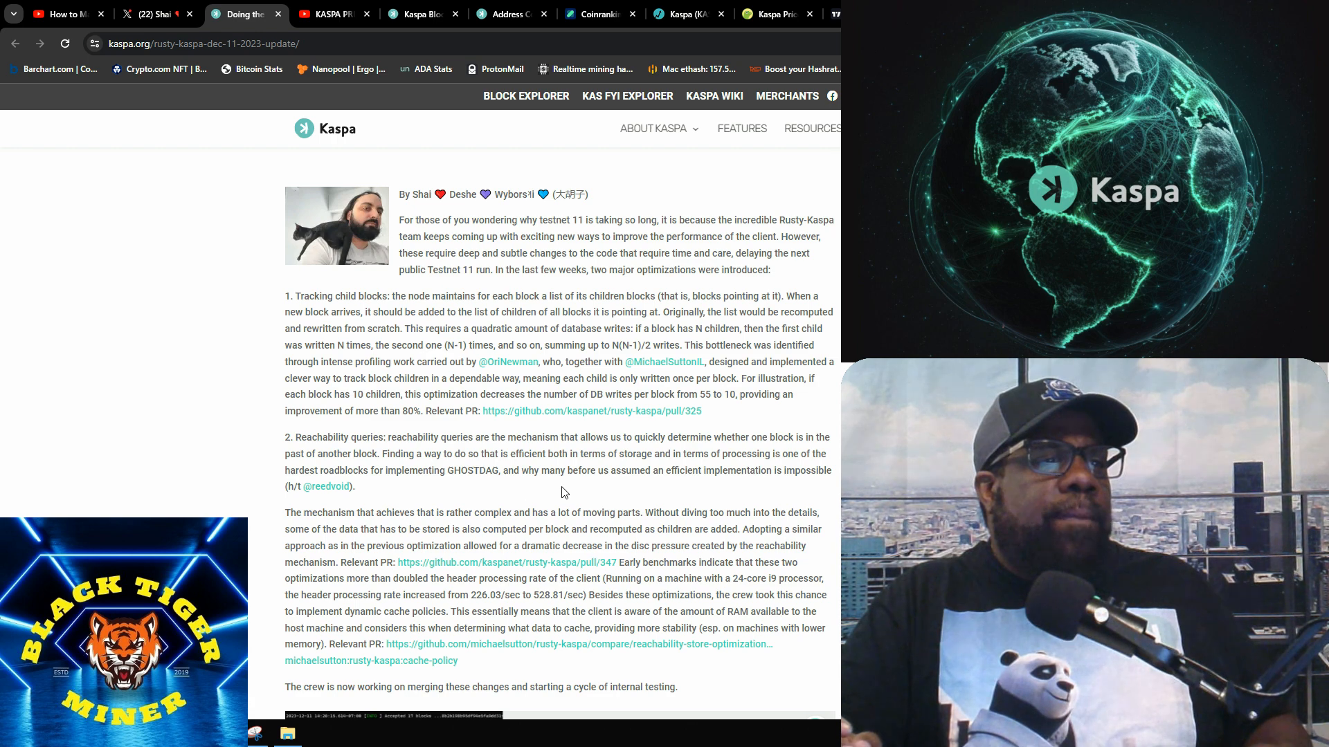
mouse_move(627, 493)
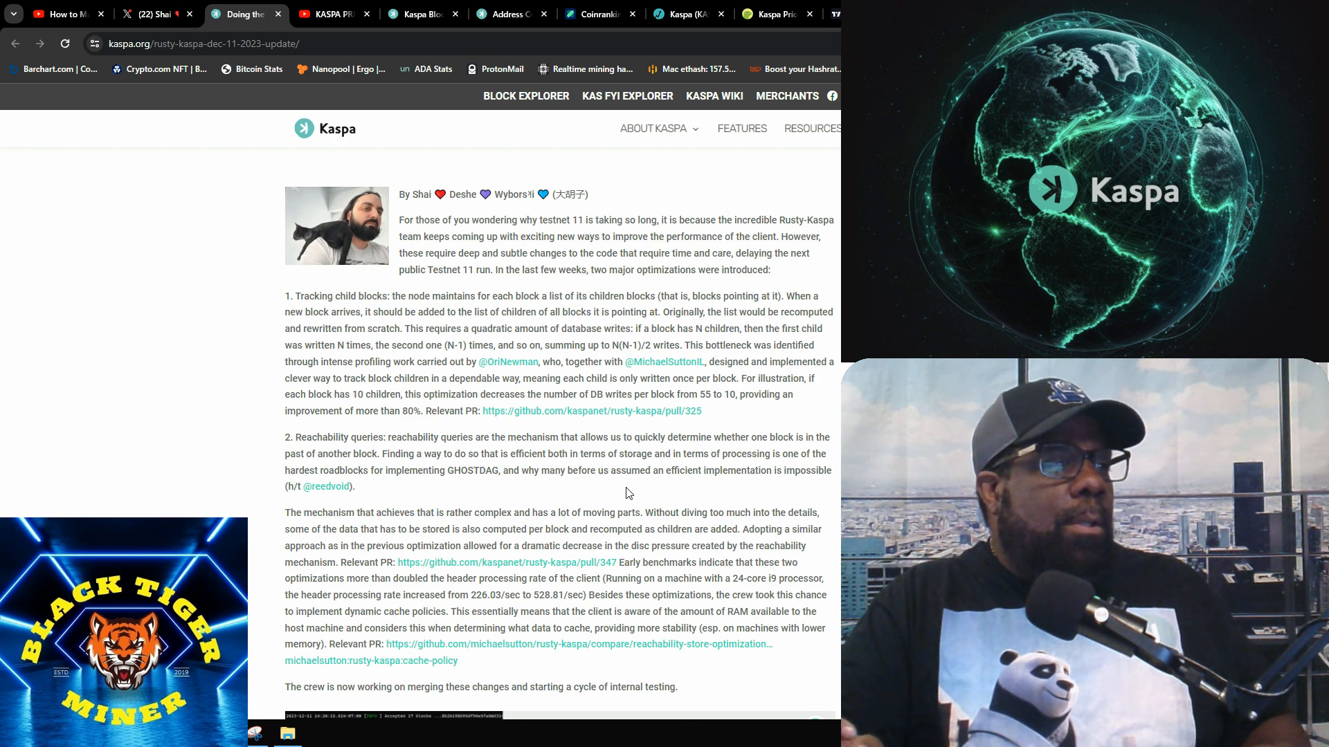
mouse_move(708, 493)
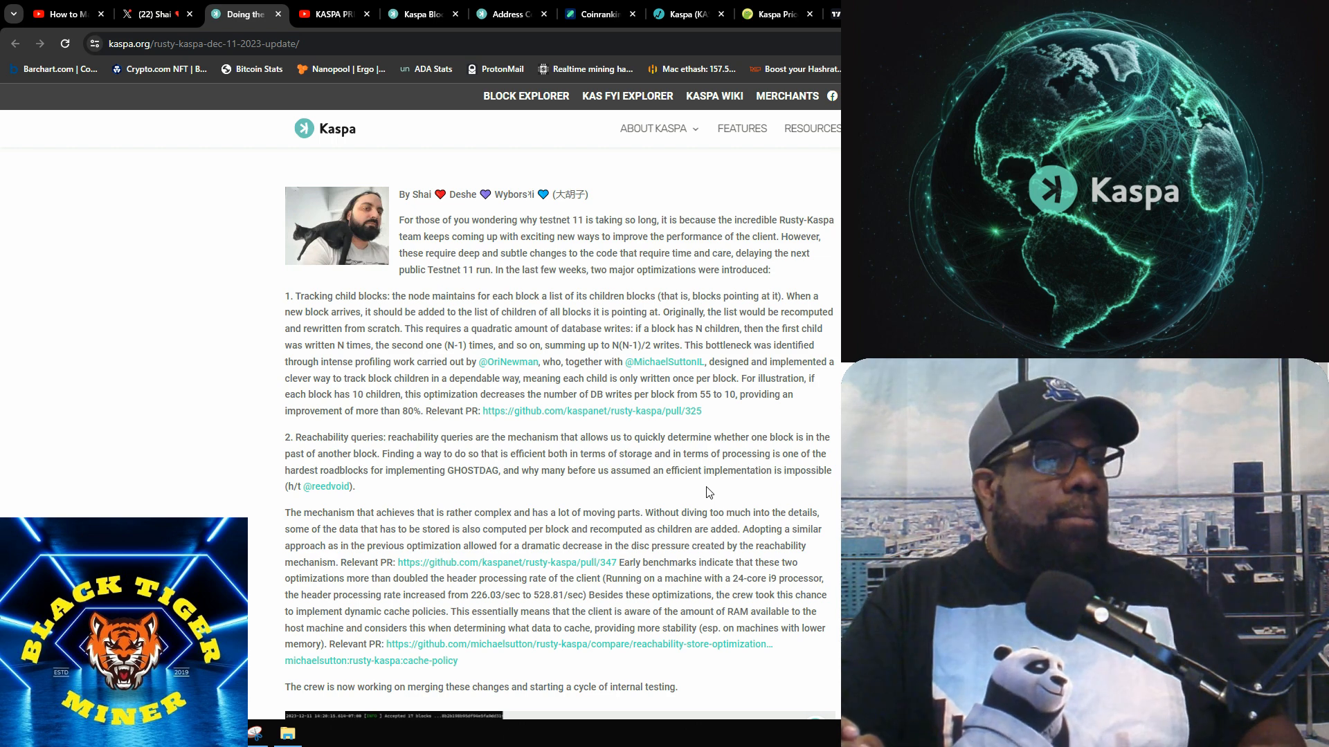
- Play the embedded 20-second node-log and block-DAG clip at the article's end
scroll("down", 3)
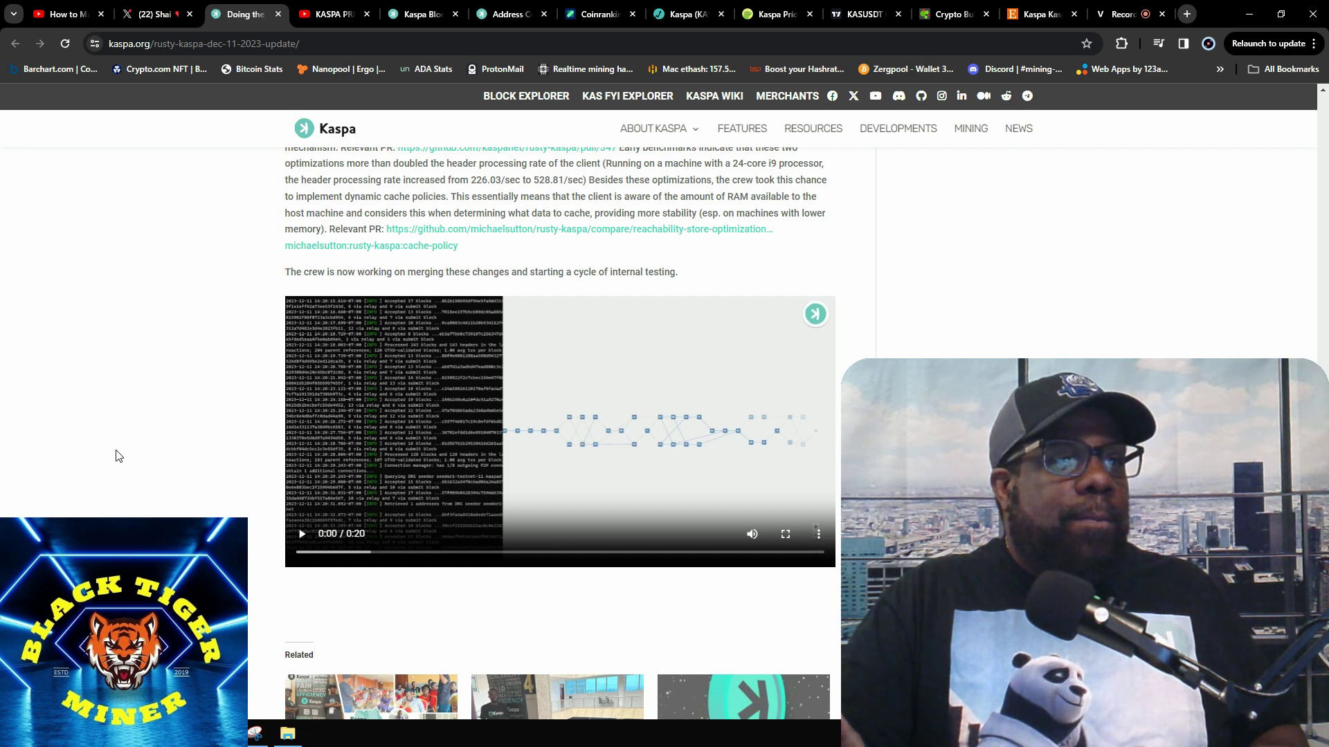
left_click(301, 534)
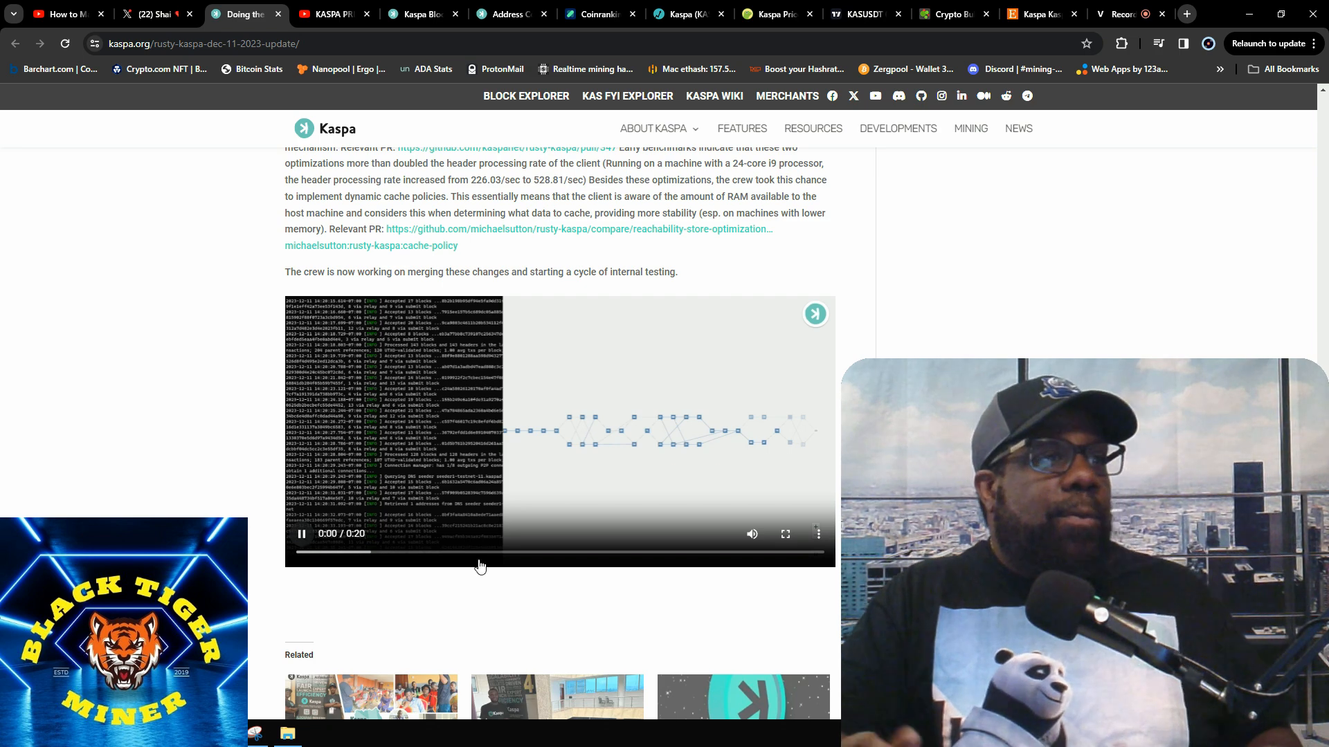
left_click(785, 534)
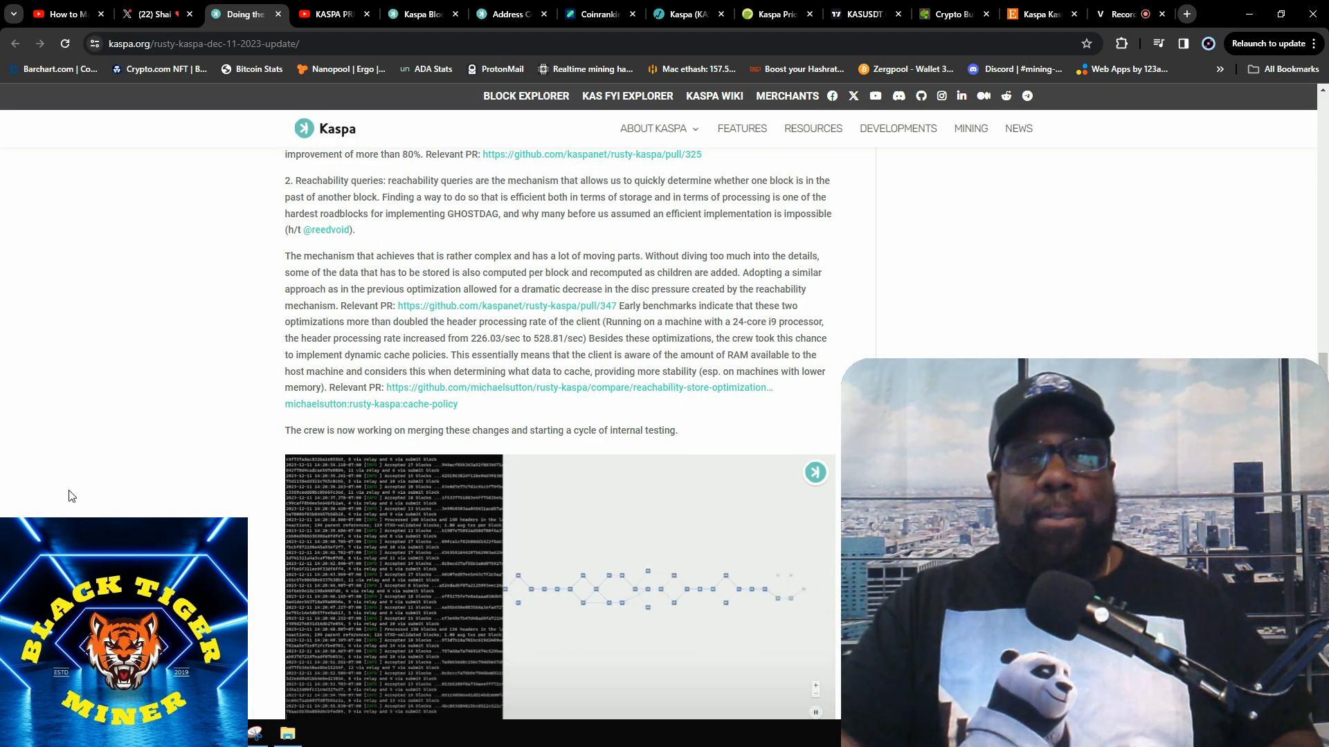
- Scroll down the kaspa.org article while the testnet demo clip finishes playing
scroll("down", 3)
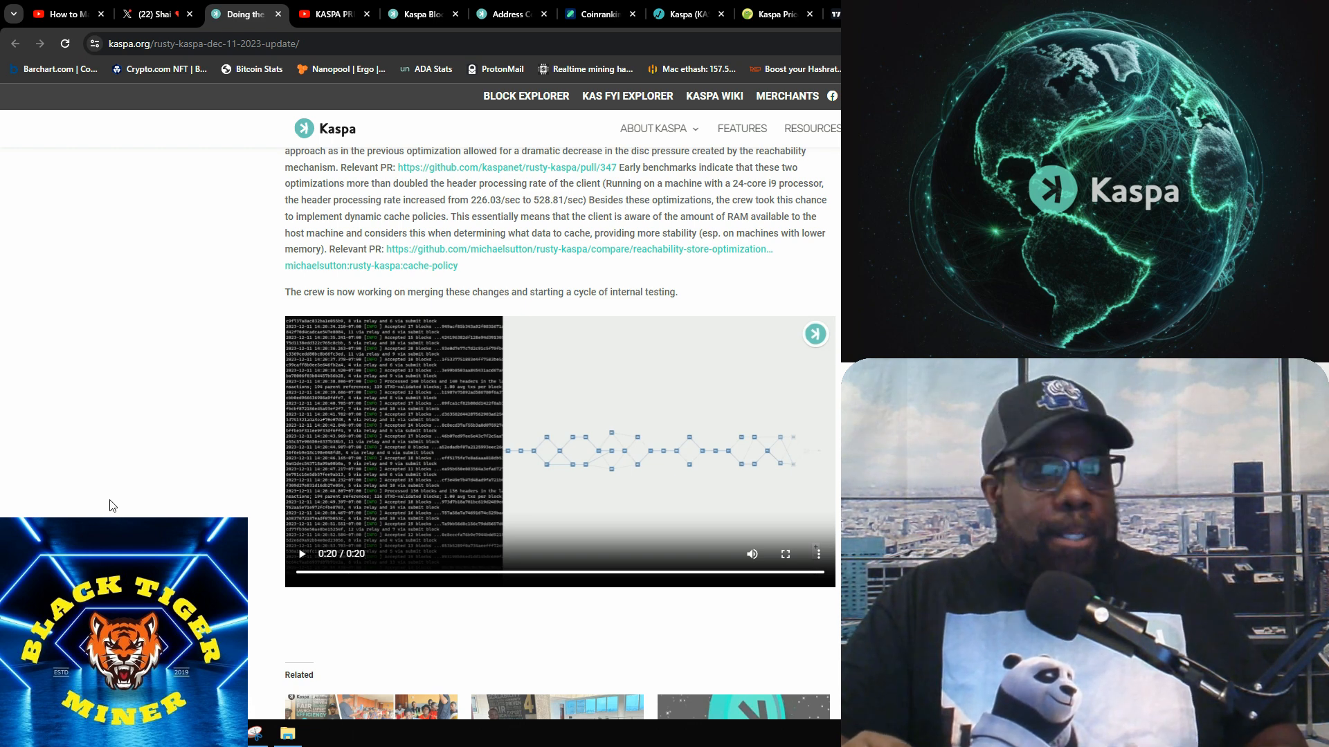
mouse_move(117, 506)
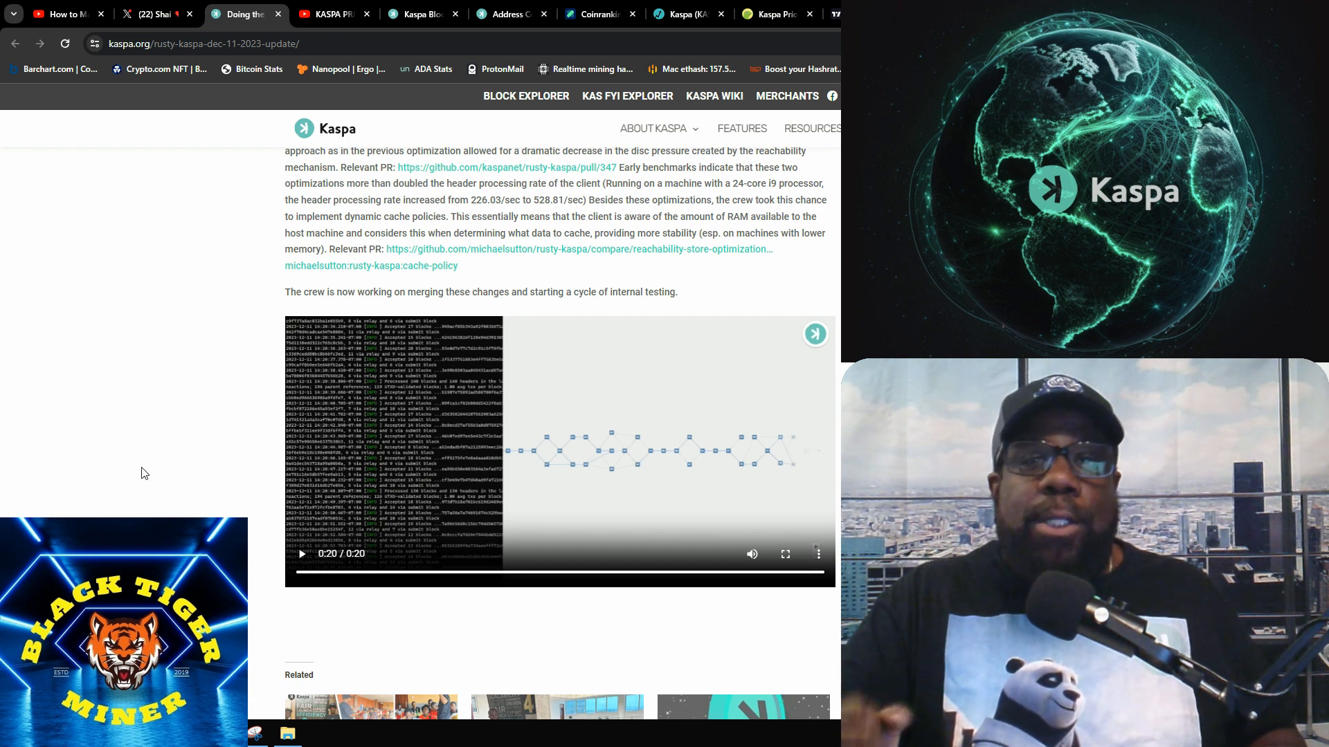
mouse_move(137, 464)
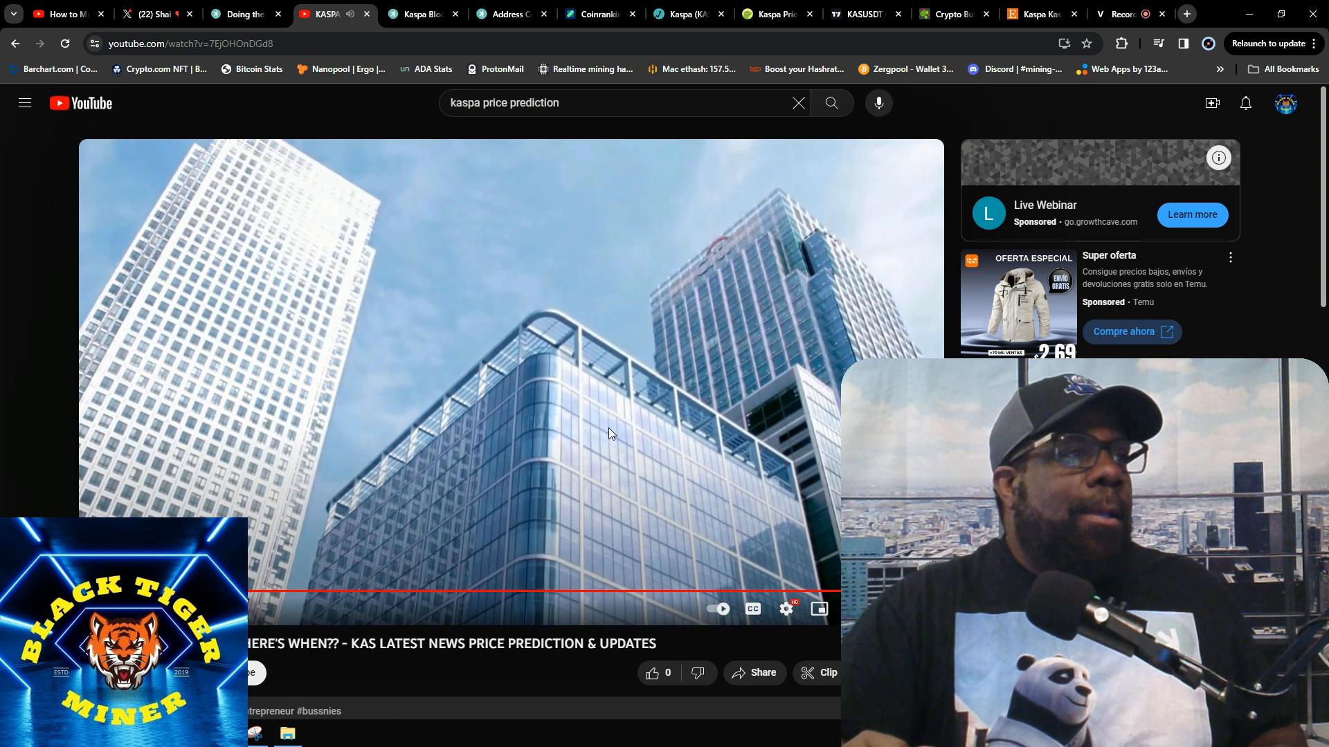
mouse_move(422, 14)
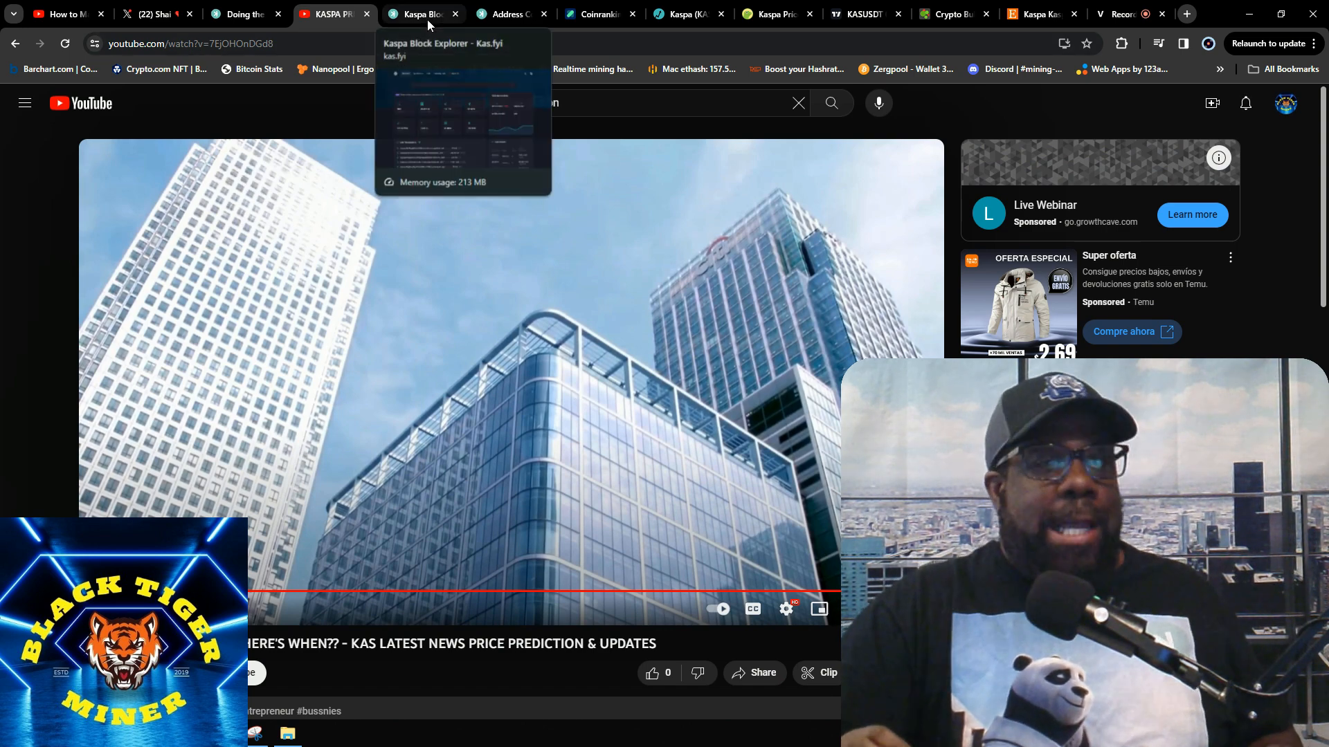
- Switch to the Kas.fyi explorer dashboard with KAS market stats and live transactions
left_click(421, 14)
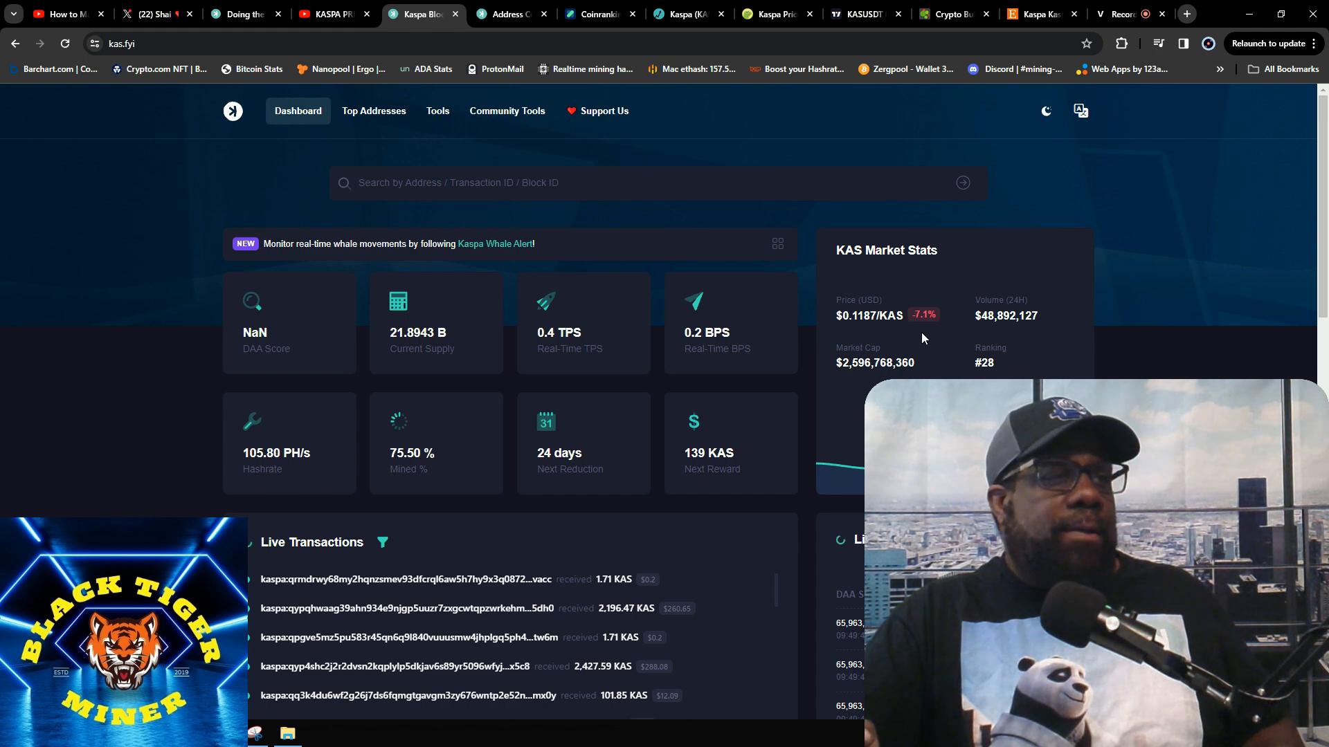
mouse_move(977, 338)
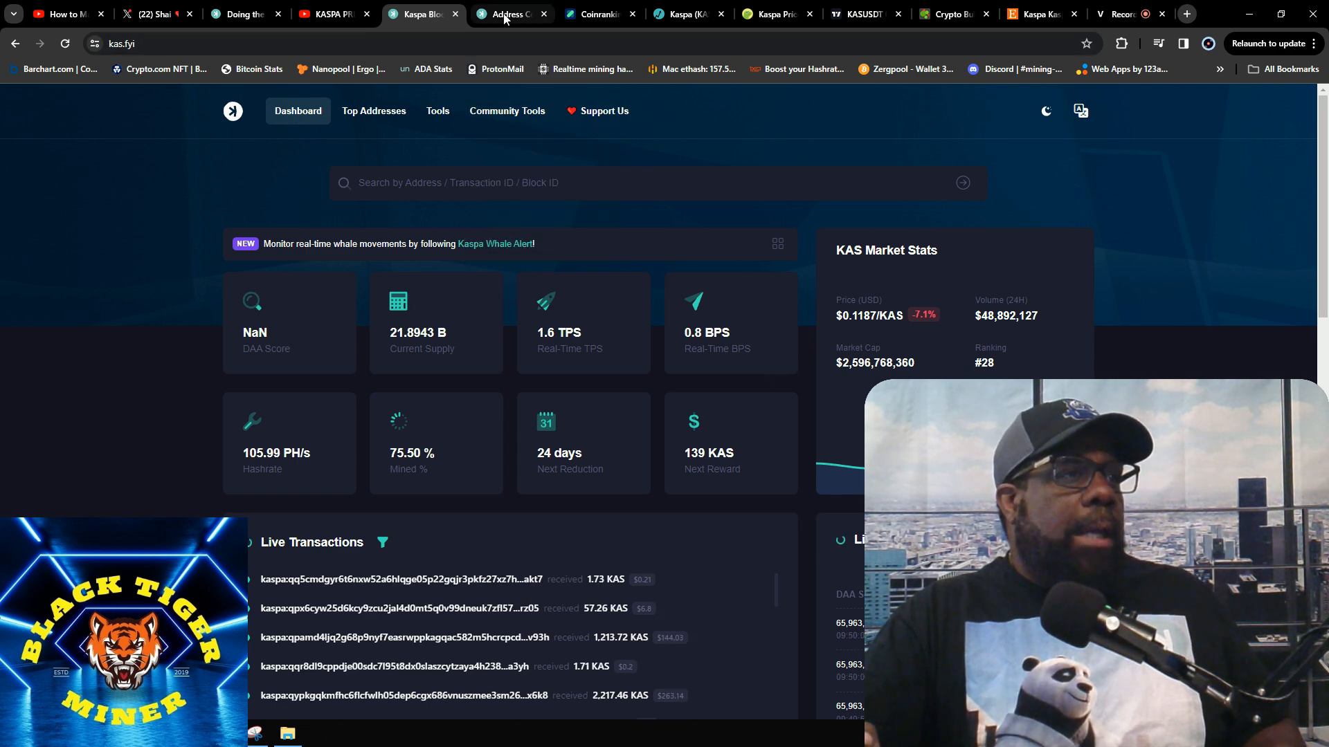
- Switch to the Kaspalytics Address Count chart reading about 585.64 K addresses
left_click(508, 14)
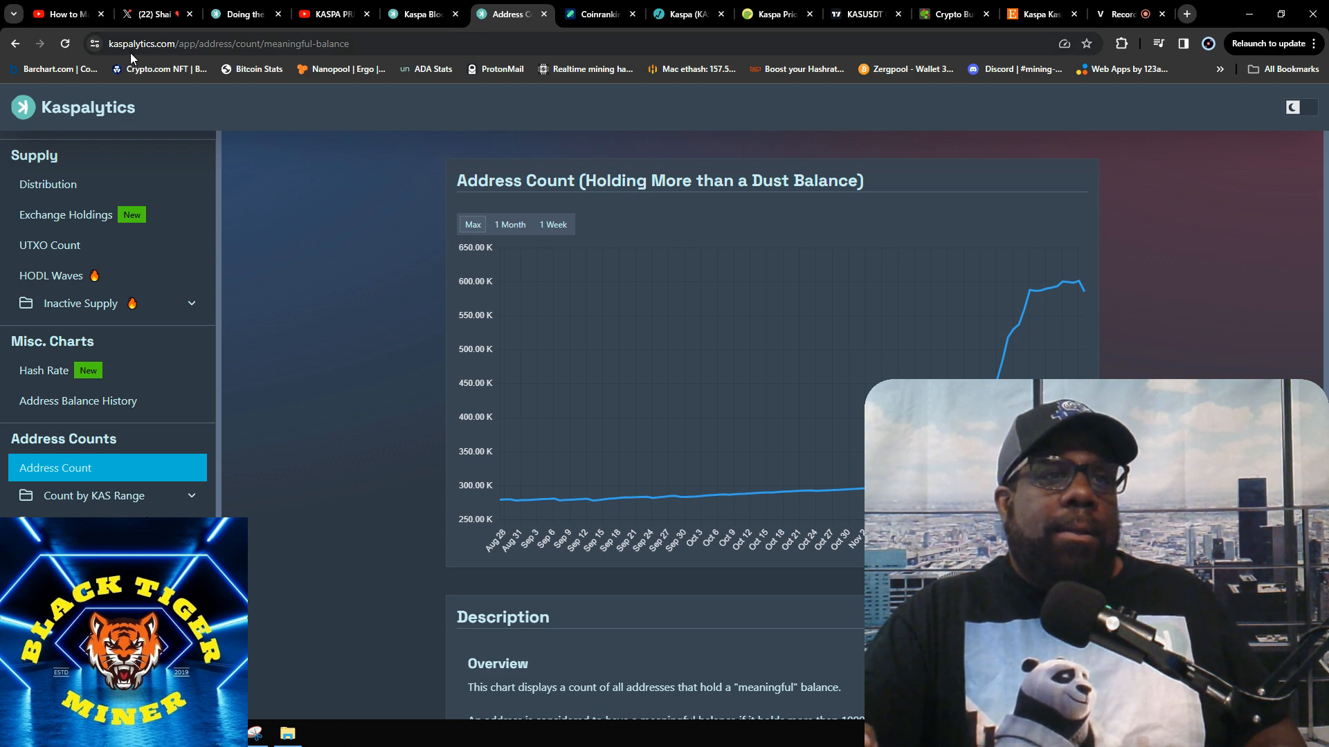
mouse_move(1082, 292)
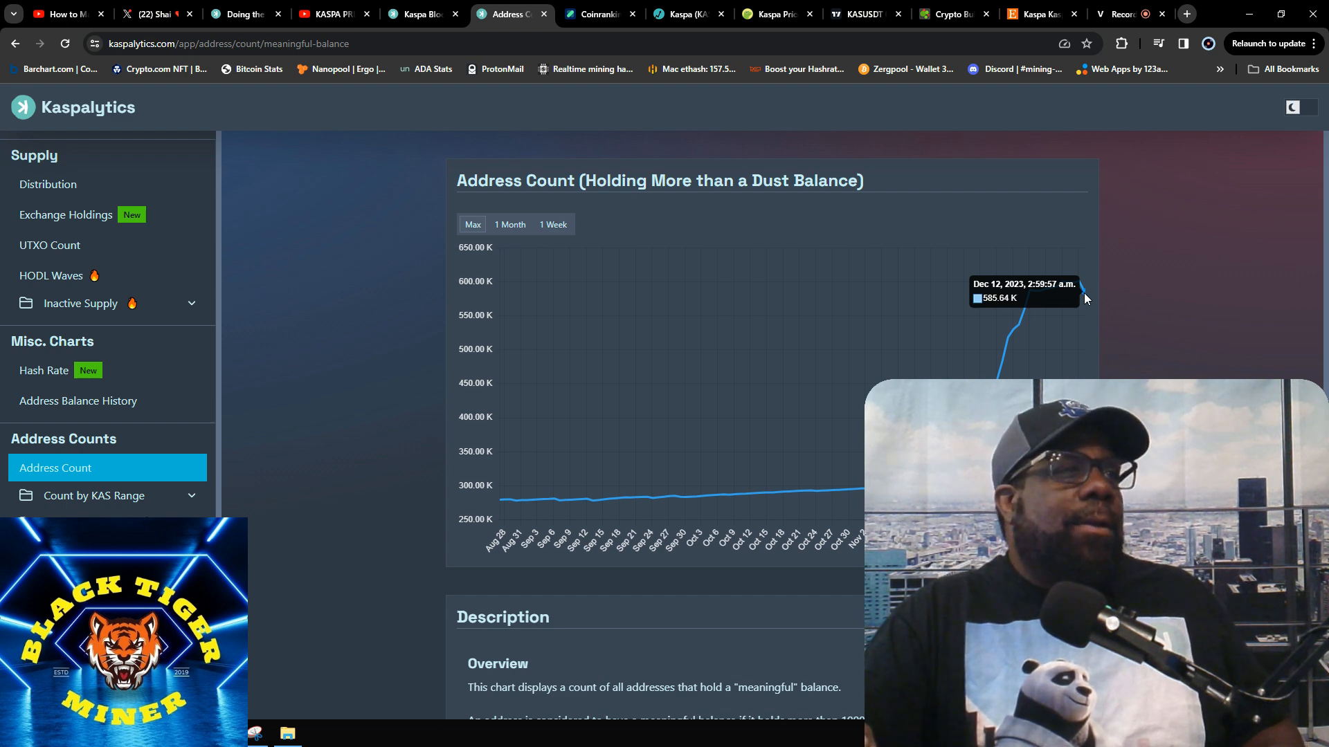
- Return to the Kas.fyi dashboard and go to its Top Addresses page
left_click(416, 14)
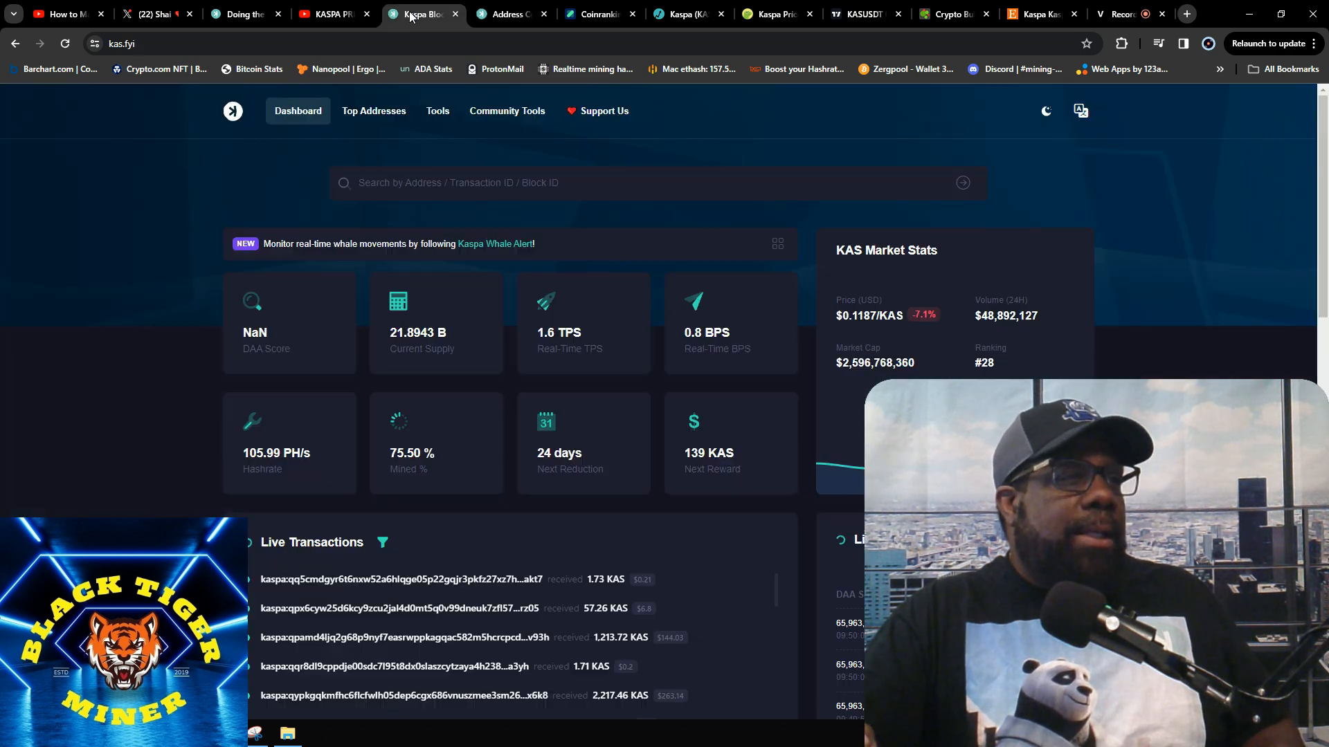
scroll("down", 3)
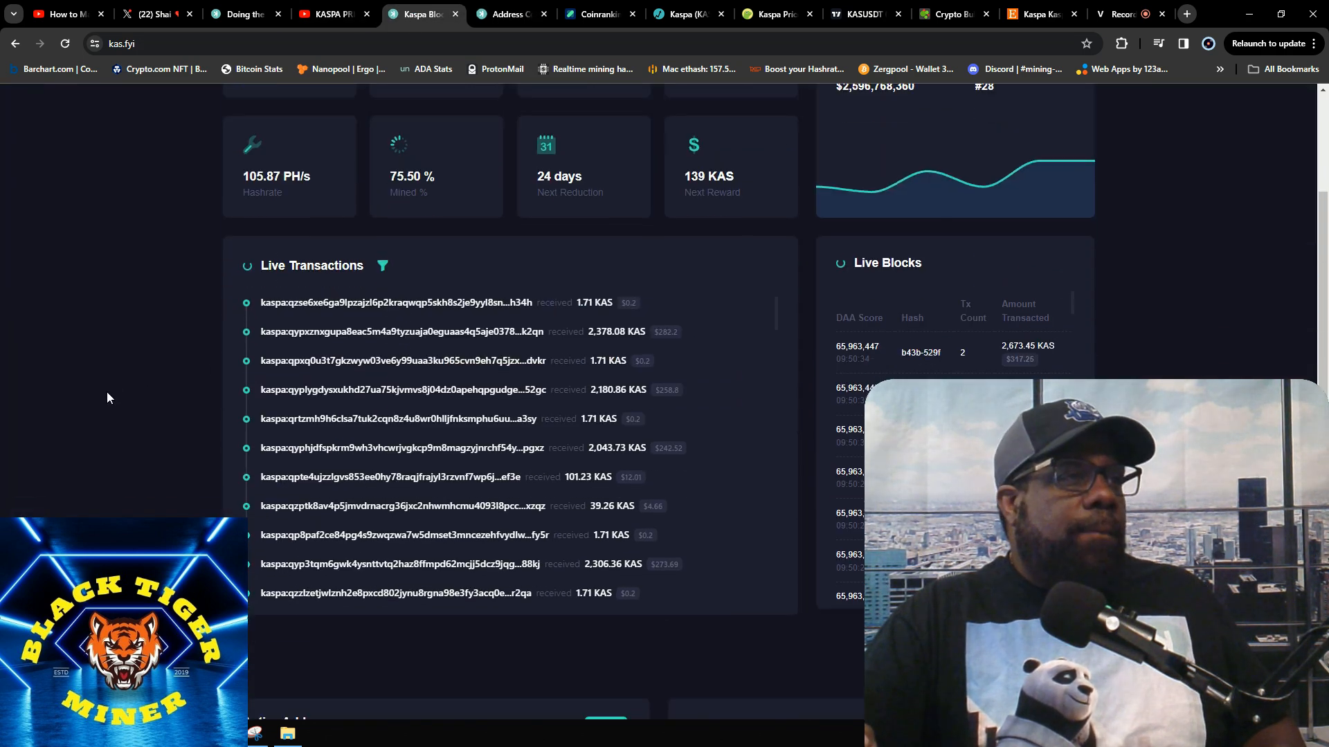
scroll("up", 3)
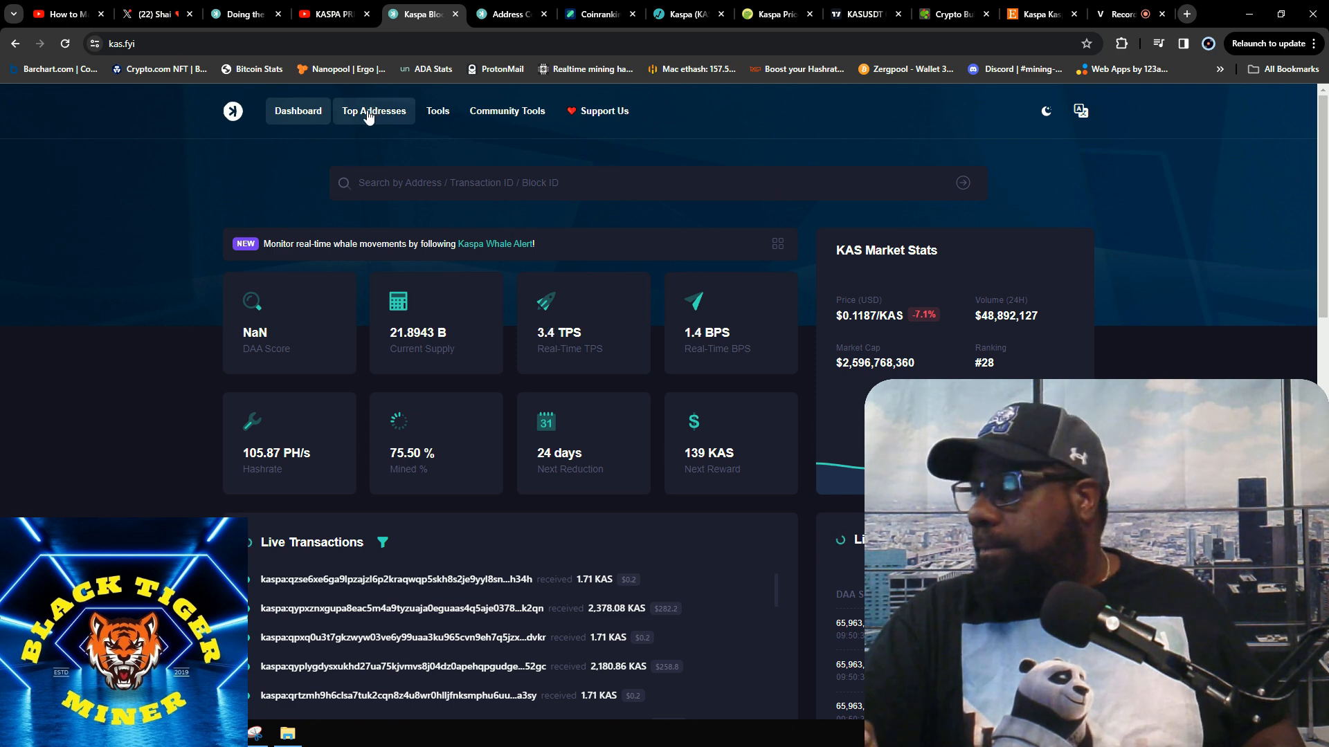
left_click(374, 111)
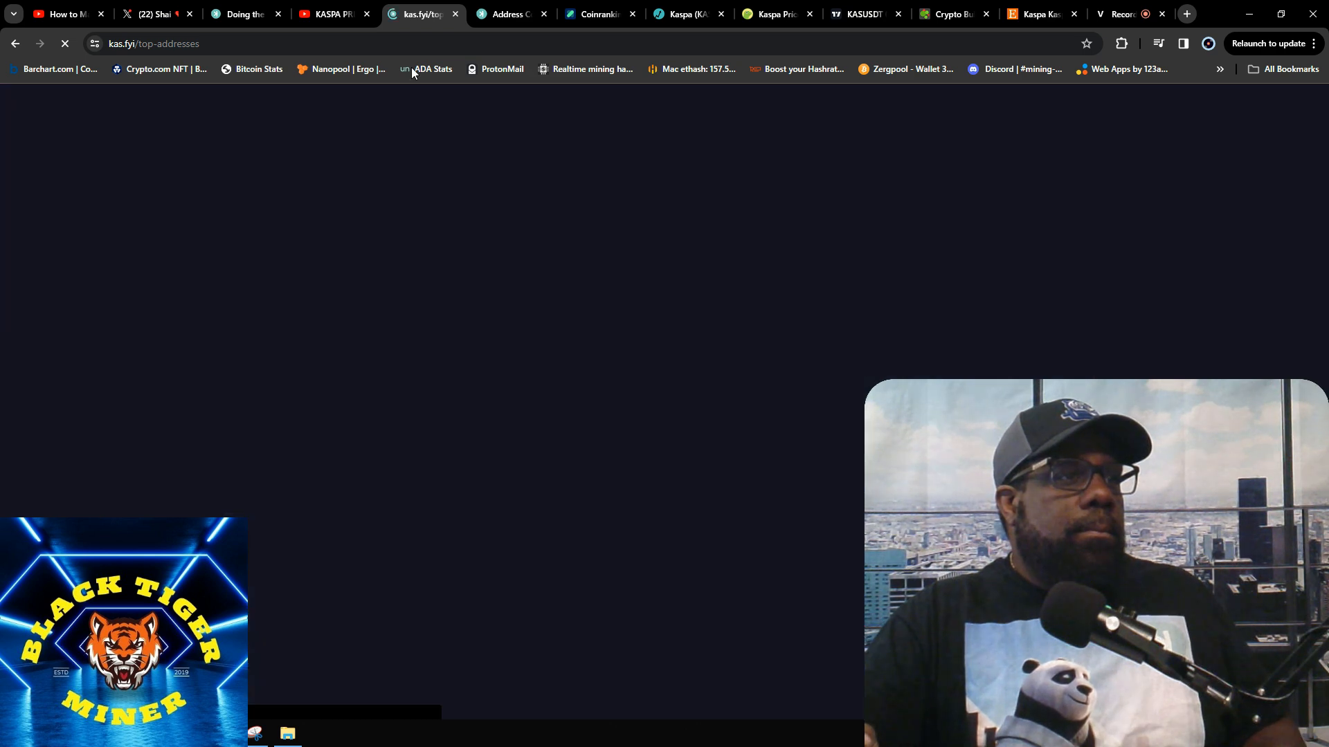
- Review the Kaspalytics Address Count chart and its 1000-Sompi dust-filter description
left_click(508, 13)
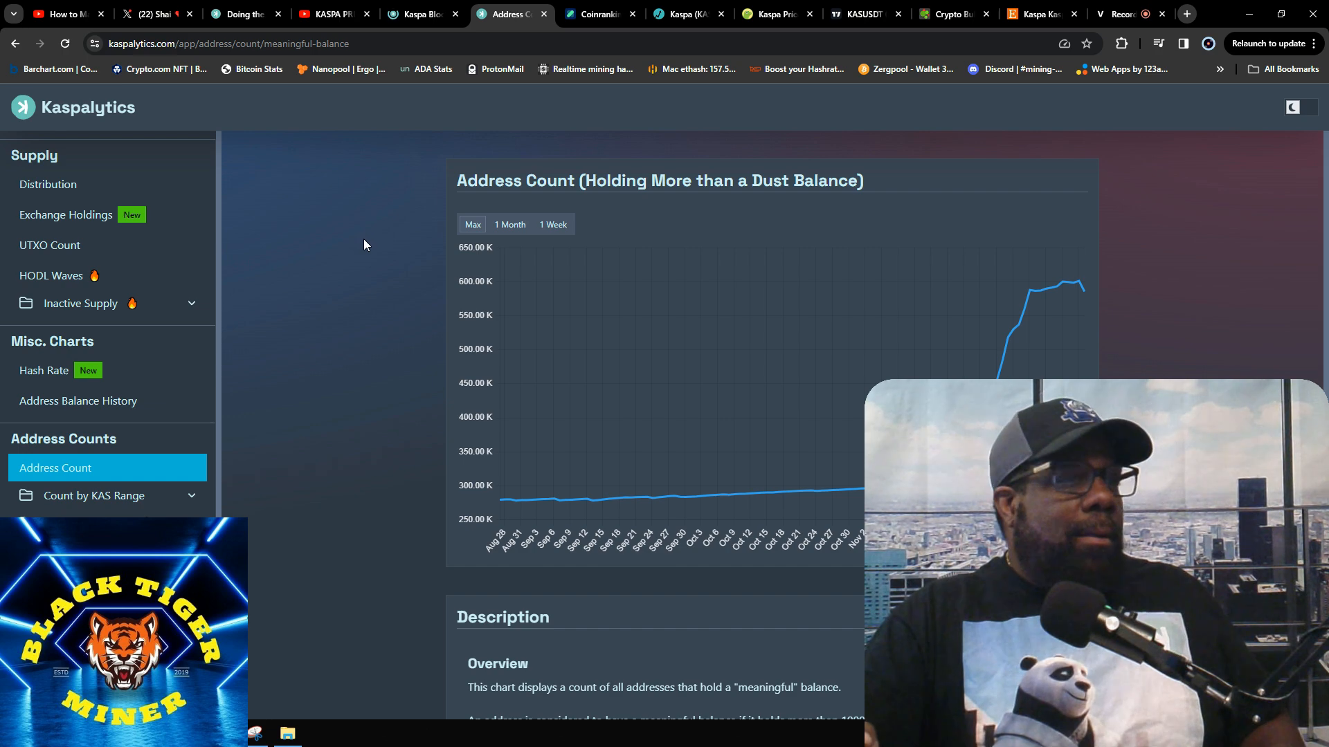
scroll("down", 3)
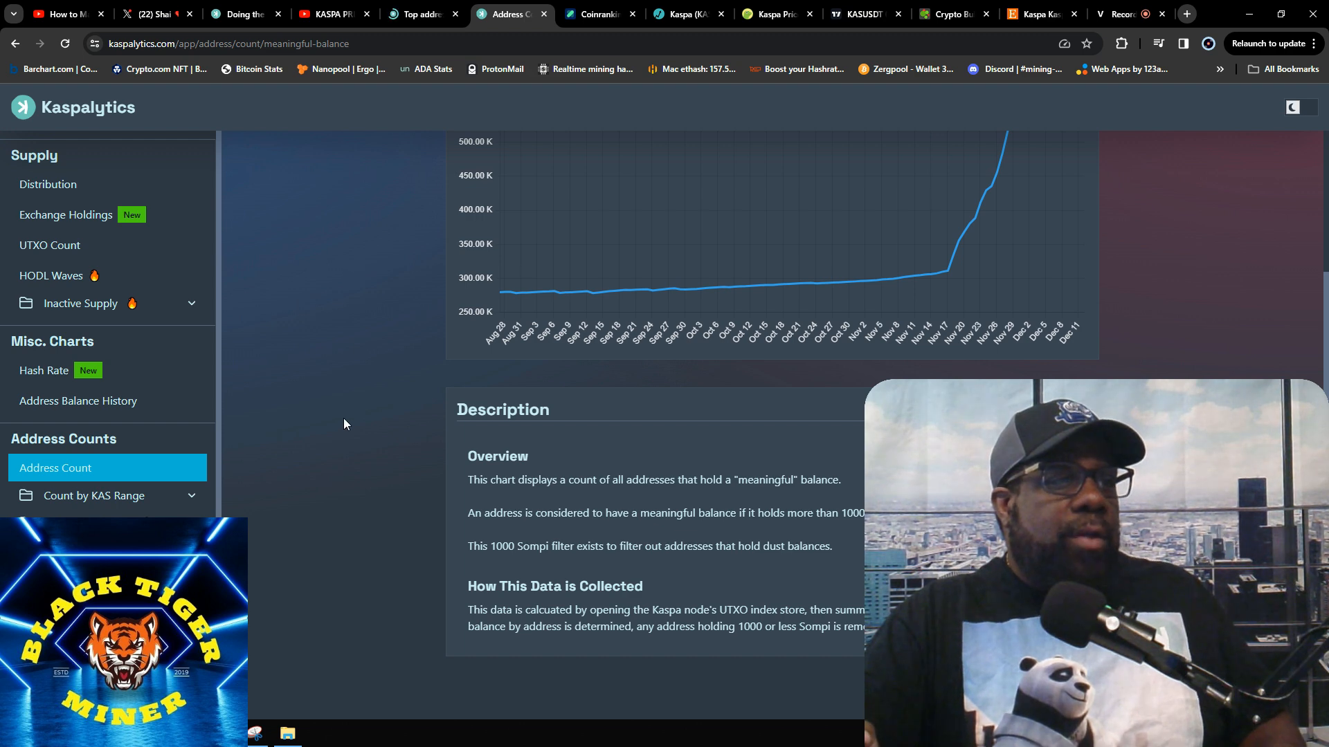
mouse_move(636, 497)
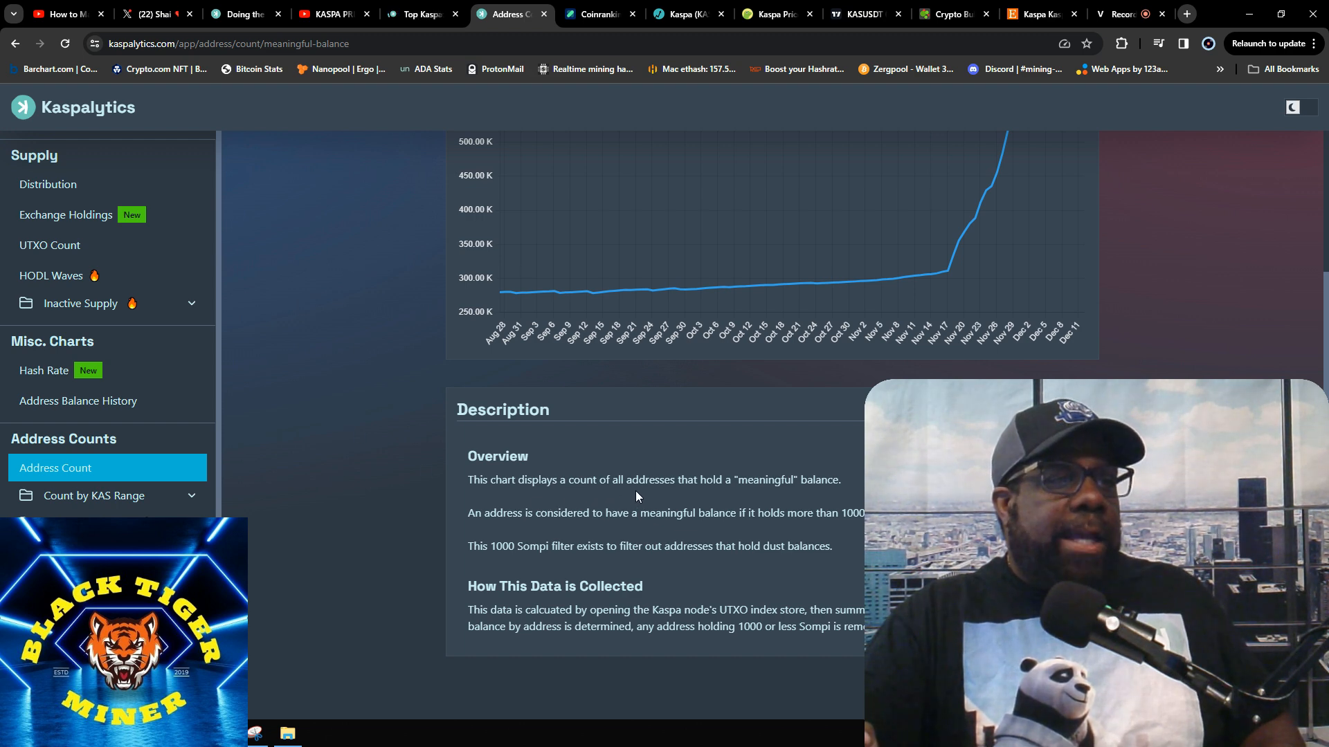
mouse_move(772, 496)
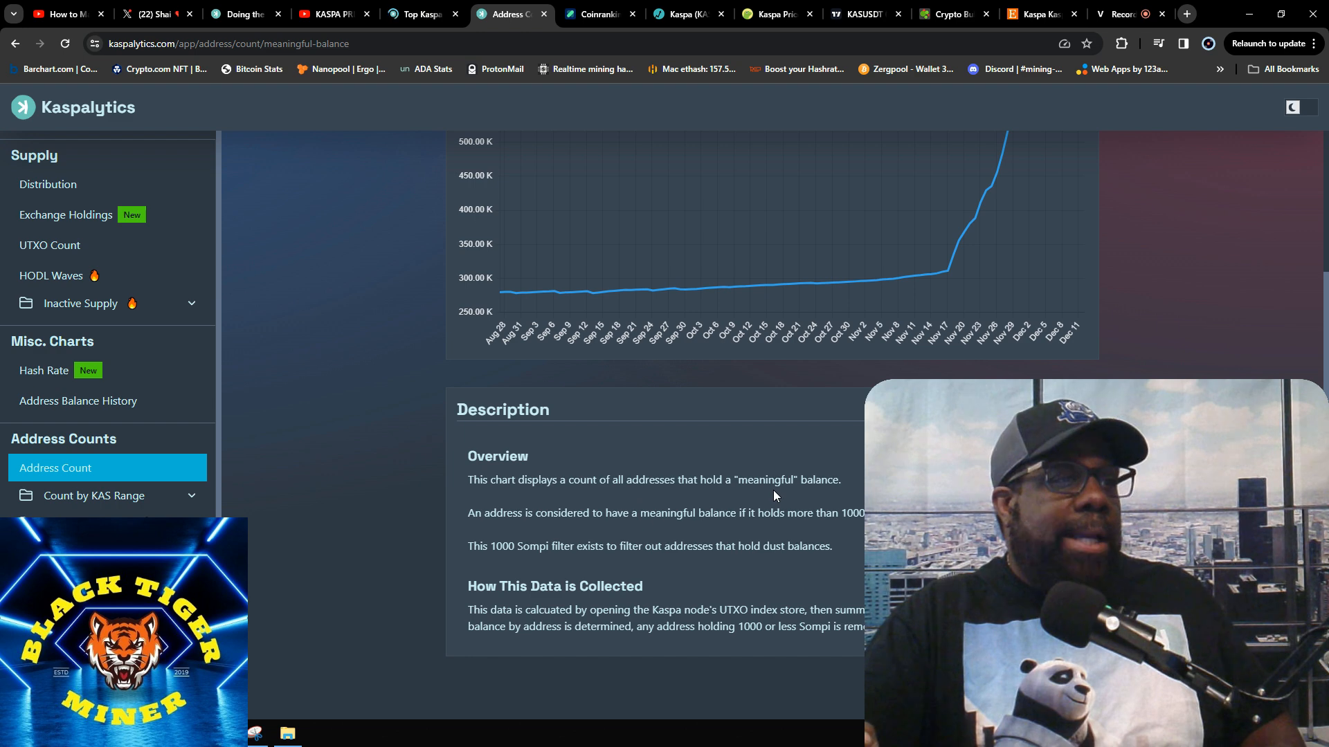
mouse_move(547, 526)
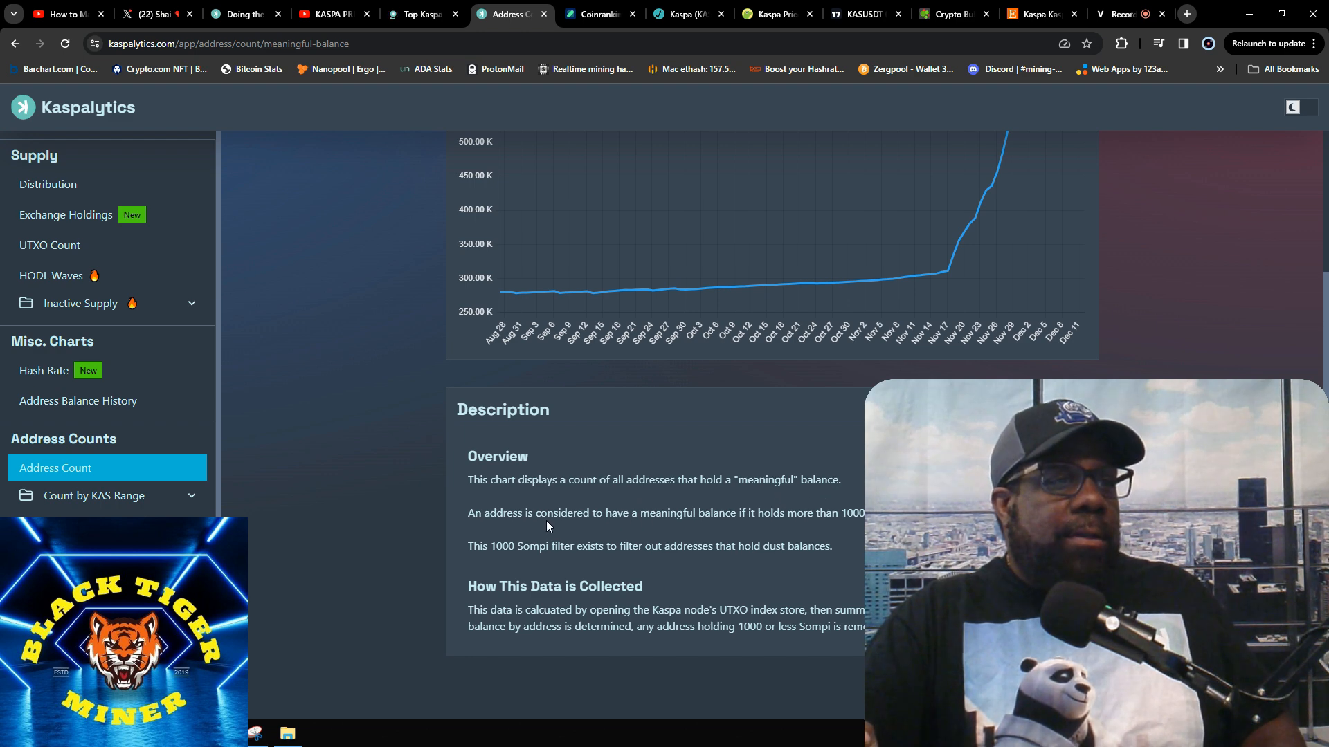
mouse_move(747, 527)
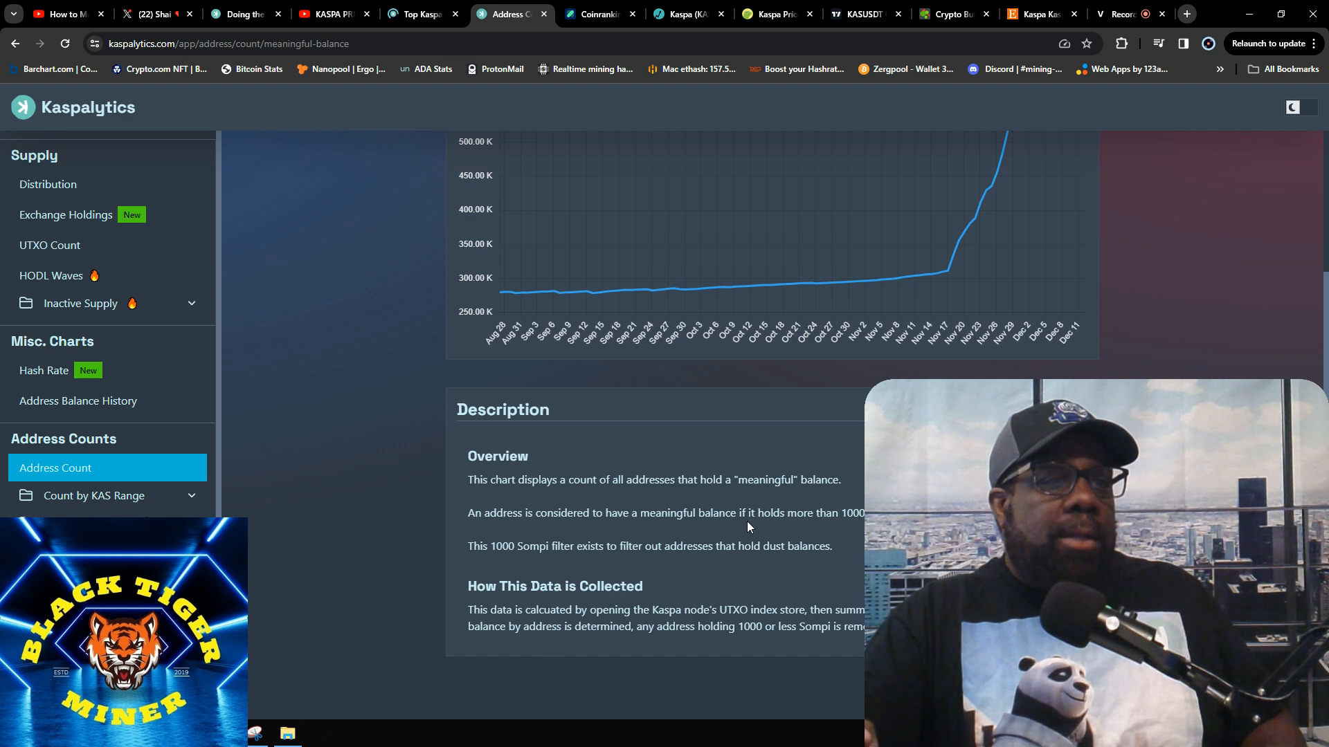
mouse_move(826, 526)
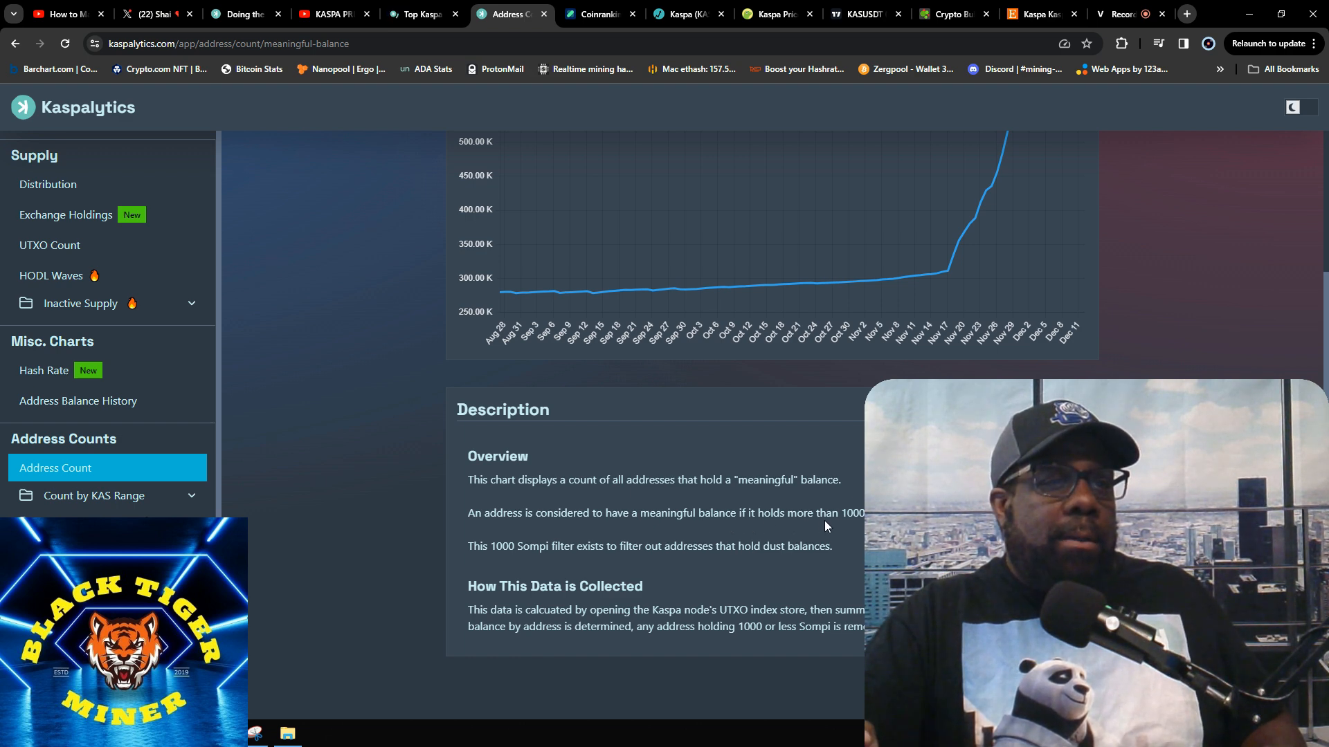
mouse_move(862, 527)
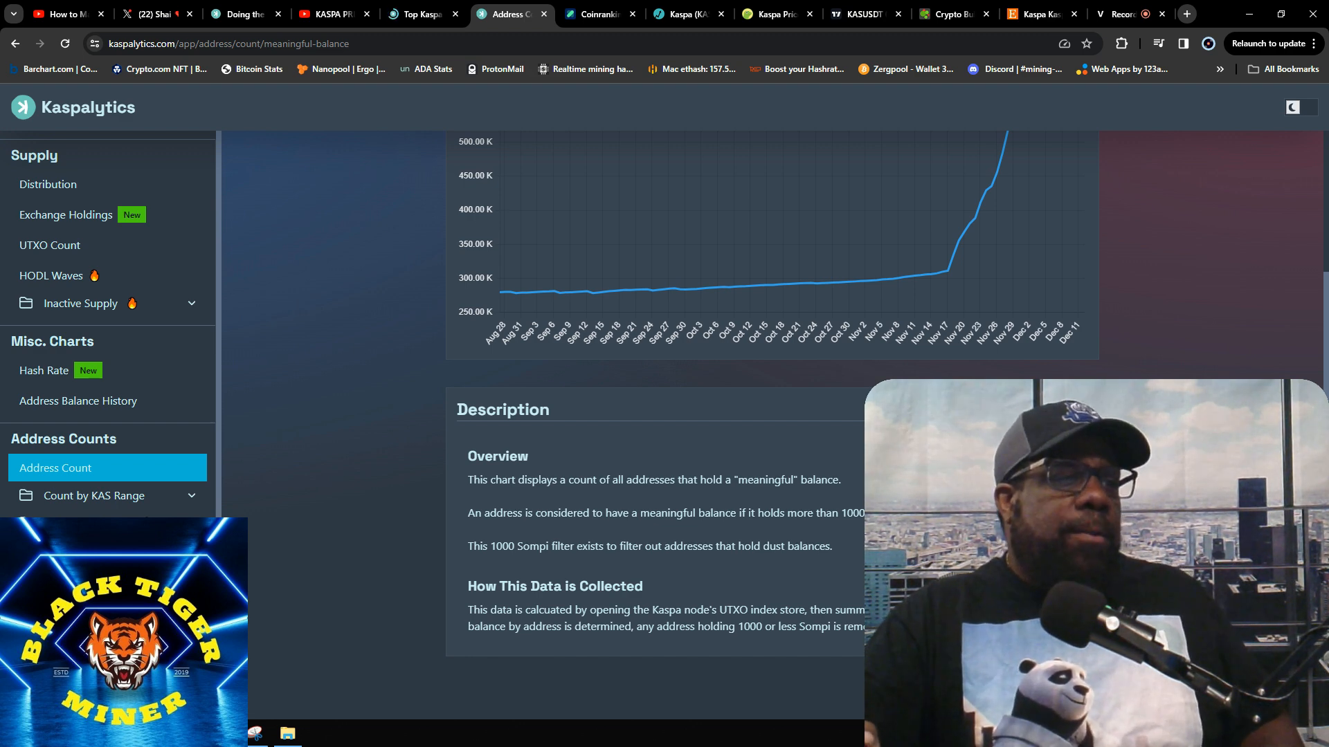
mouse_move(539, 563)
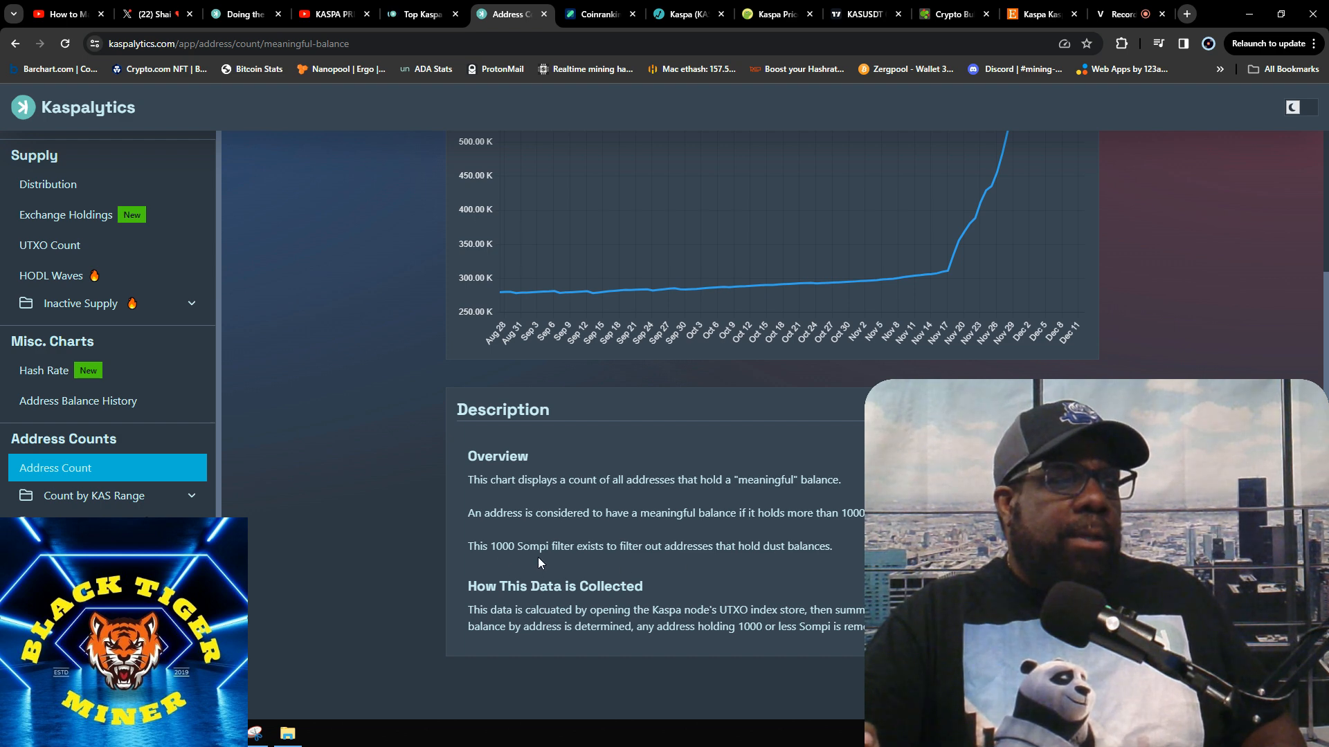
mouse_move(637, 568)
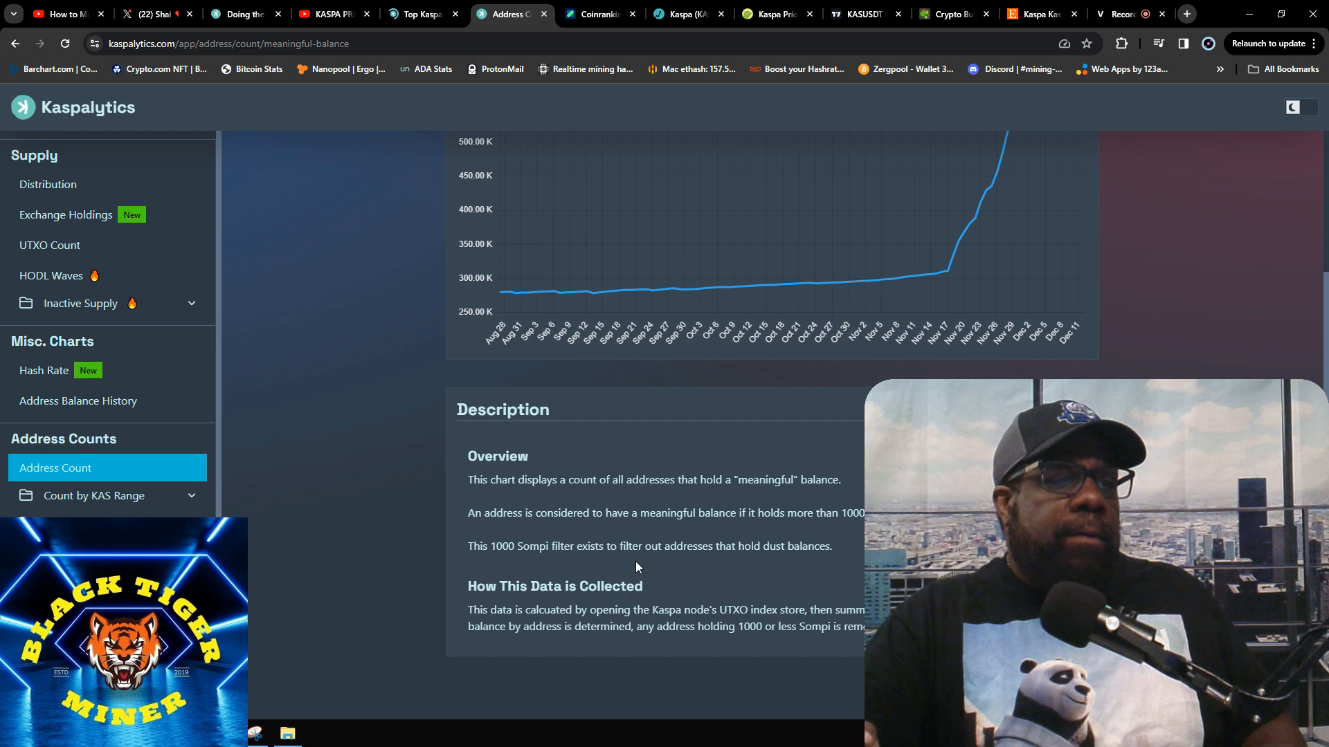
mouse_move(765, 560)
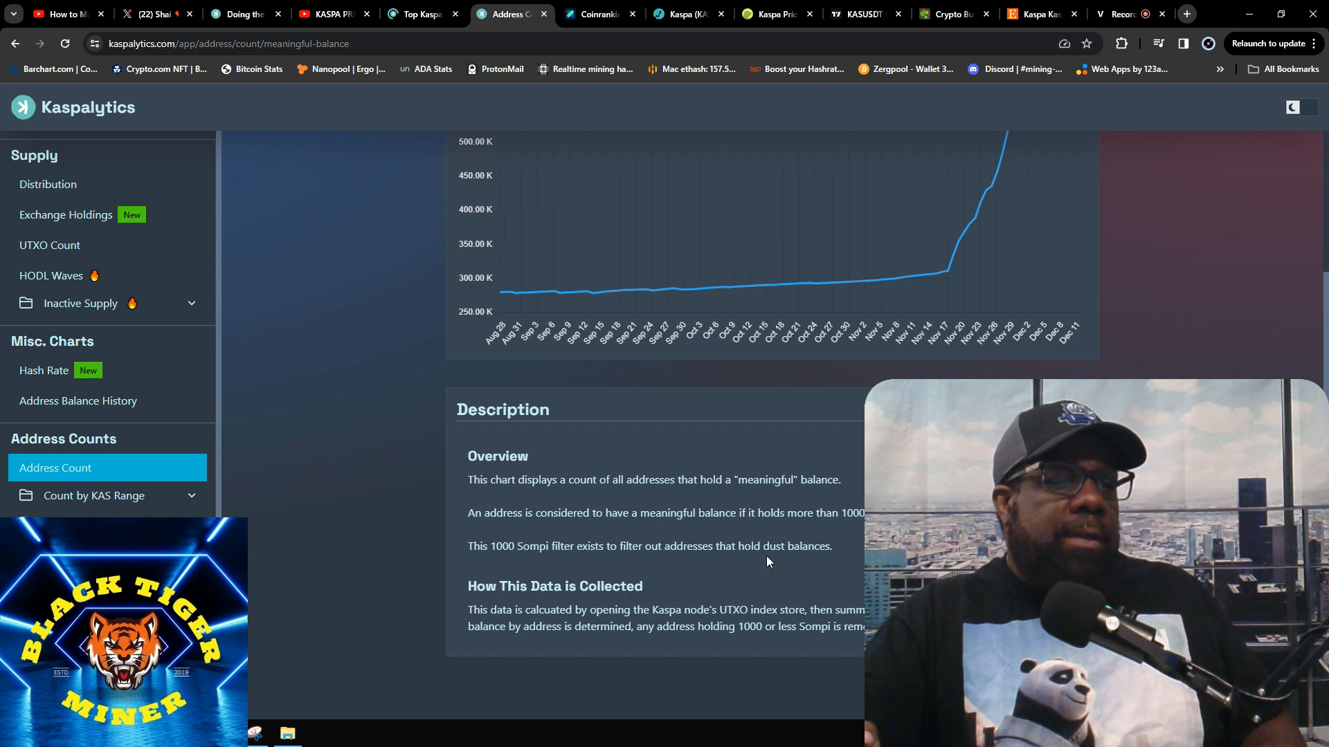
scroll("up", 3)
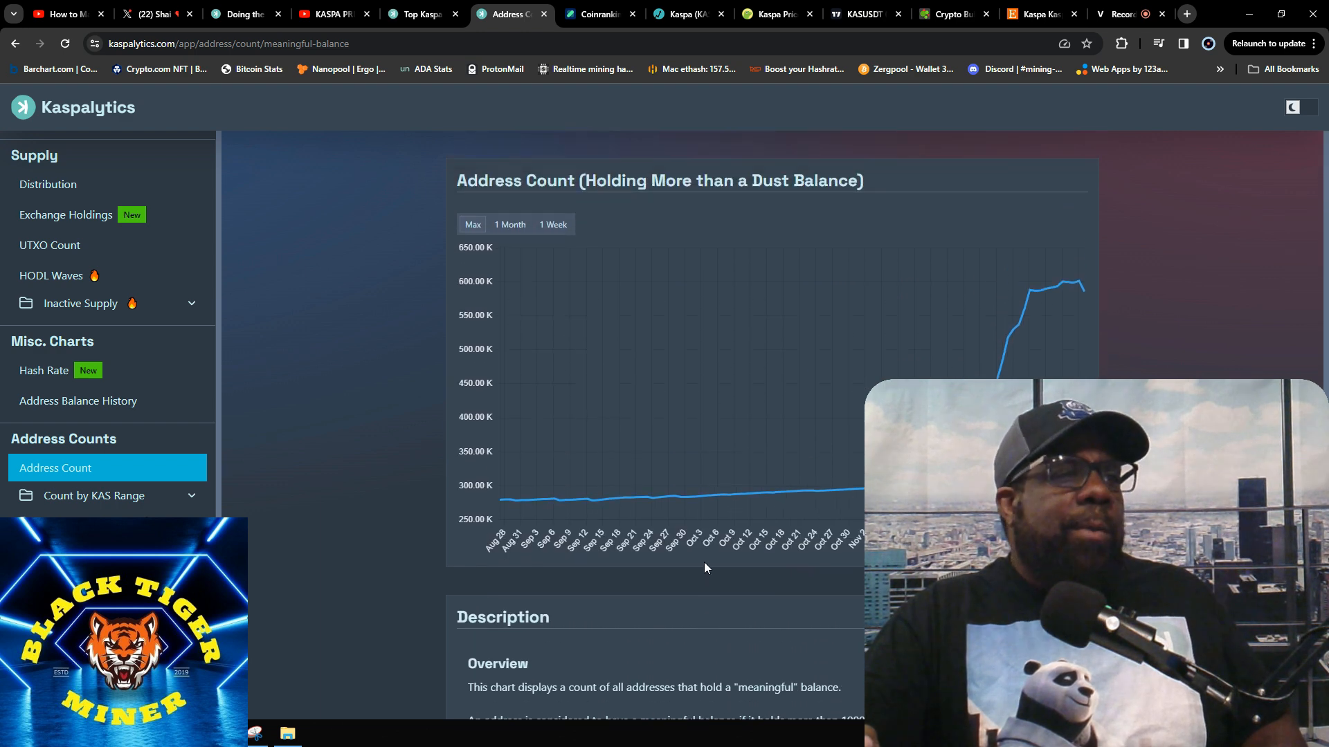
mouse_move(361, 84)
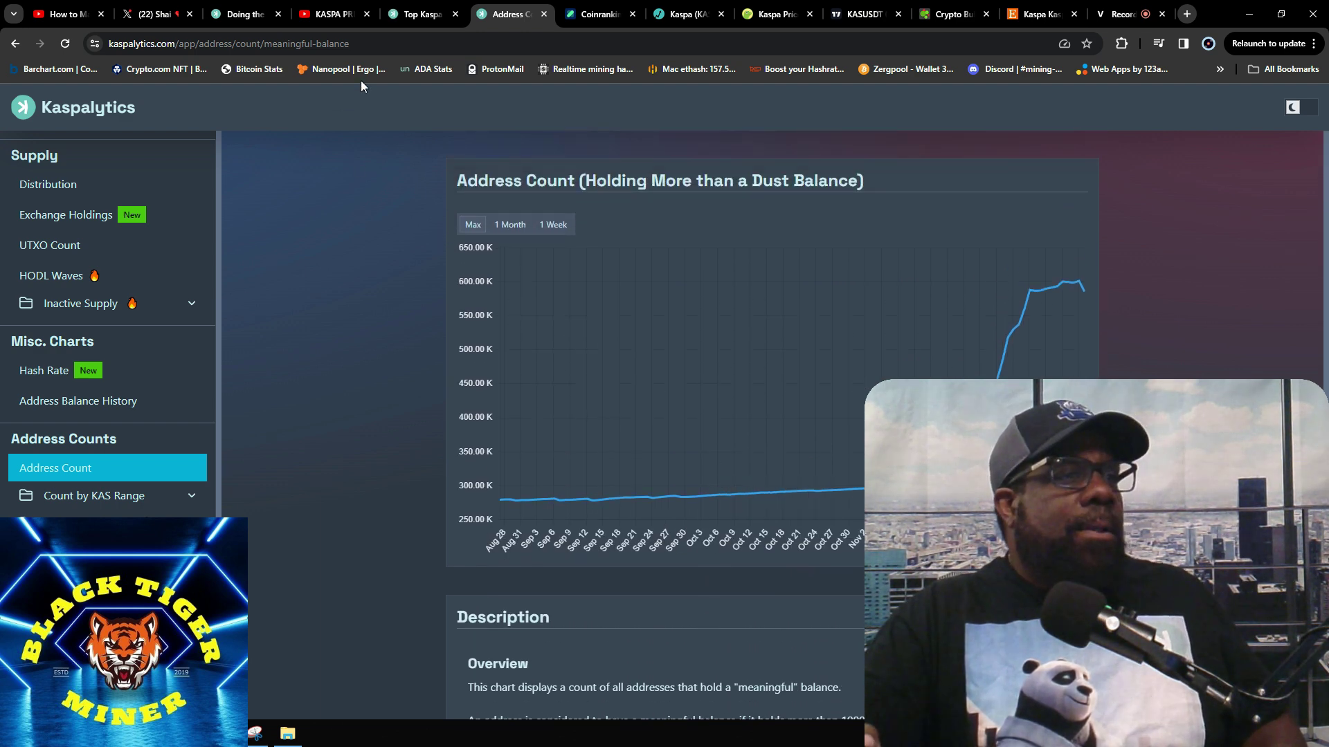
- Return to Kas.fyi Top Addresses and view the address distribution table from Crab to Aquaman
left_click(421, 14)
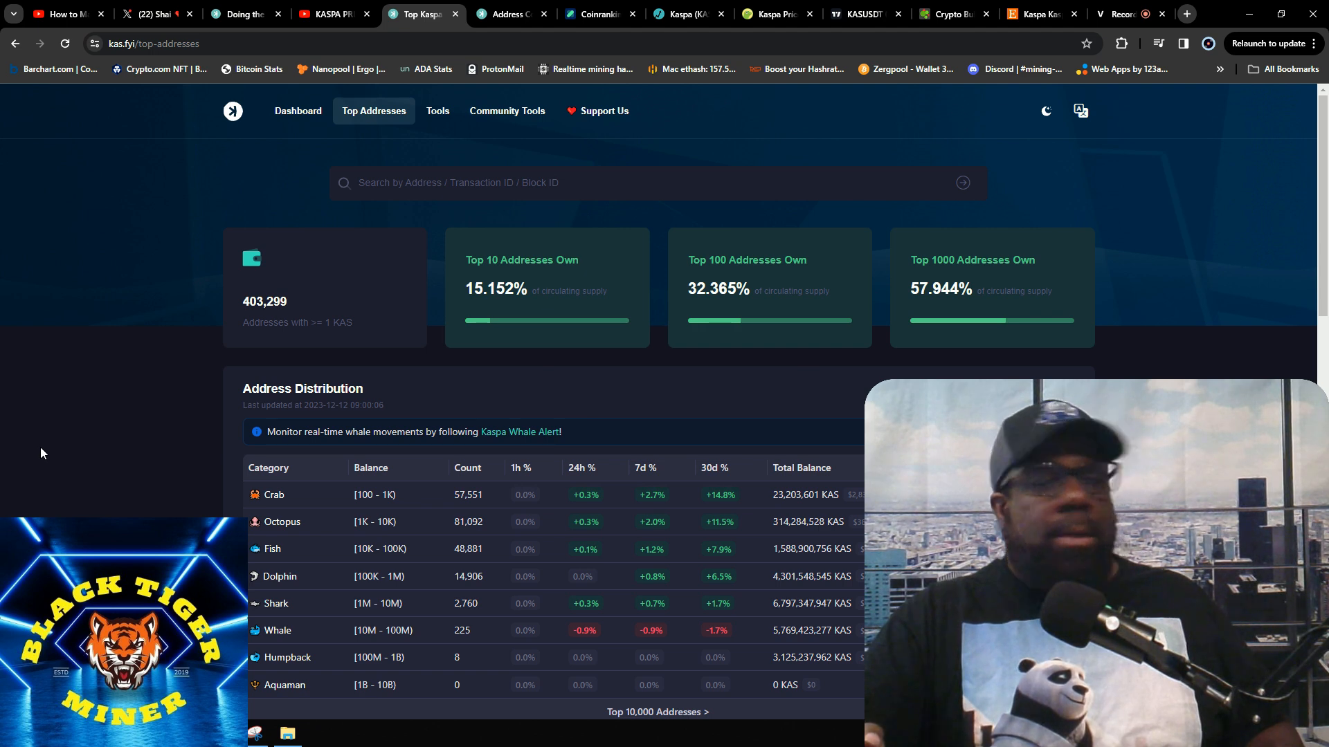
mouse_move(261, 339)
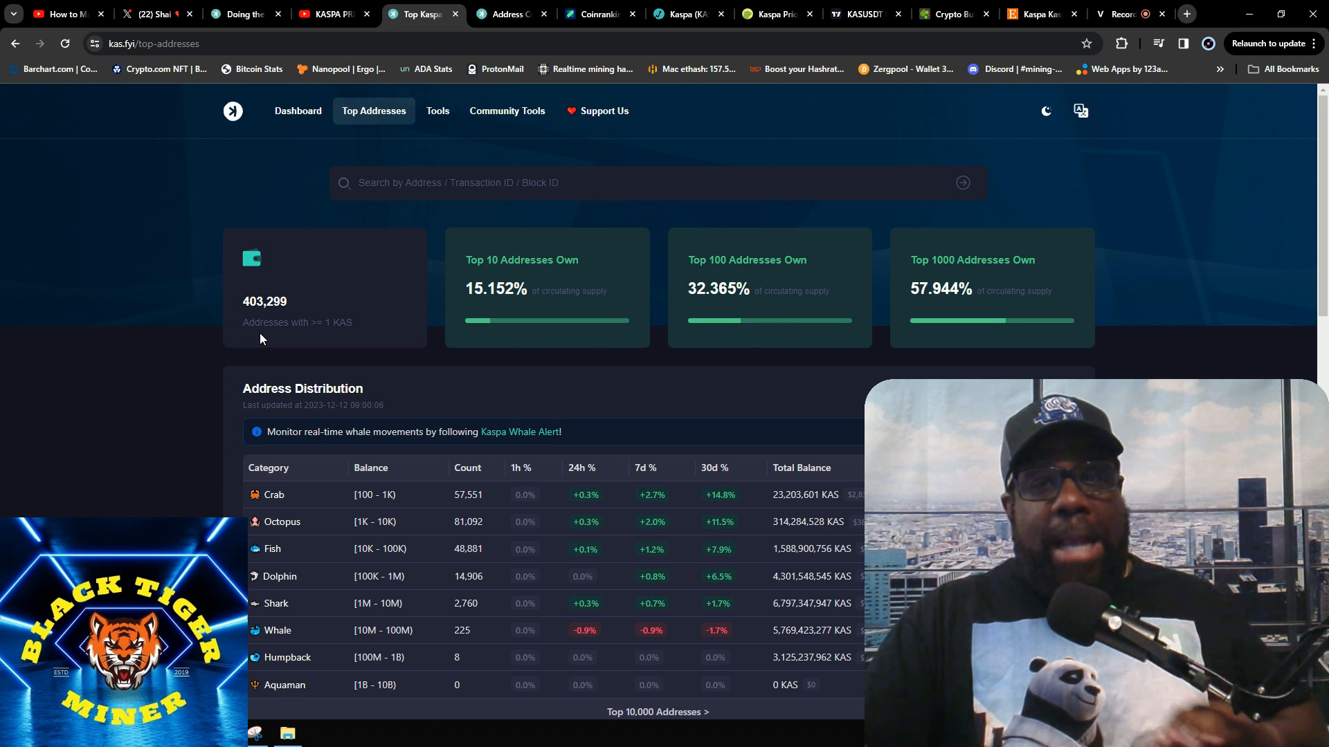
mouse_move(185, 402)
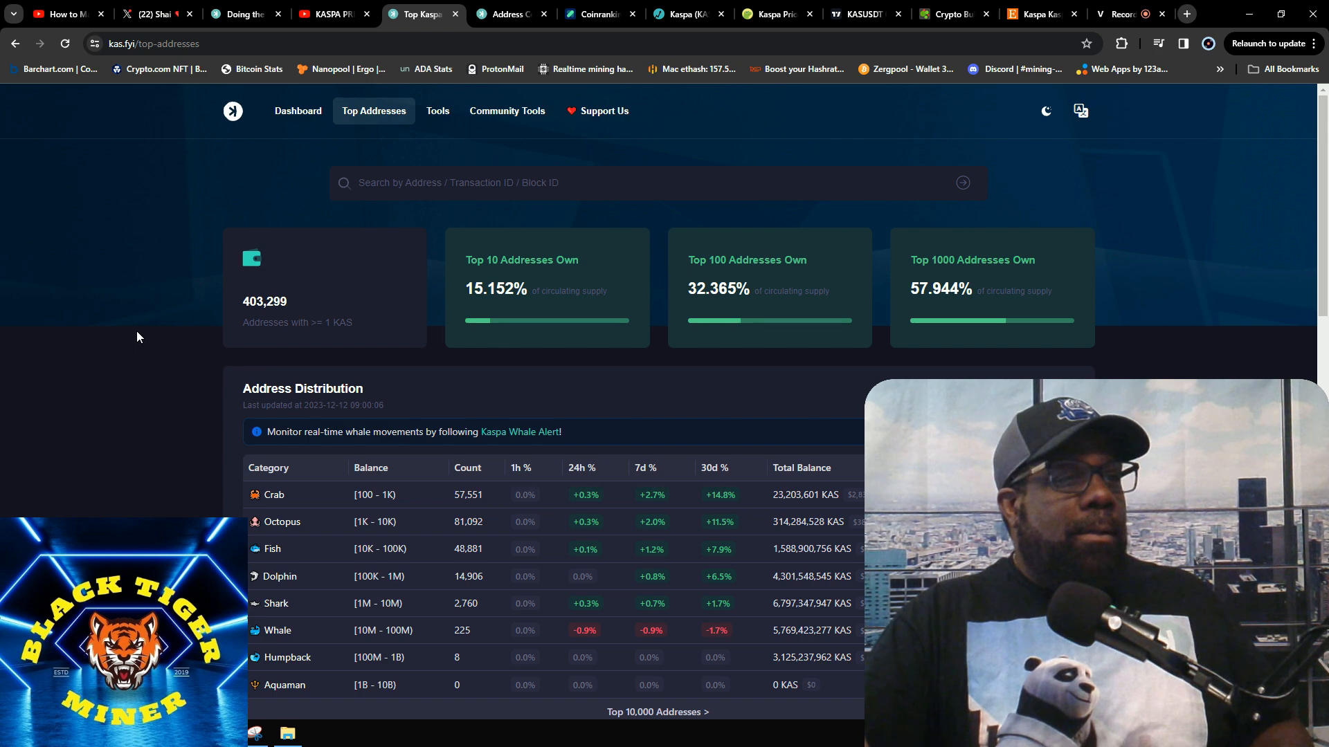
scroll("down", 3)
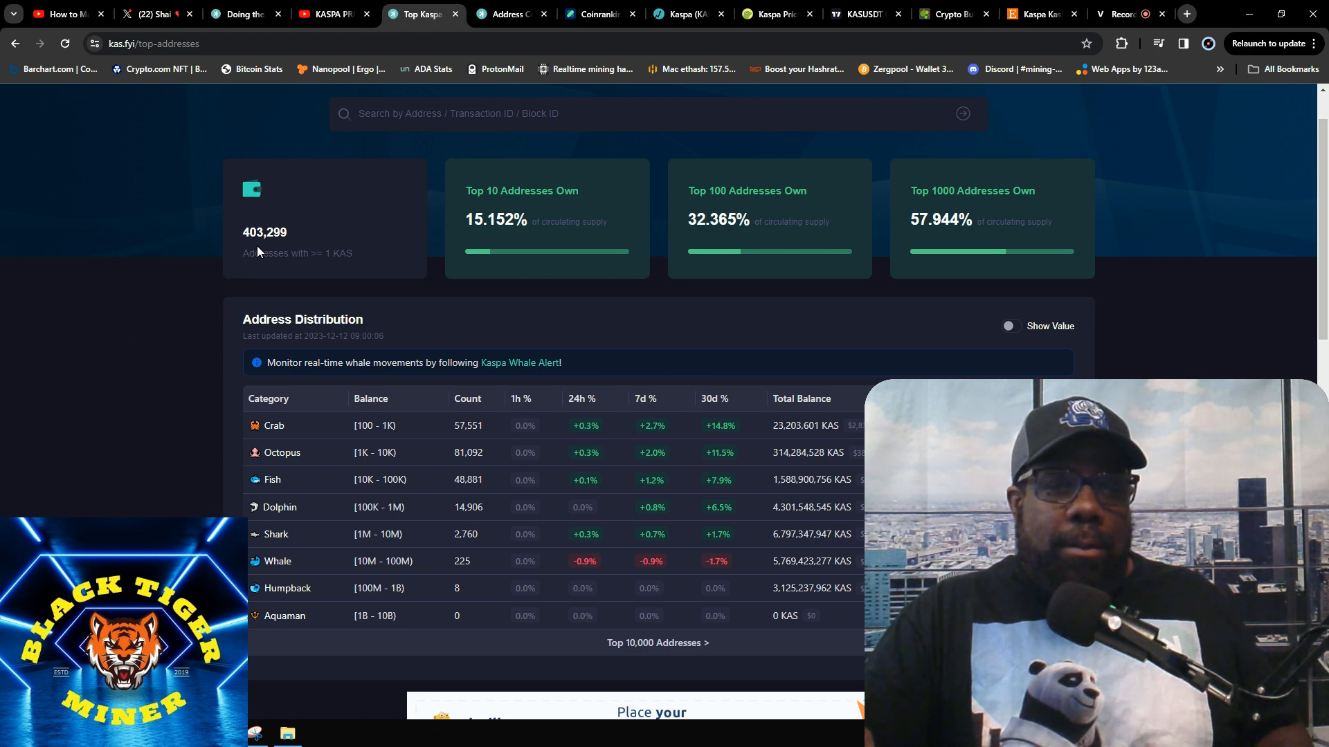
mouse_move(258, 248)
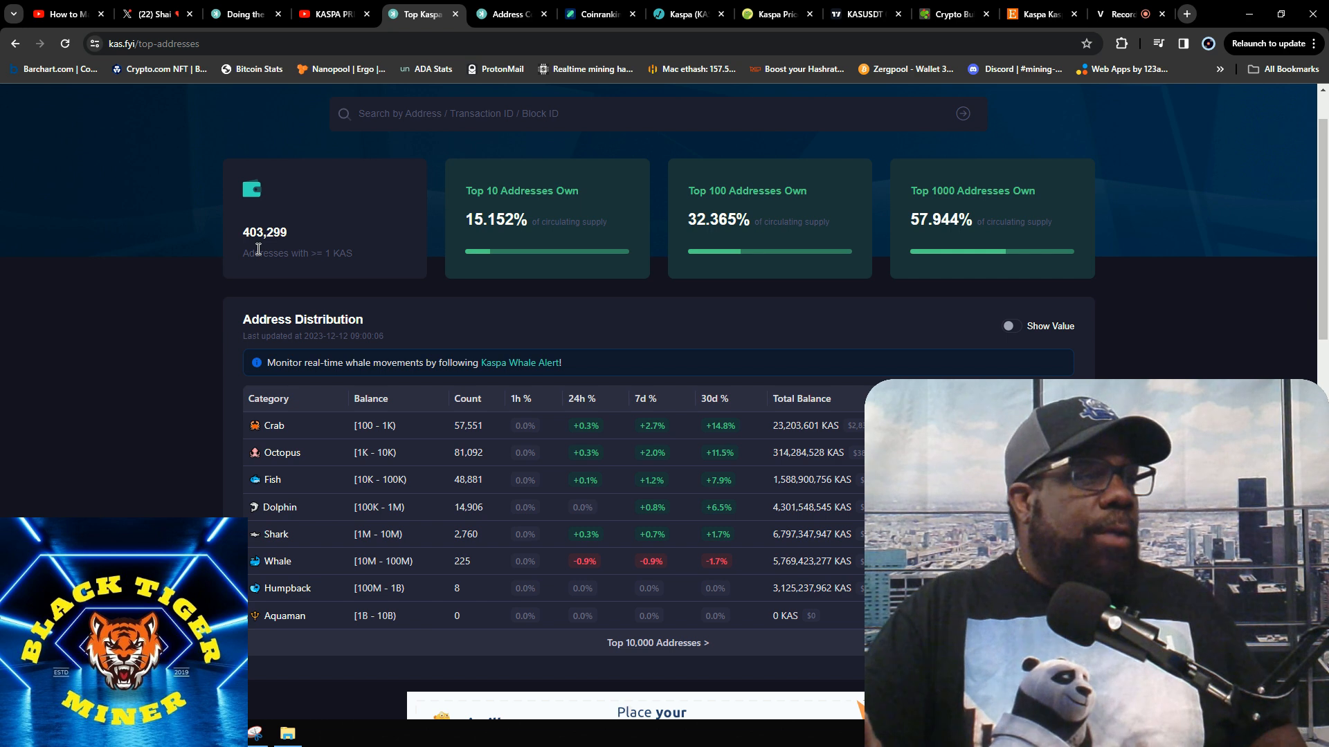
mouse_move(270, 441)
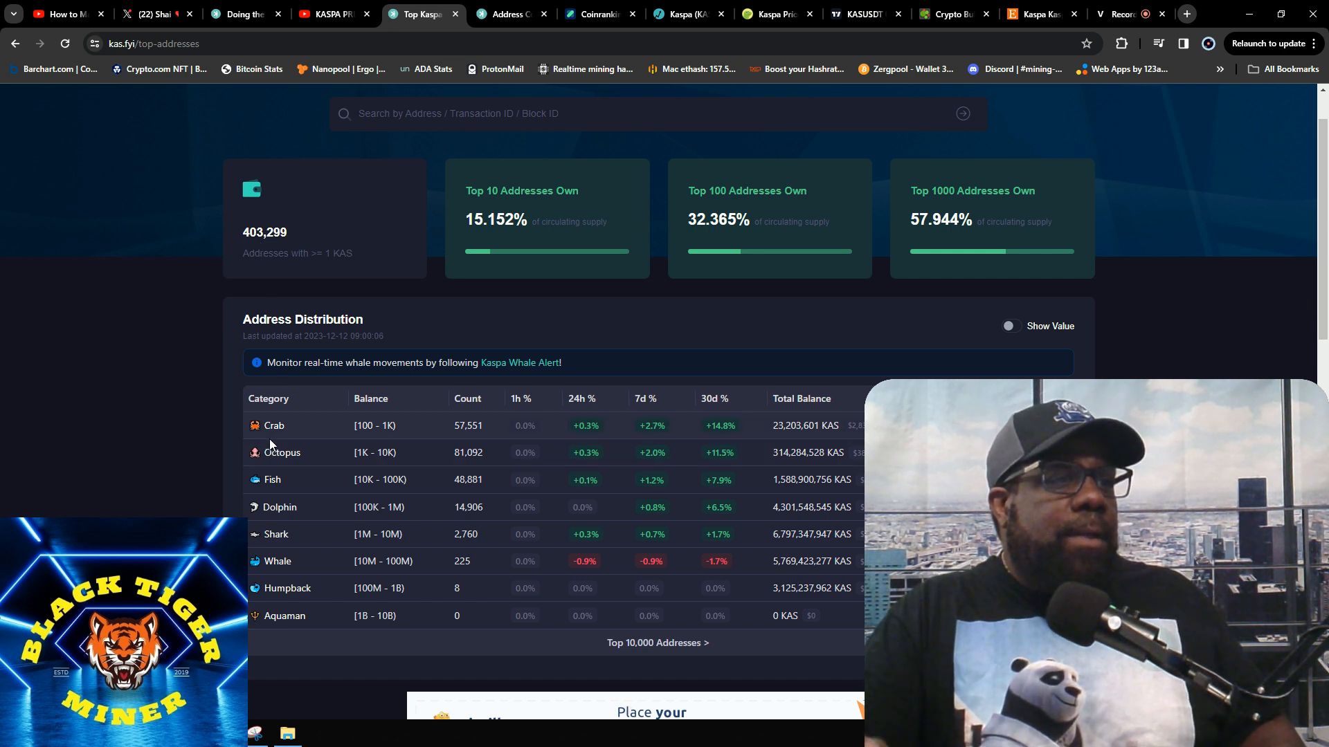
mouse_move(594, 442)
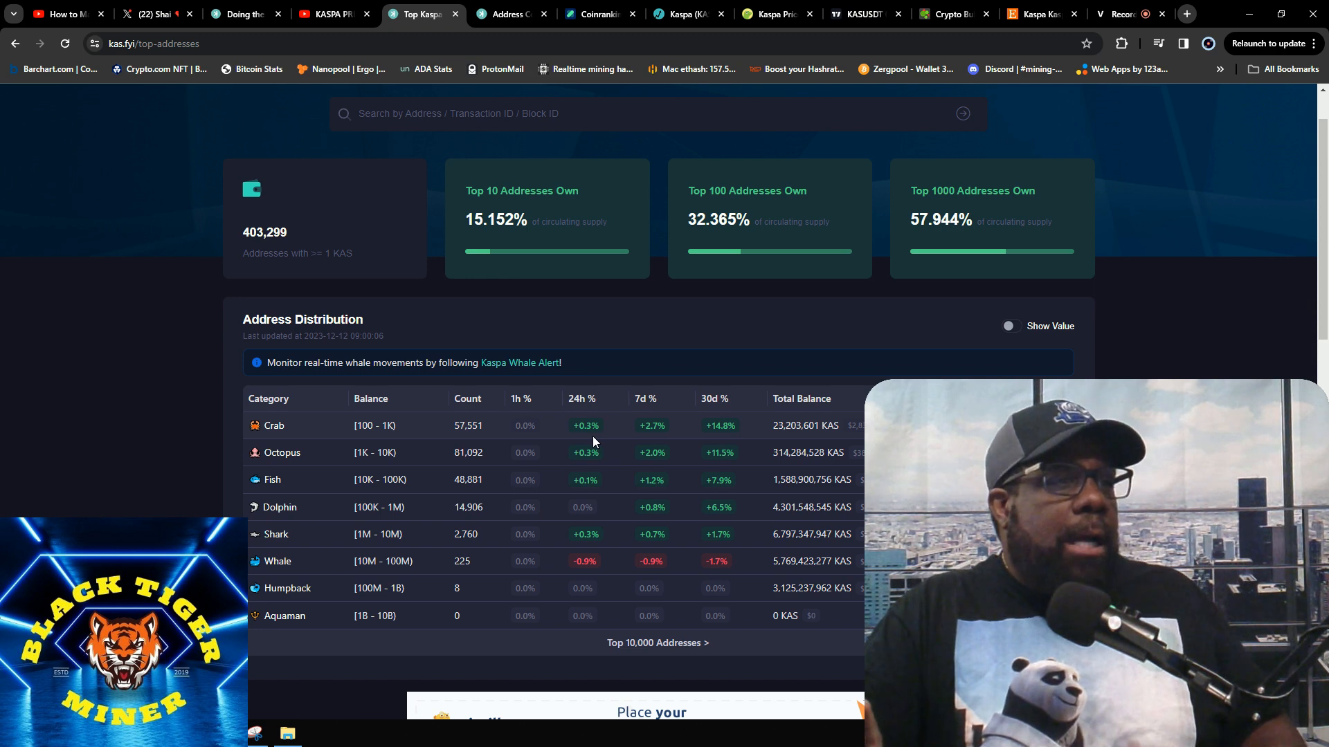
mouse_move(598, 467)
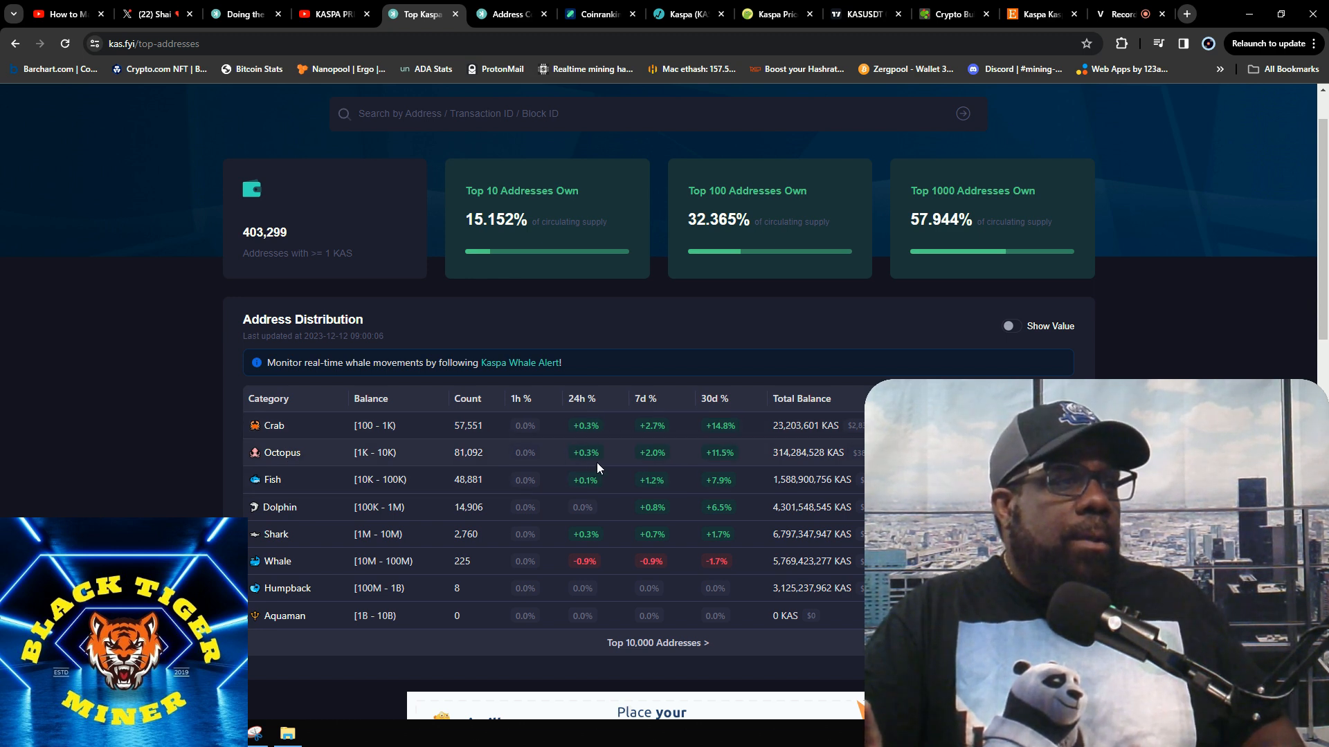
mouse_move(407, 507)
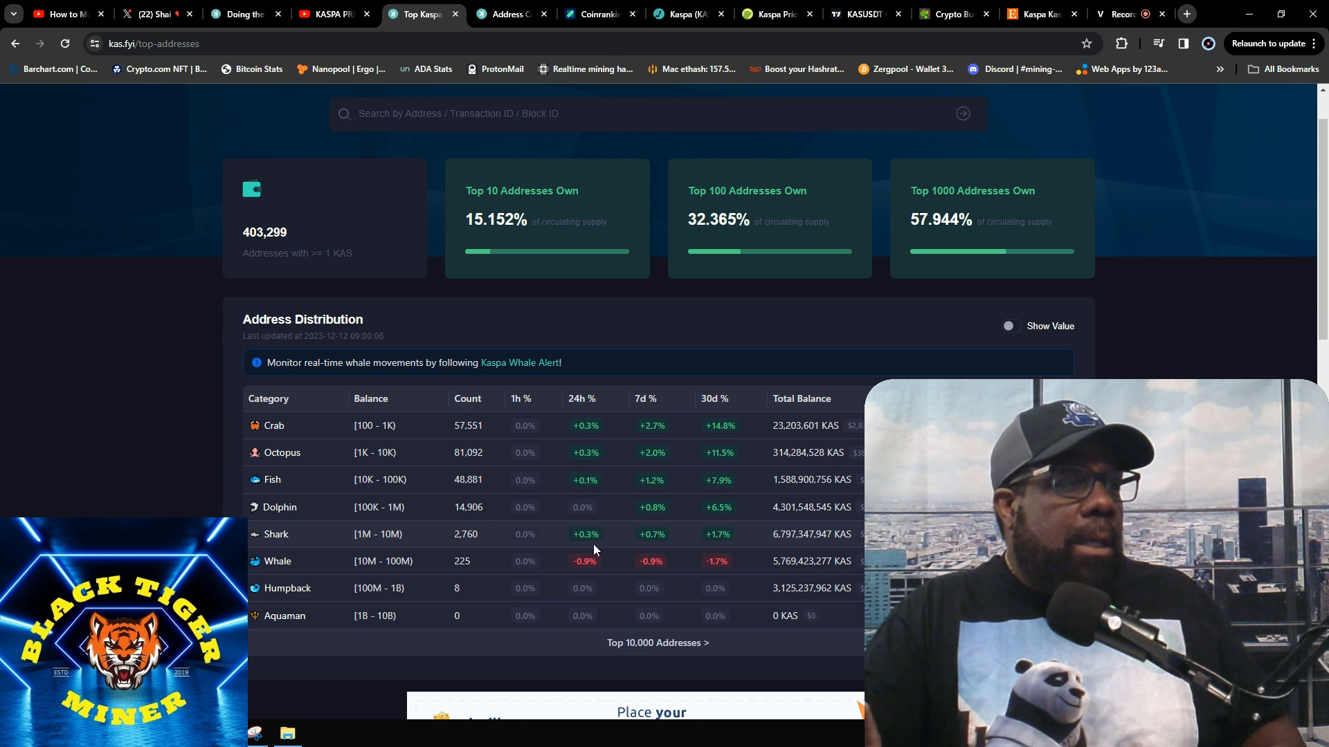
mouse_move(590, 576)
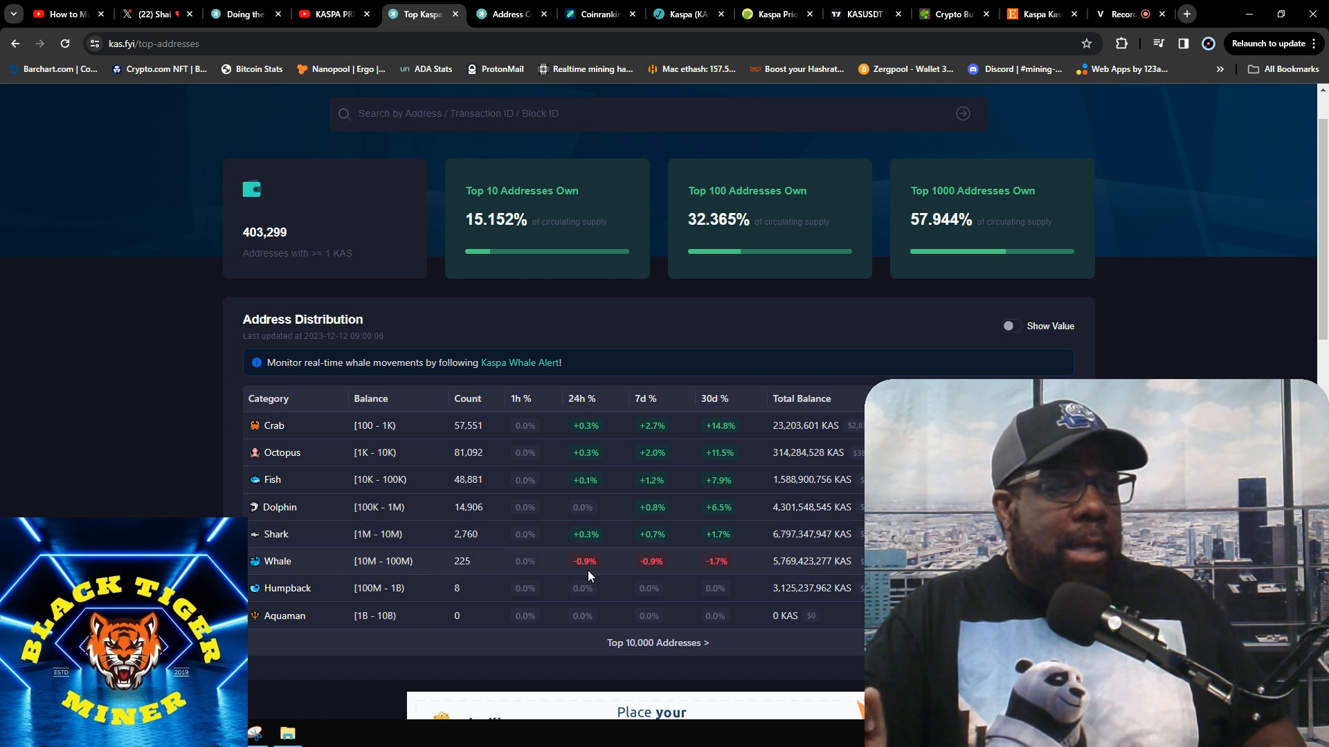
mouse_move(459, 575)
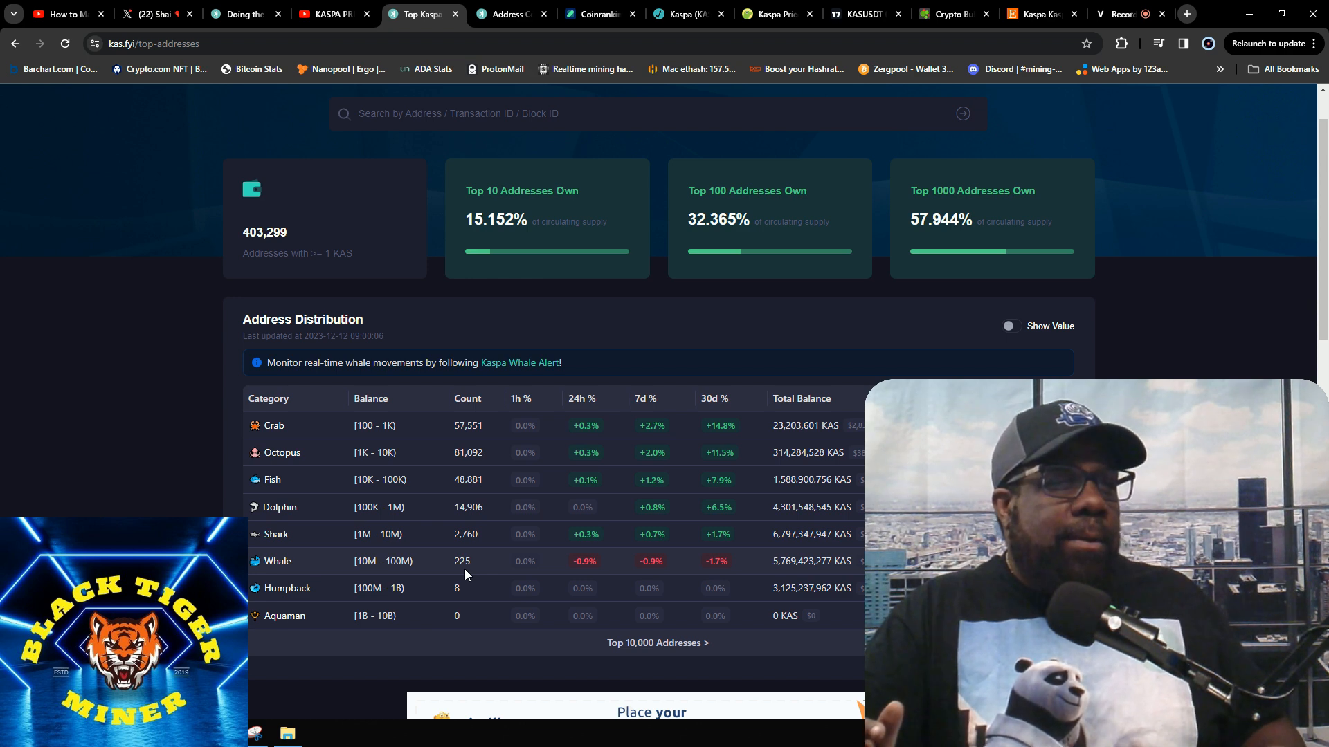
- View the full top 10,000 addresses list, then move to Coinranking's coins by market cap
left_click(657, 644)
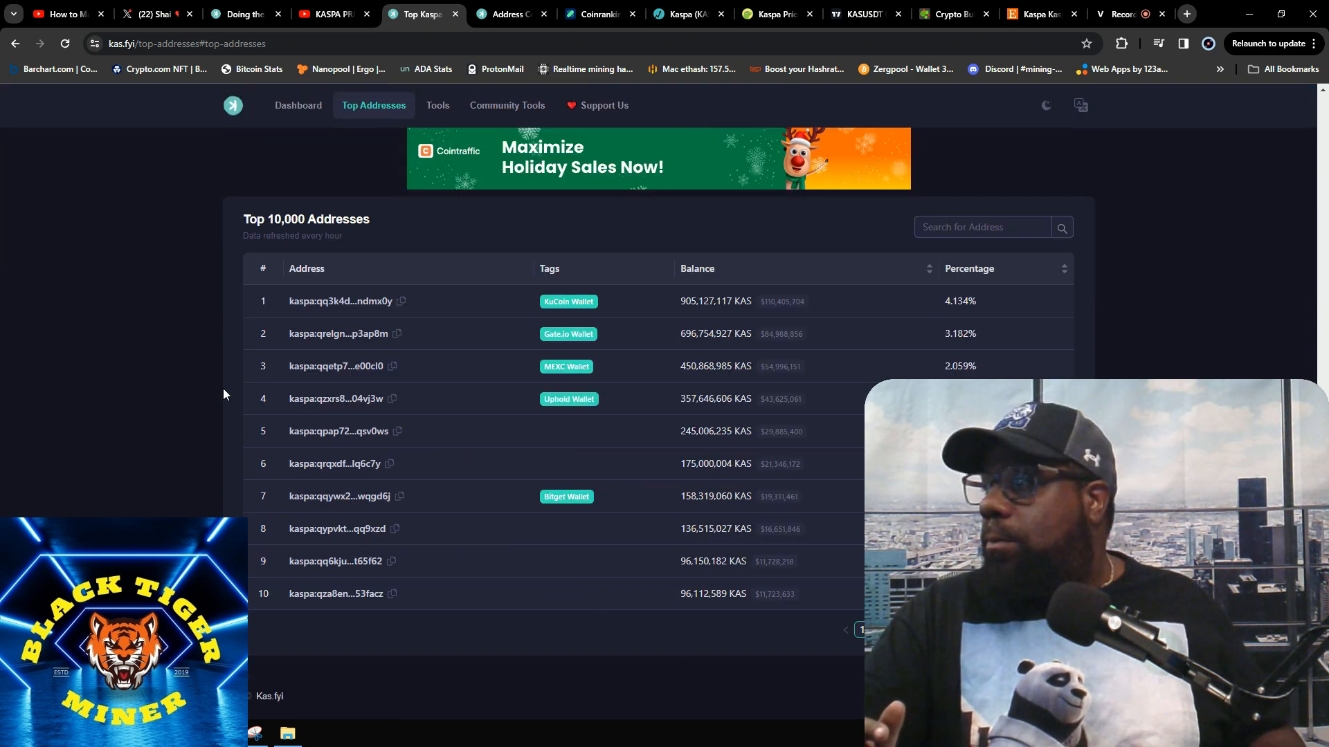
mouse_move(122, 337)
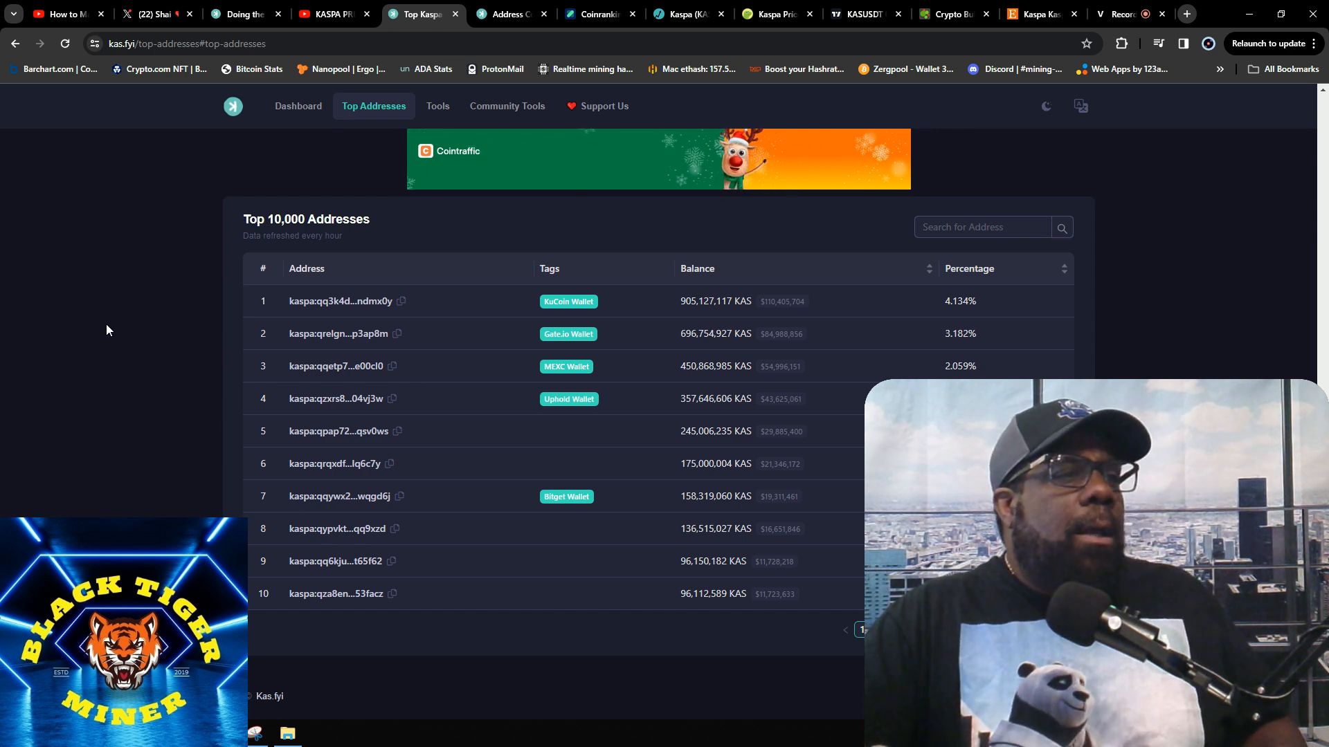
mouse_move(701, 316)
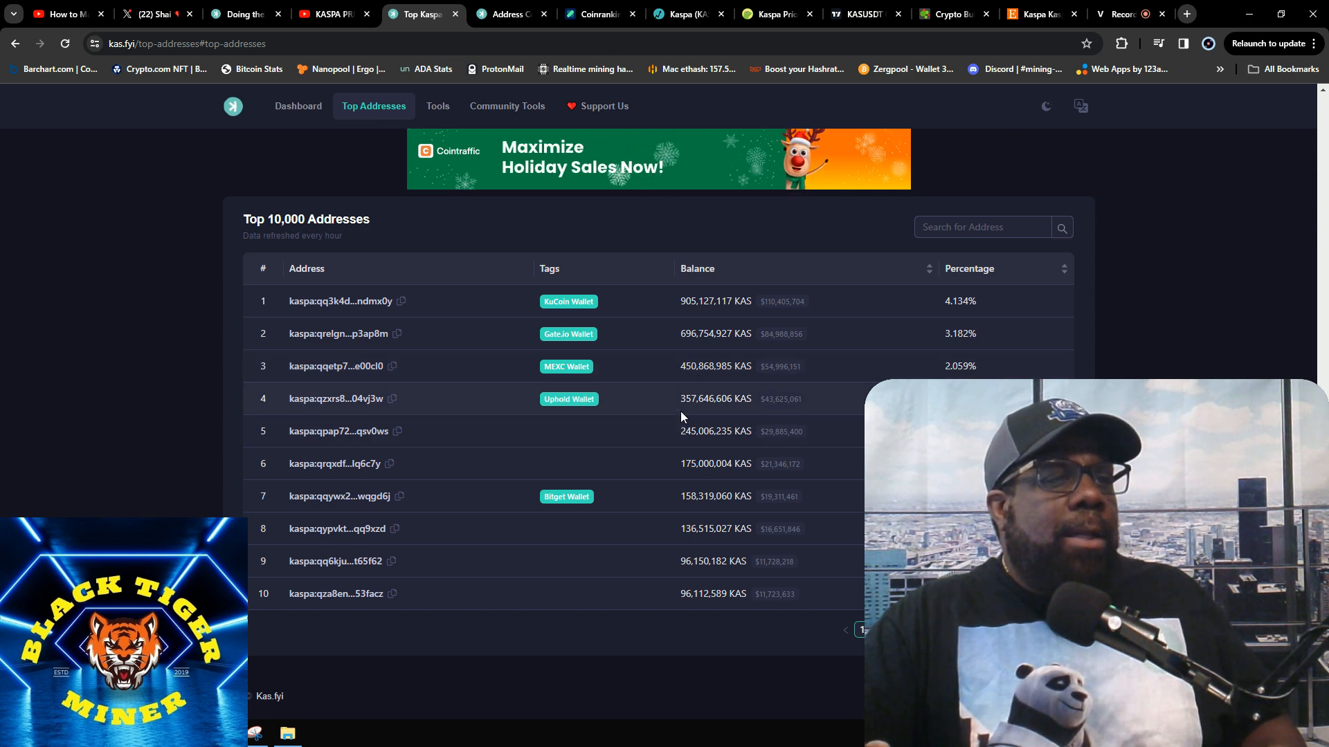
mouse_move(691, 405)
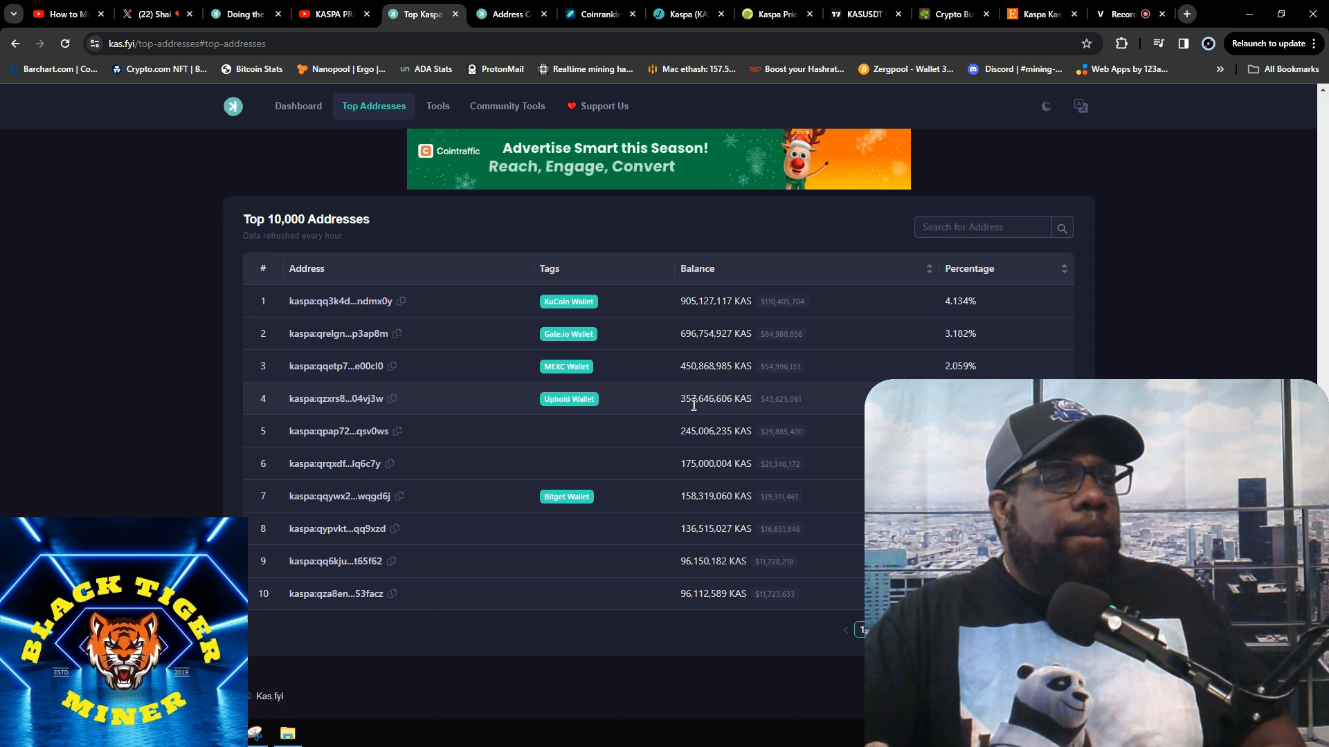
mouse_move(685, 449)
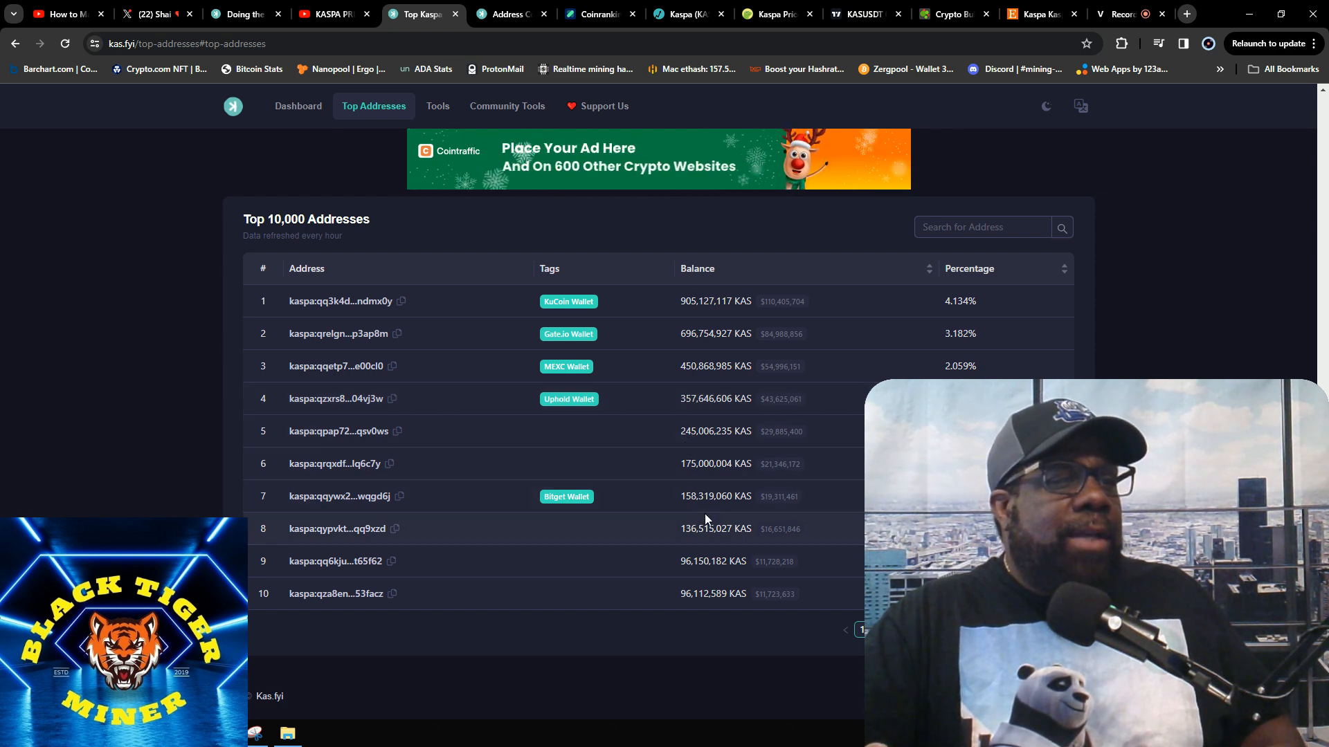
mouse_move(631, 436)
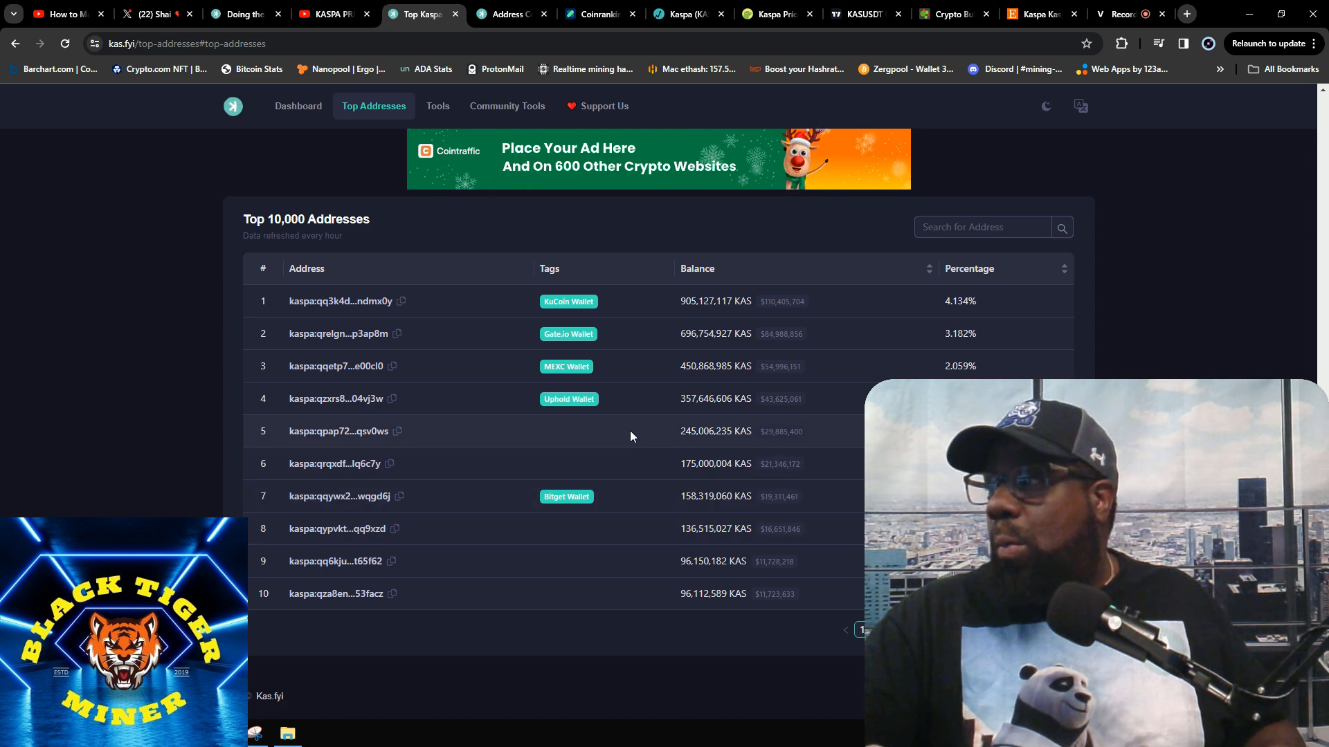
mouse_move(595, 508)
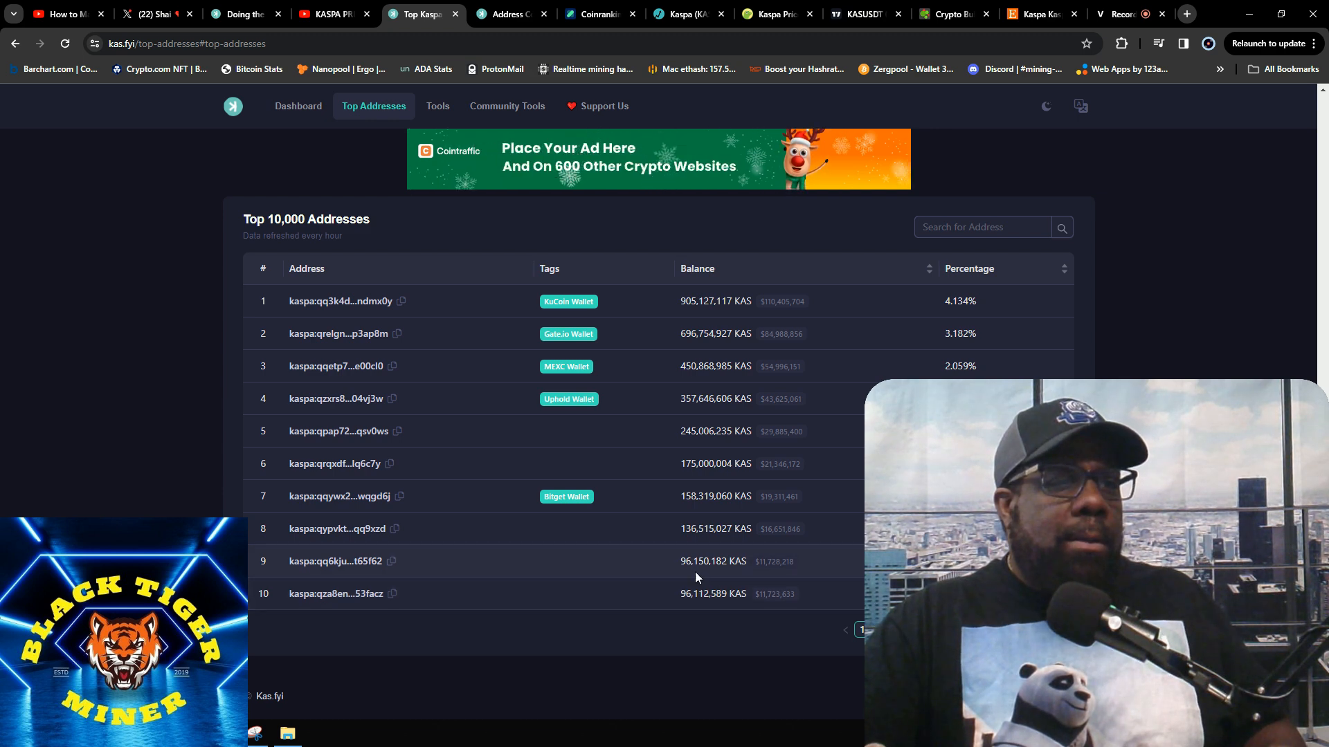
mouse_move(699, 593)
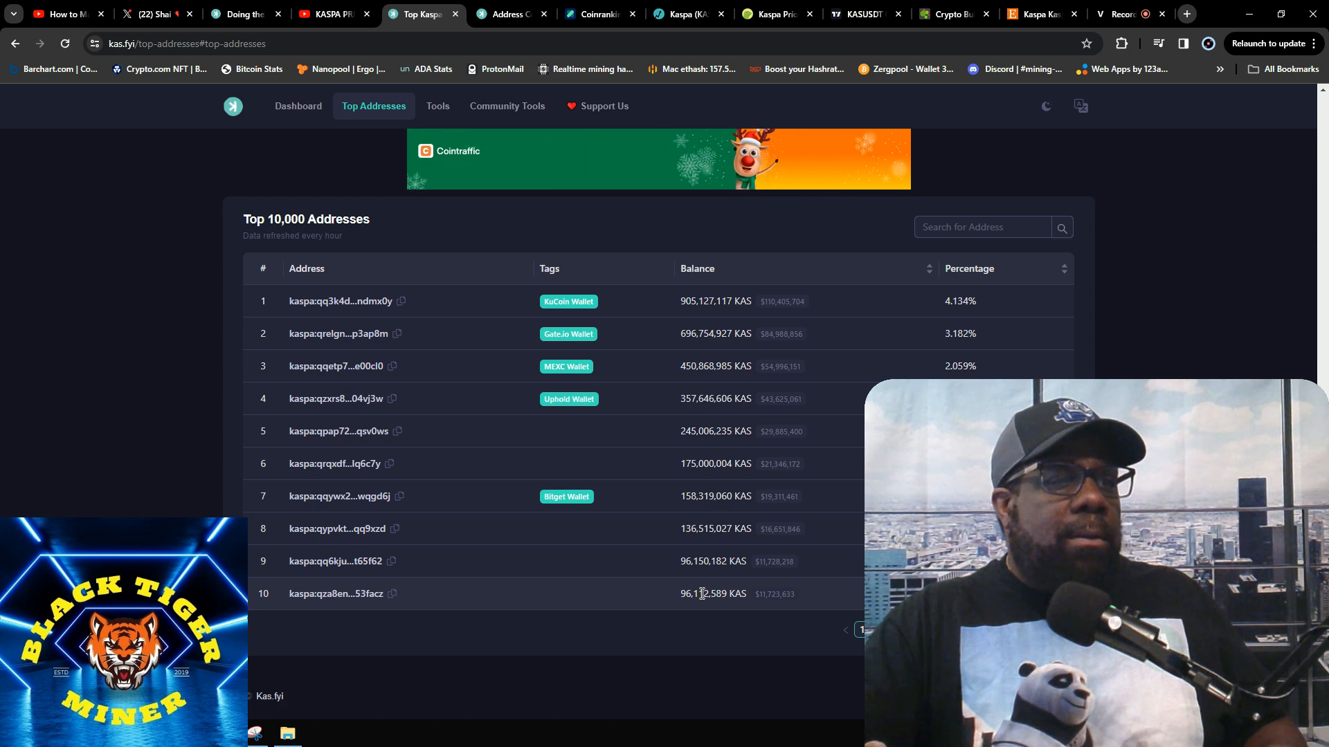
mouse_move(708, 544)
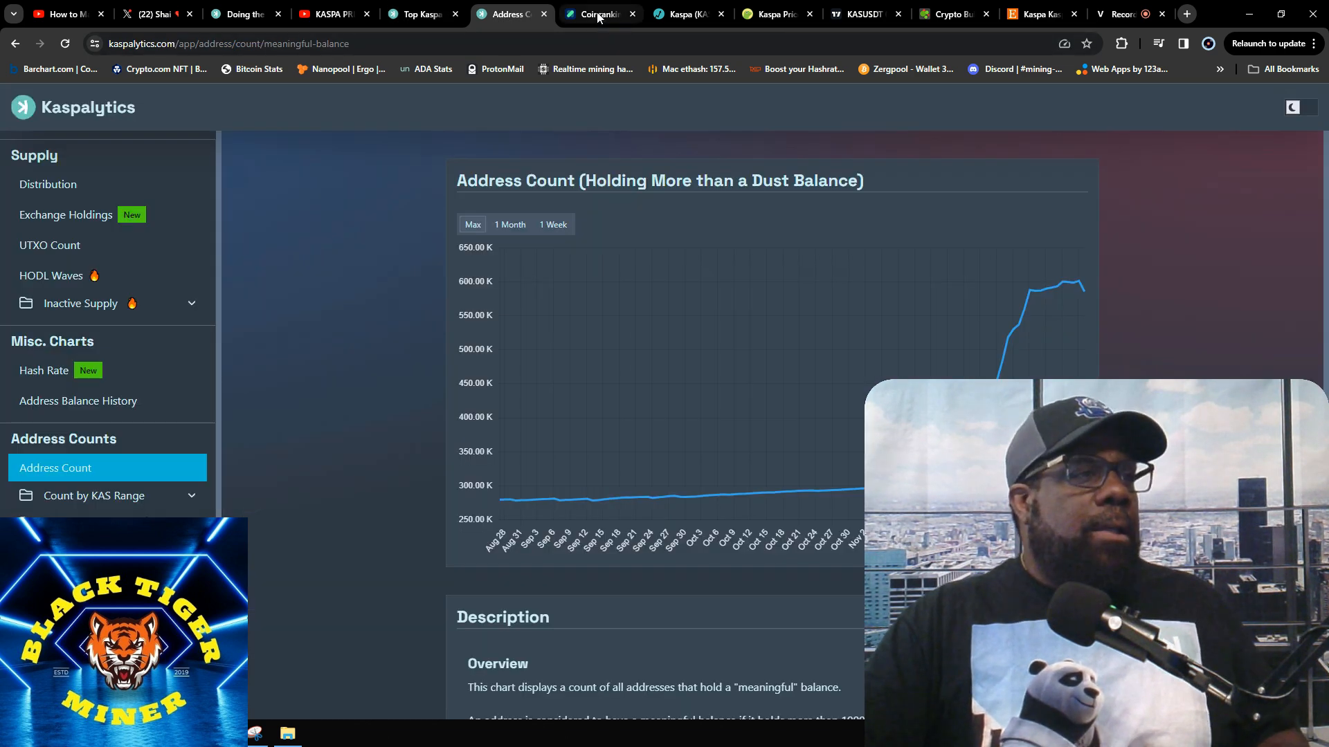
left_click(598, 14)
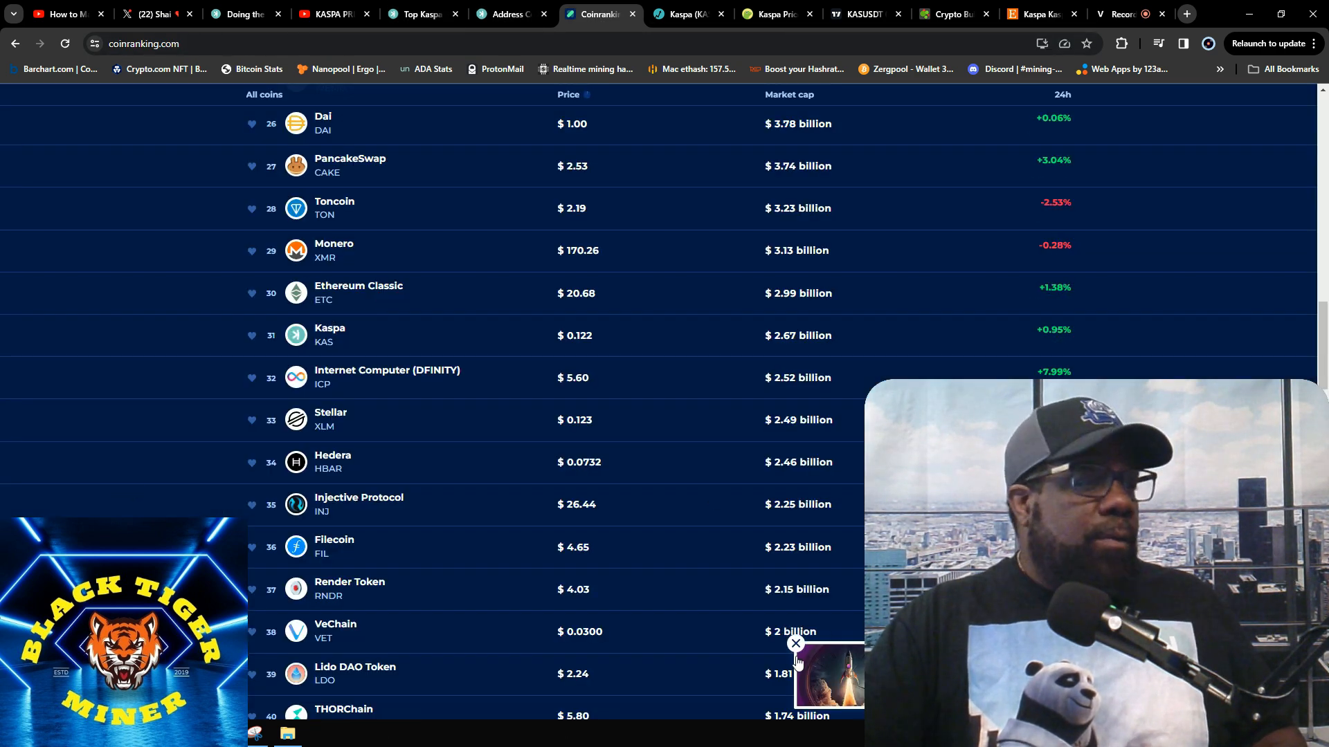
- Browse the Coinranking list around Kaspa, then move to Live Coin Watch's Kaspa page
scroll("up", 3)
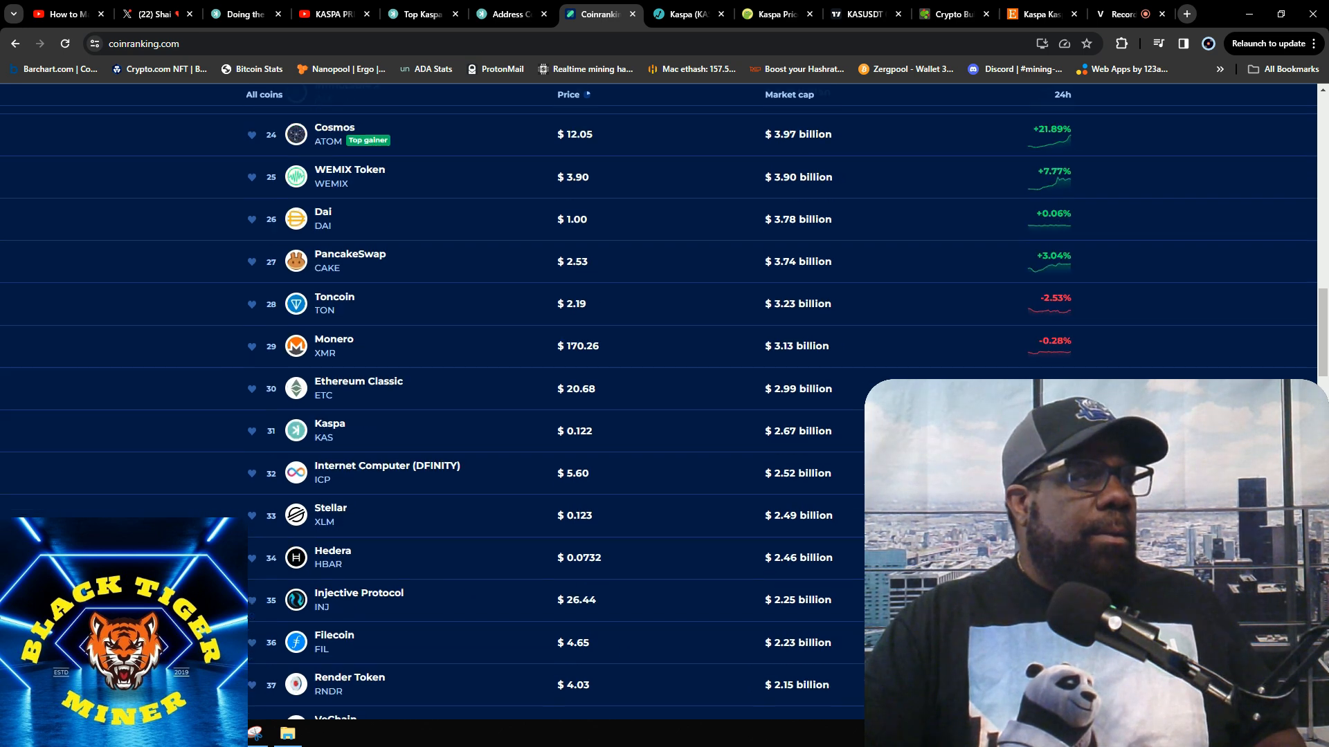
scroll("up", 3)
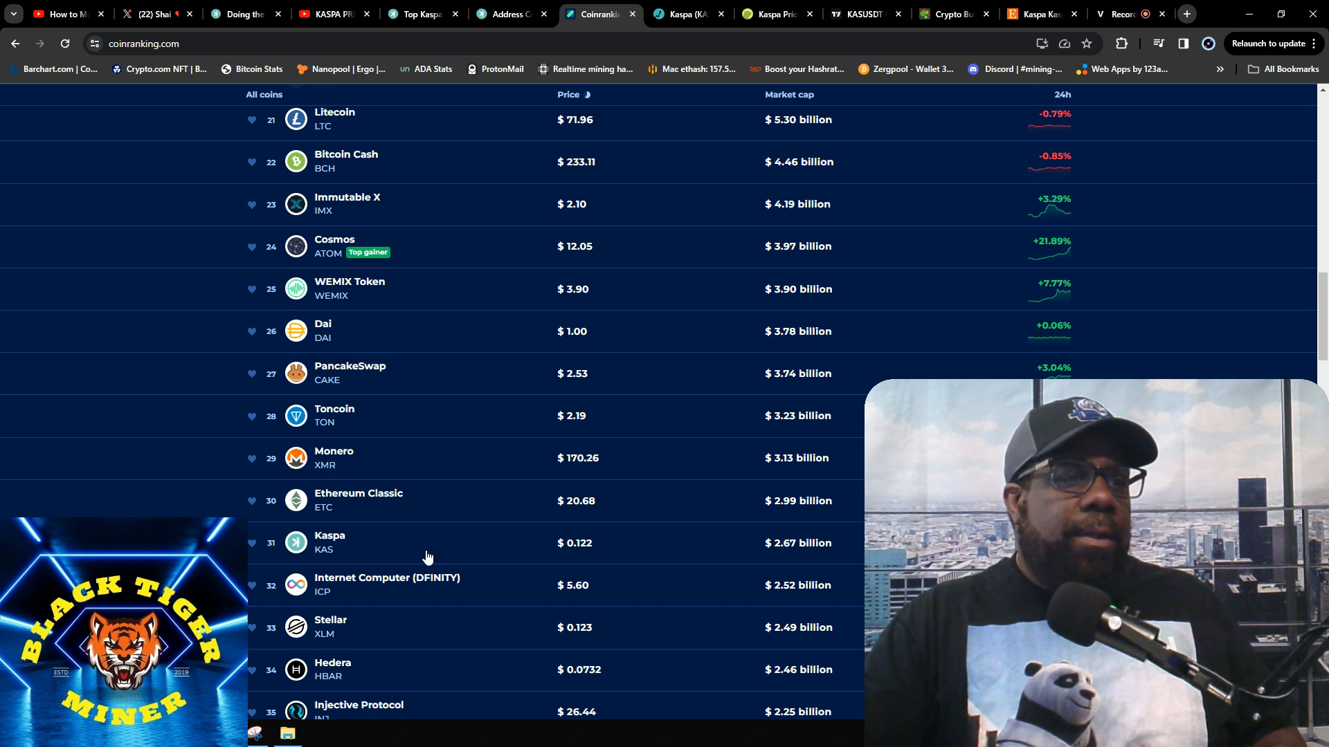
mouse_move(787, 566)
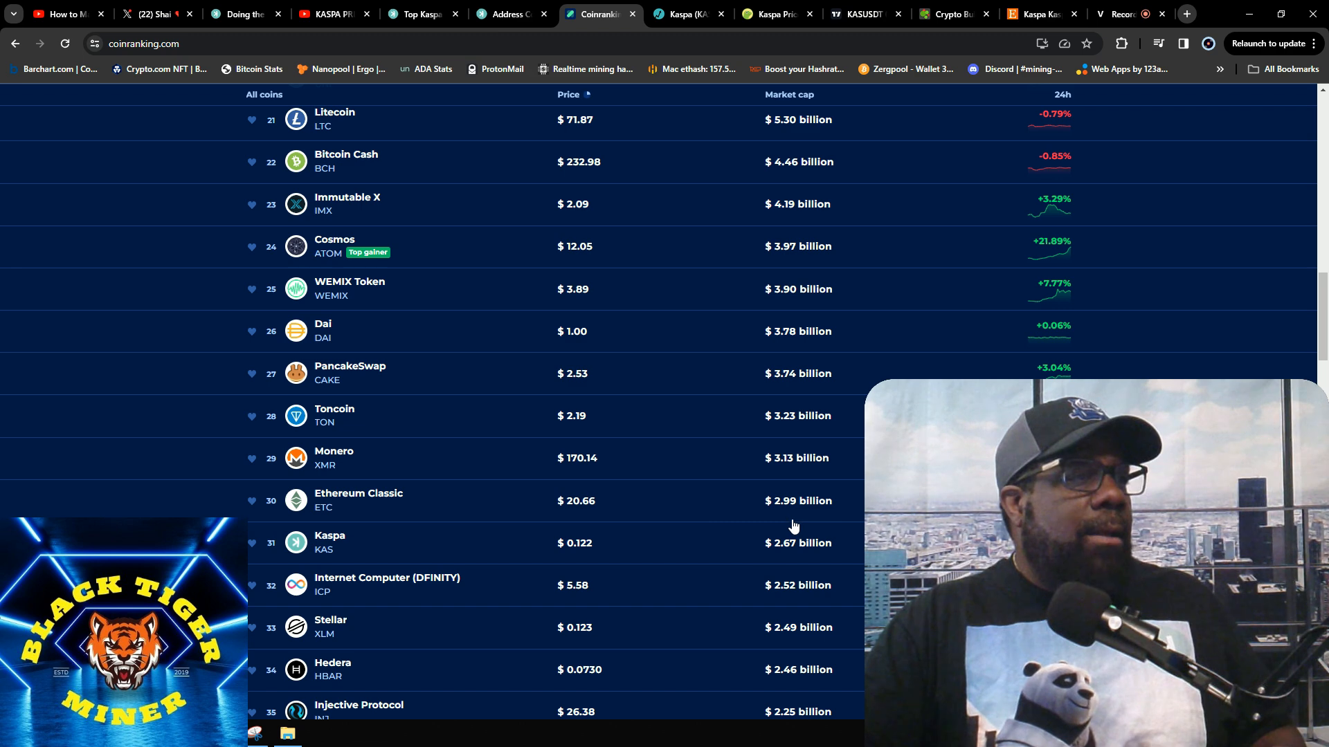
mouse_move(263, 383)
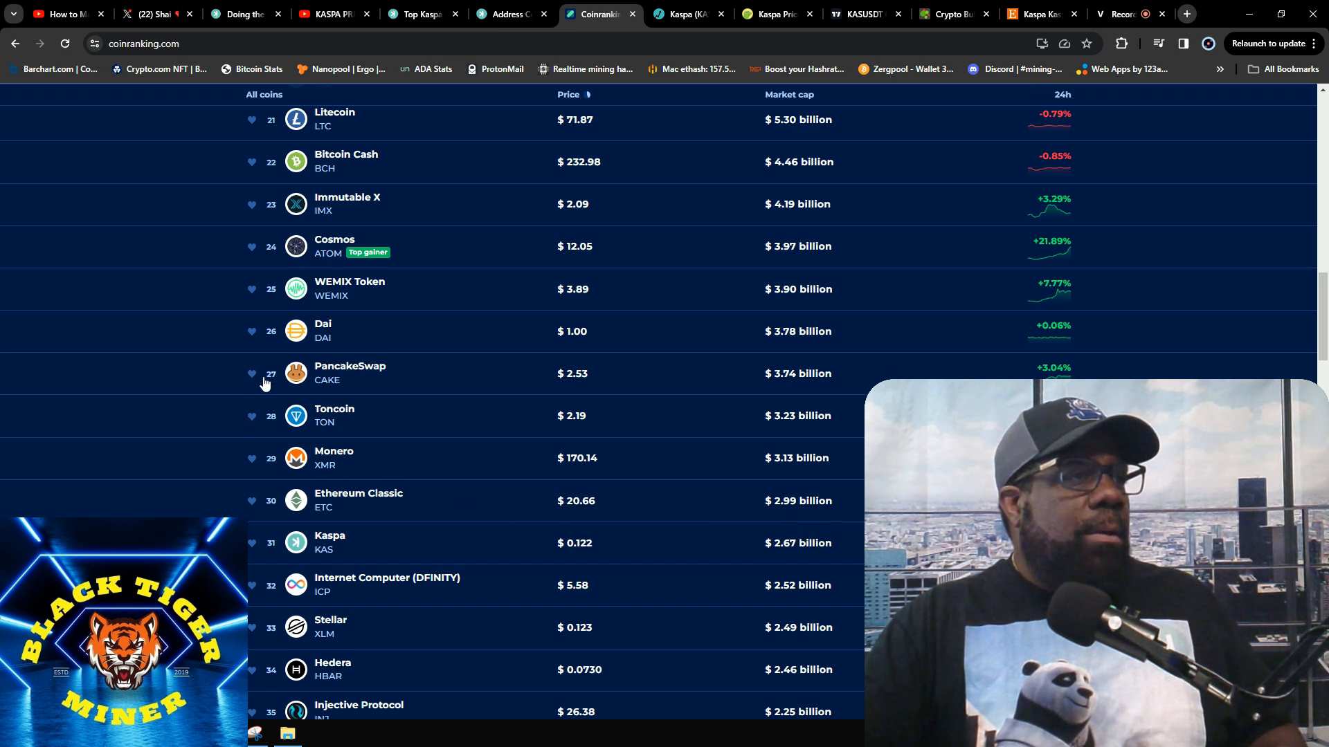
scroll("up", 3)
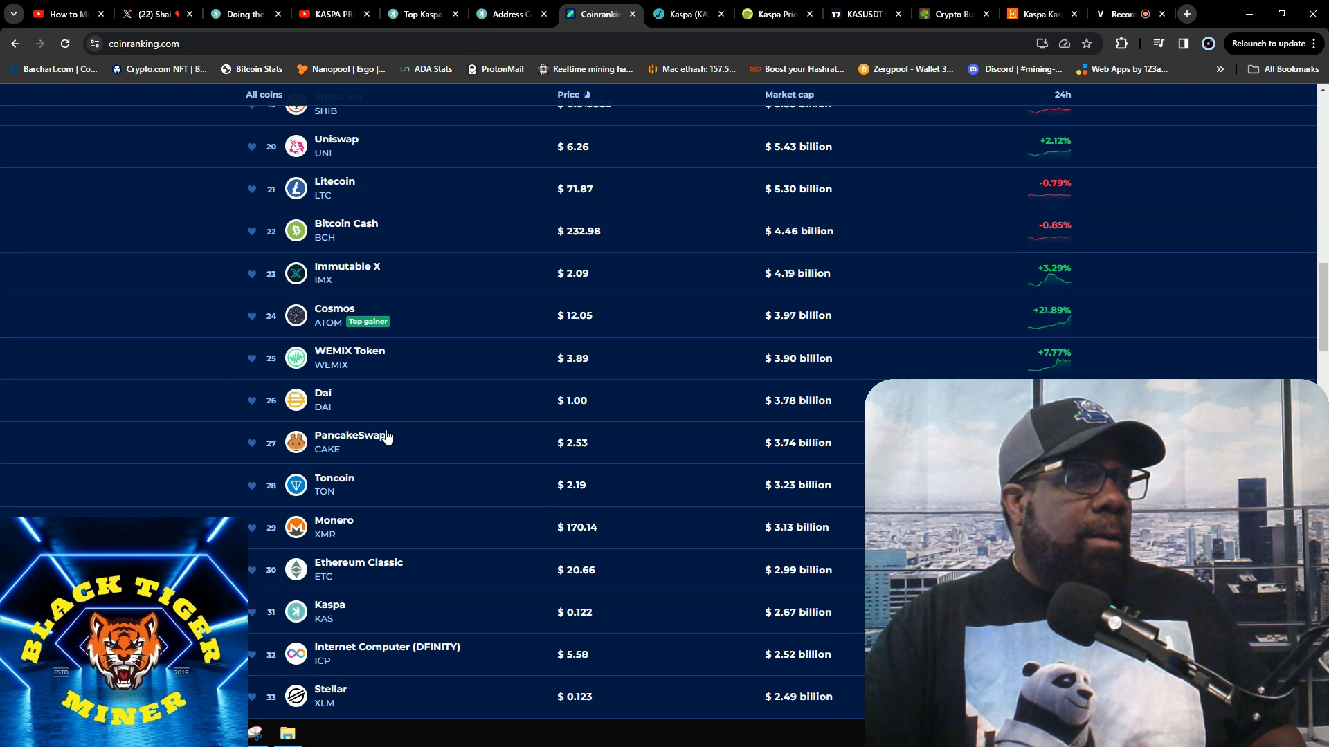
scroll("down", 3)
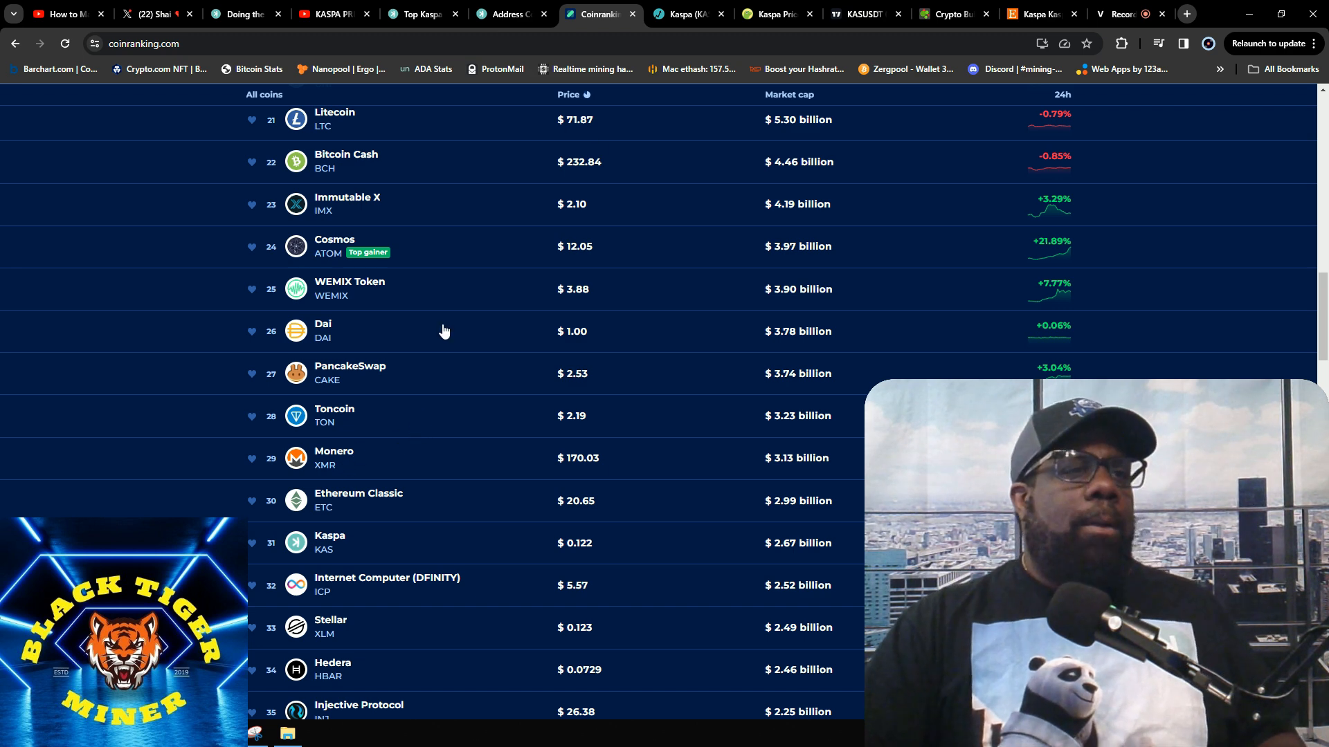
left_click(688, 13)
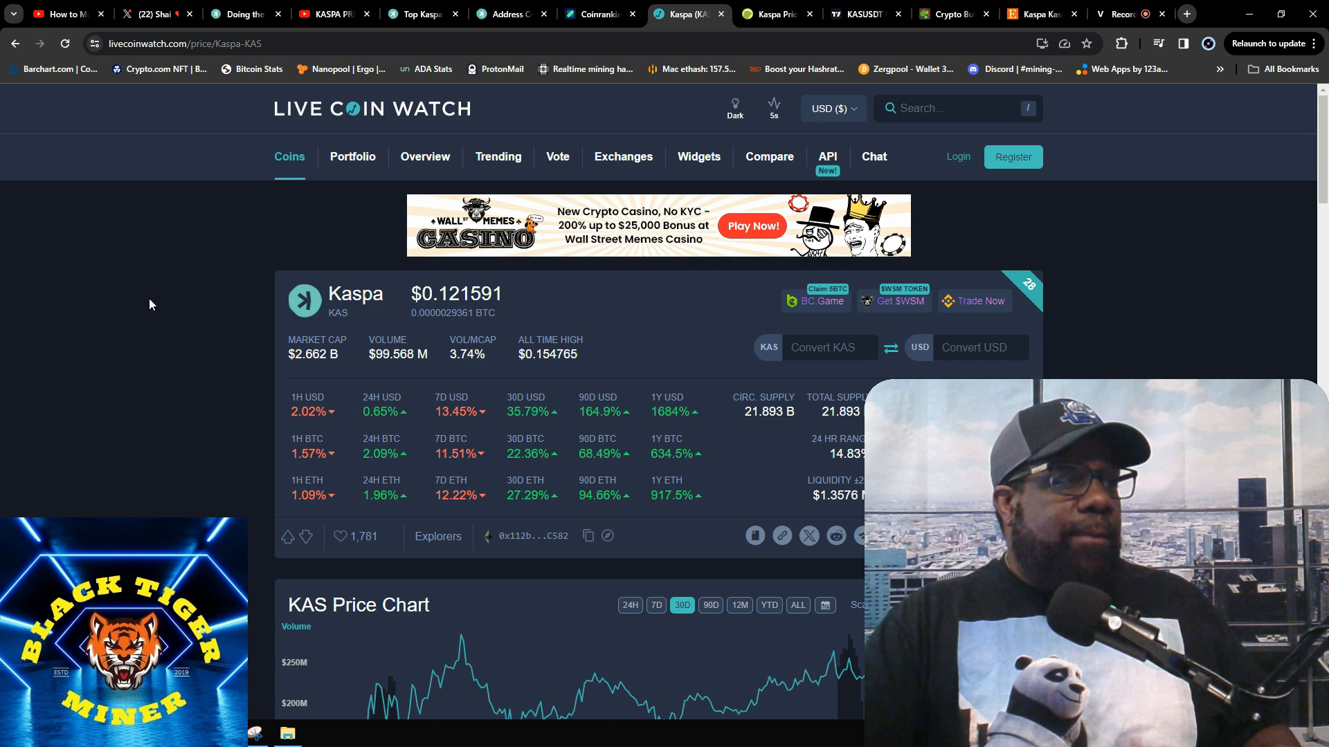
mouse_move(299, 369)
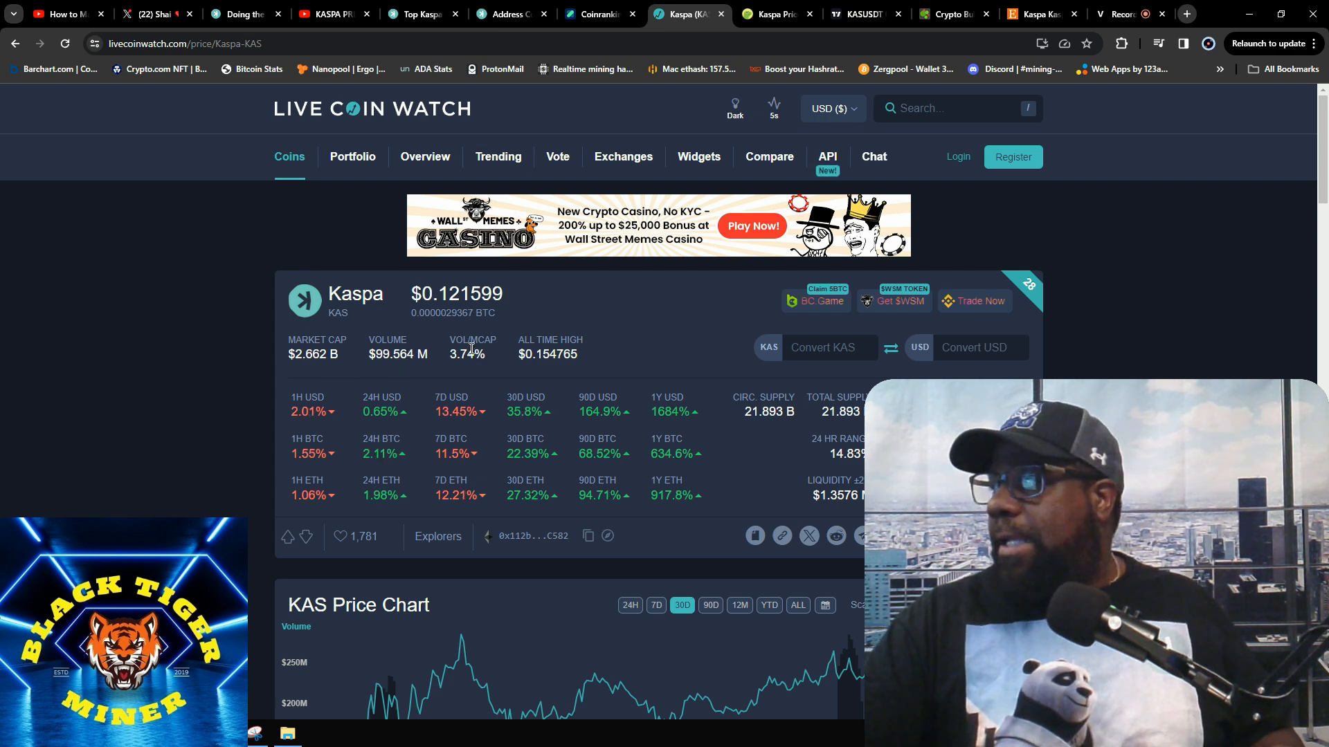
mouse_move(480, 379)
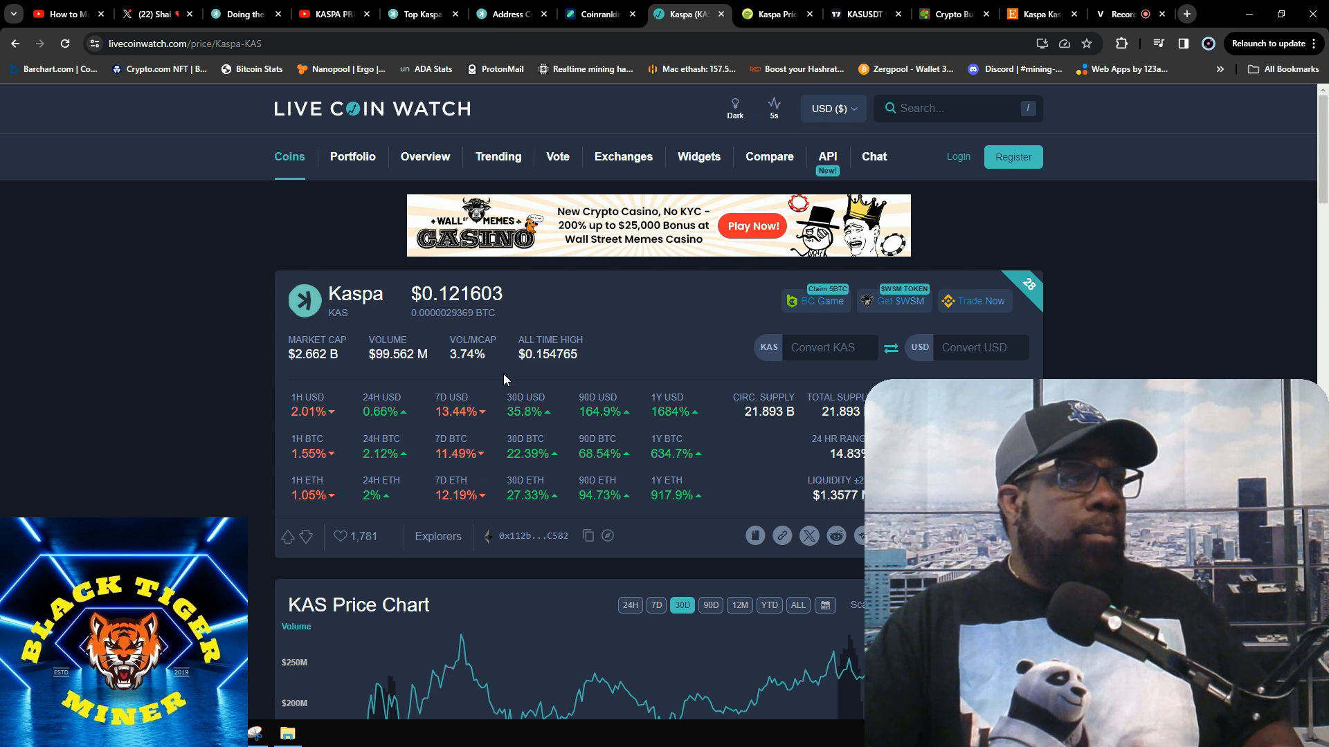
mouse_move(304, 432)
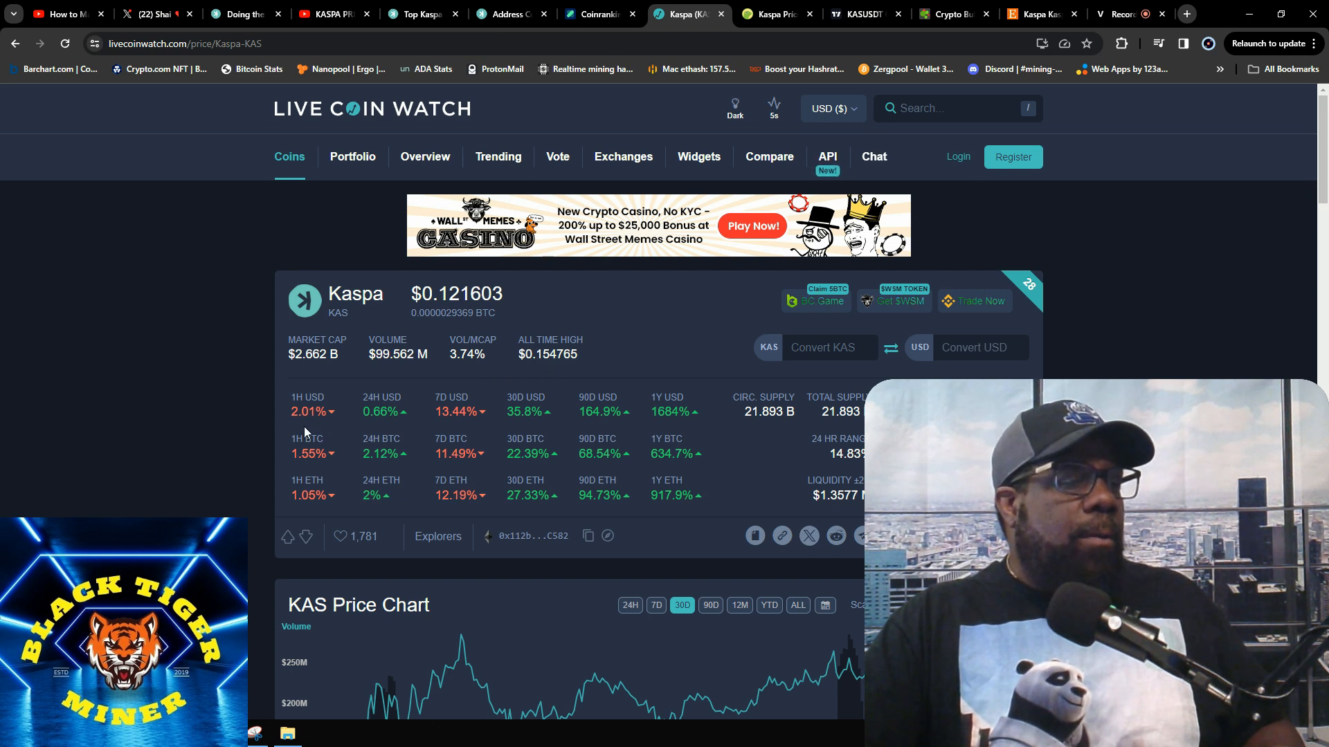
mouse_move(415, 430)
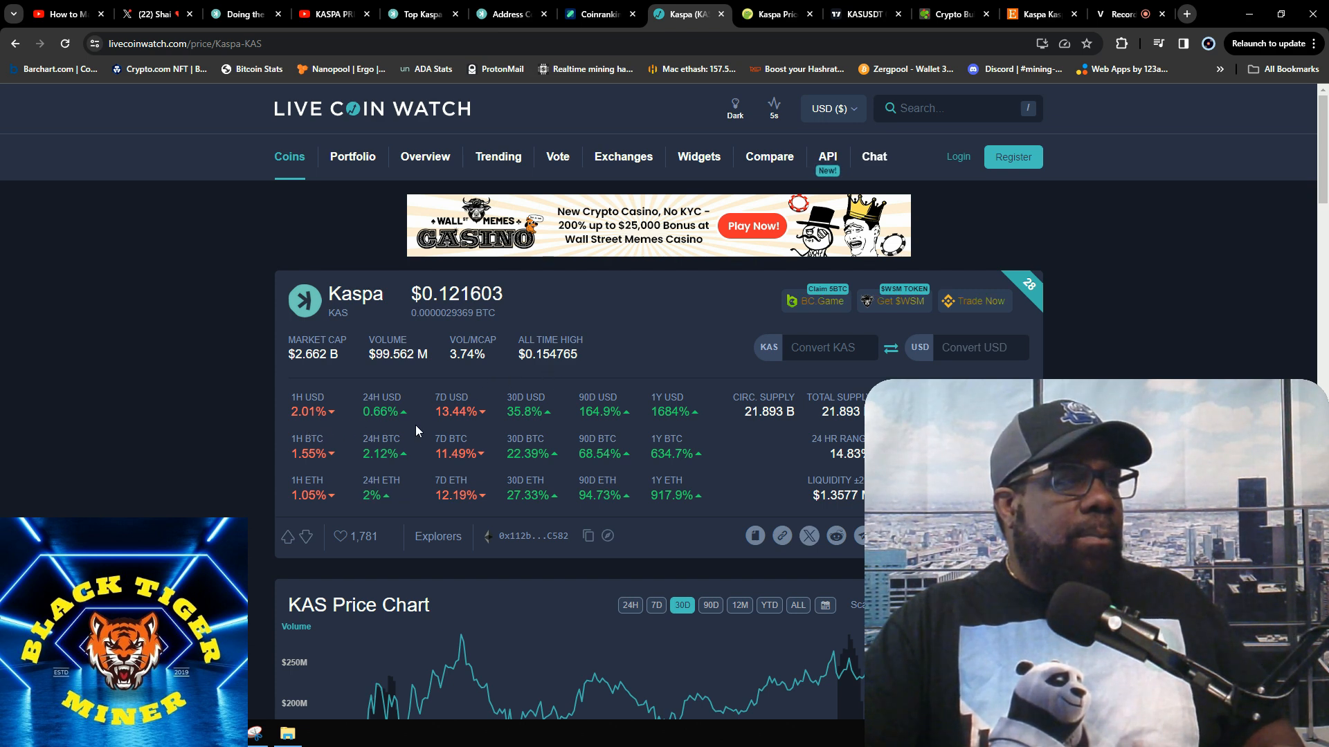
mouse_move(386, 428)
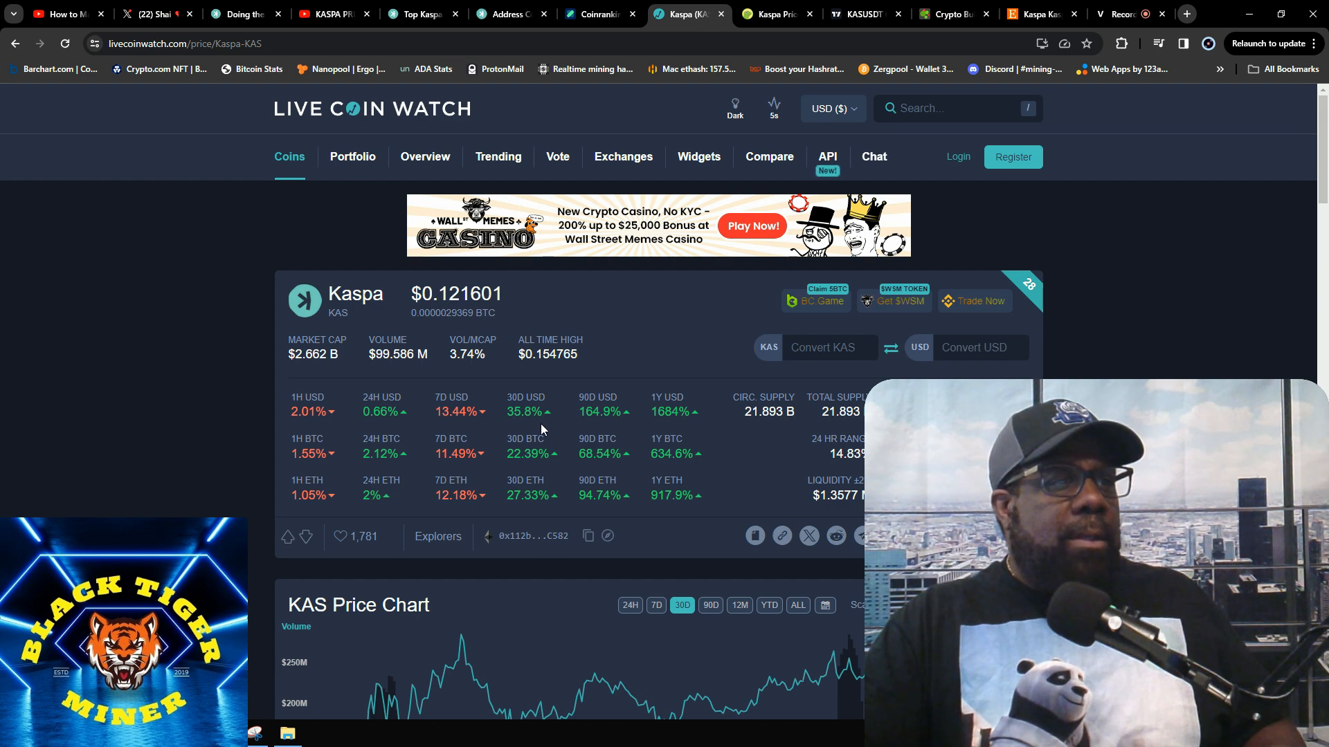
- Review Live Coin Watch's Kaspa stats, then move to CoinGecko's Kaspa price page
scroll("down", 3)
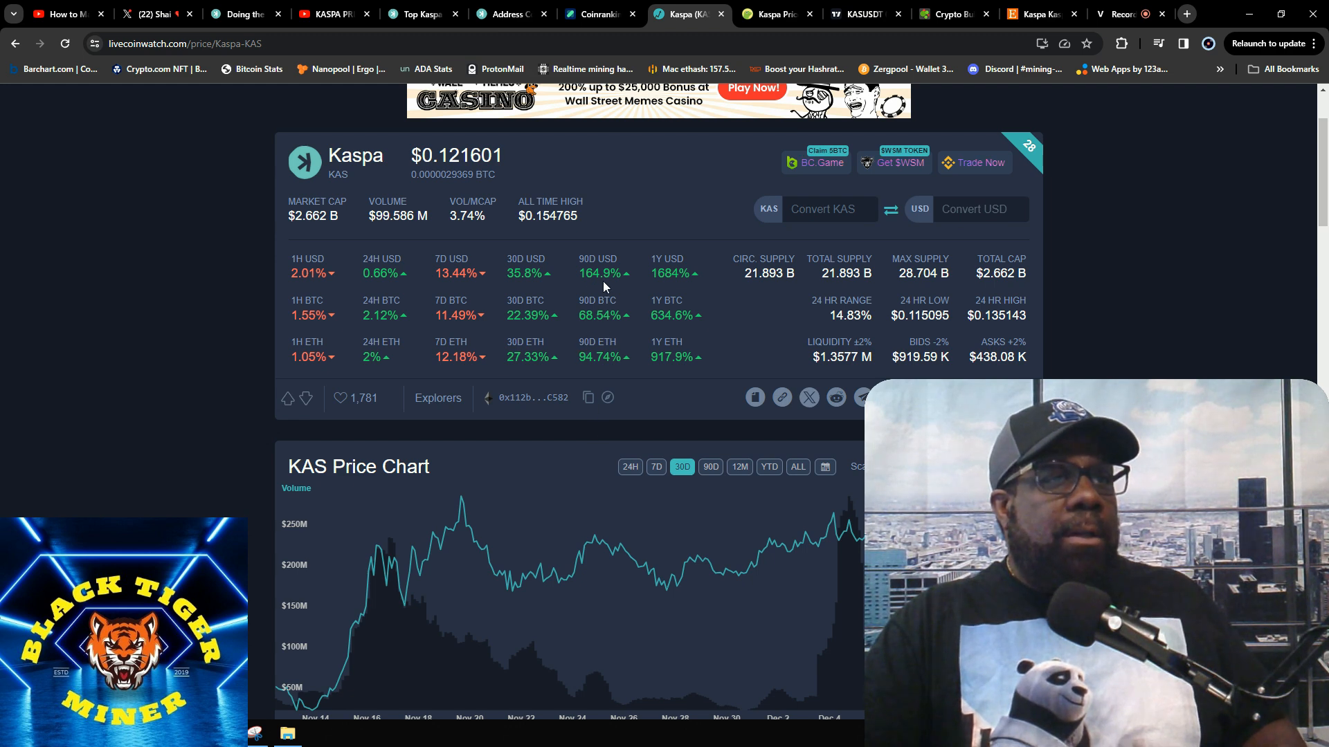
mouse_move(676, 299)
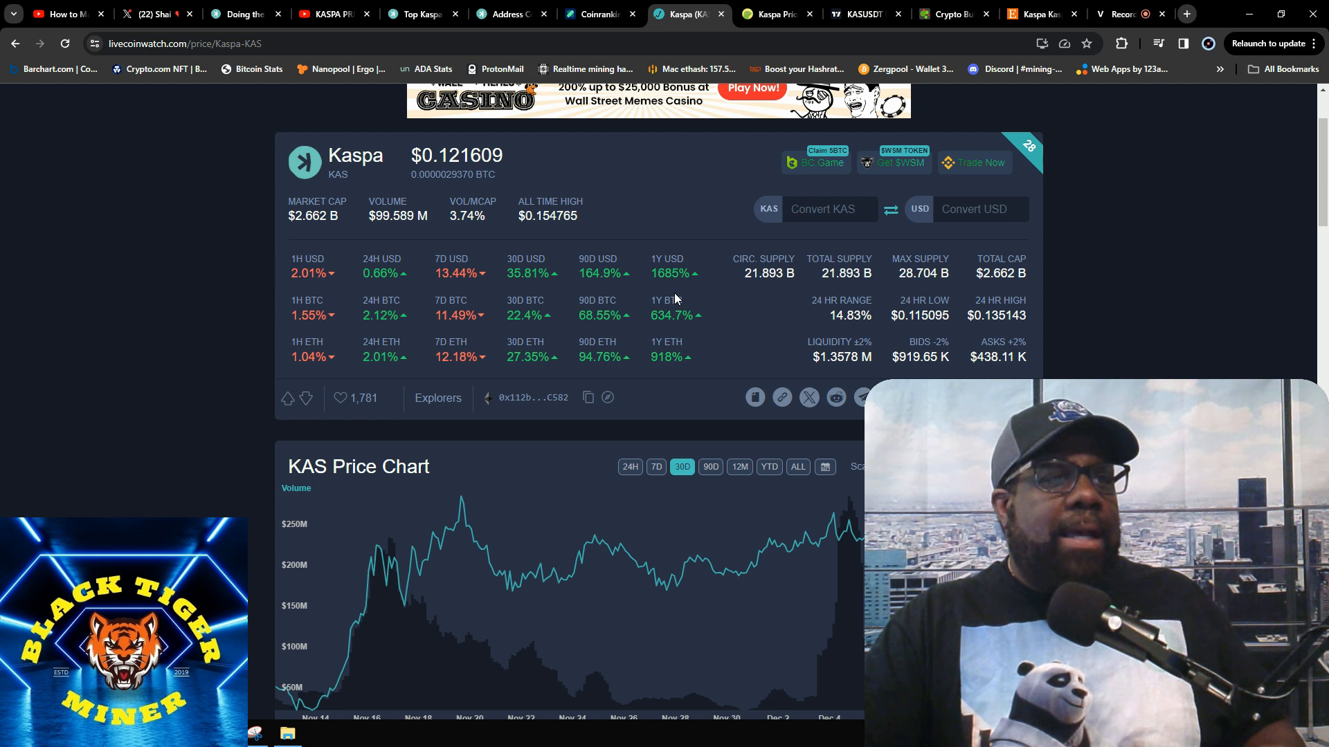
mouse_move(766, 292)
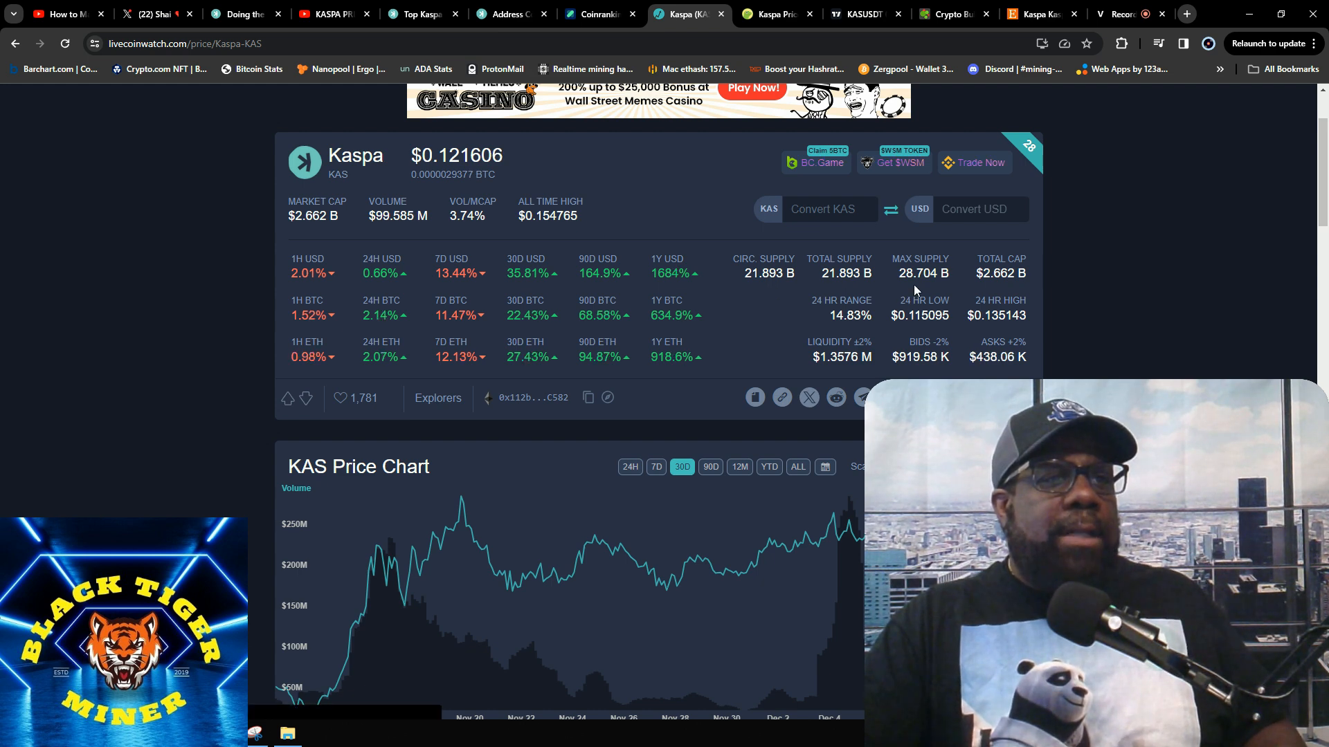
mouse_move(925, 341)
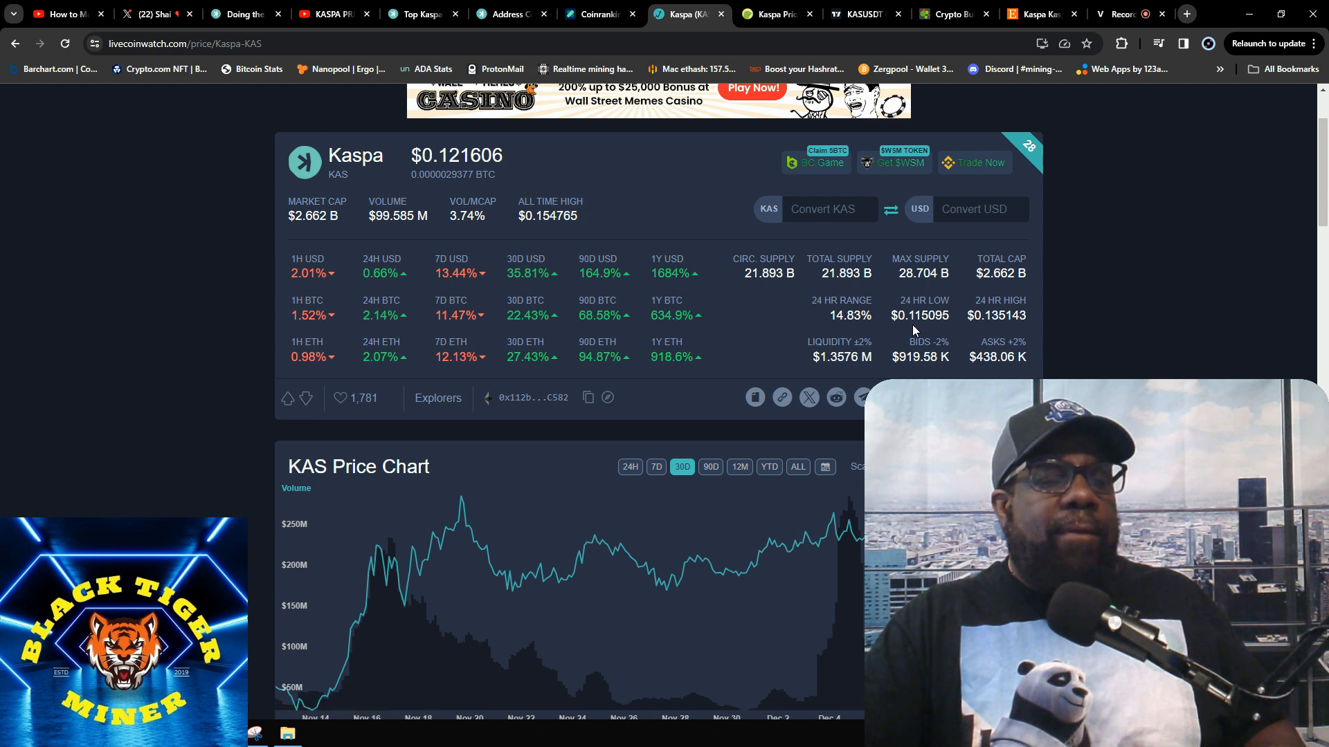
mouse_move(980, 339)
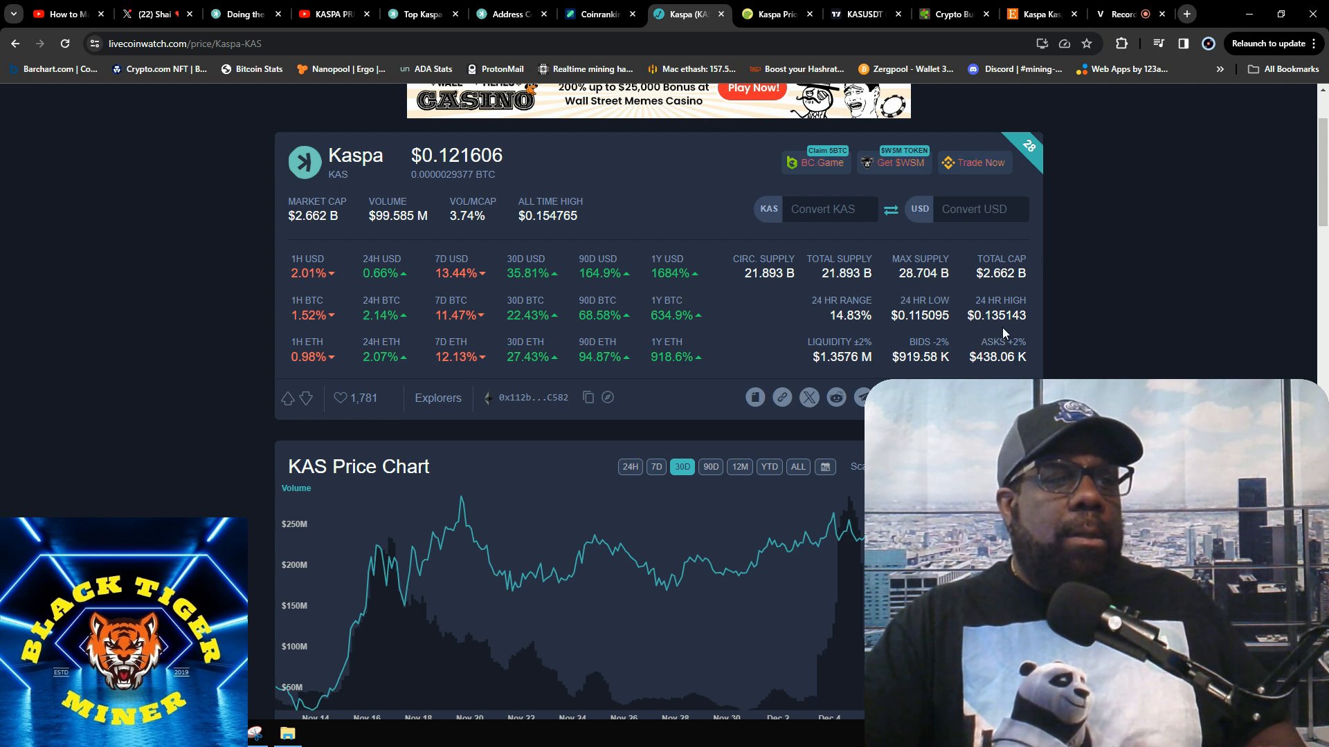
scroll("up", 3)
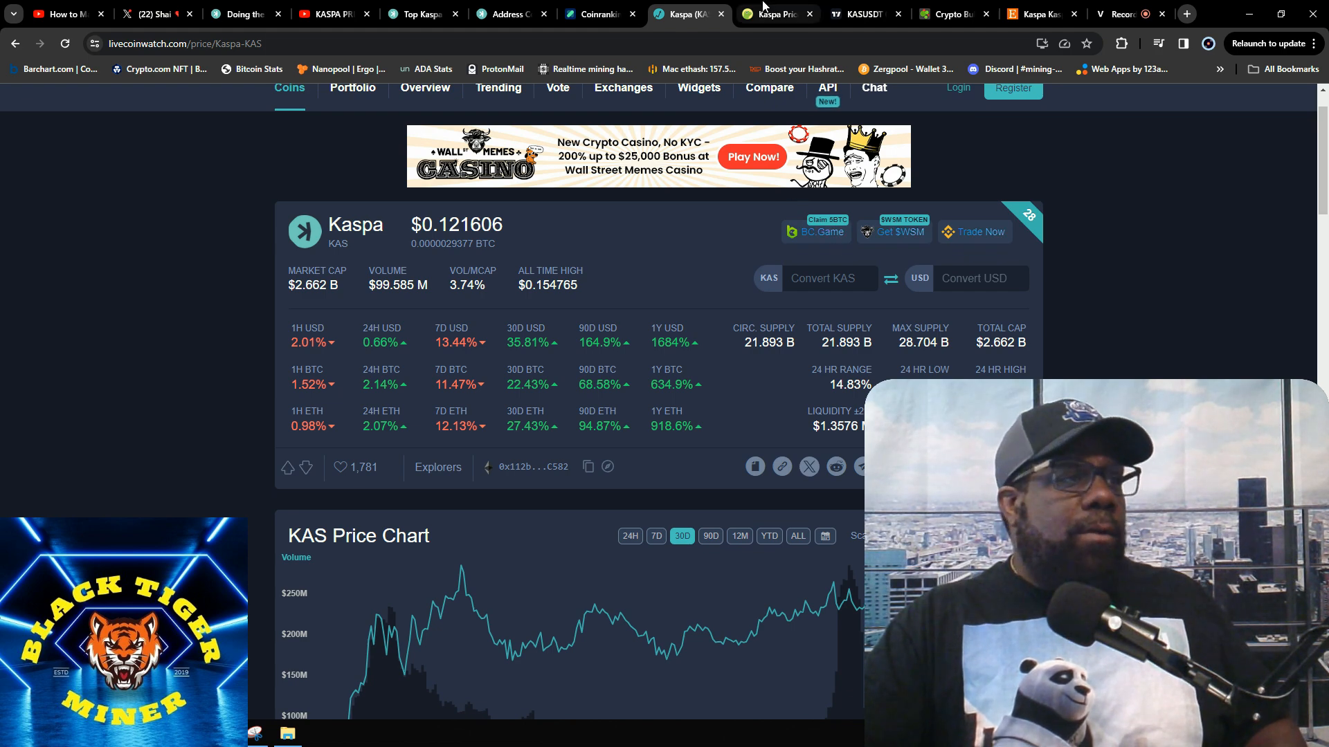
left_click(772, 14)
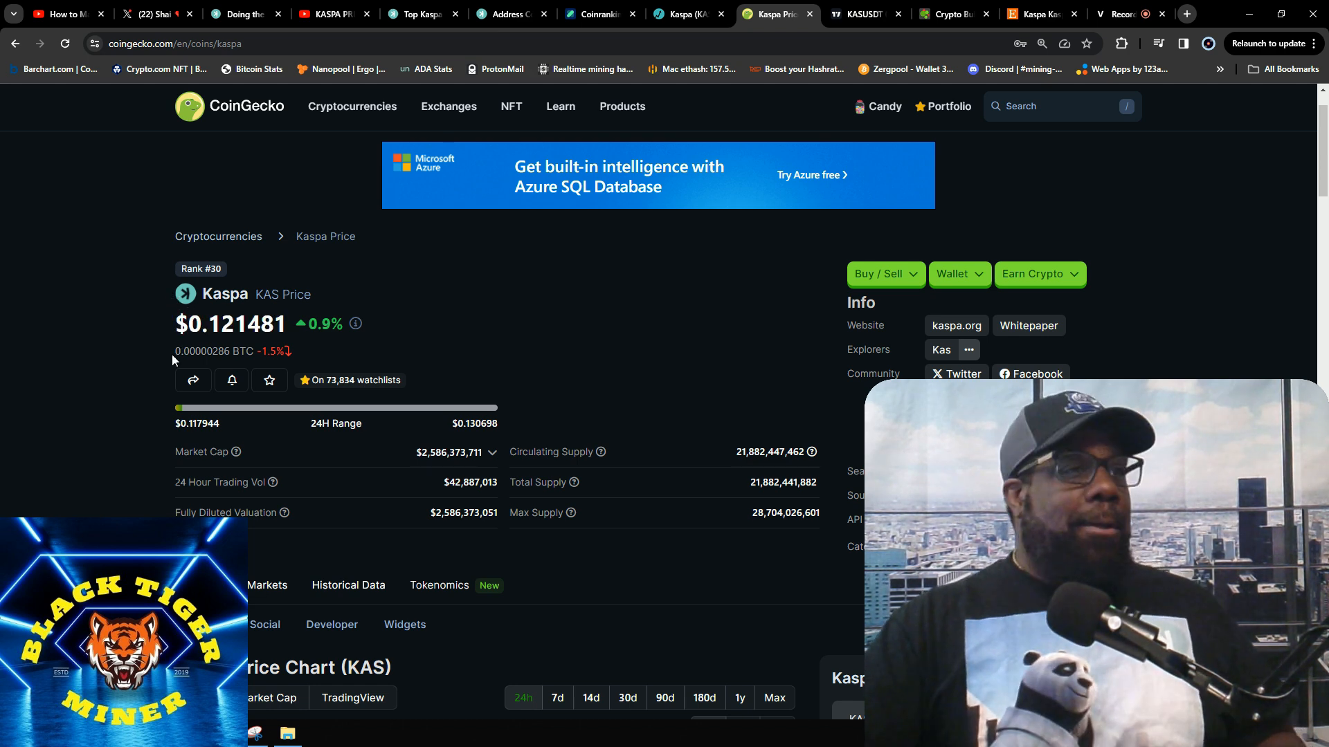
- Skim the CoinGecko Kaspa overview, then revisit the Live Coin Watch Kaspa page
scroll("down", 3)
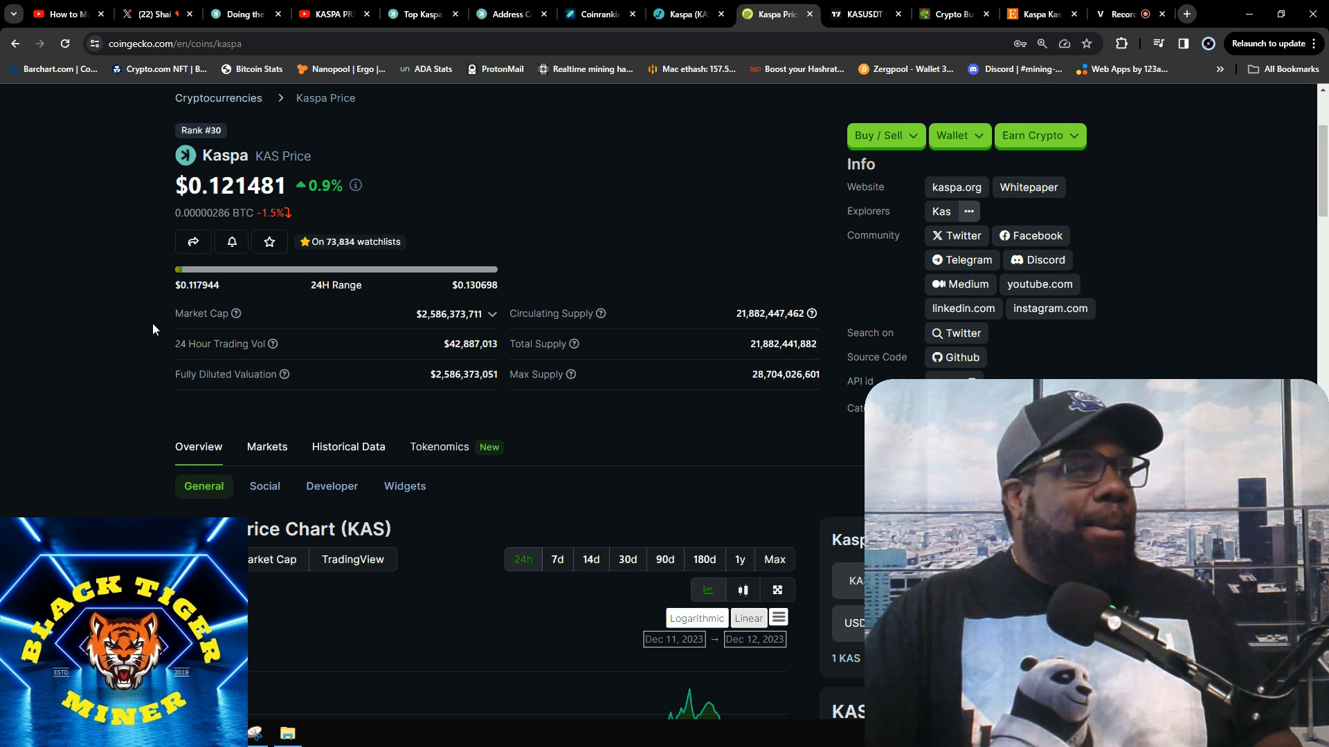
scroll("down", 3)
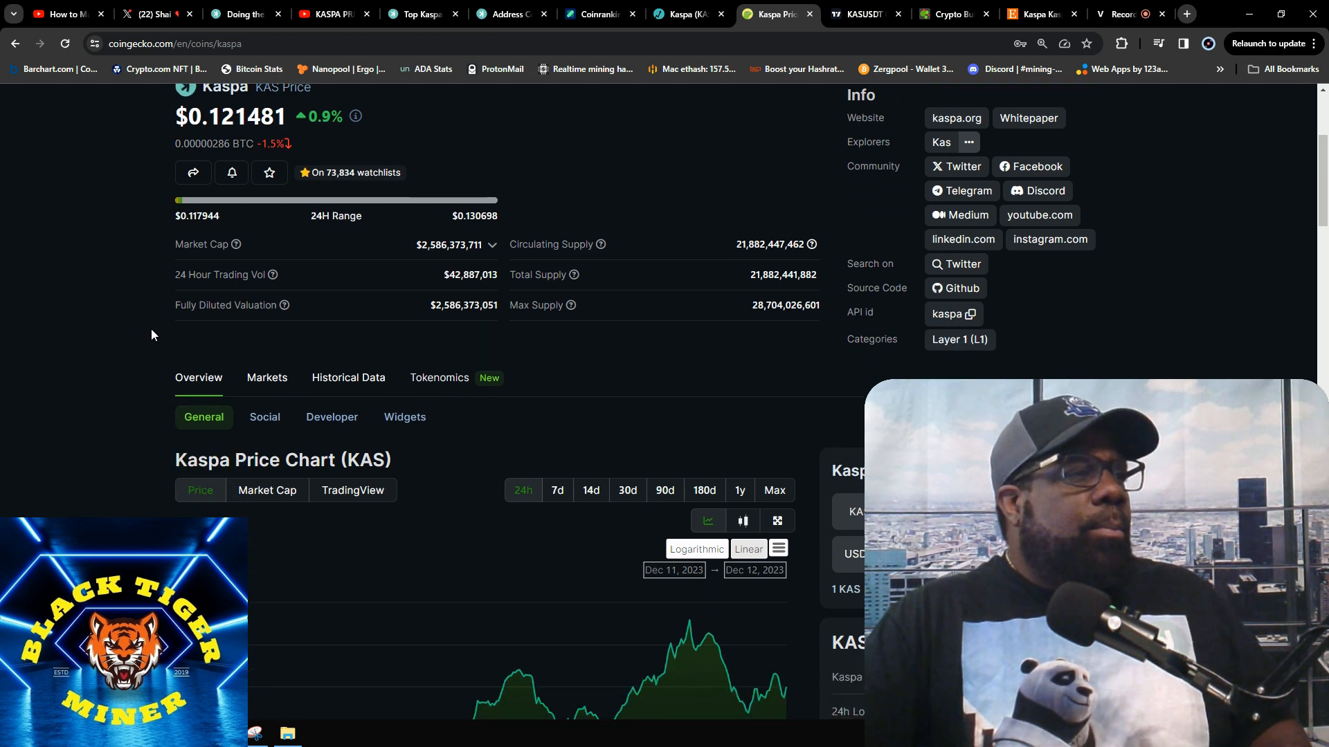
scroll("up", 3)
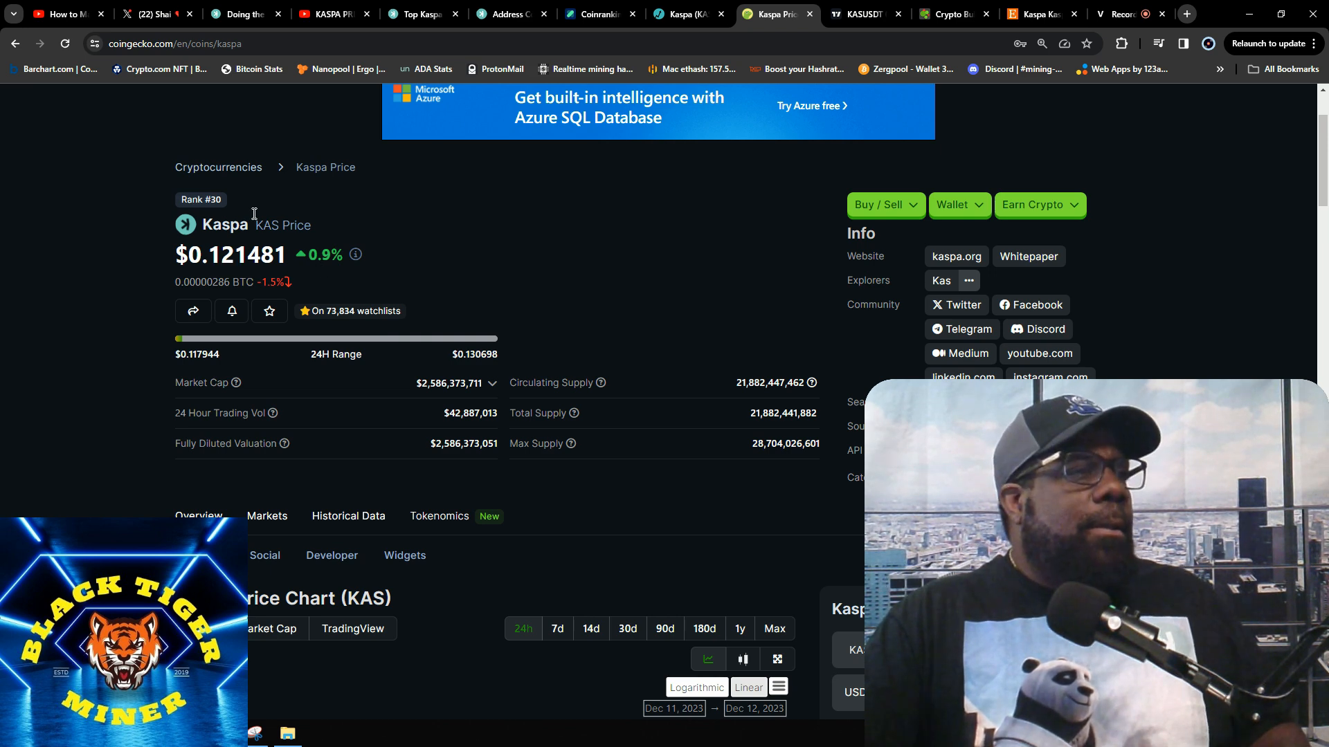
left_click(686, 14)
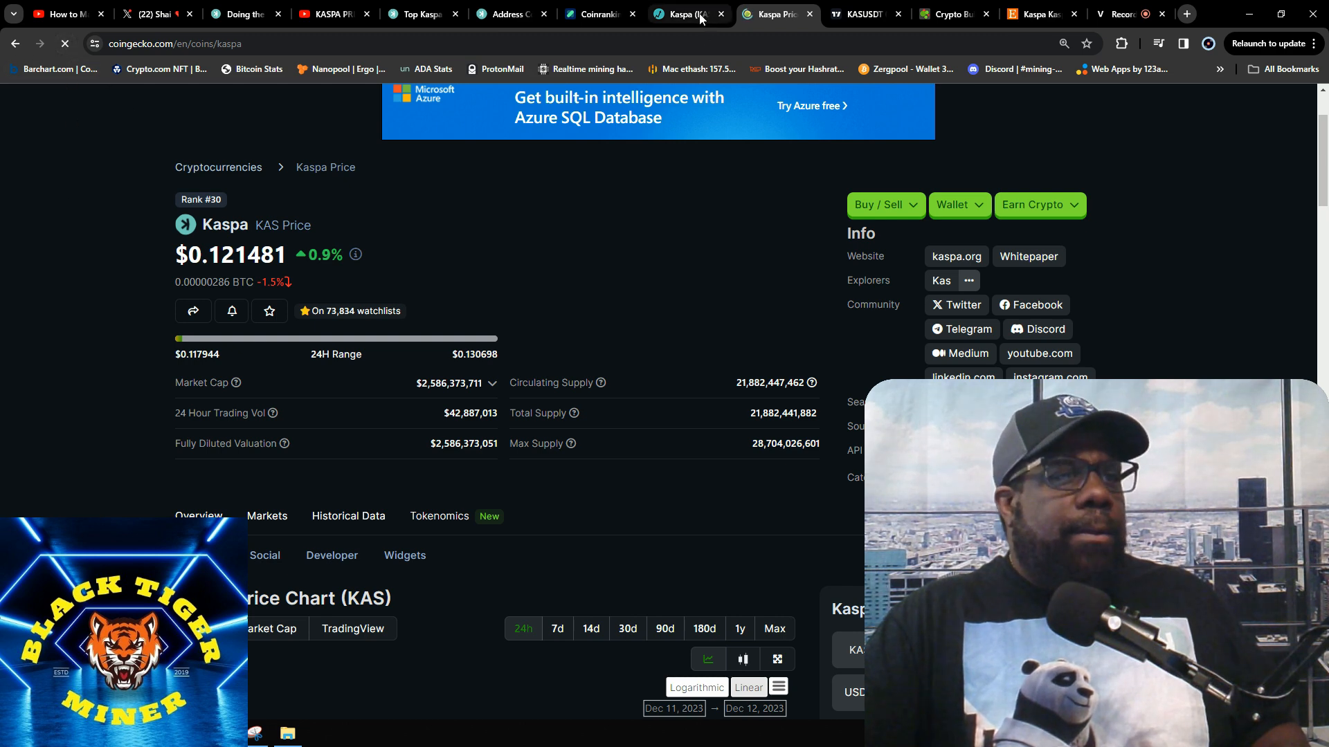
left_click(686, 14)
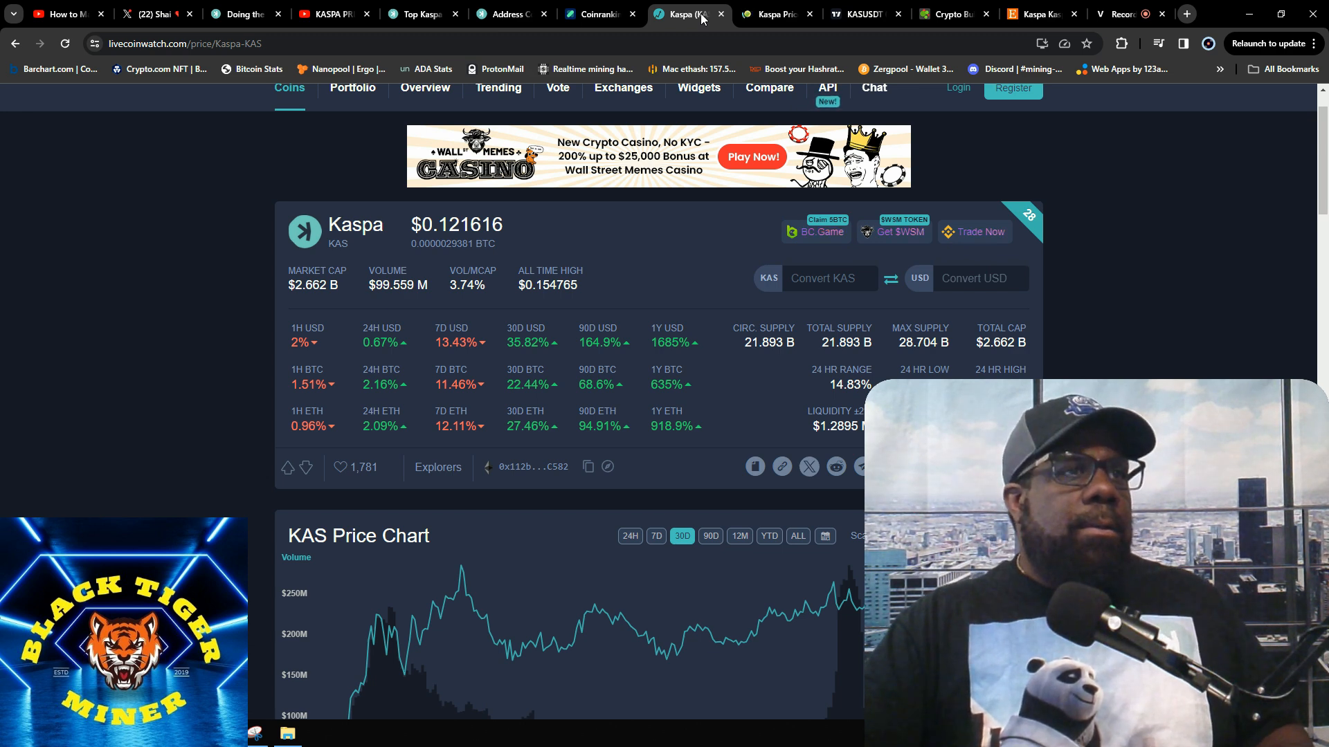
mouse_move(772, 14)
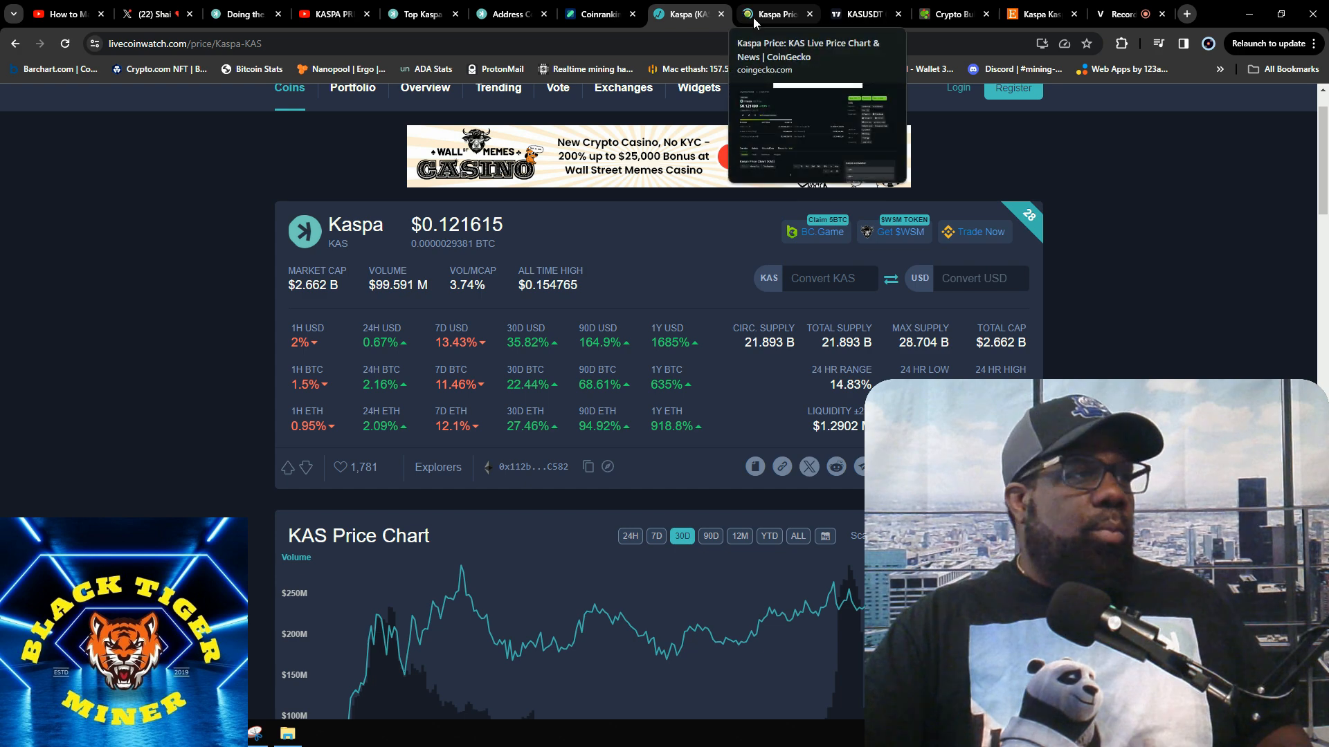
- Return to CoinGecko's Kaspa page and scroll to the price chart and KAS Price Statistics
left_click(770, 14)
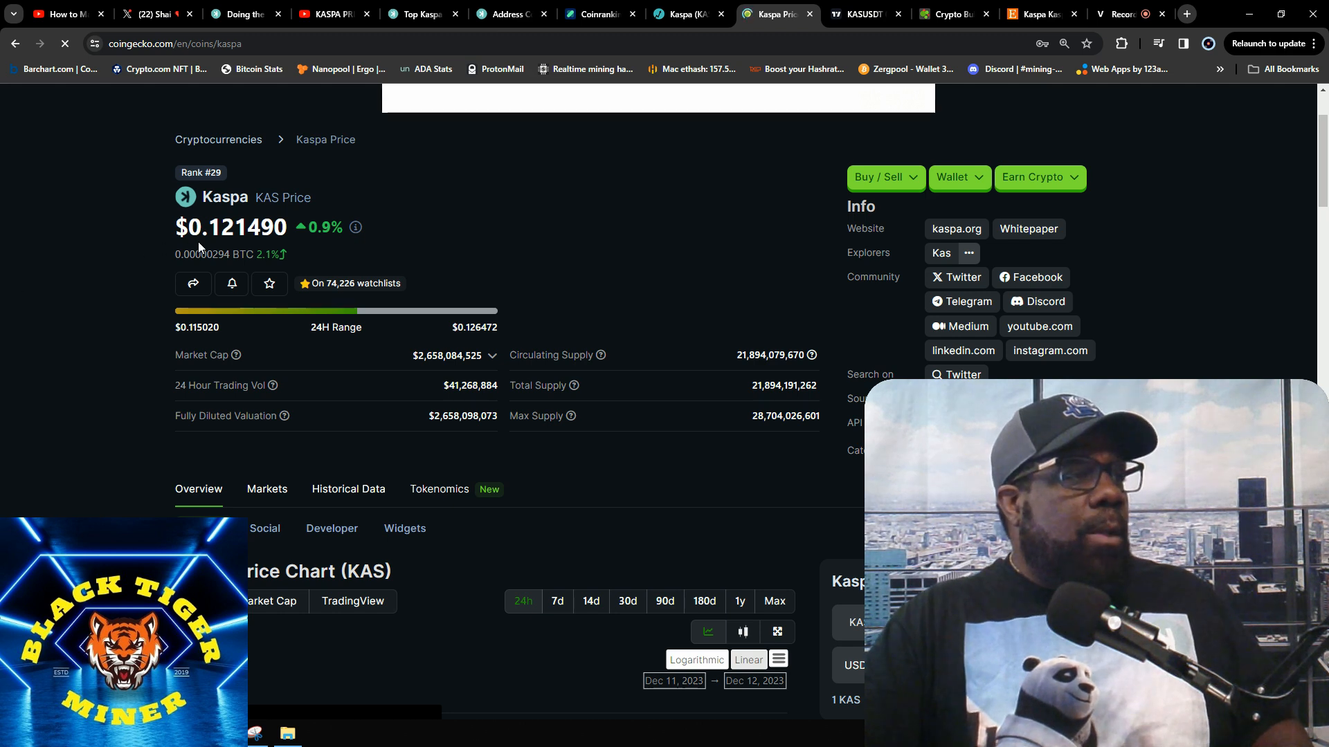
mouse_move(222, 246)
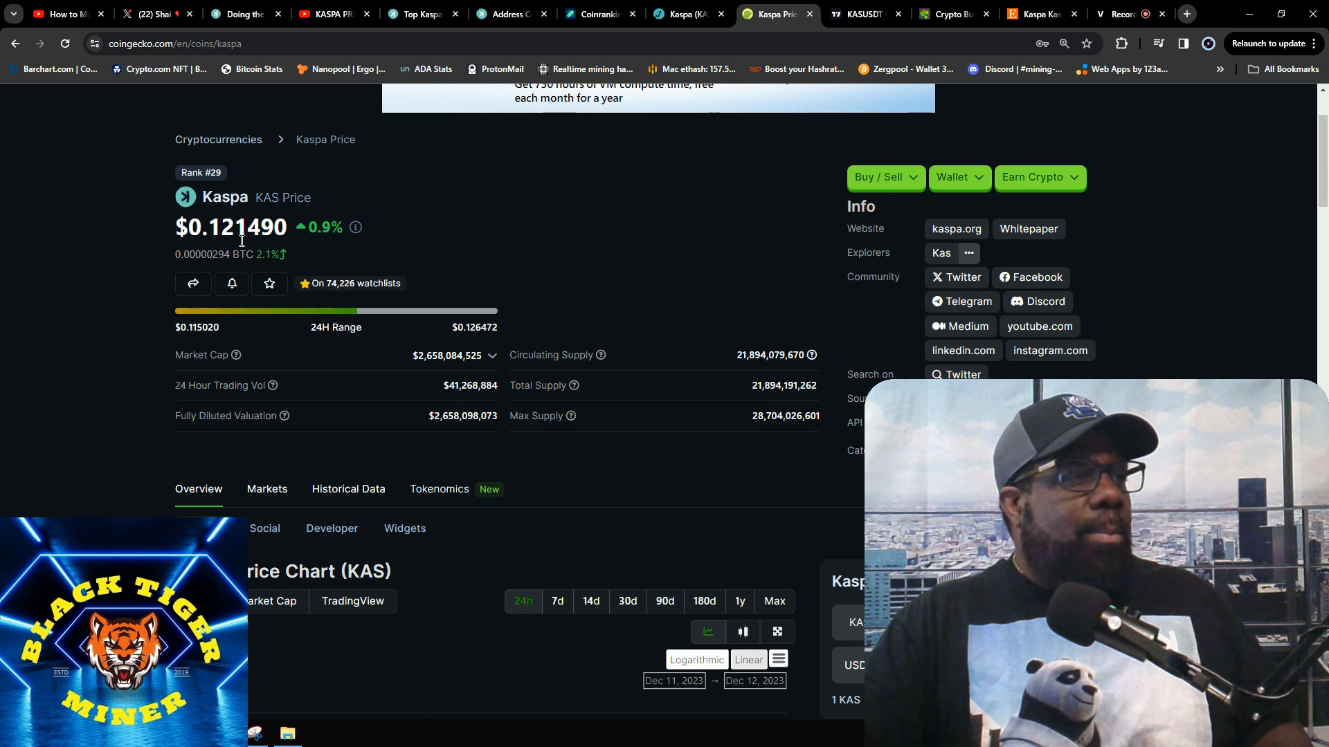
mouse_move(330, 312)
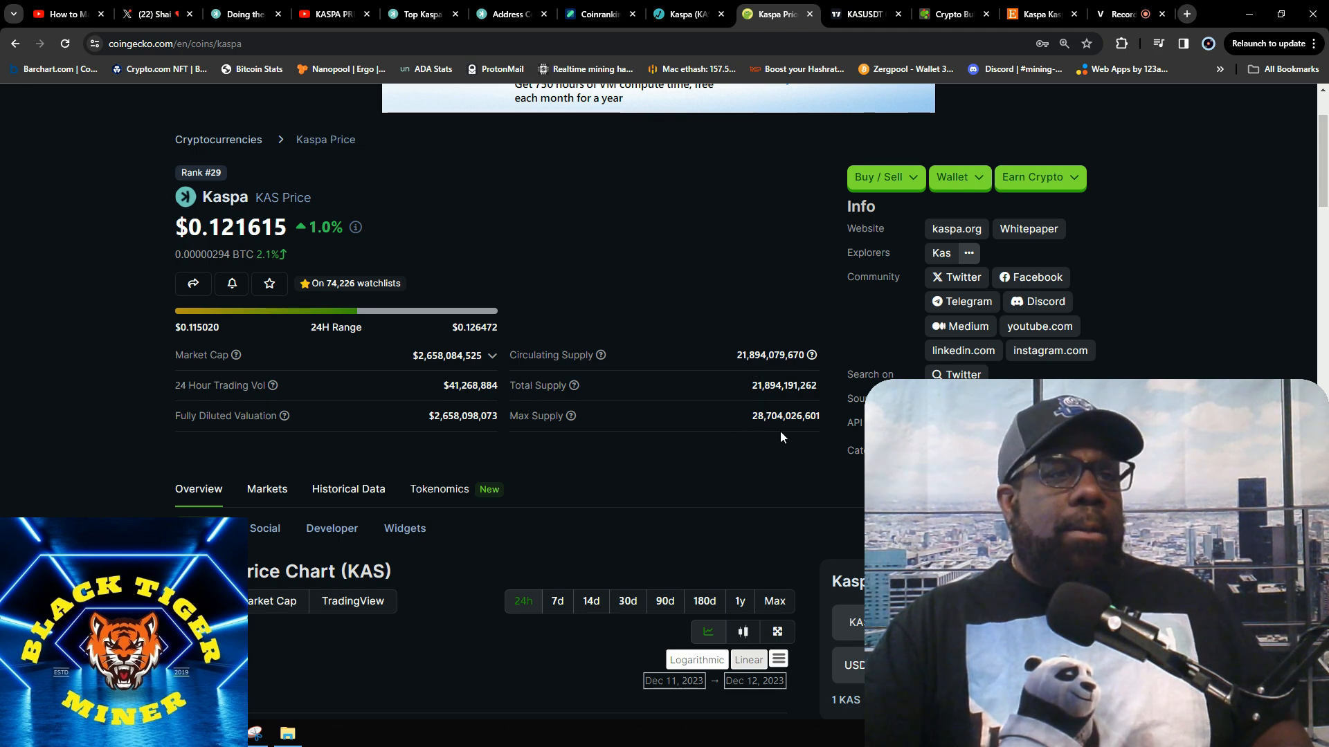
scroll("down", 3)
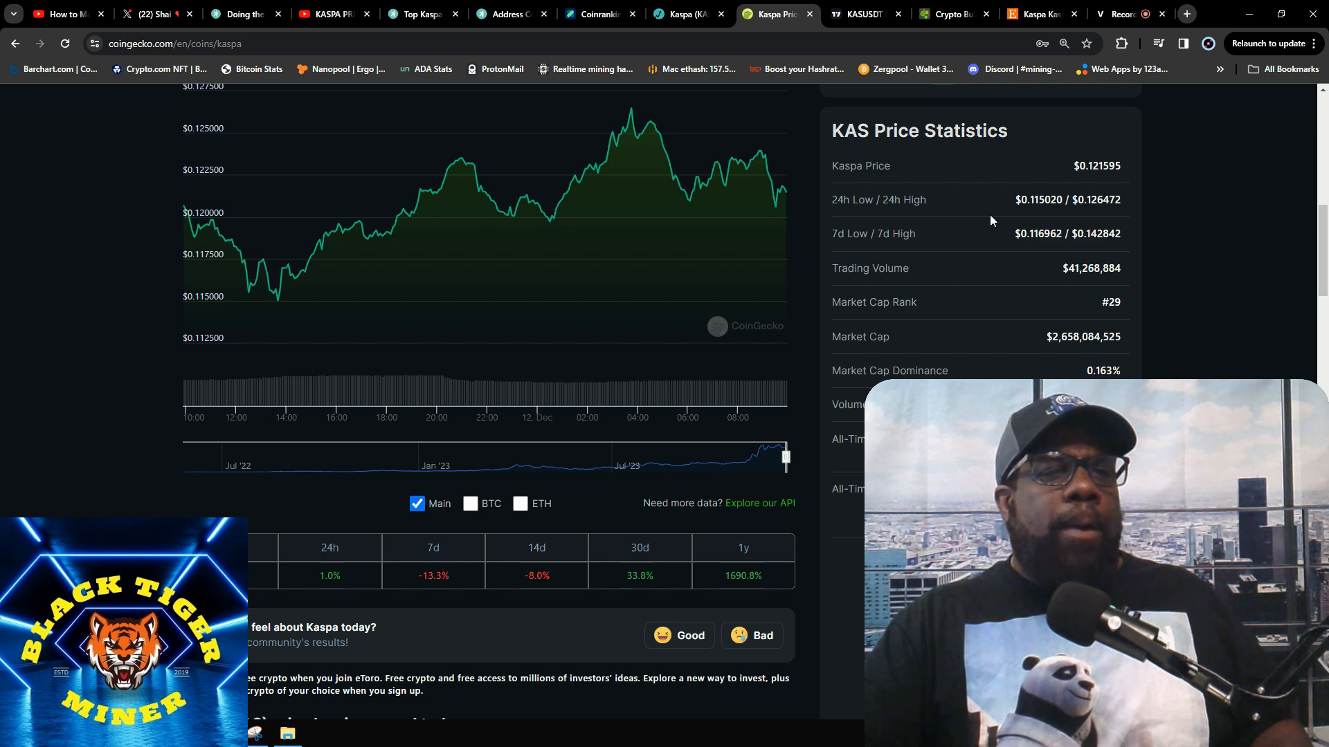
mouse_move(1045, 215)
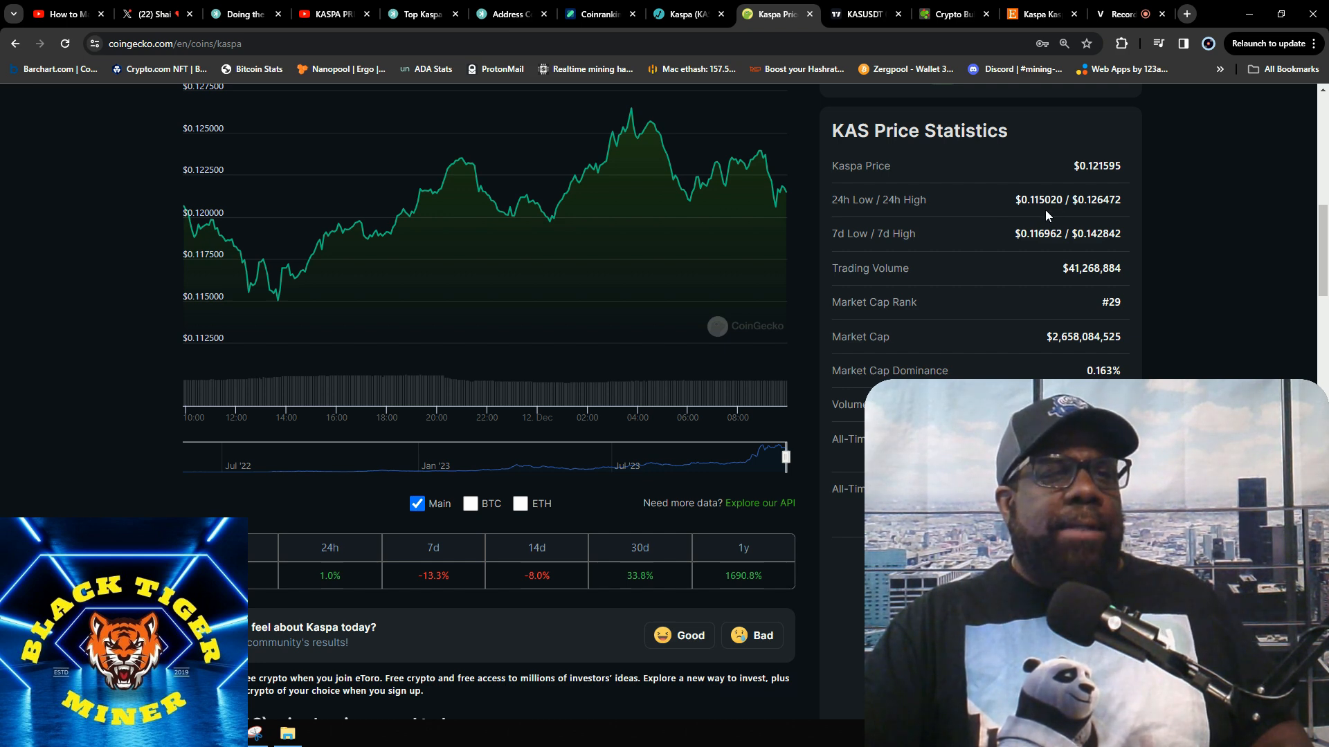
mouse_move(1095, 217)
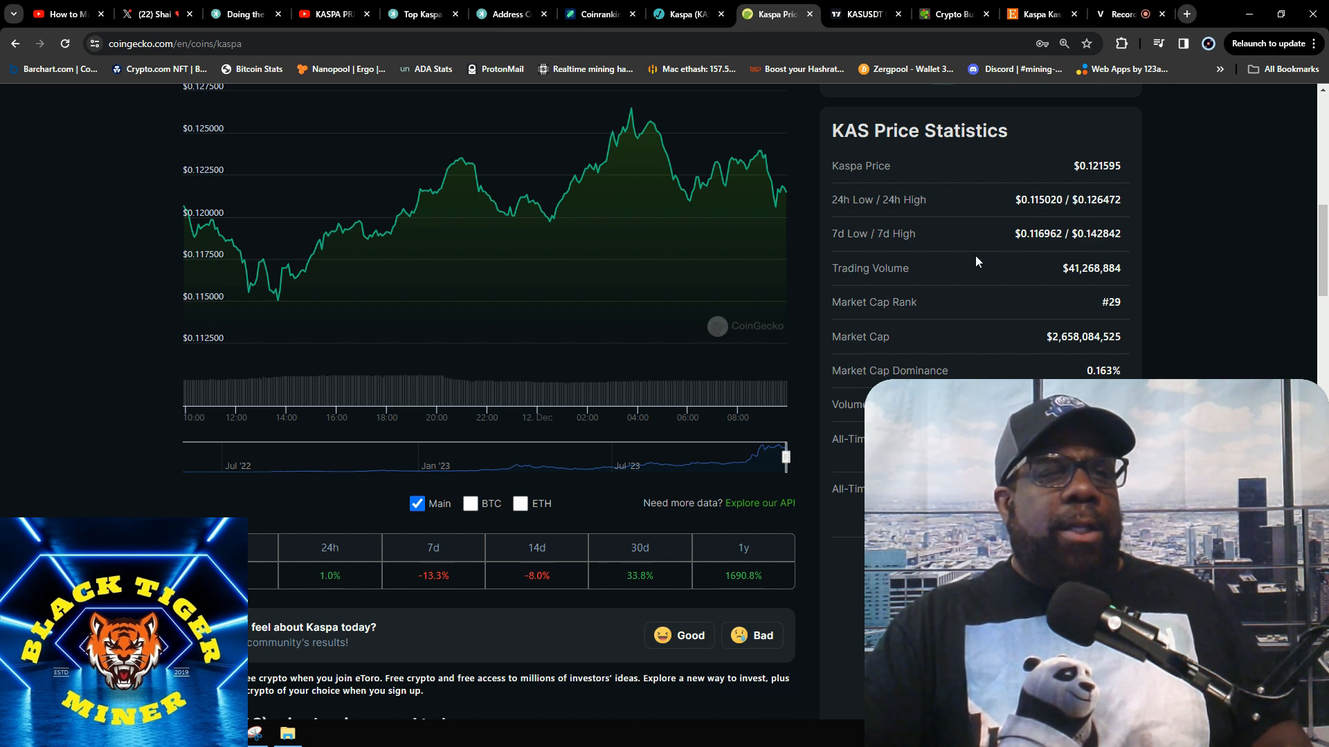
mouse_move(1043, 247)
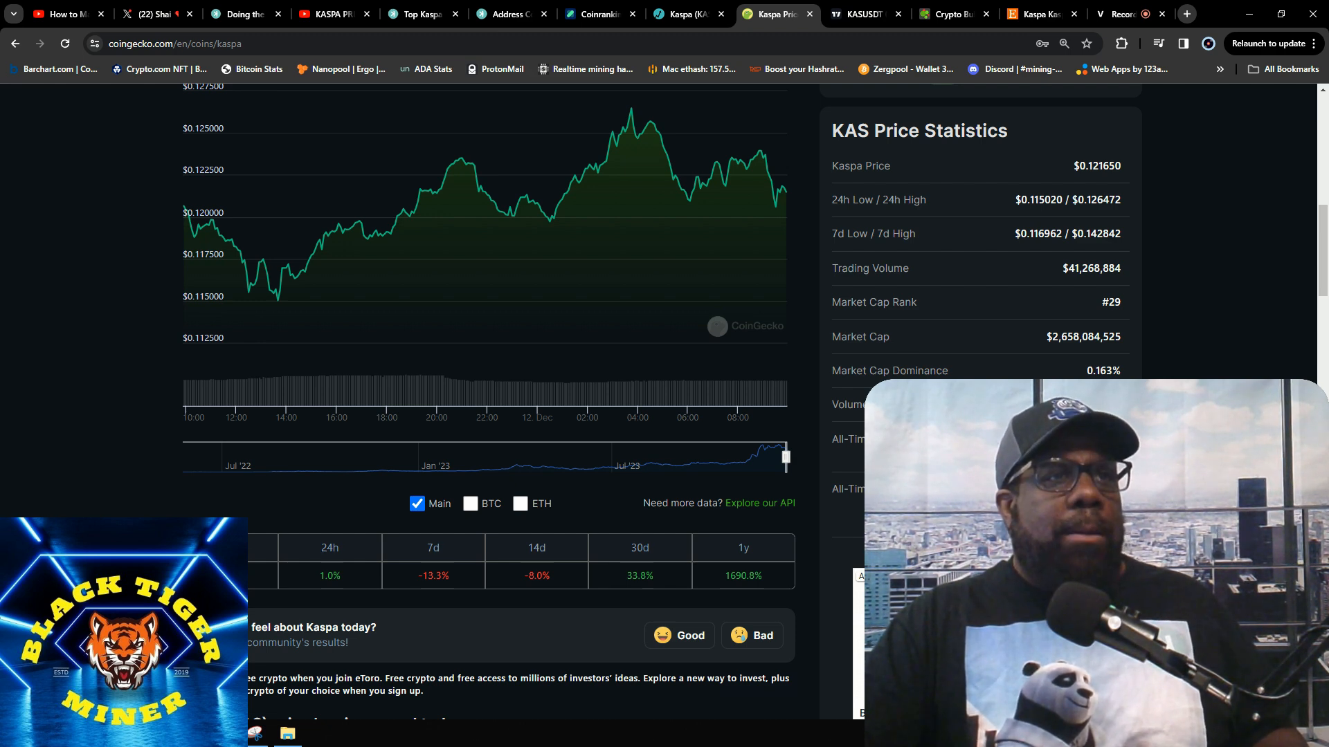
mouse_move(858, 14)
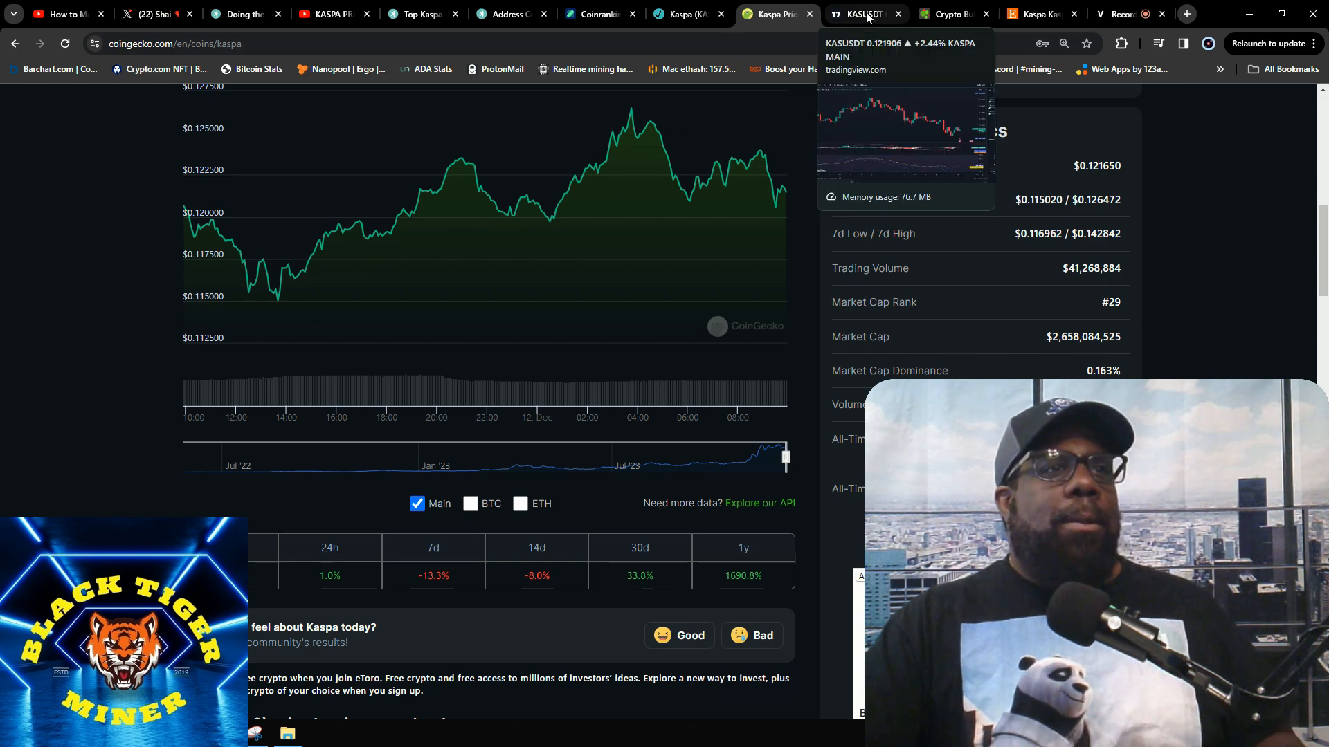
- Switch to the Crypto Bubbles daily coin performance map, with KAS up 1.3%
left_click(950, 14)
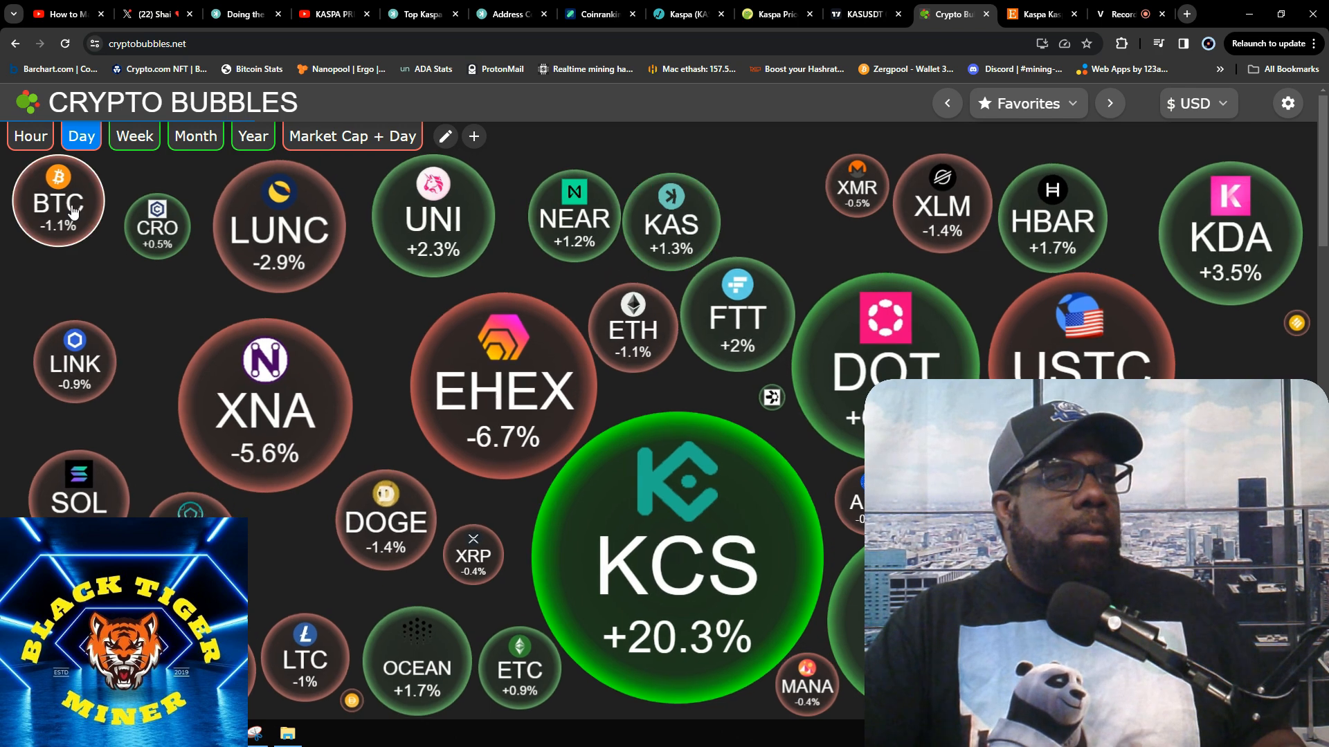
- Compare Crypto Bubbles hourly coin performance against the daily view
left_click(29, 135)
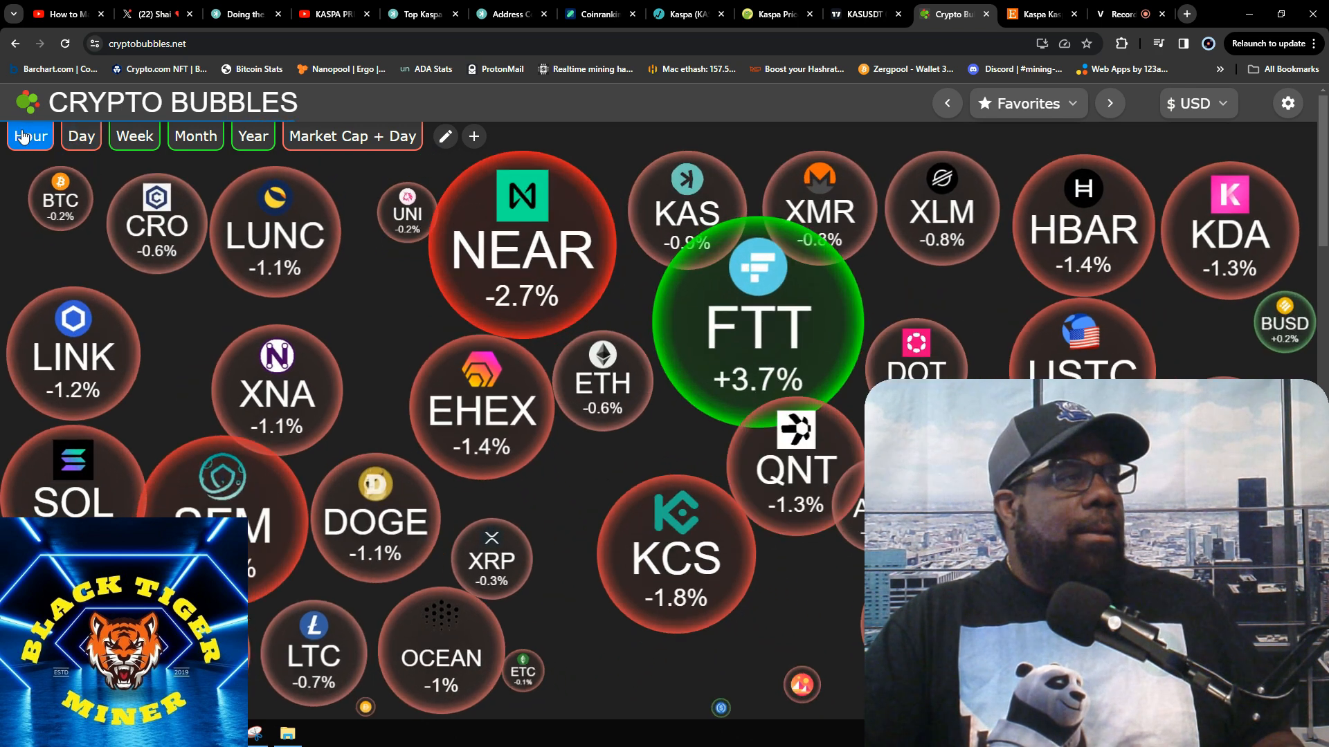
left_click(80, 136)
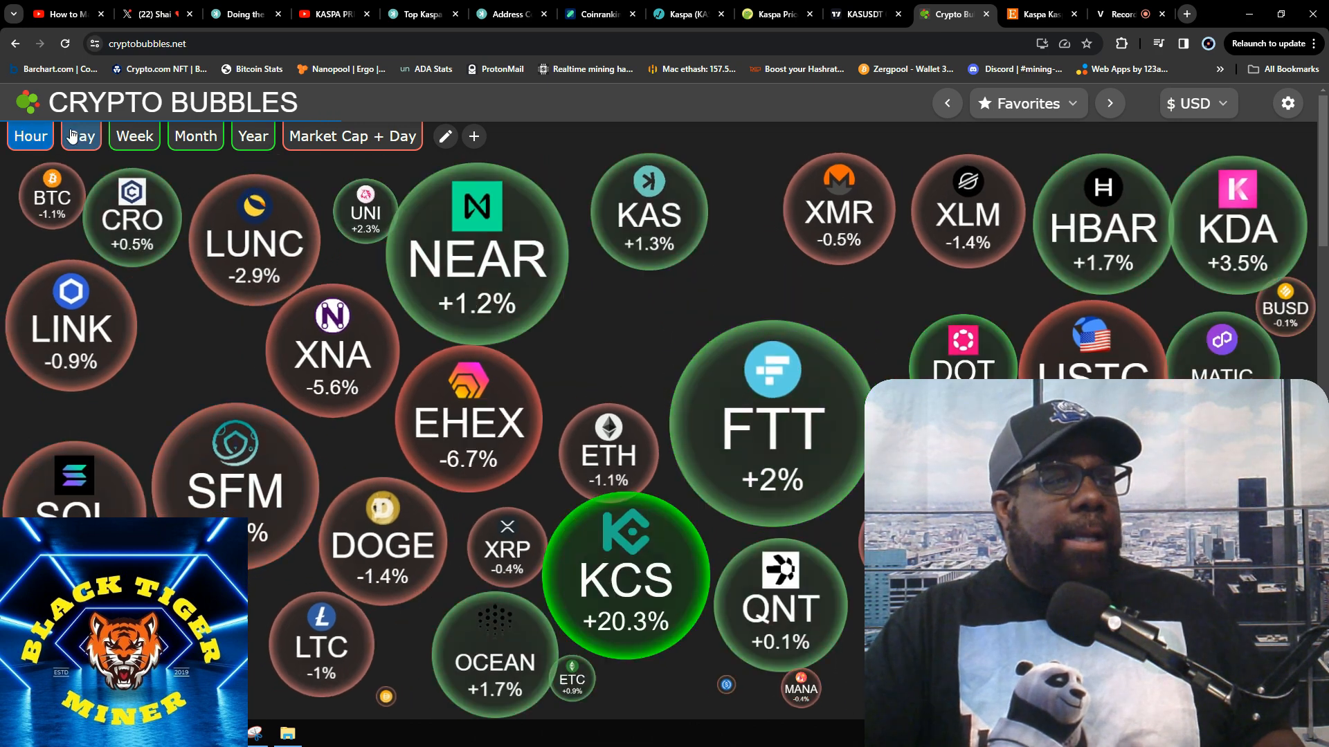
left_click(81, 137)
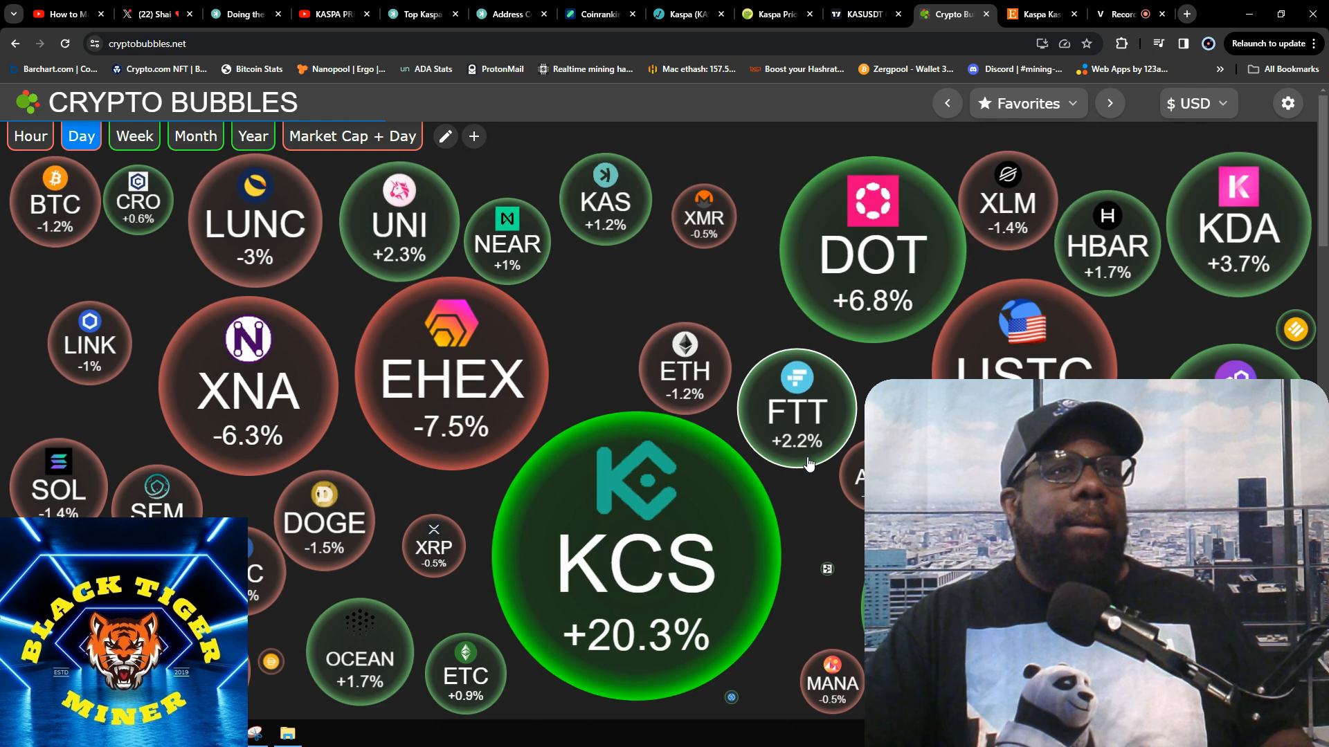
- Visit the Etsy Kaspa T-shirt listing, then the TradingView KAS/USDT 4-hour chart
left_click(1040, 14)
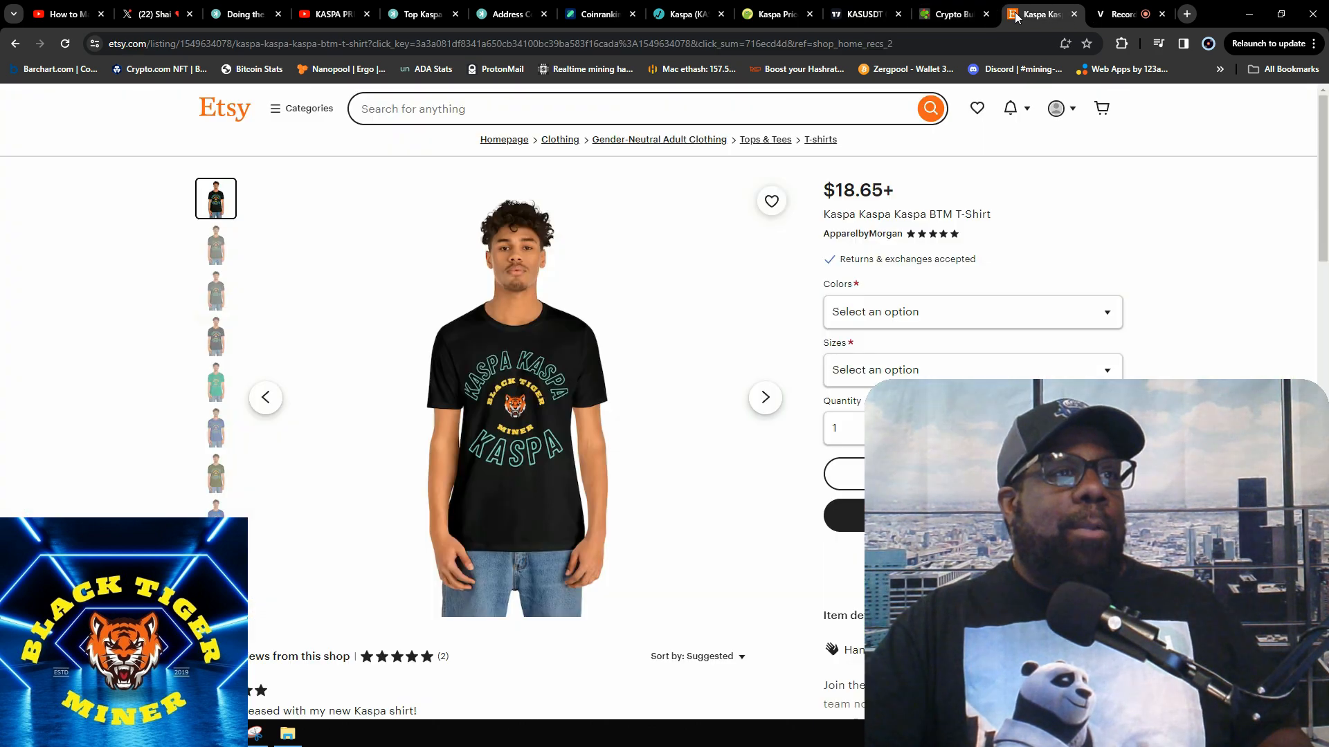
left_click(858, 14)
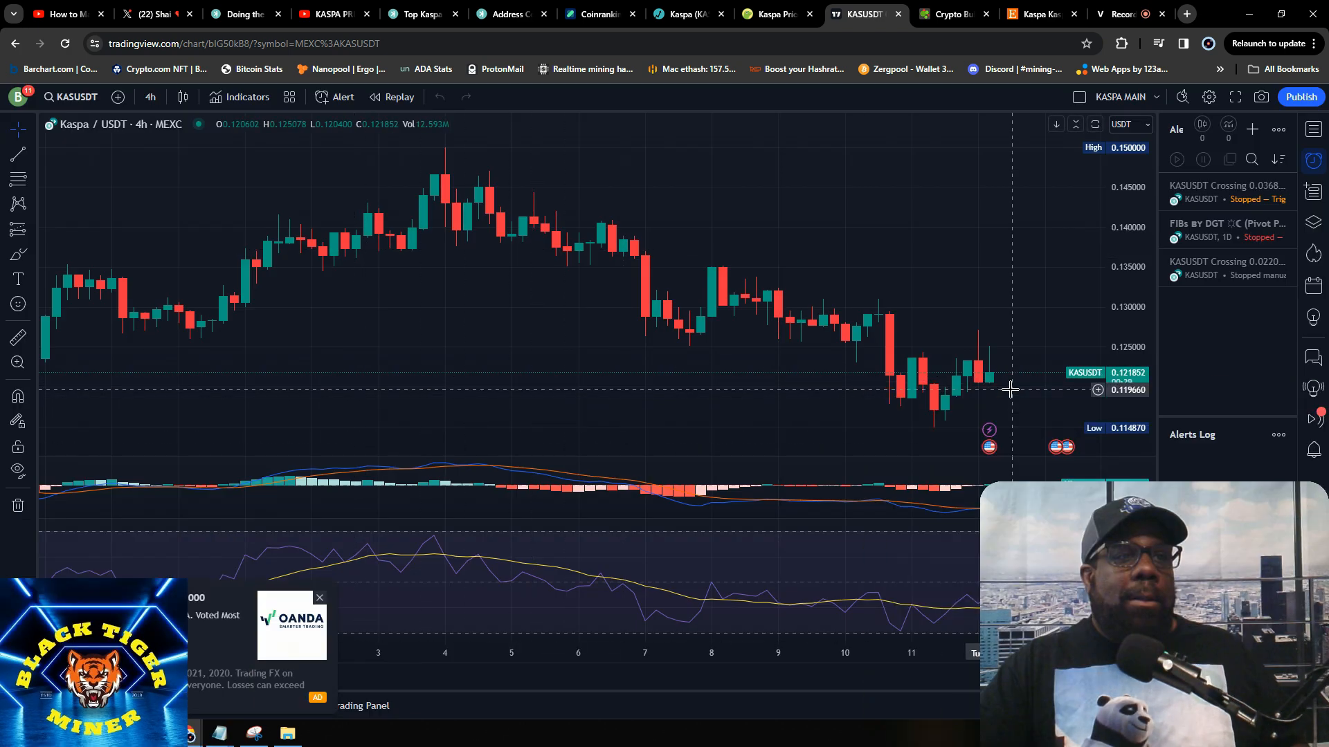
mouse_move(994, 356)
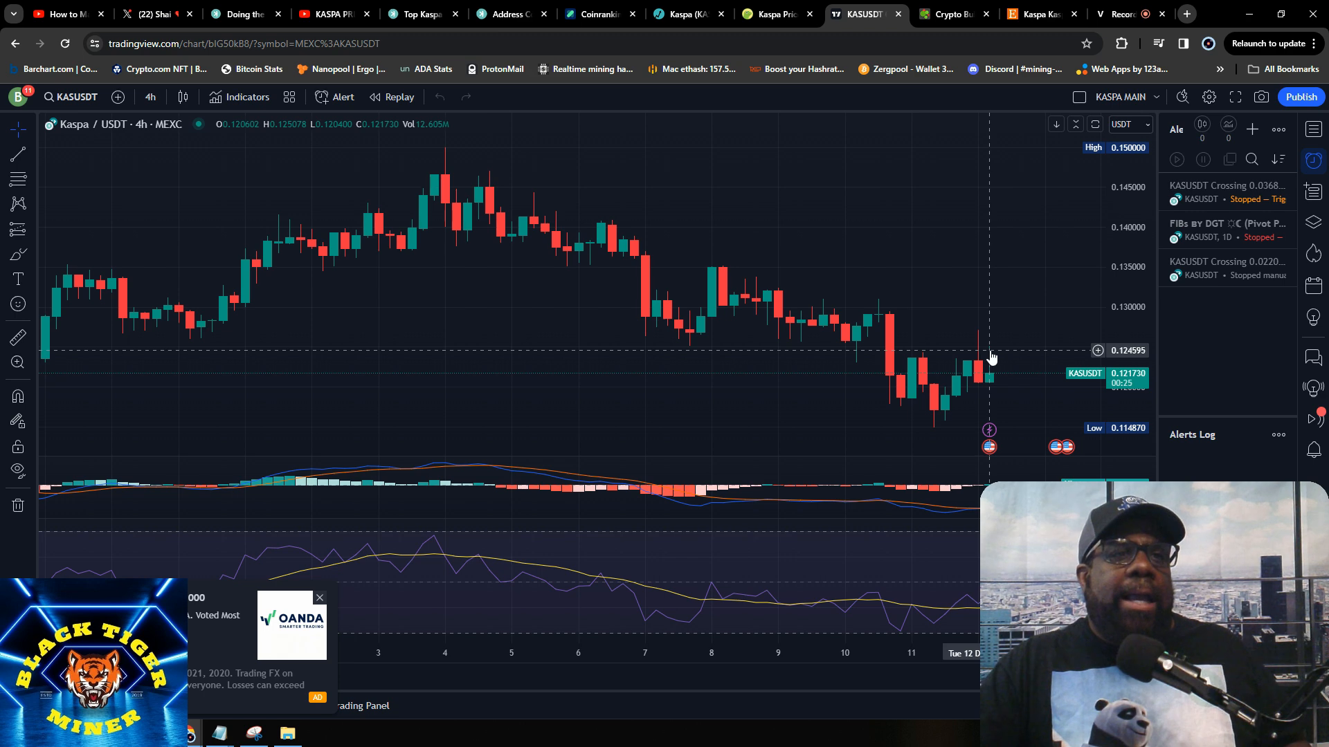
mouse_move(1072, 270)
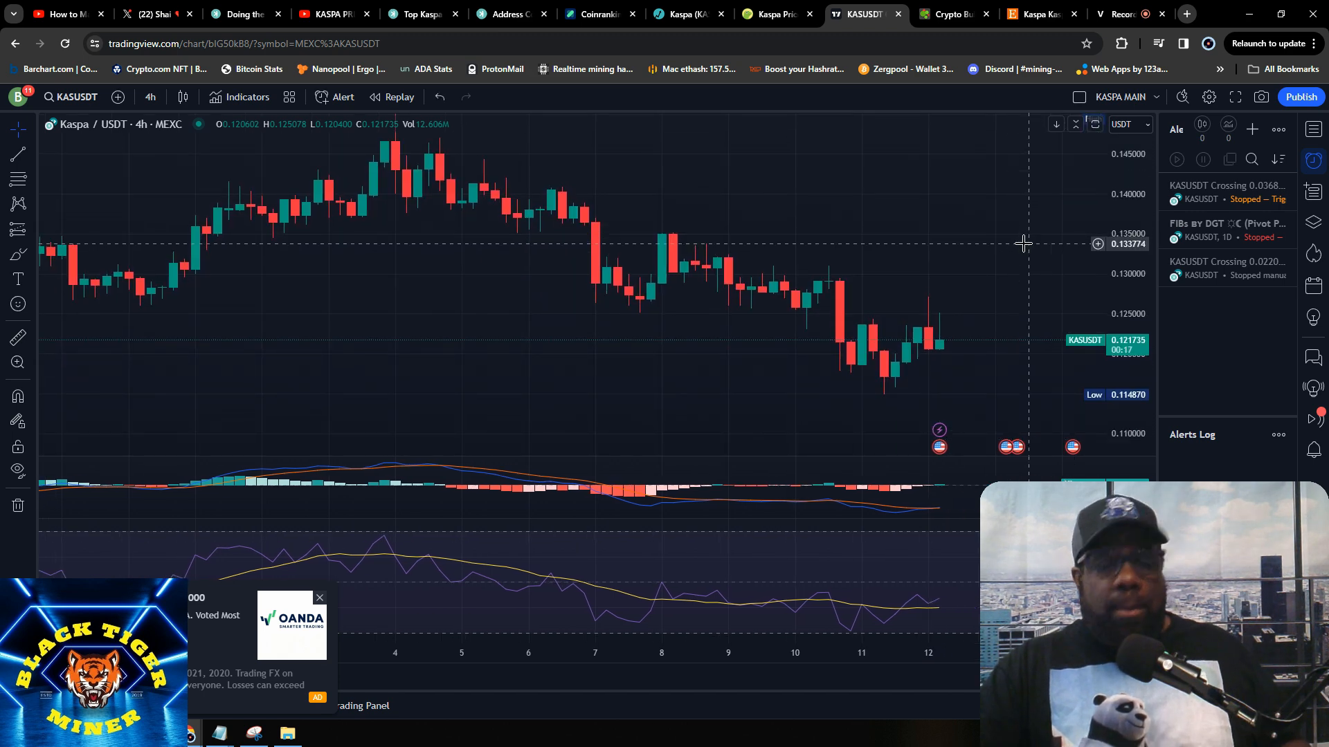
mouse_move(1019, 249)
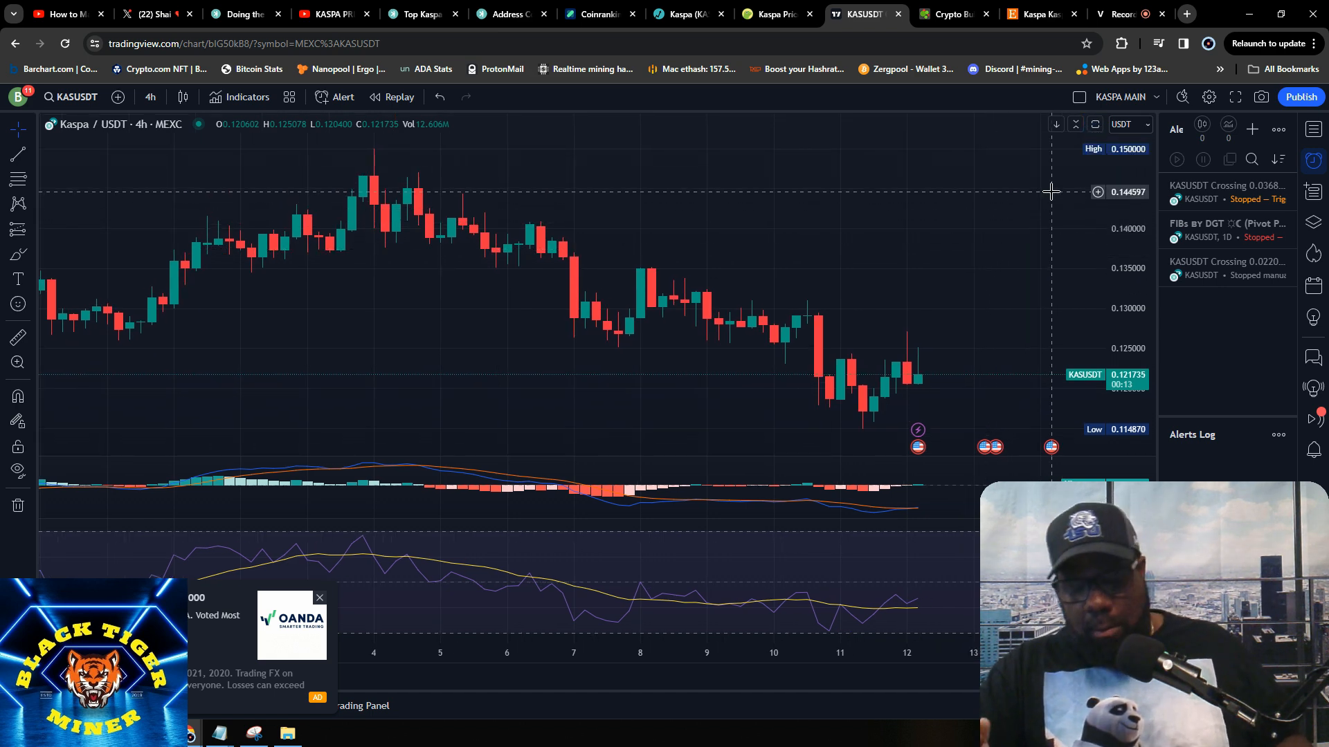
mouse_move(1050, 201)
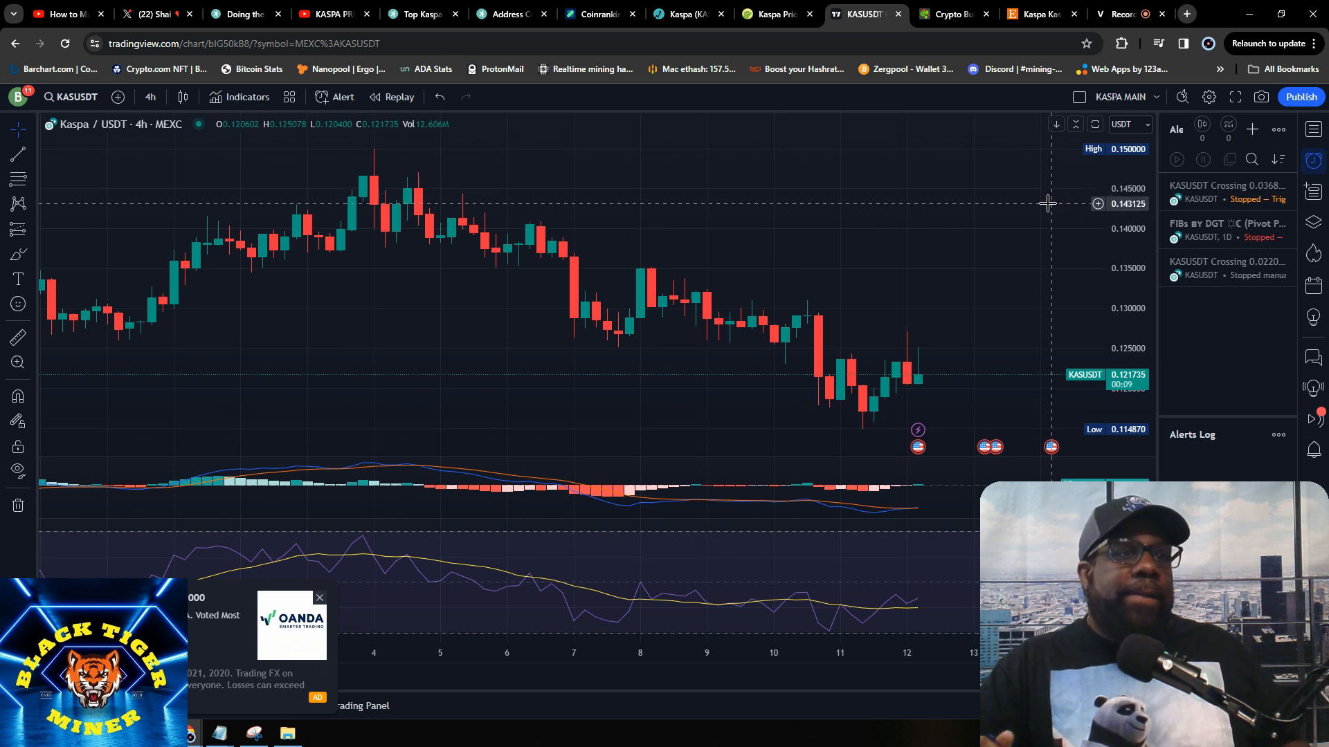
mouse_move(1022, 285)
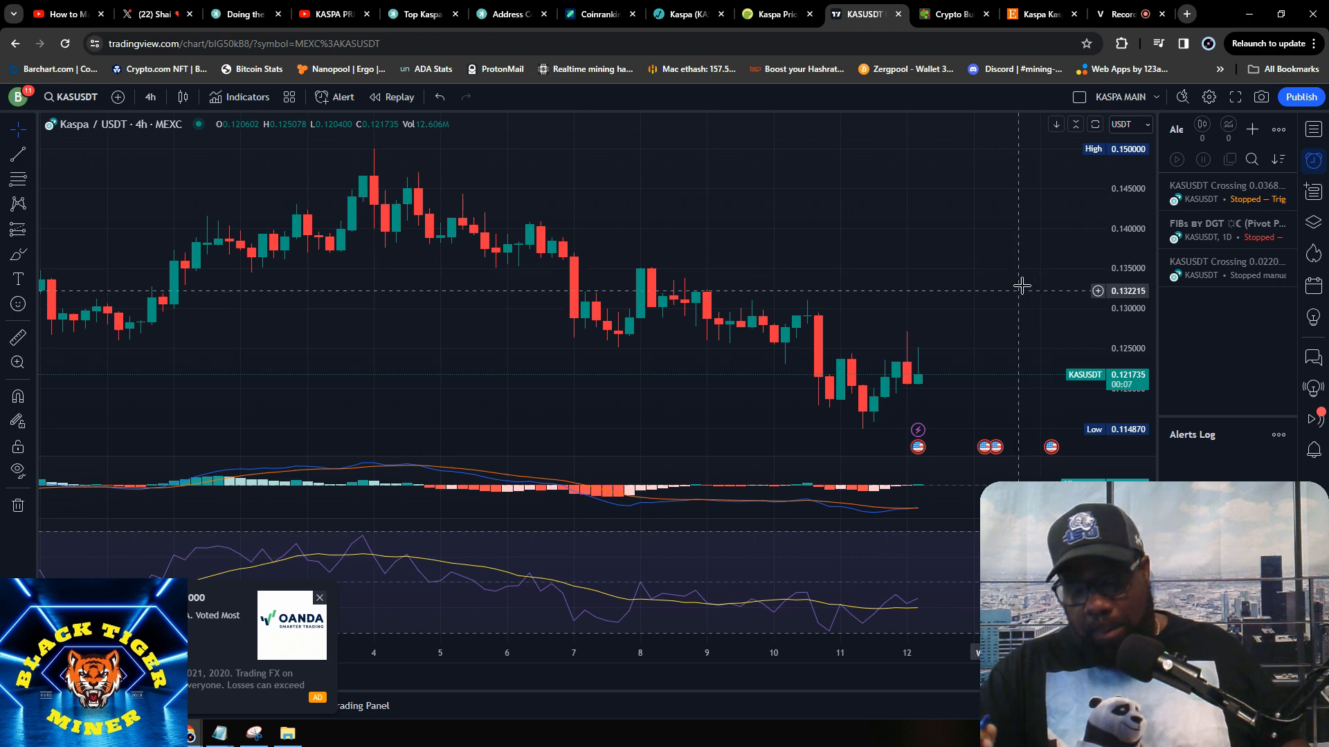
mouse_move(1032, 269)
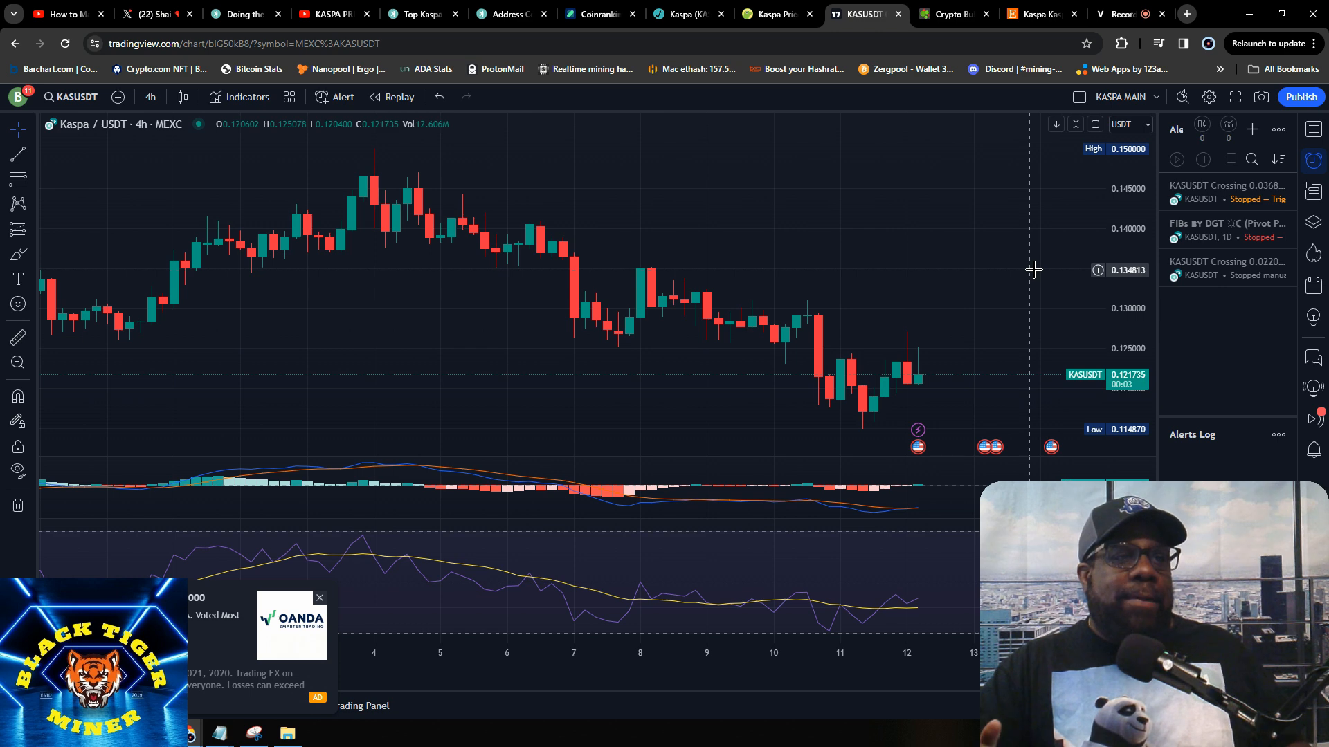
mouse_move(1020, 273)
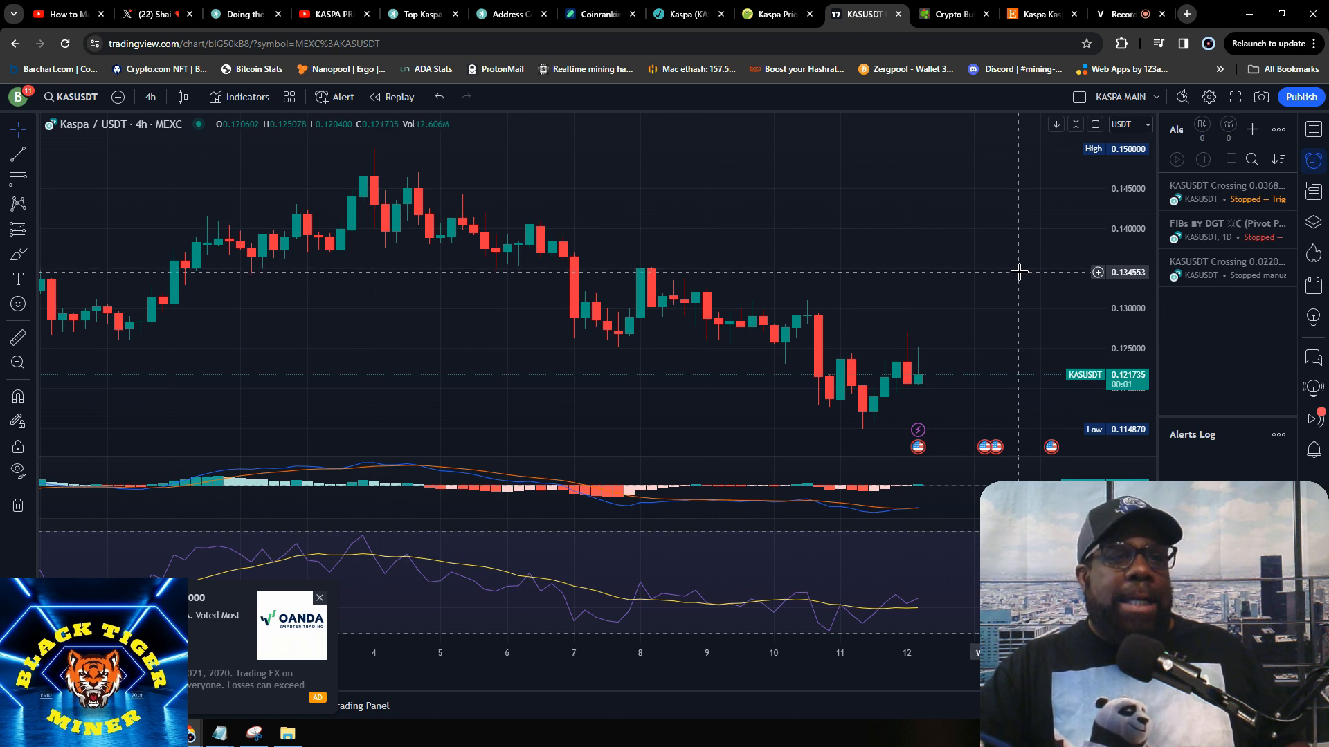
mouse_move(906, 590)
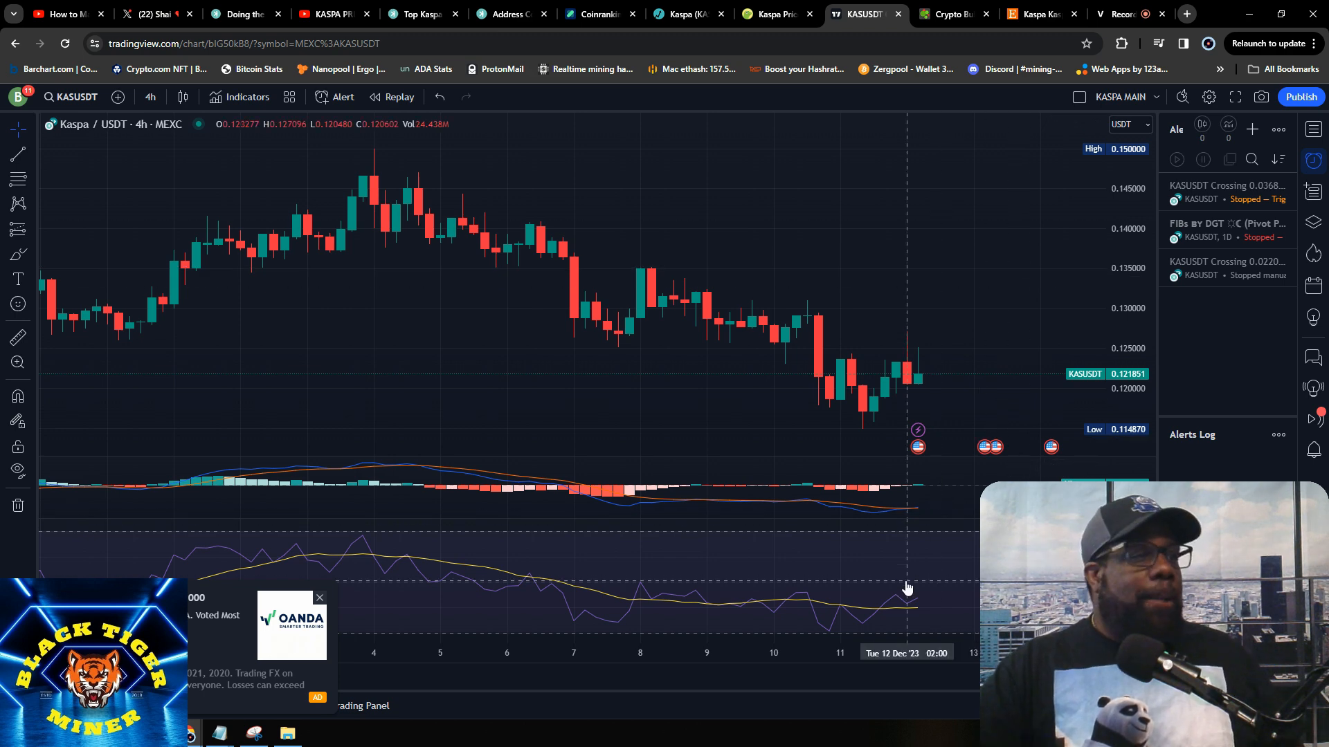
mouse_move(921, 606)
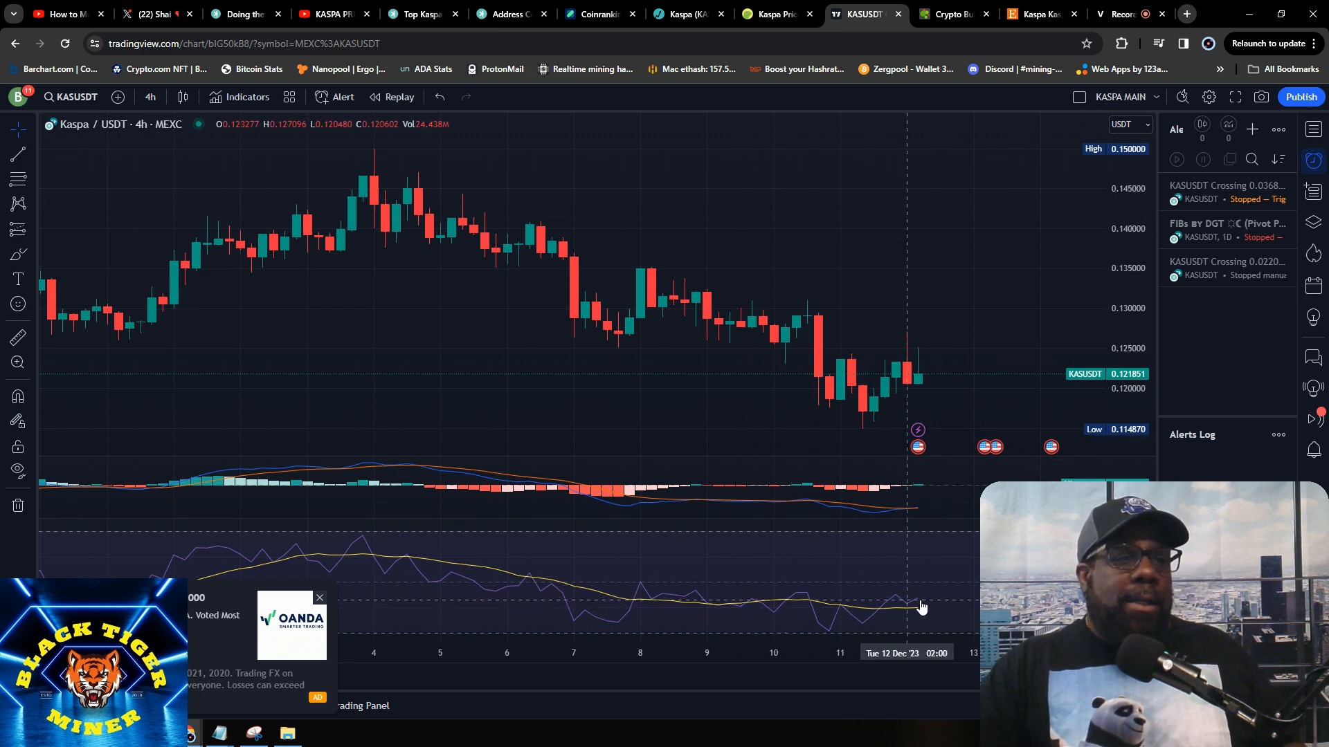
mouse_move(916, 602)
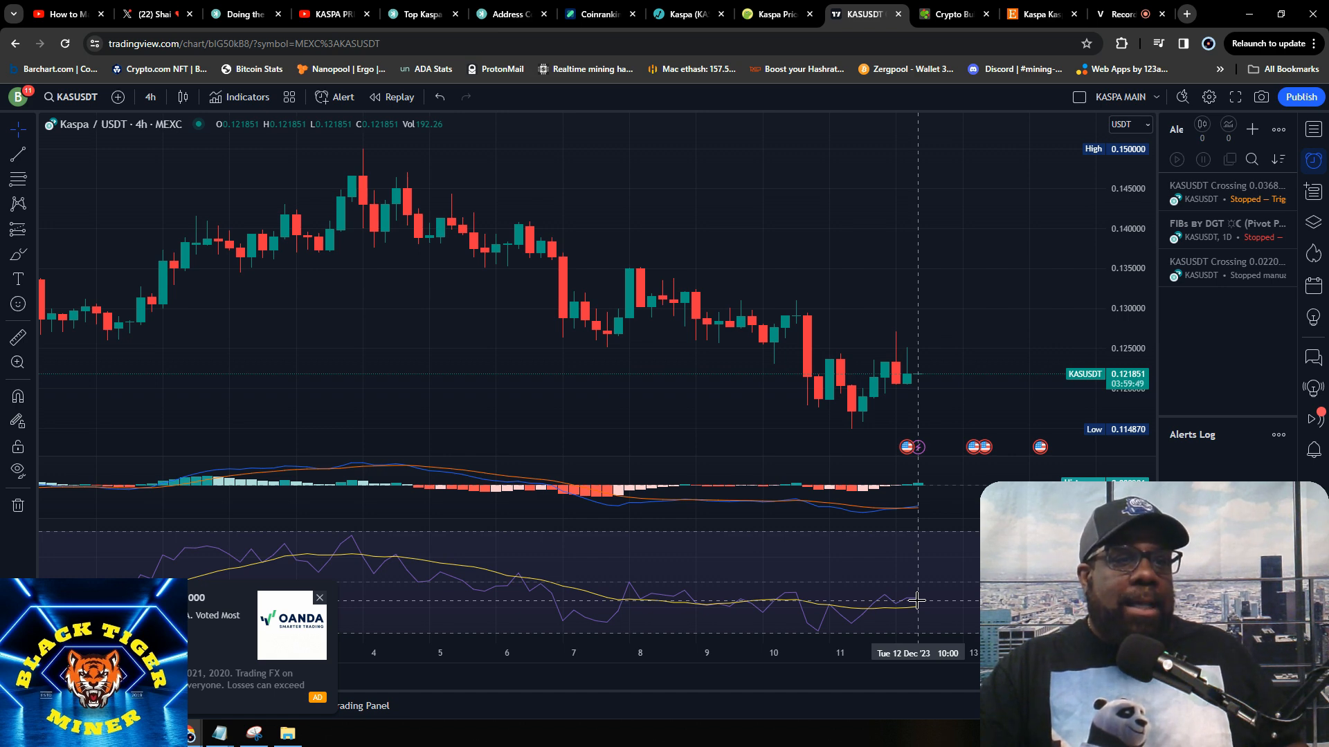
mouse_move(907, 596)
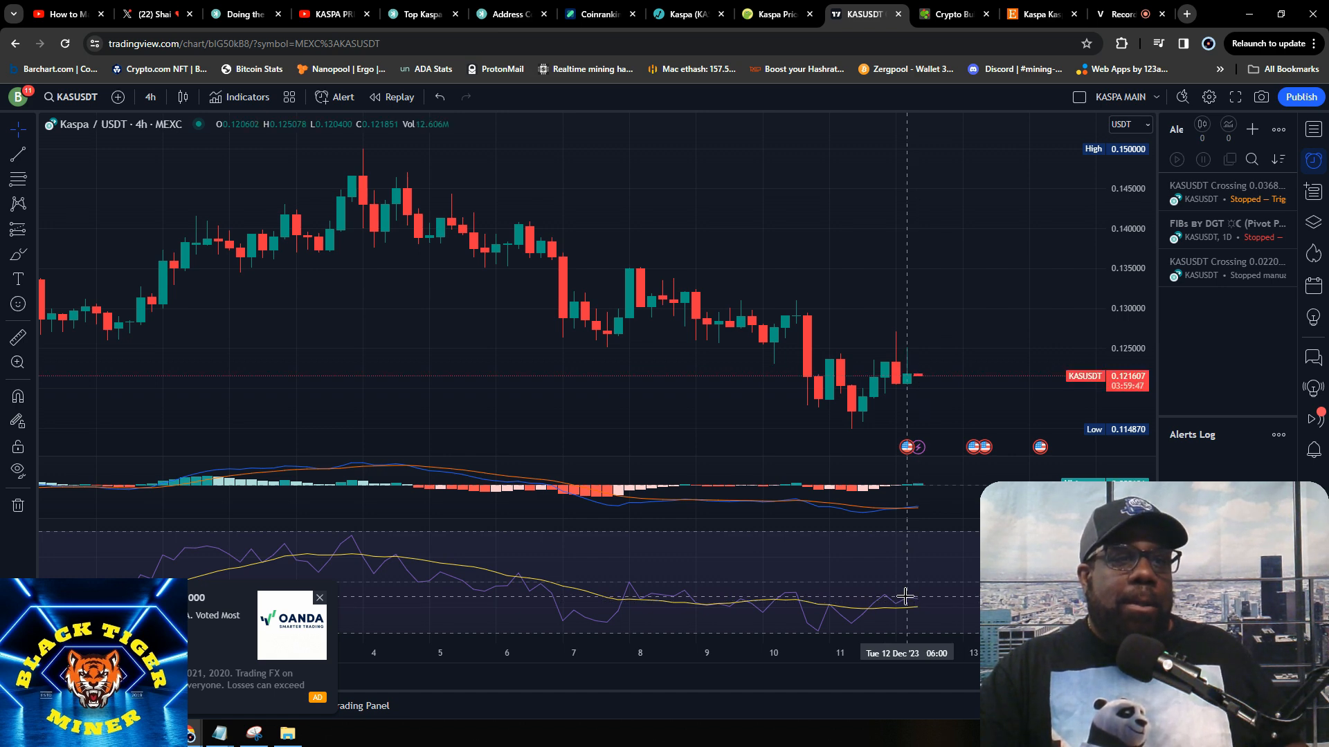
mouse_move(915, 523)
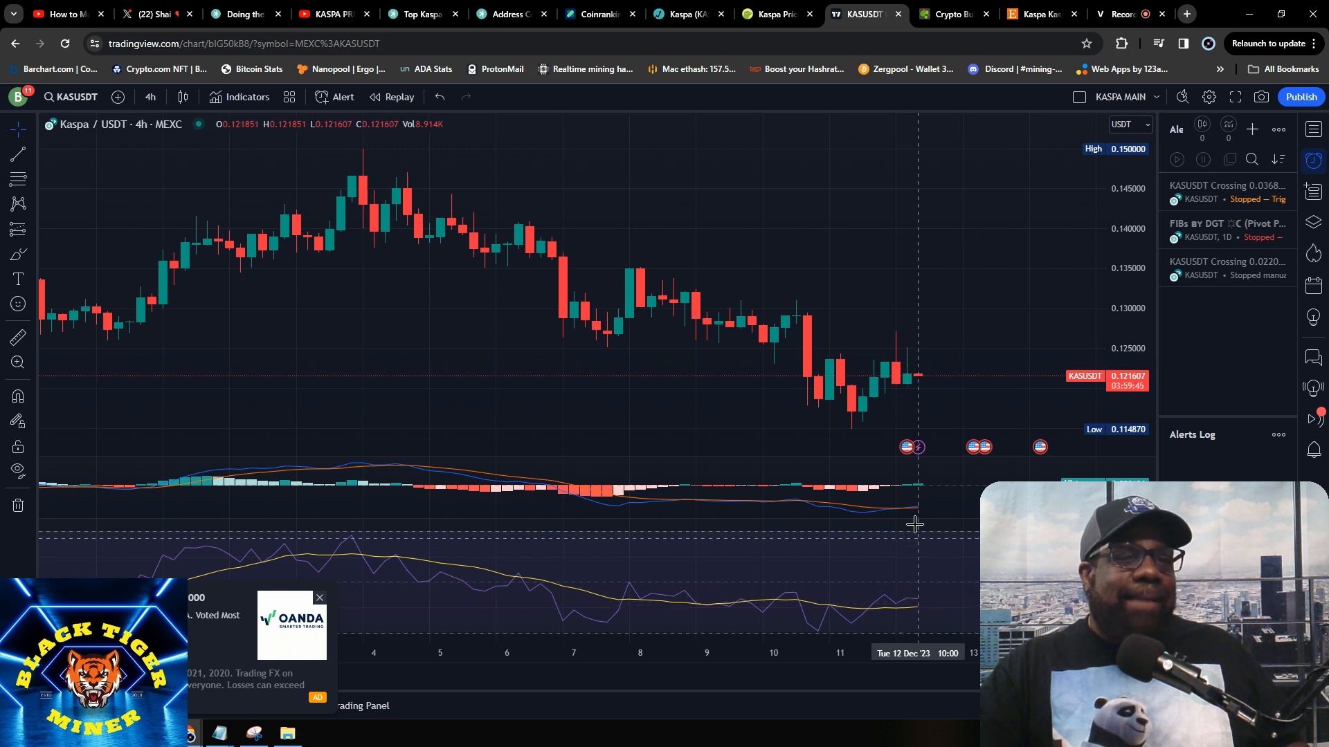
mouse_move(931, 545)
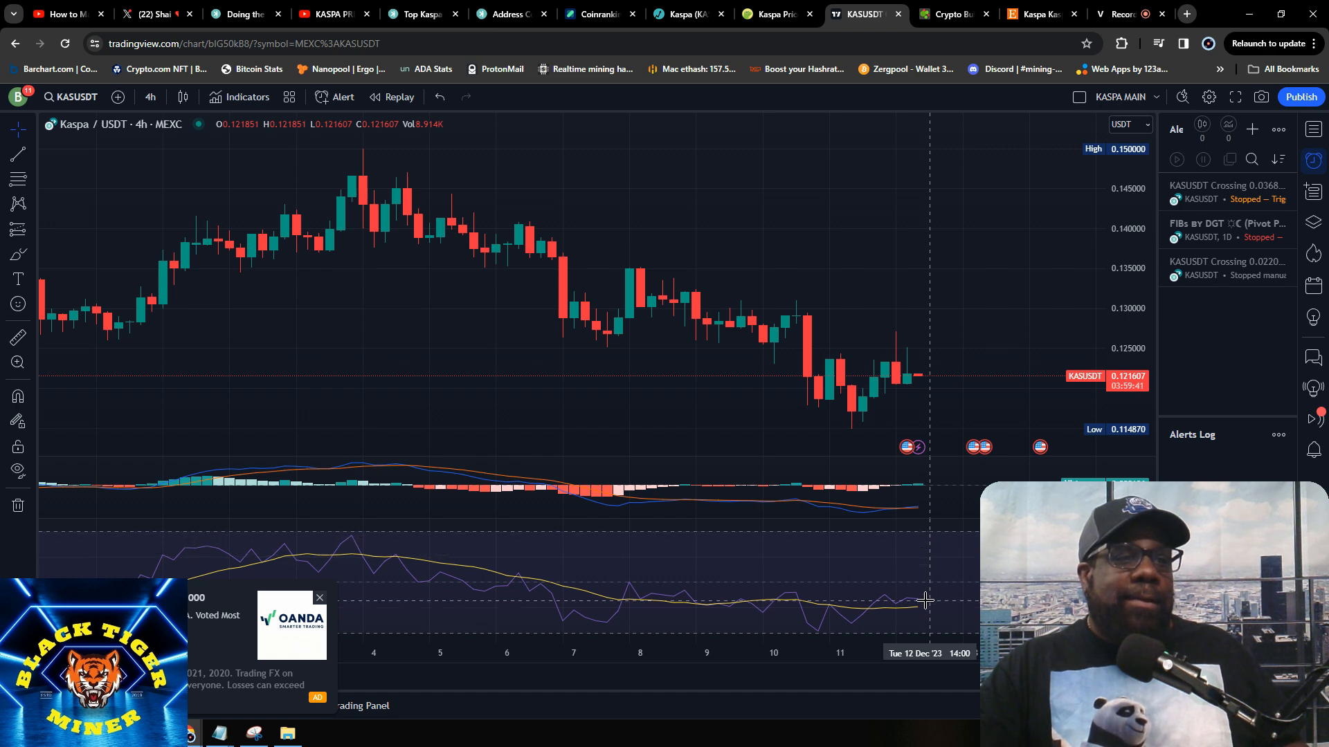
mouse_move(923, 546)
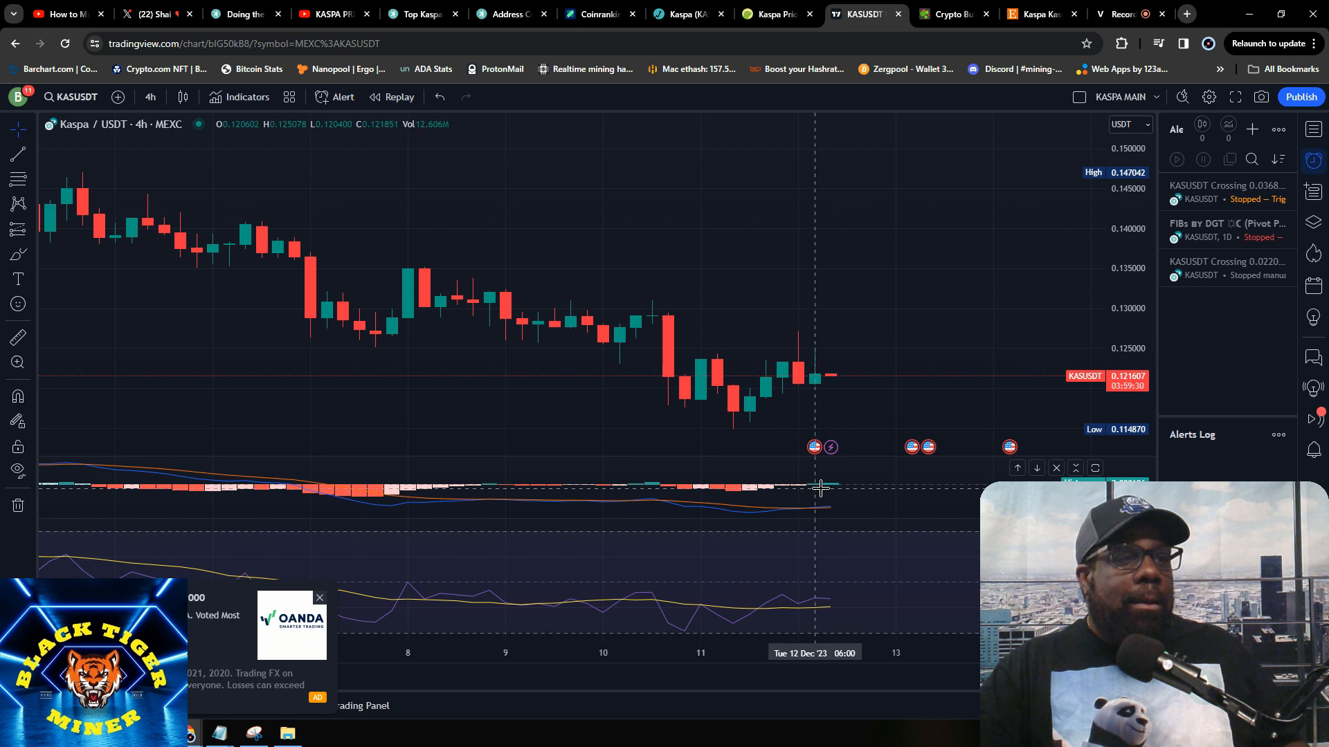
mouse_move(831, 487)
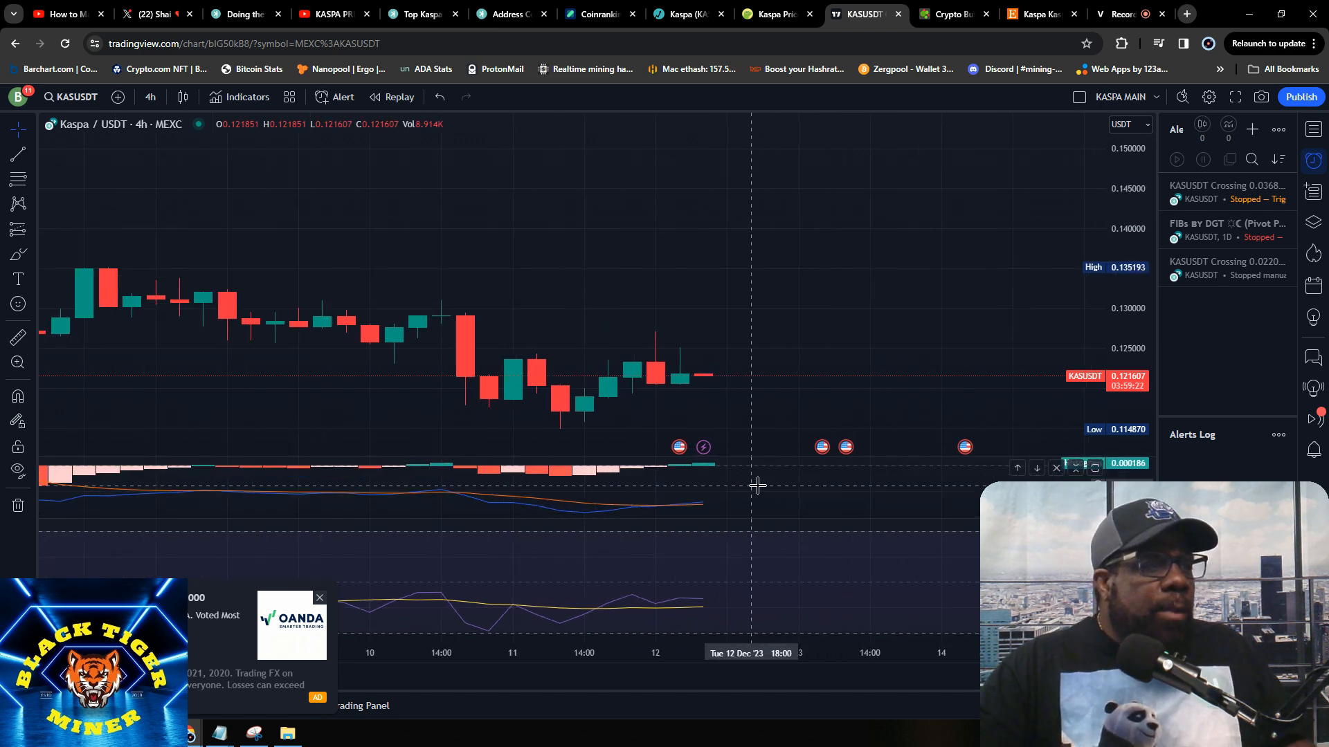
mouse_move(456, 499)
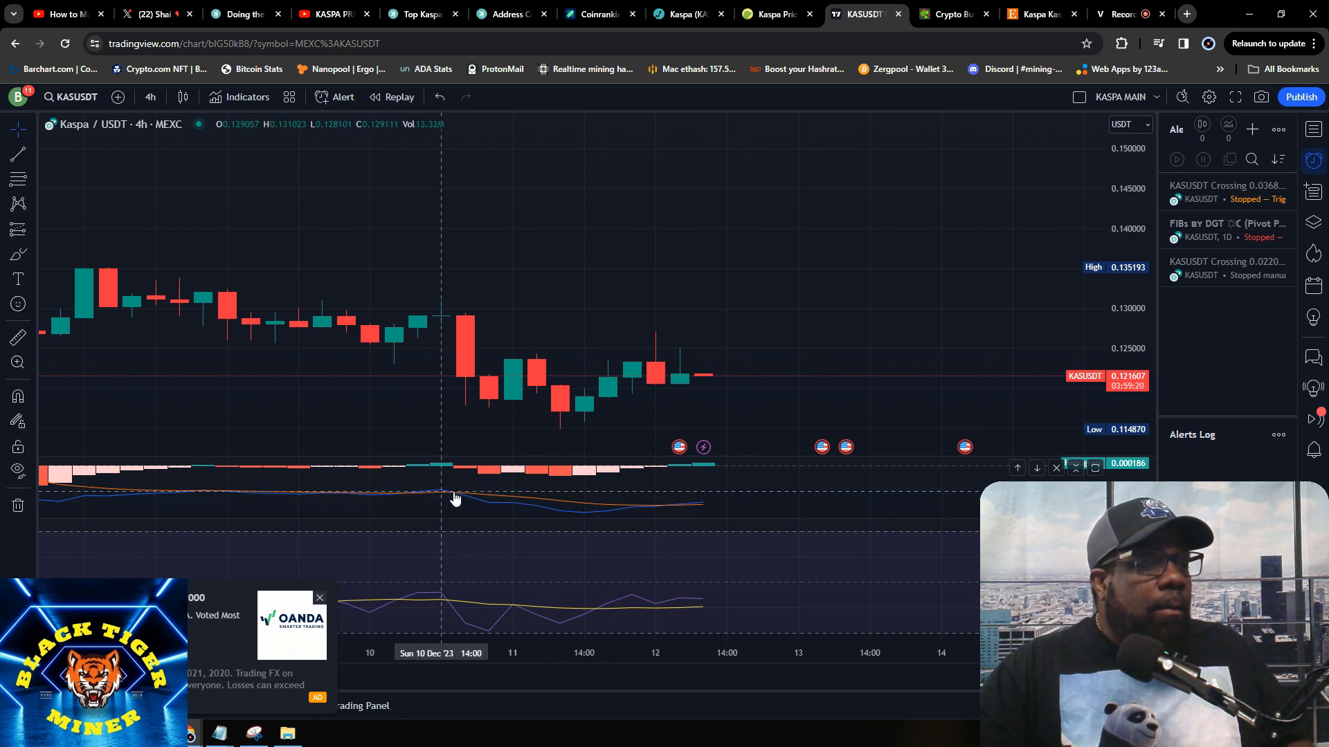
mouse_move(465, 472)
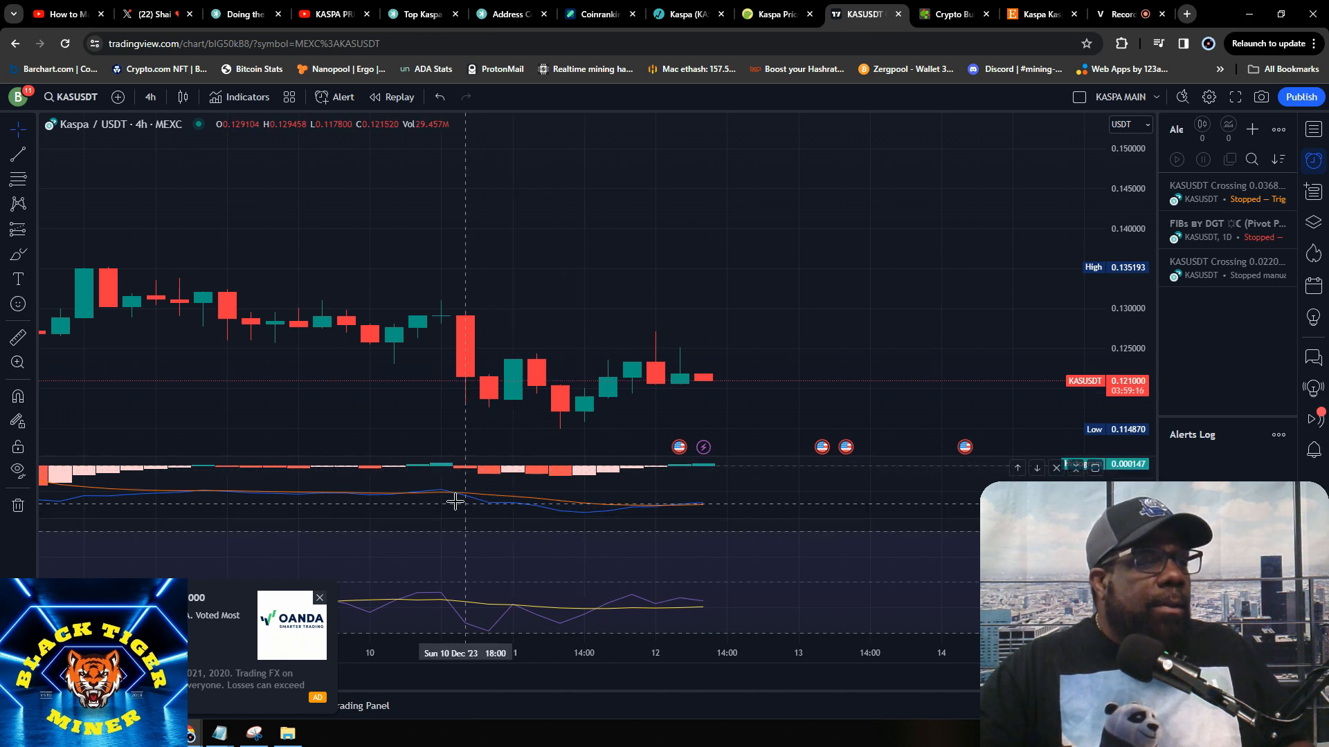
mouse_move(440, 498)
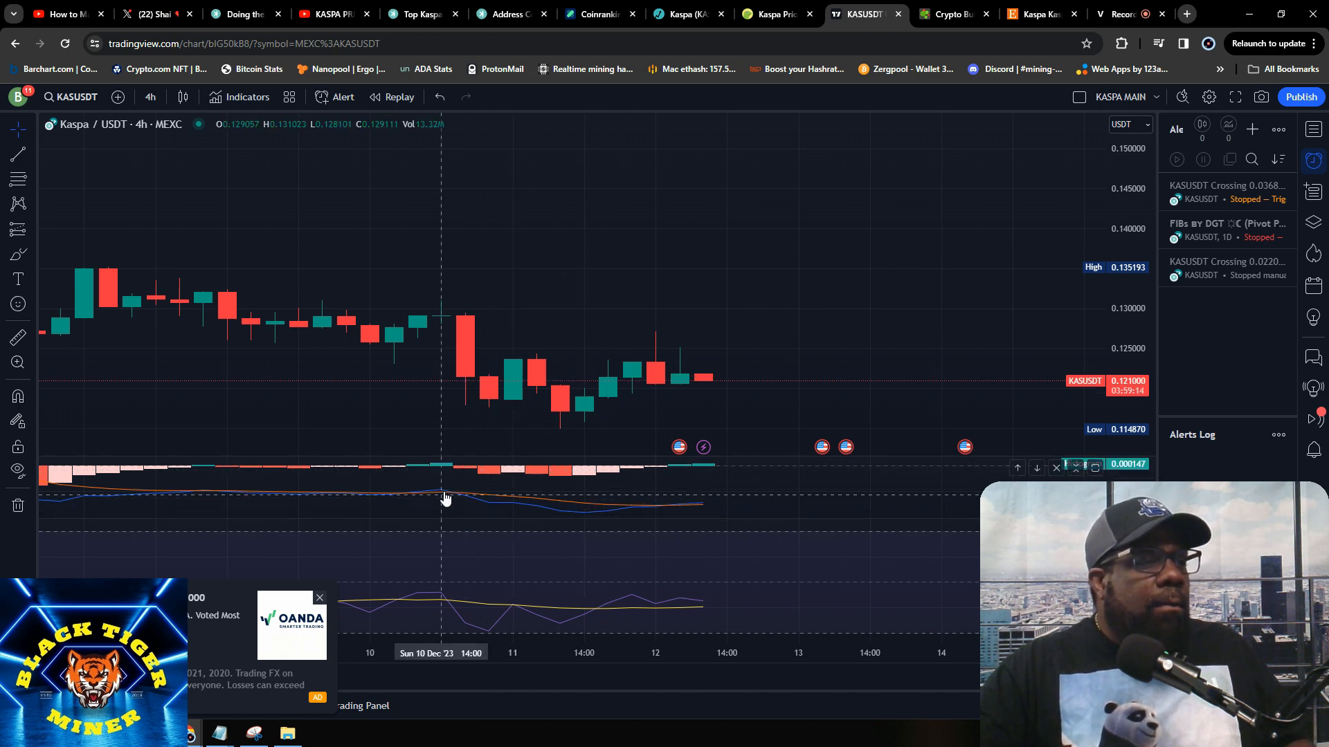
mouse_move(624, 476)
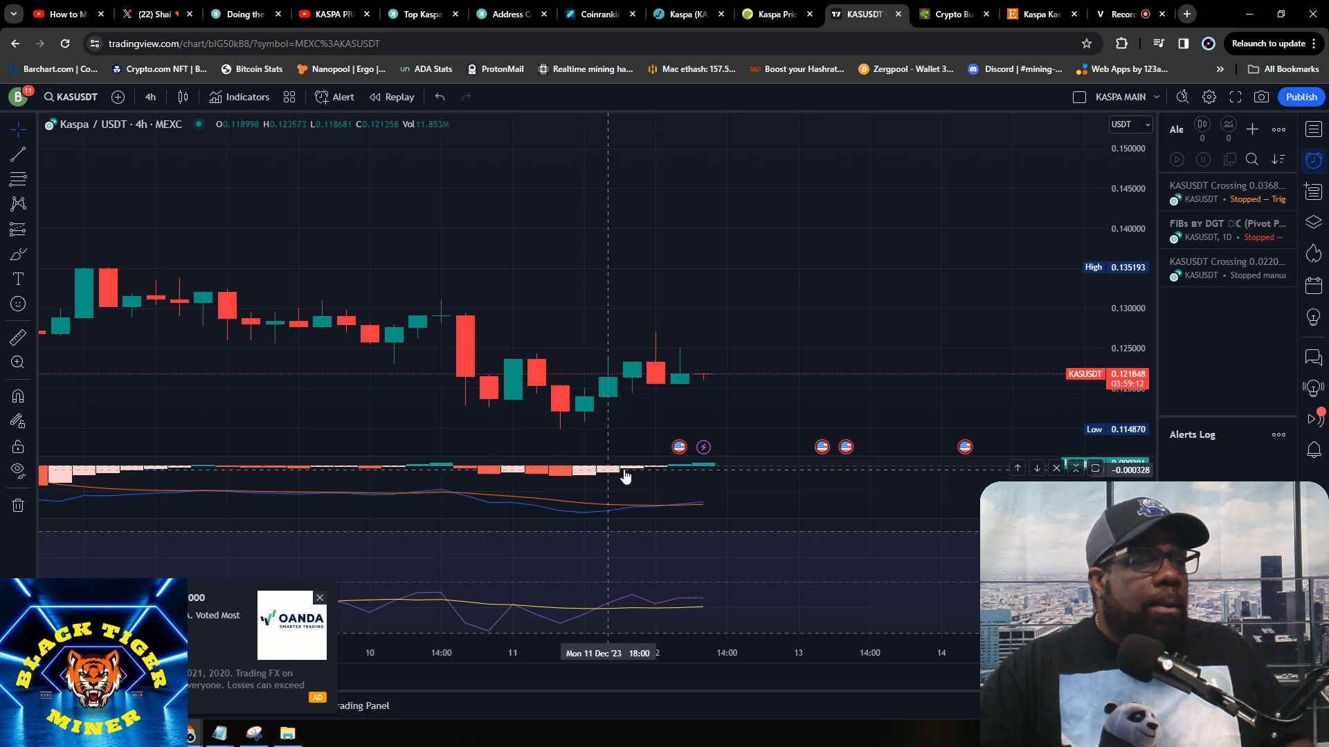
mouse_move(652, 508)
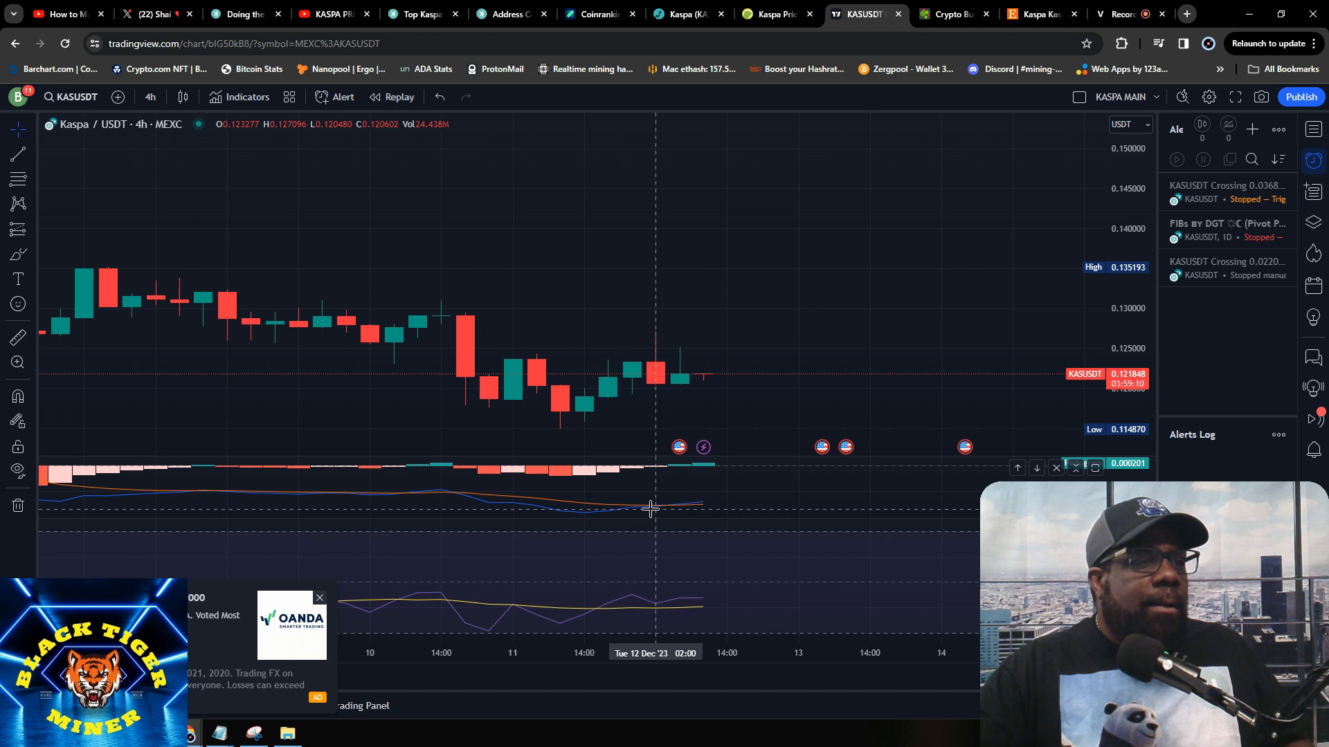
mouse_move(654, 515)
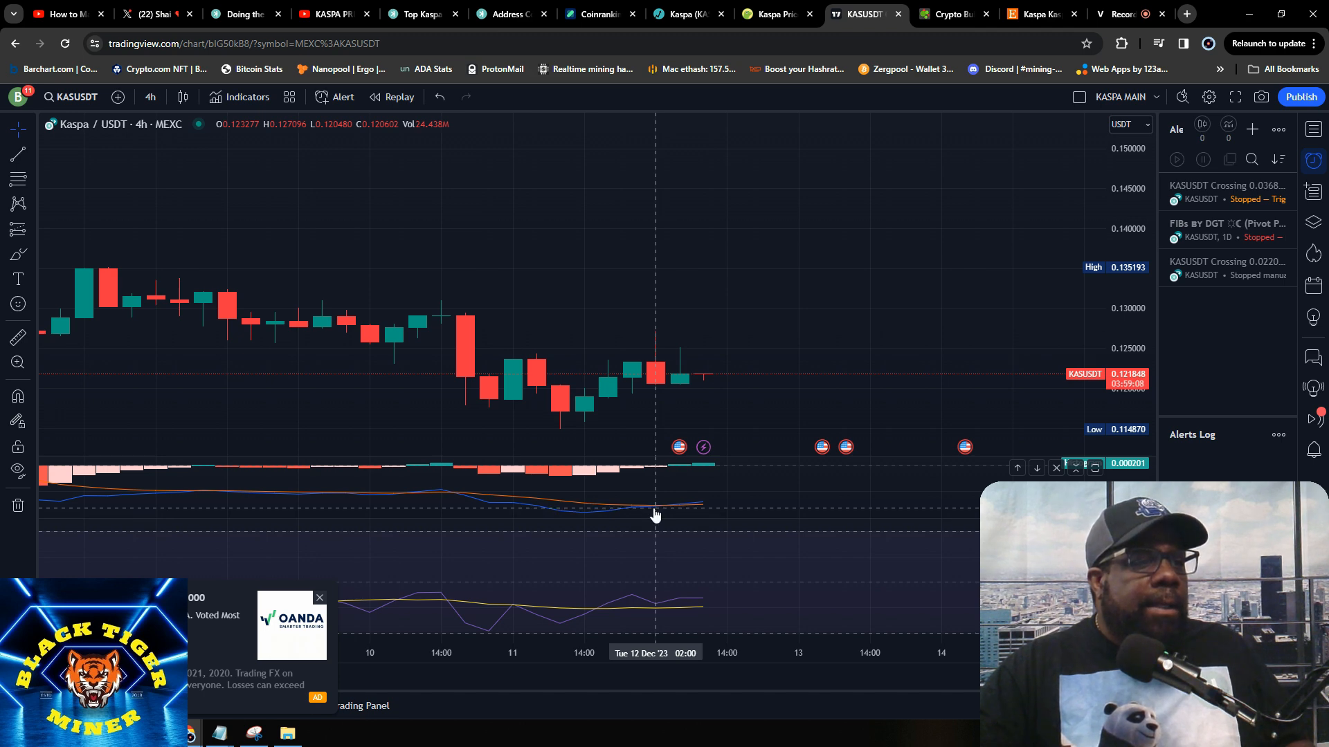
mouse_move(711, 472)
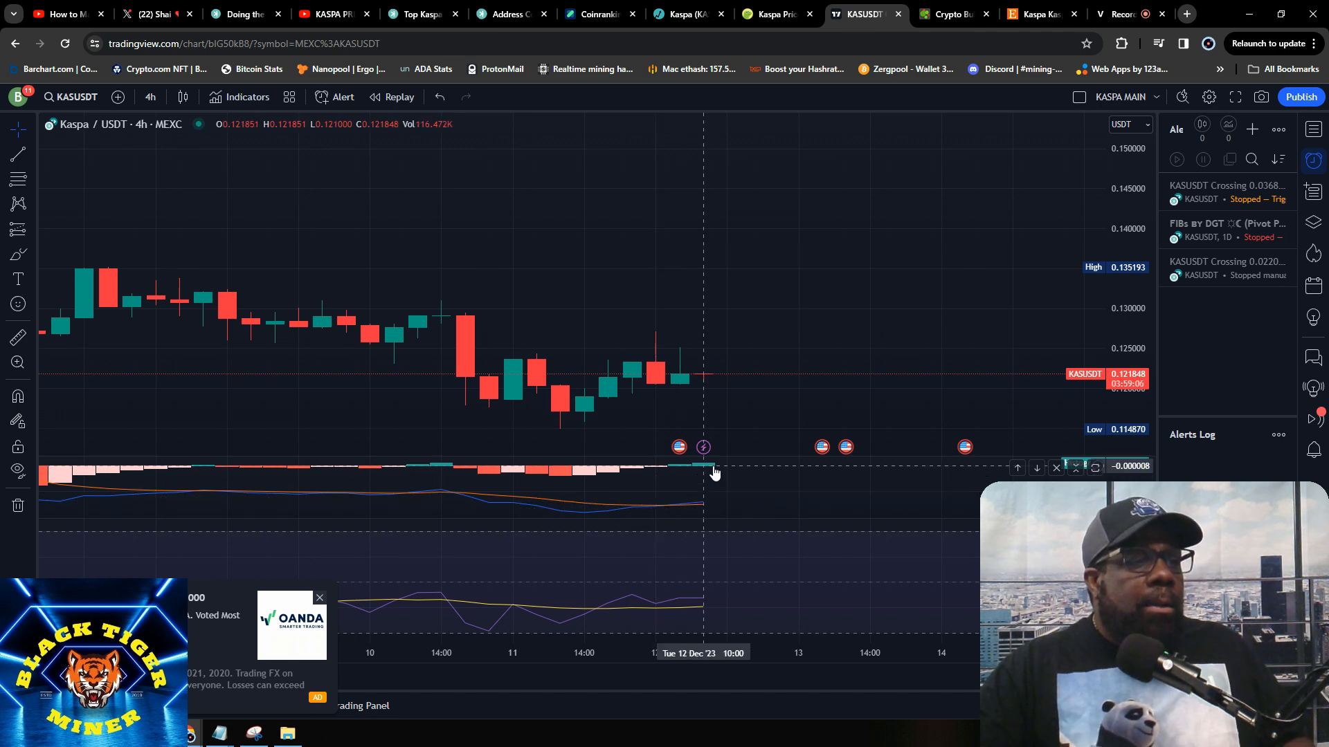
mouse_move(693, 604)
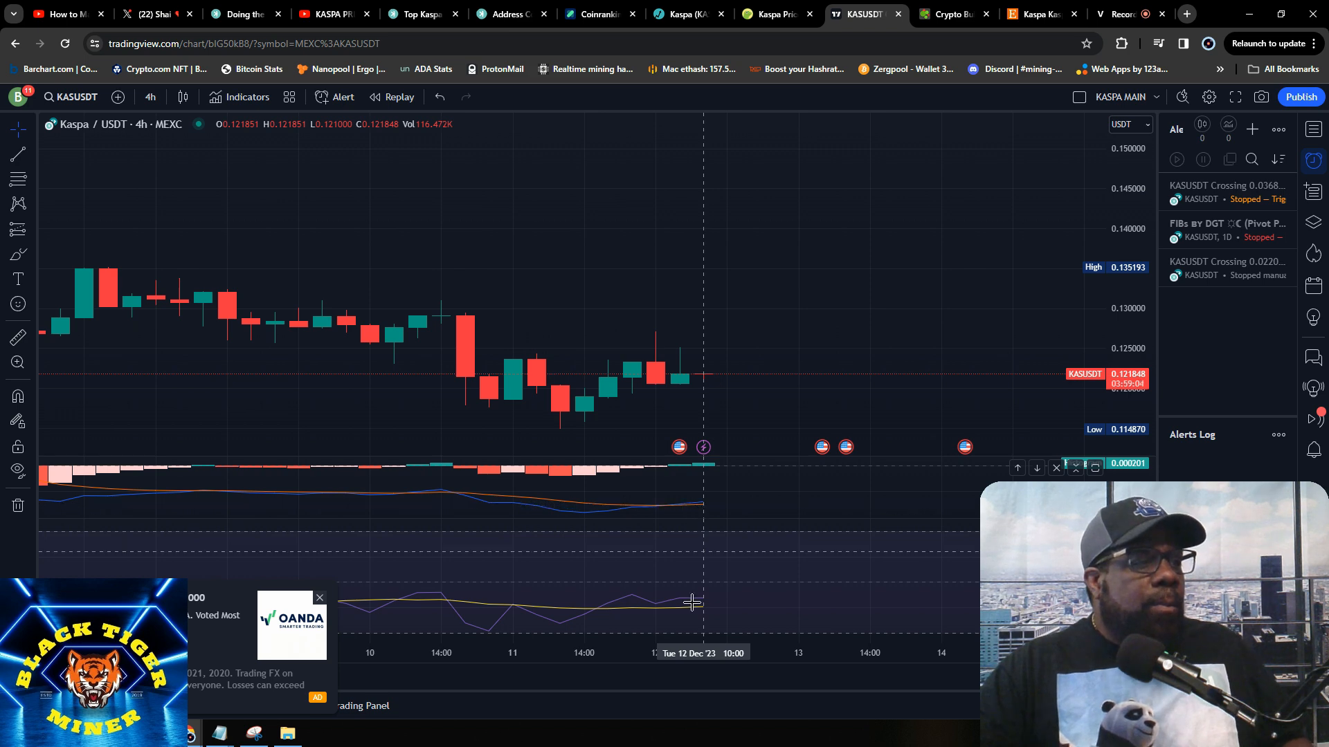
- Zoom out the KAS/USDT 4h chart to span late November through mid-December
left_click(886, 14)
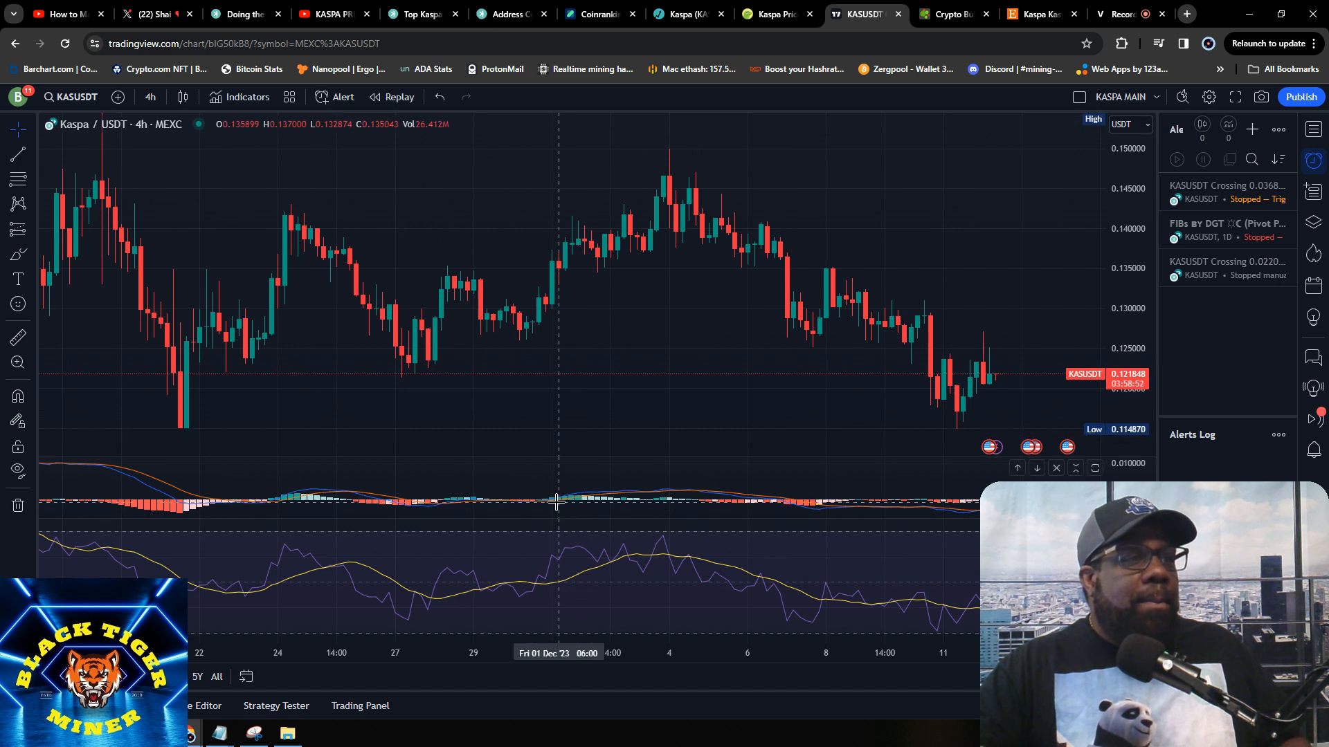
mouse_move(580, 259)
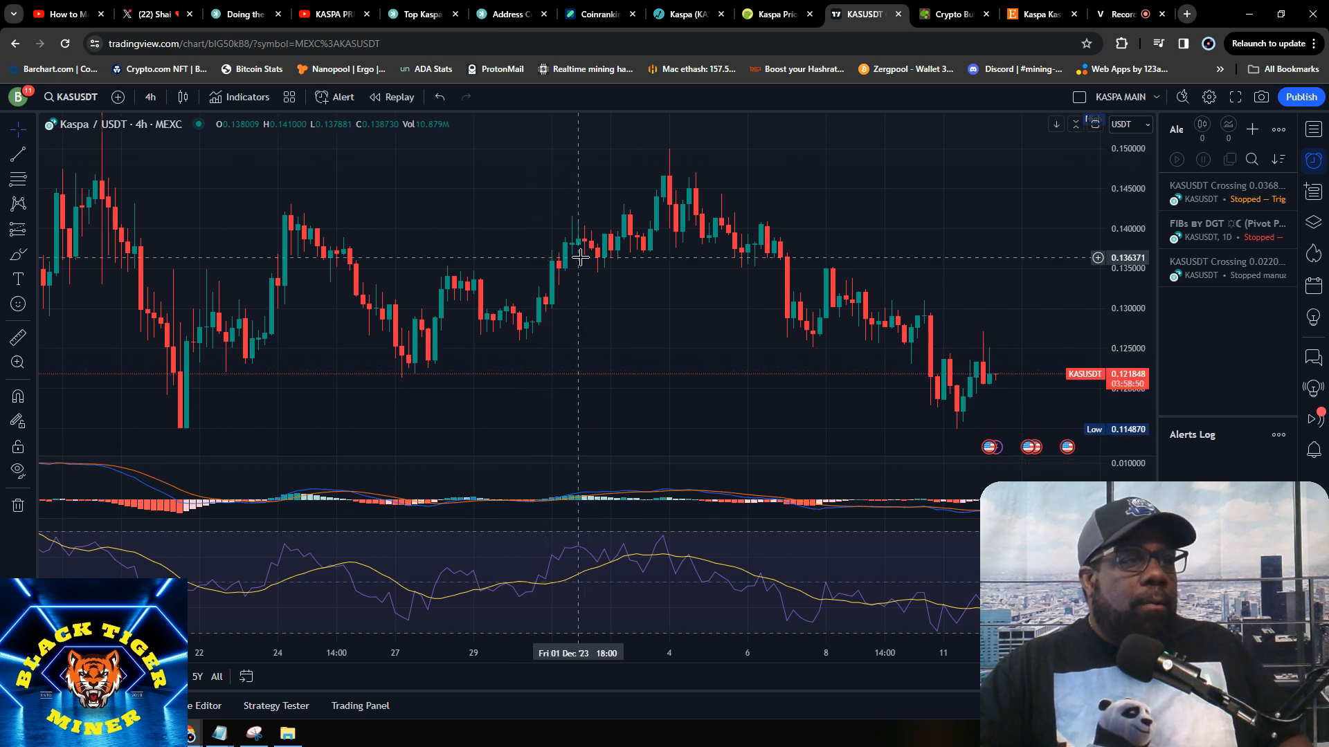
mouse_move(667, 387)
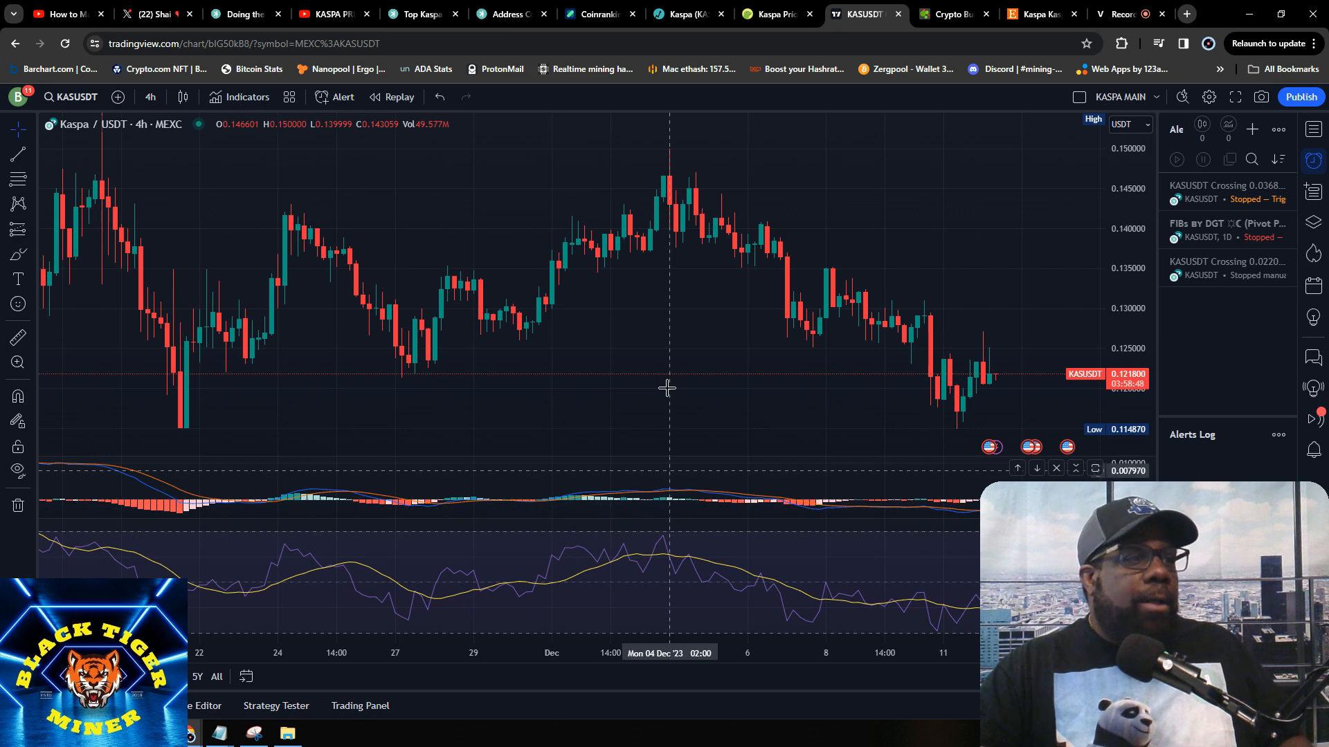
mouse_move(331, 507)
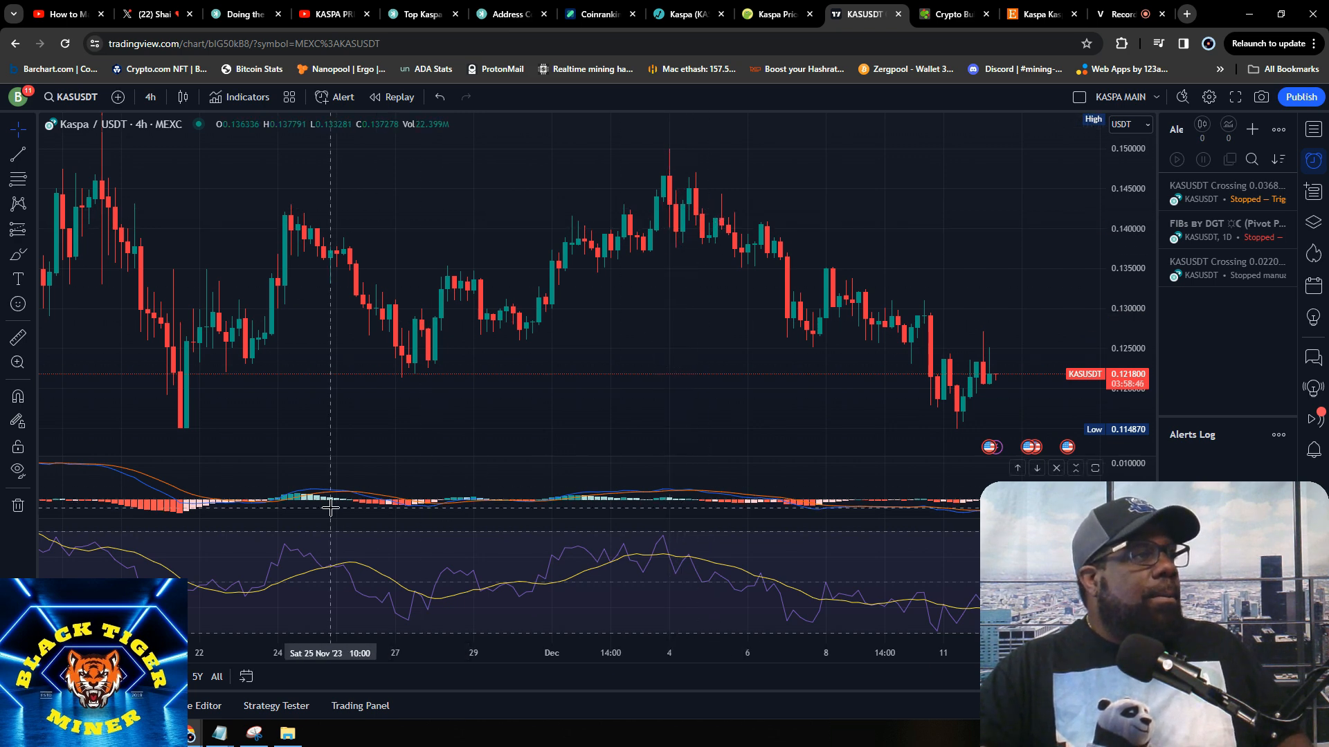
- Change the KAS/USDT chart interval from 4-hour to 1-day candles
left_click(150, 97)
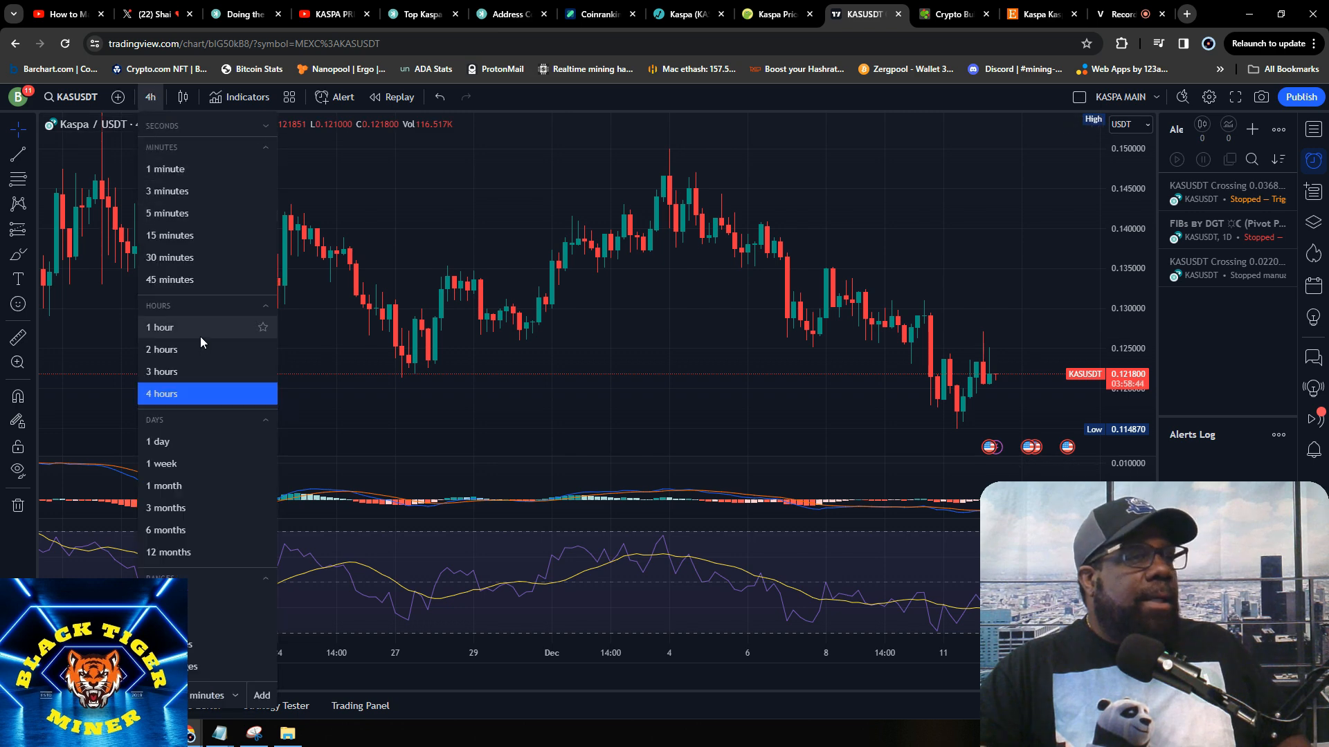
left_click(157, 441)
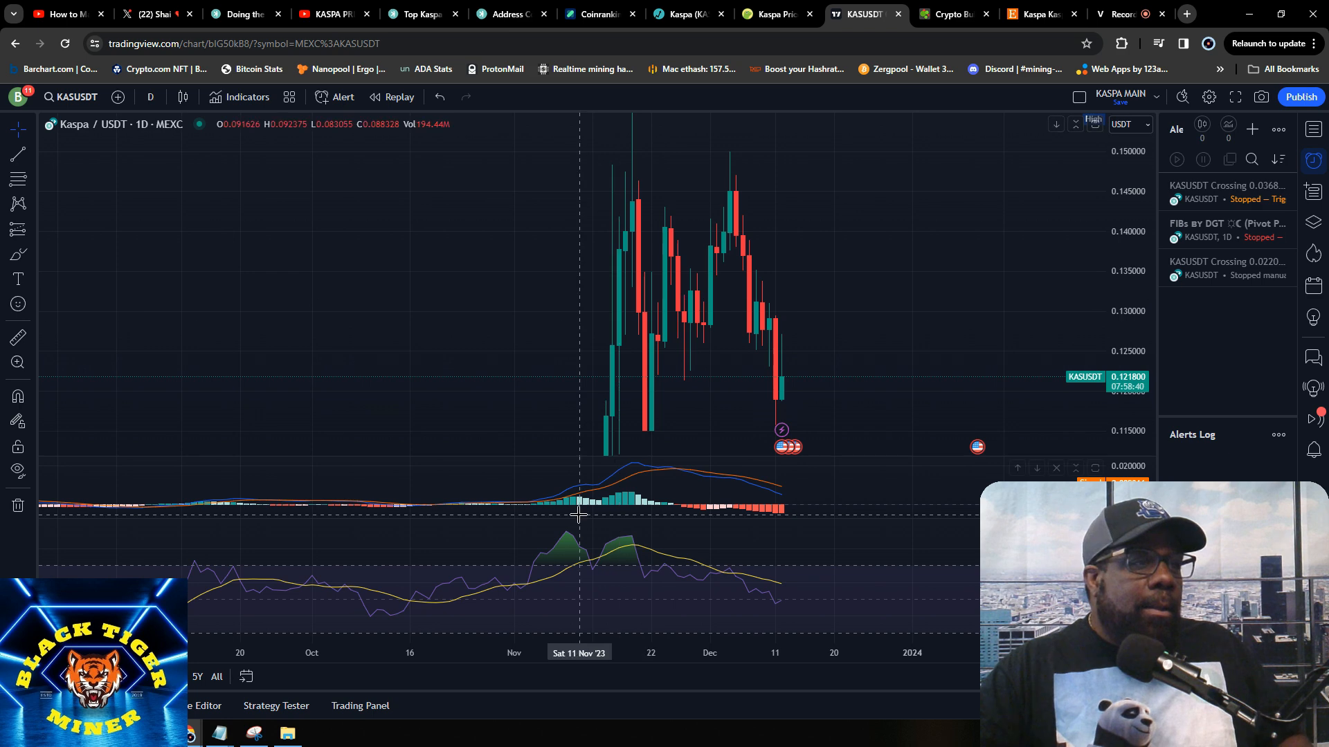
mouse_move(532, 513)
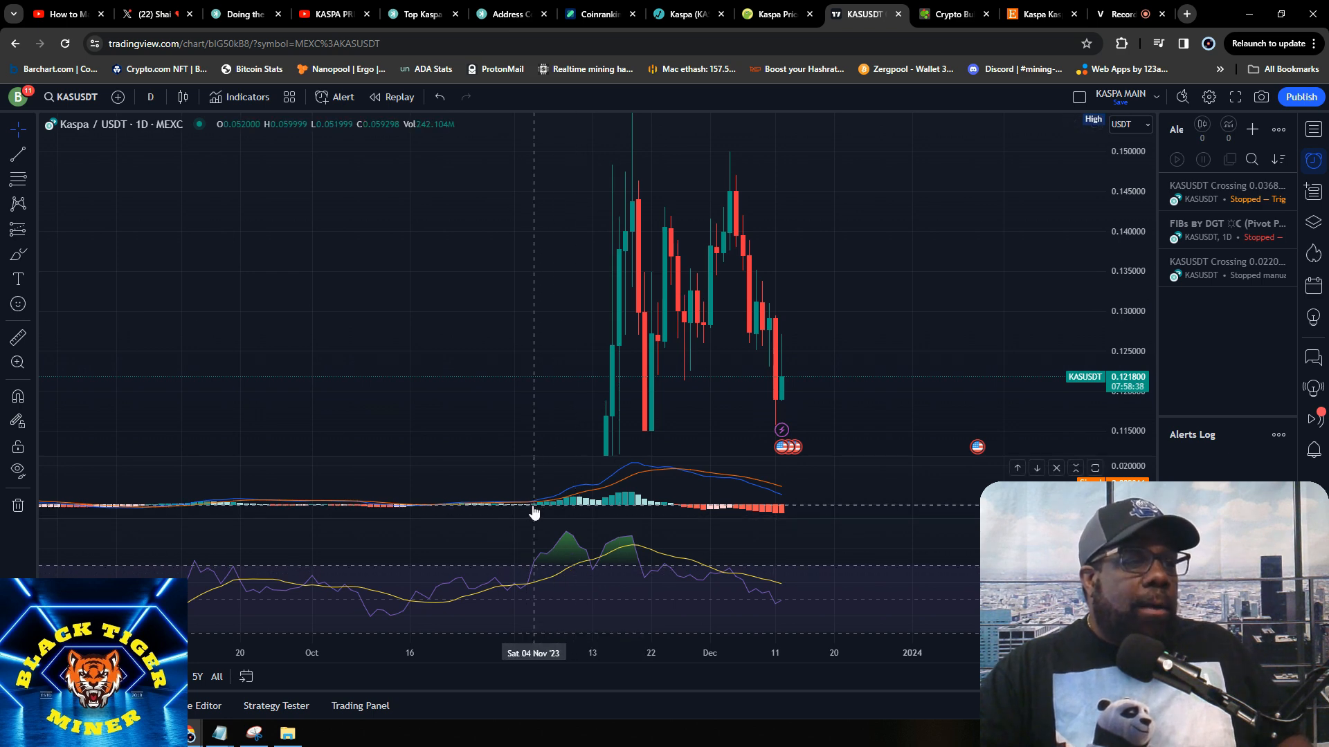
mouse_move(547, 559)
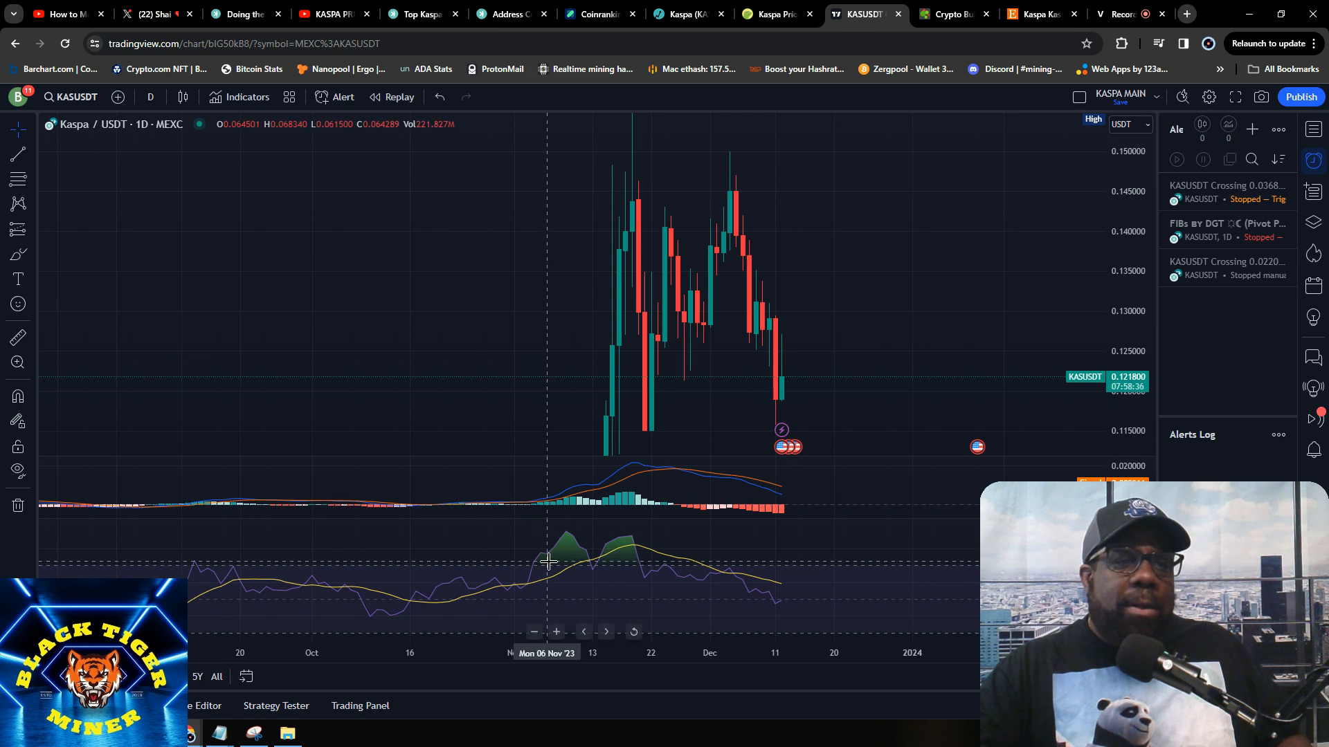
mouse_move(526, 591)
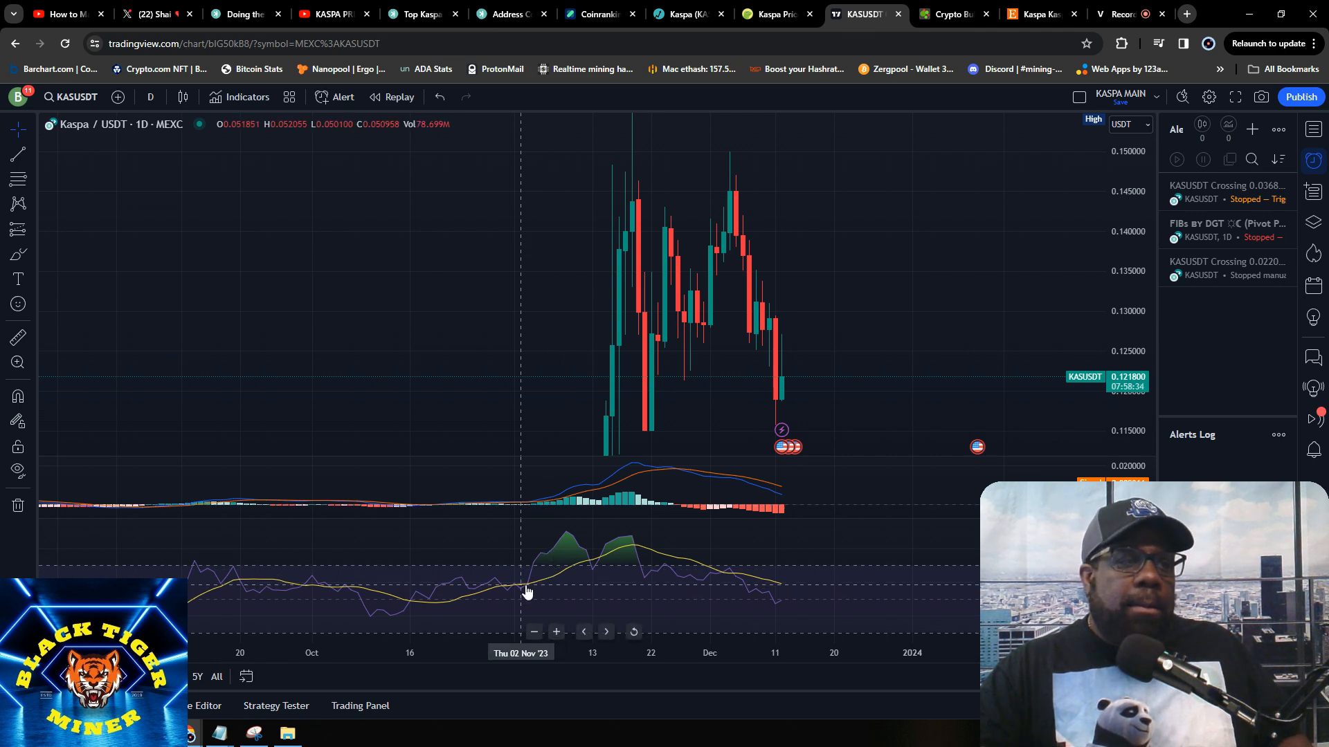
mouse_move(559, 456)
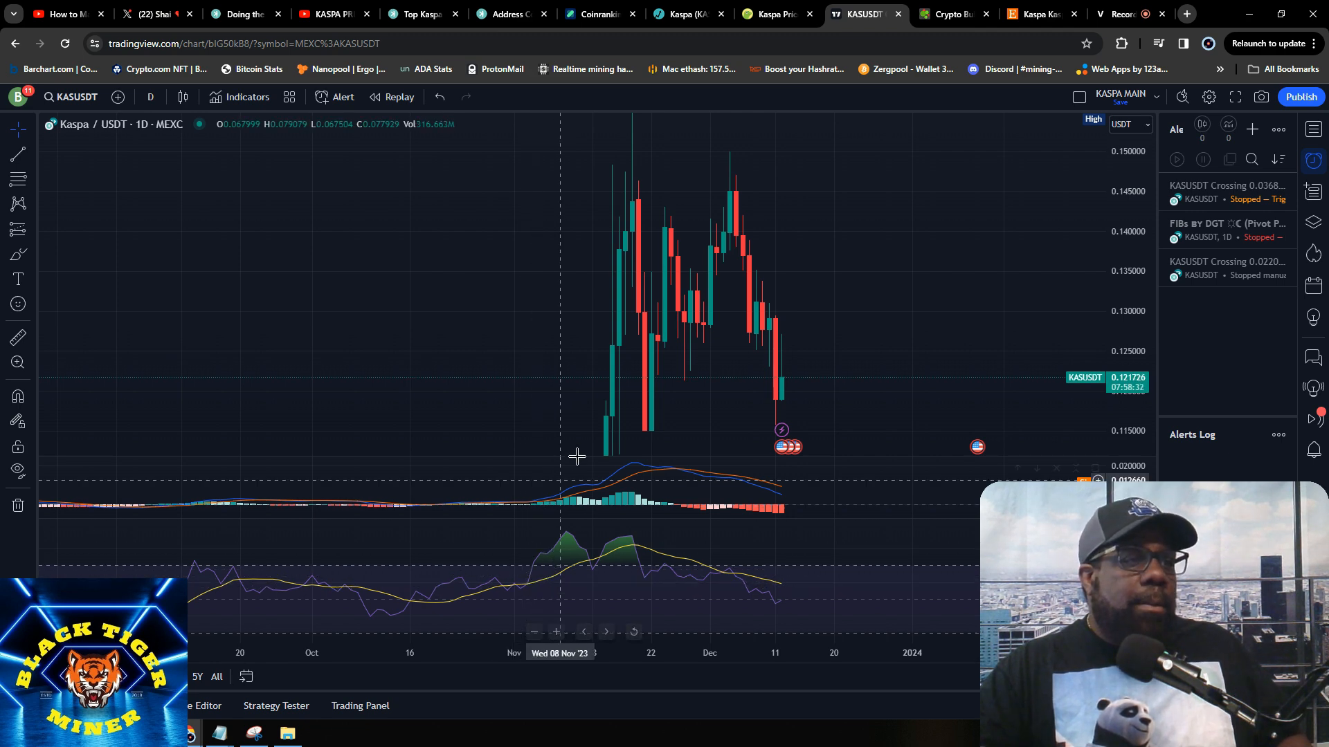
mouse_move(563, 553)
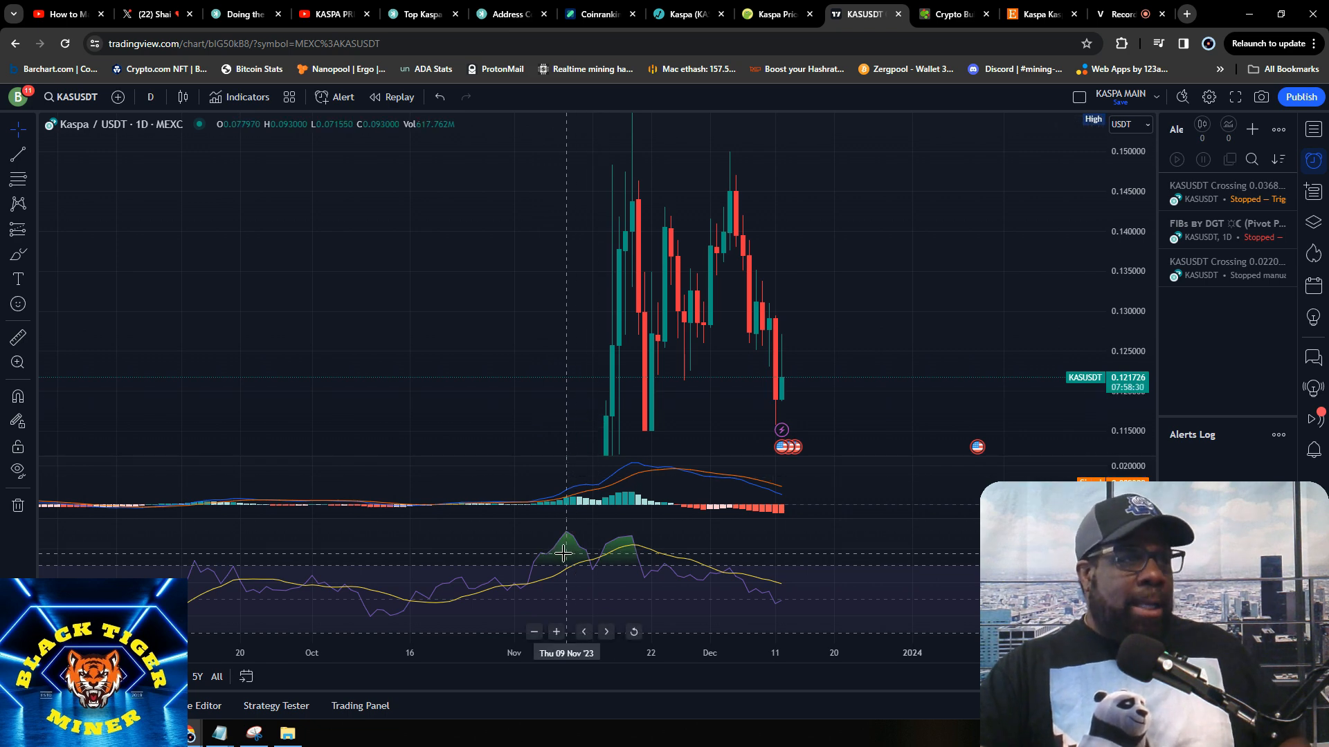
mouse_move(572, 553)
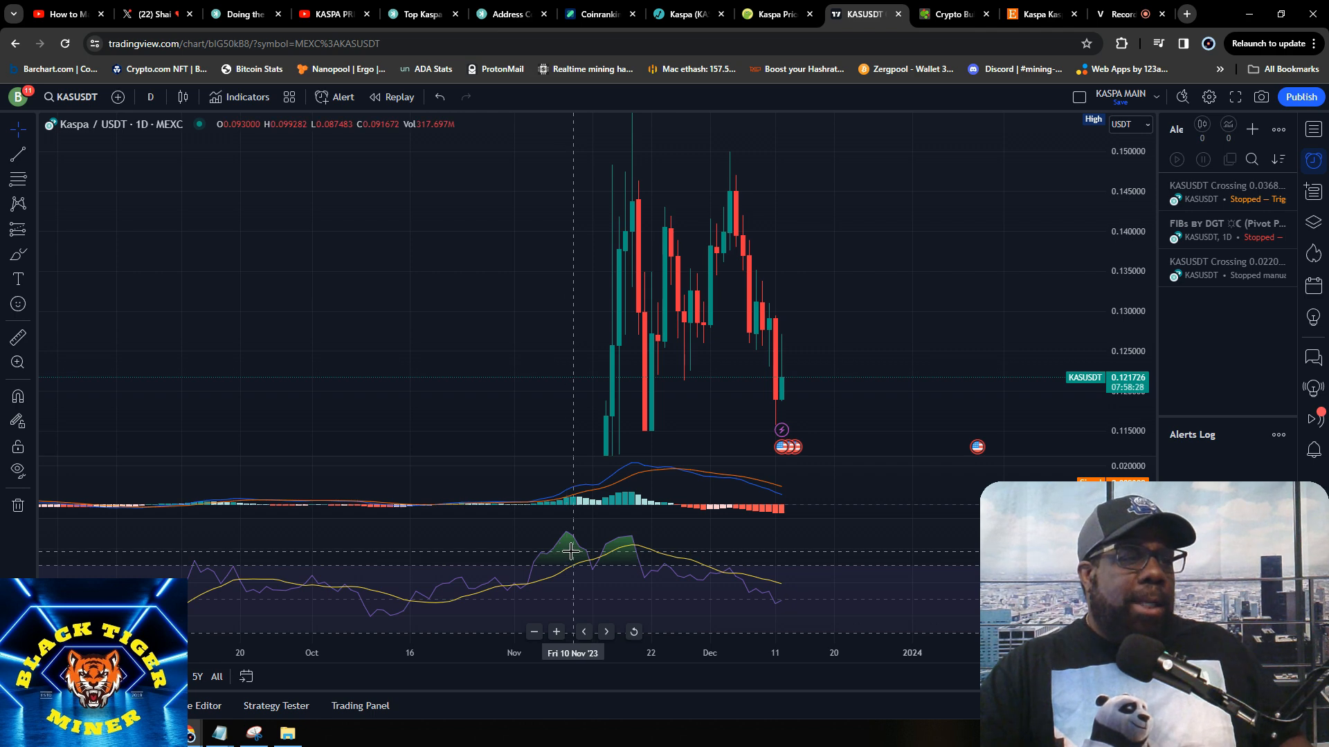
mouse_move(663, 496)
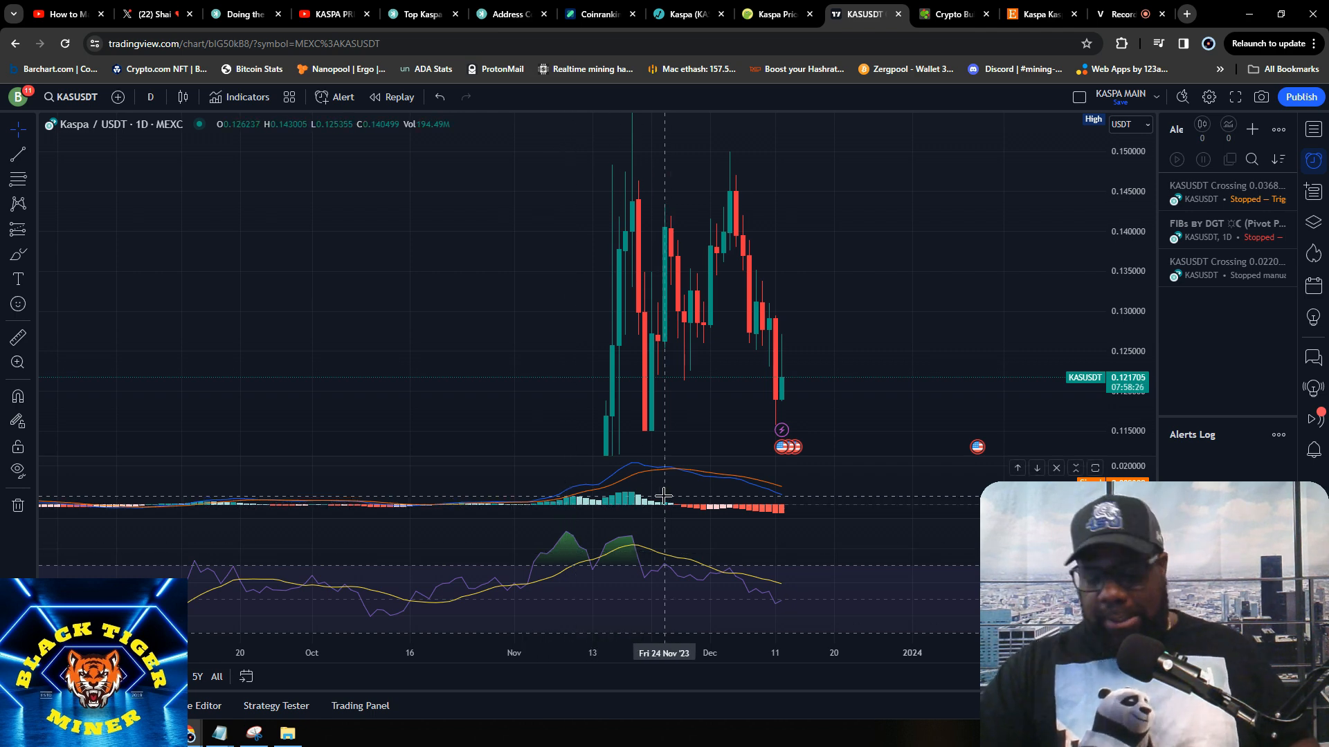
mouse_move(695, 486)
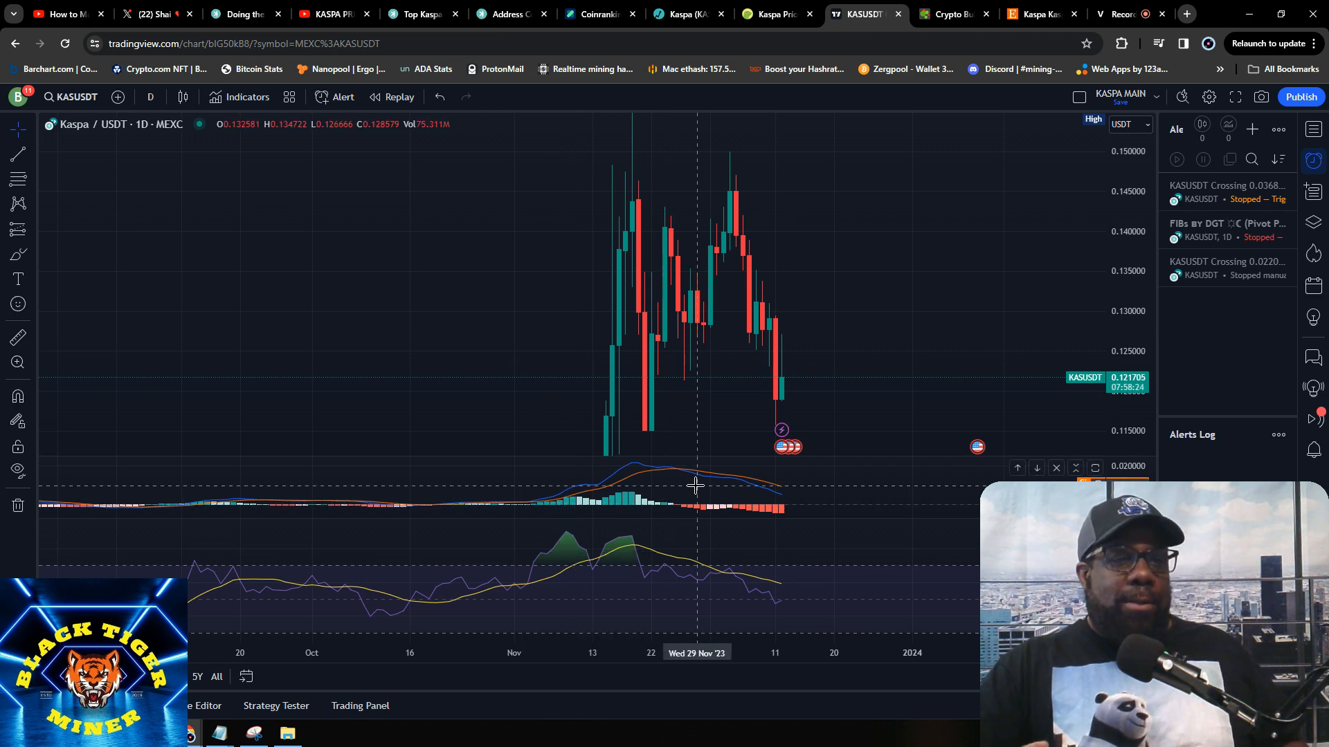
mouse_move(953, 361)
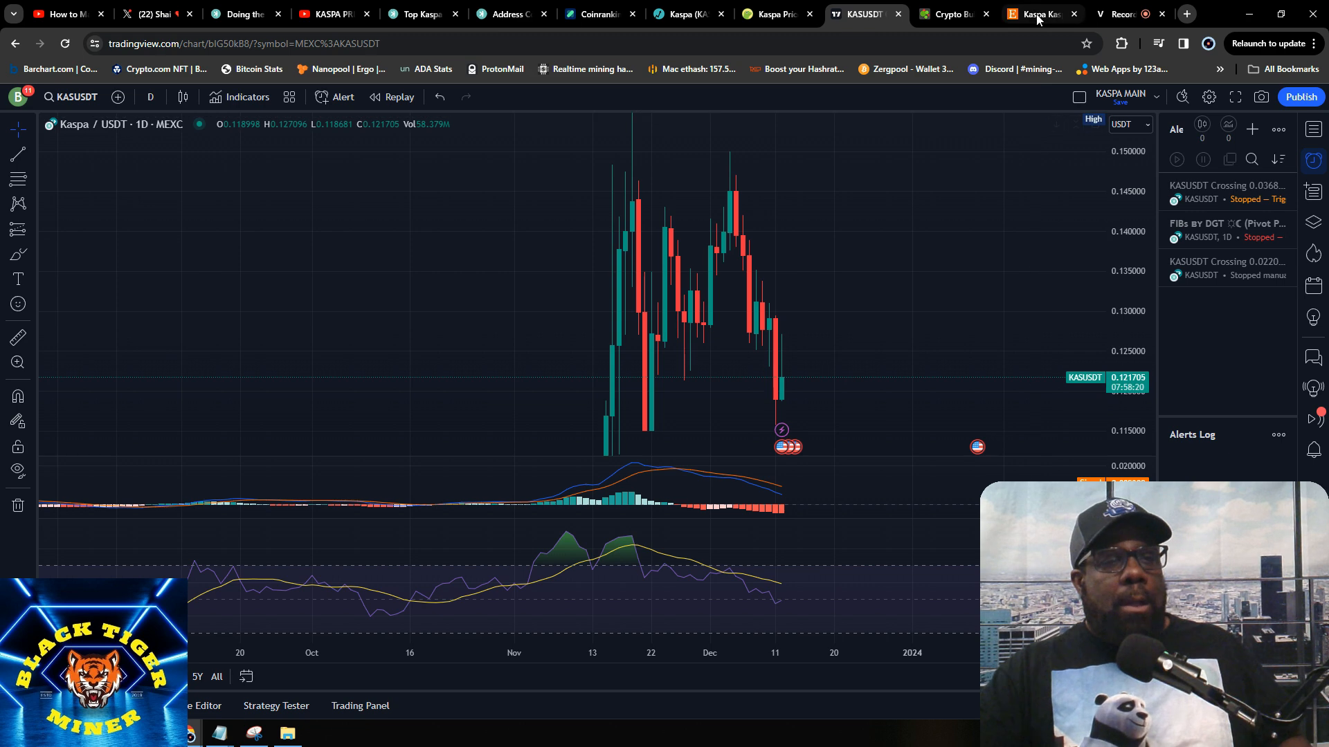
- Switch to the Etsy tab with the Kaspa Kaspa Kaspa BTM T-Shirt listing from ApparelbyMorgan
left_click(1038, 14)
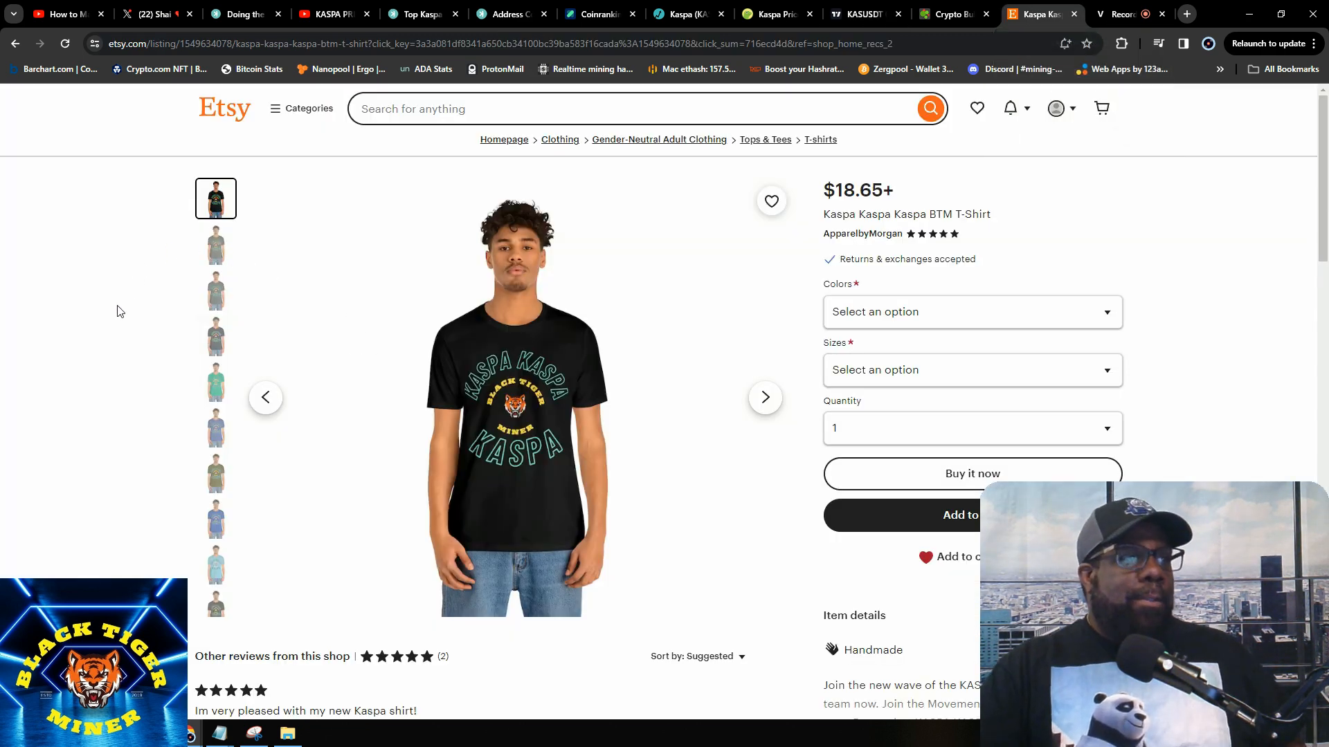
mouse_move(168, 328)
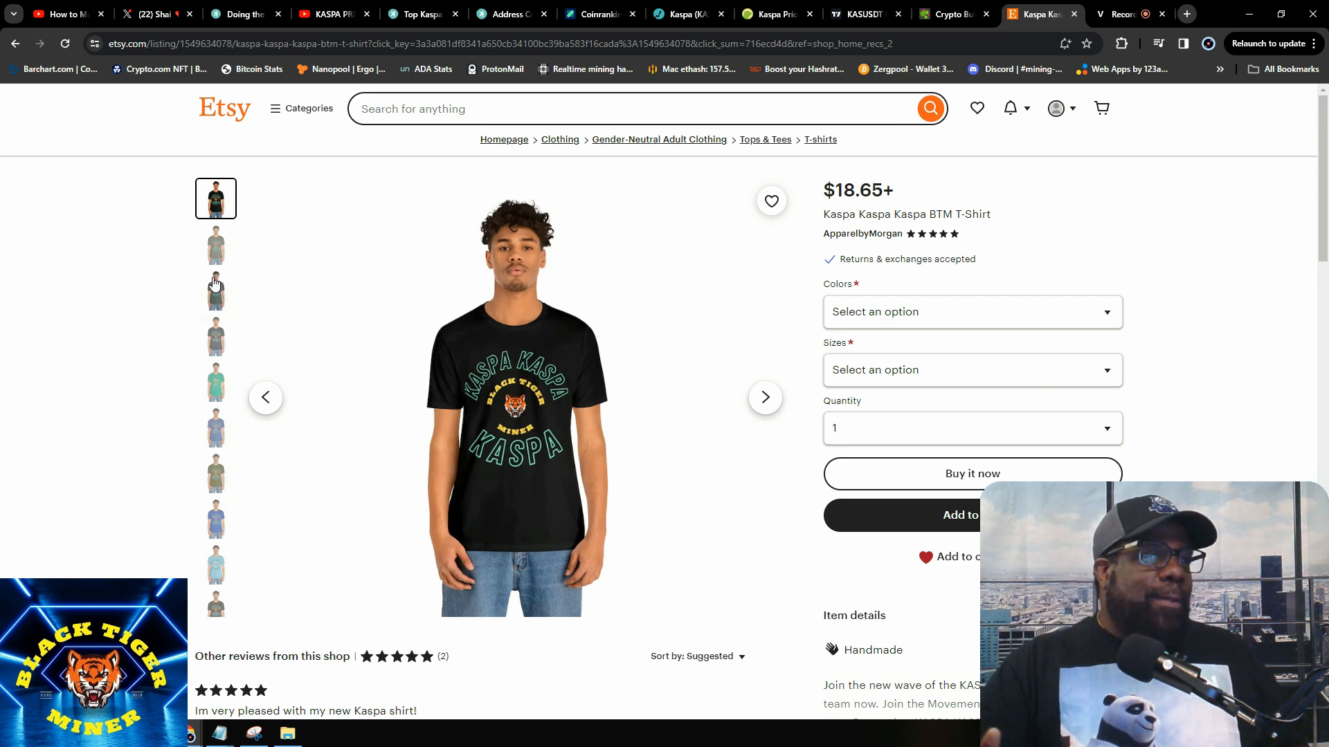
mouse_move(194, 303)
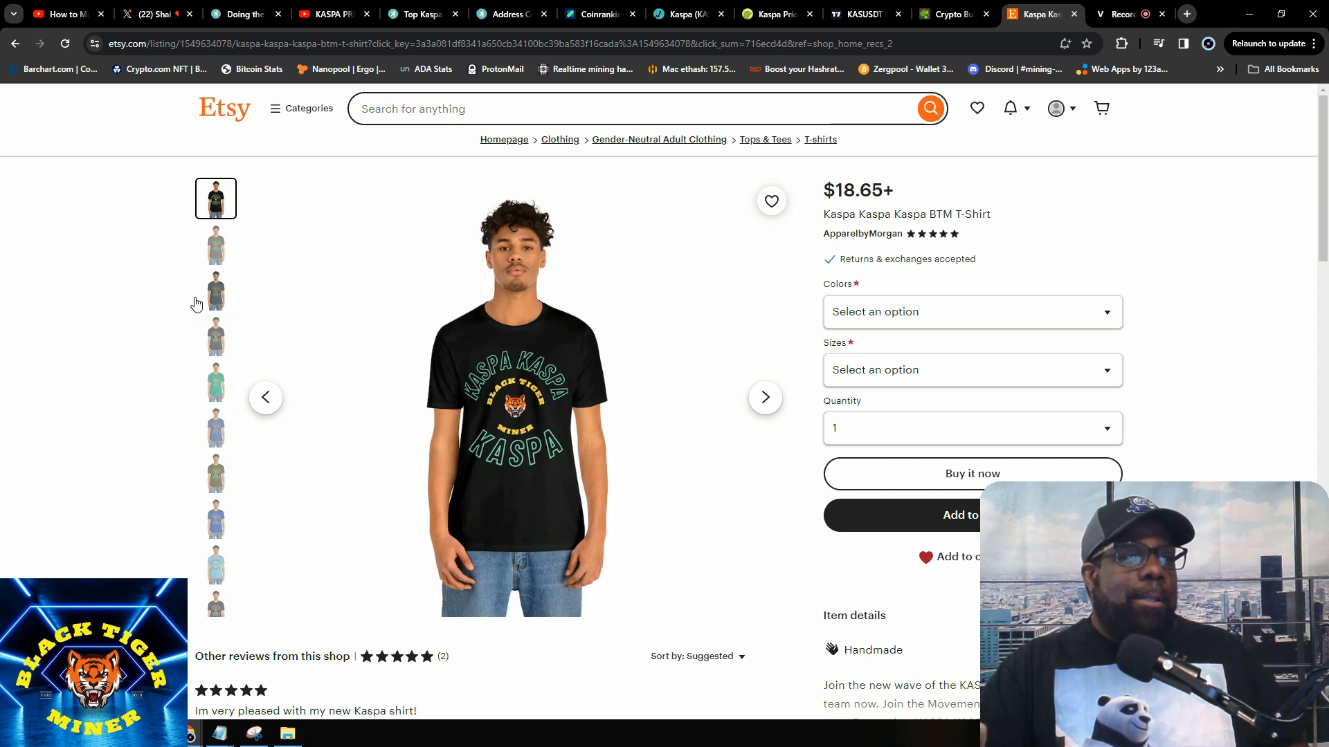
mouse_move(186, 300)
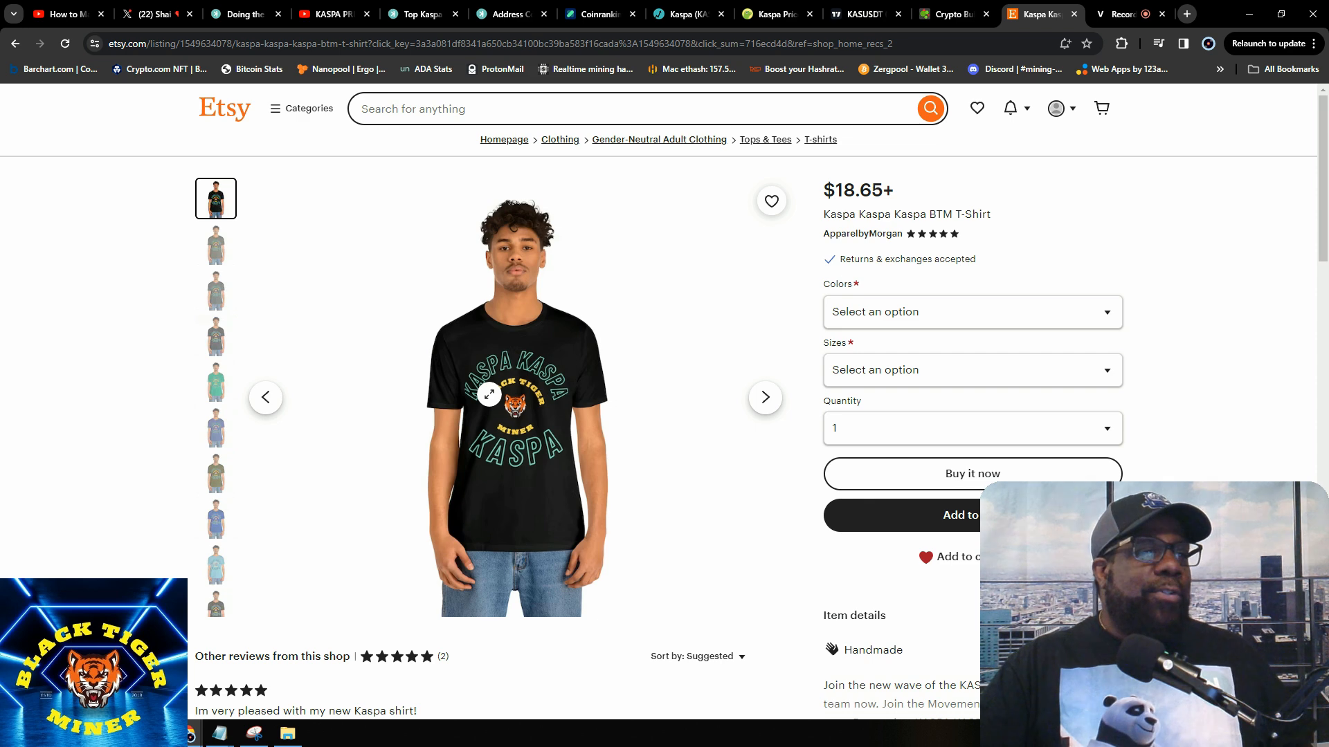
mouse_move(25, 235)
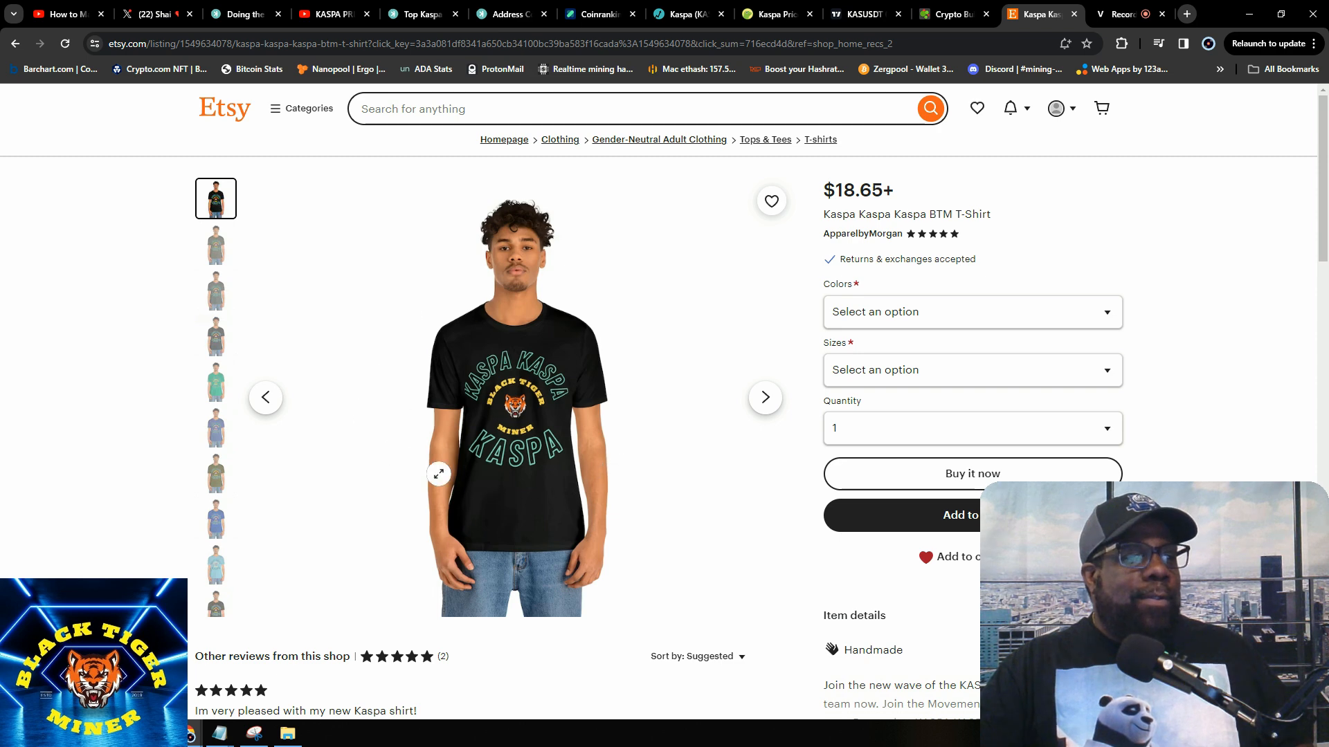
mouse_move(13, 315)
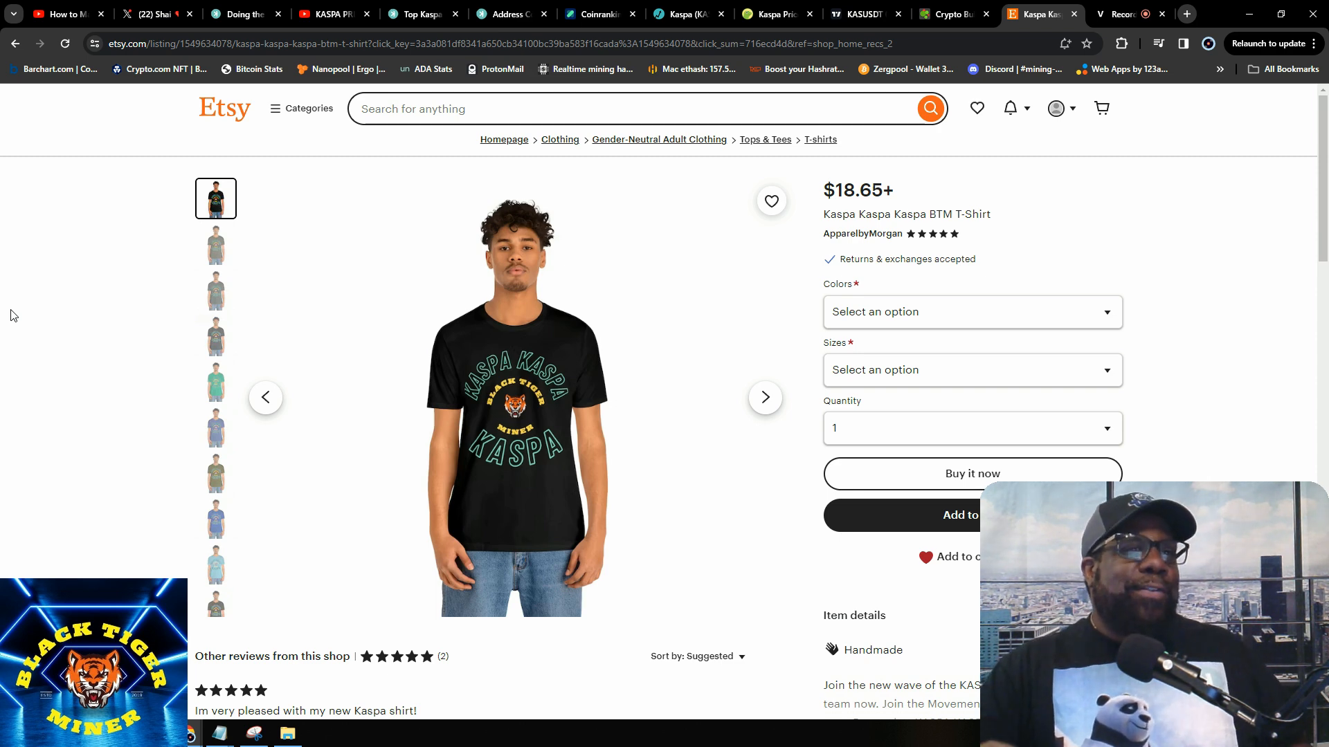
mouse_move(21, 313)
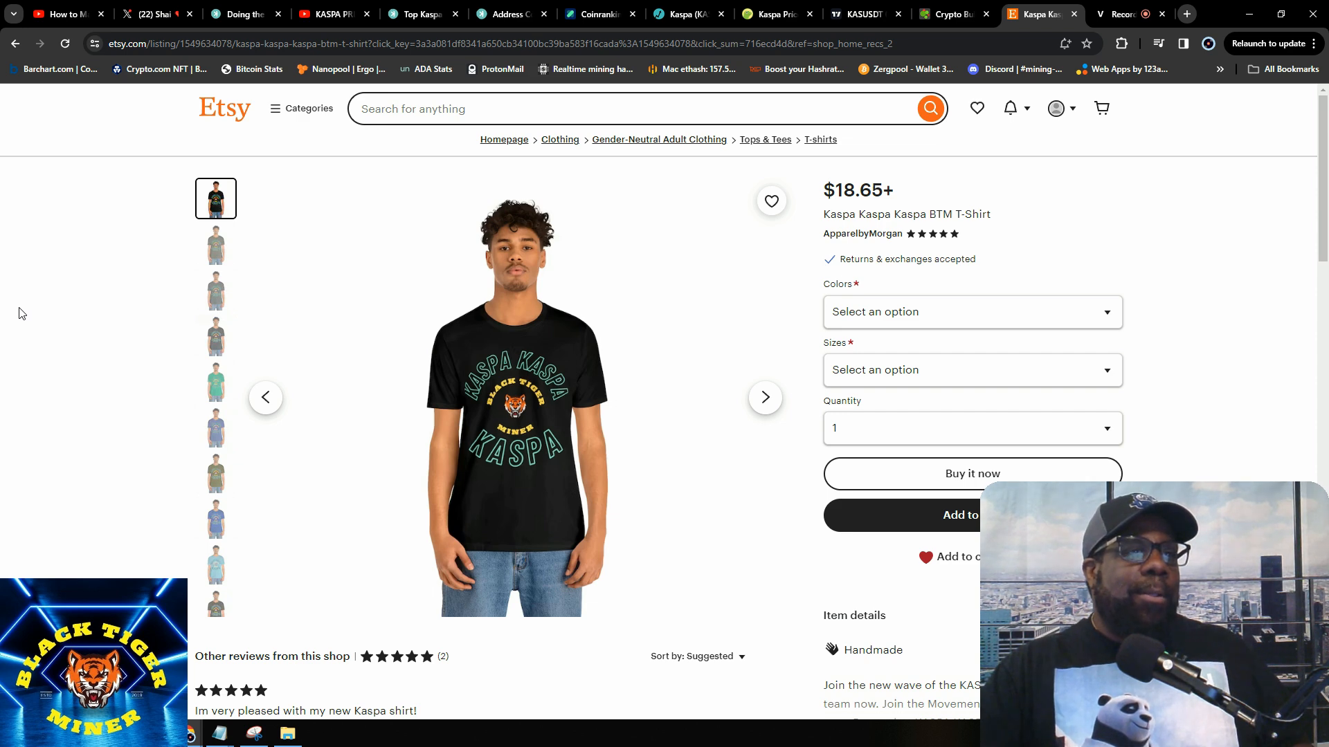